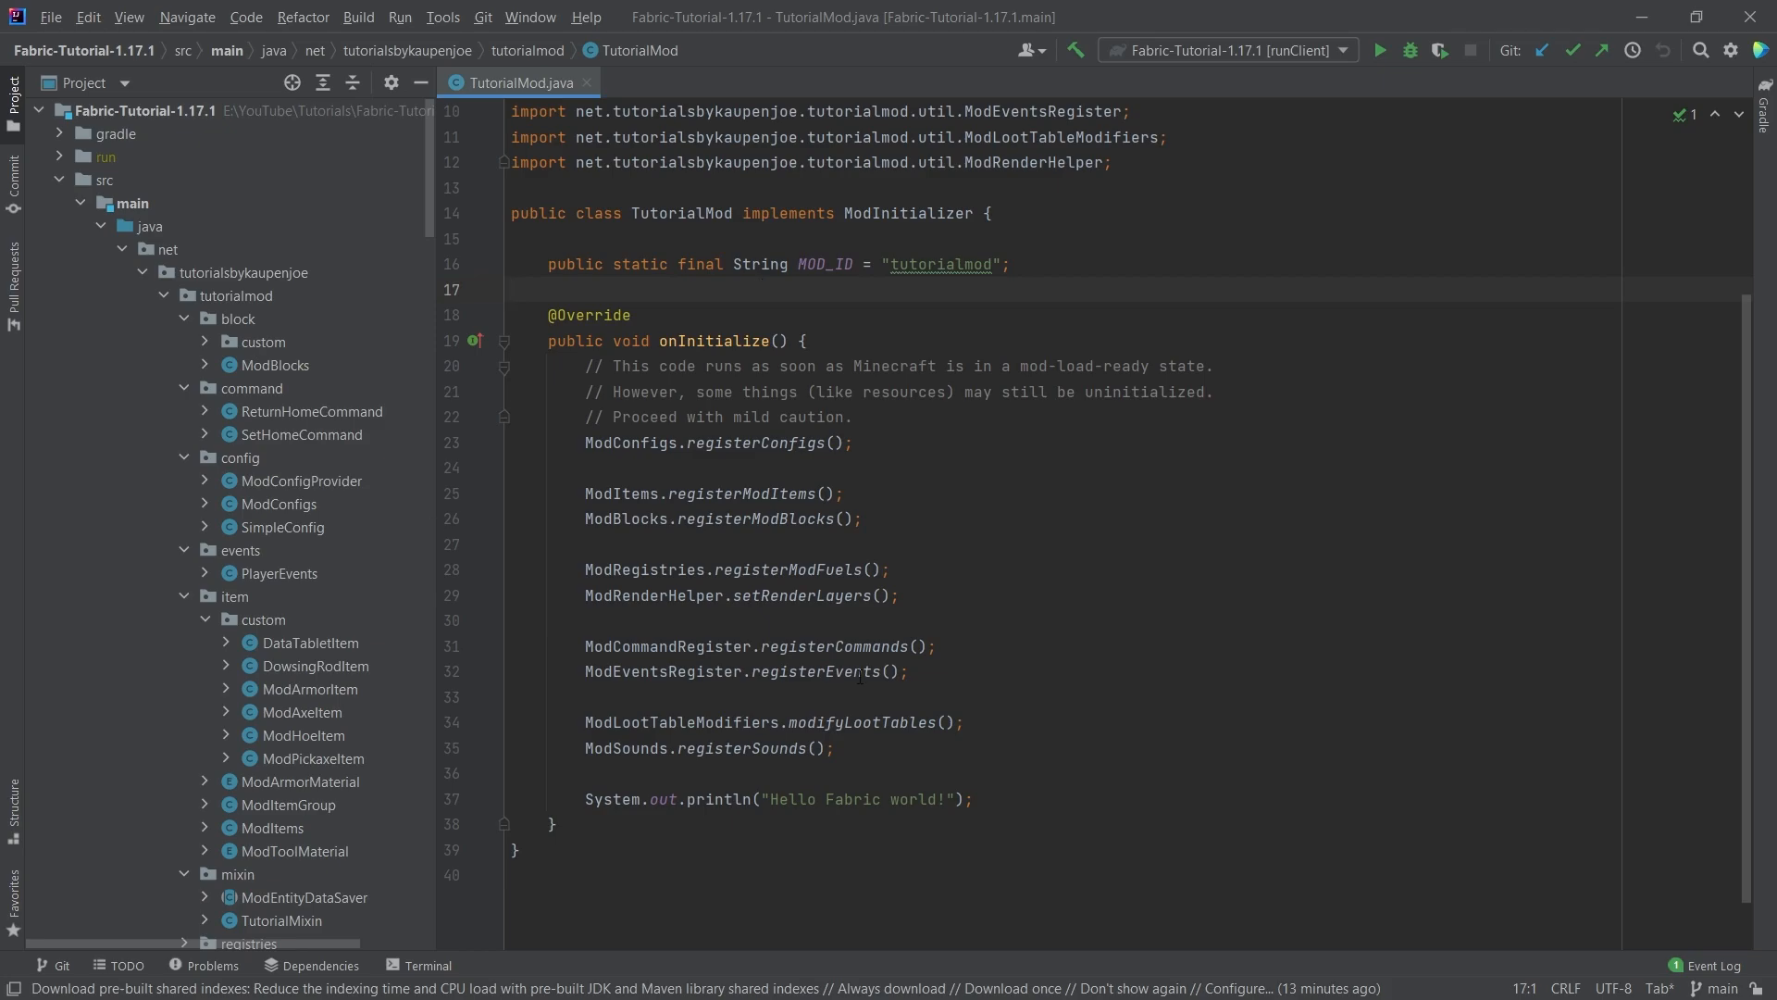
pyautogui.moveTo(742, 329)
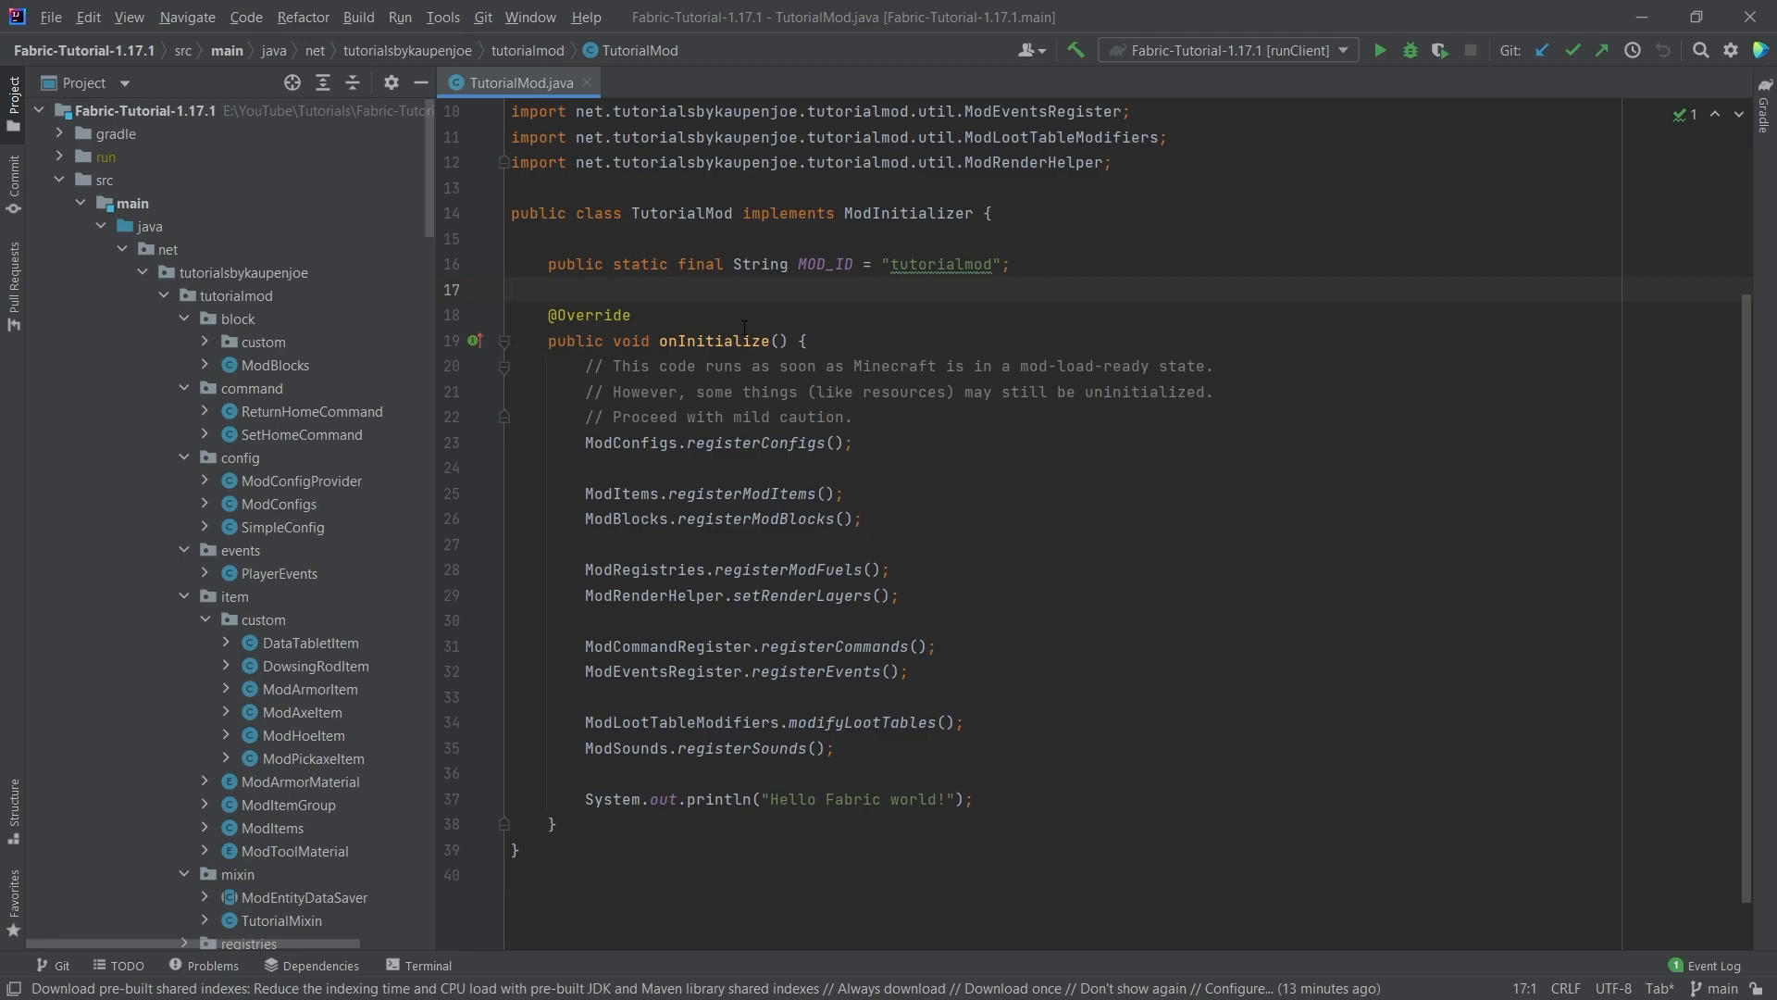
# Create an enchantments package under tutorialmod holding ModEnchantments and LightningStrikerEnchantment classes
pyautogui.click(511, 288)
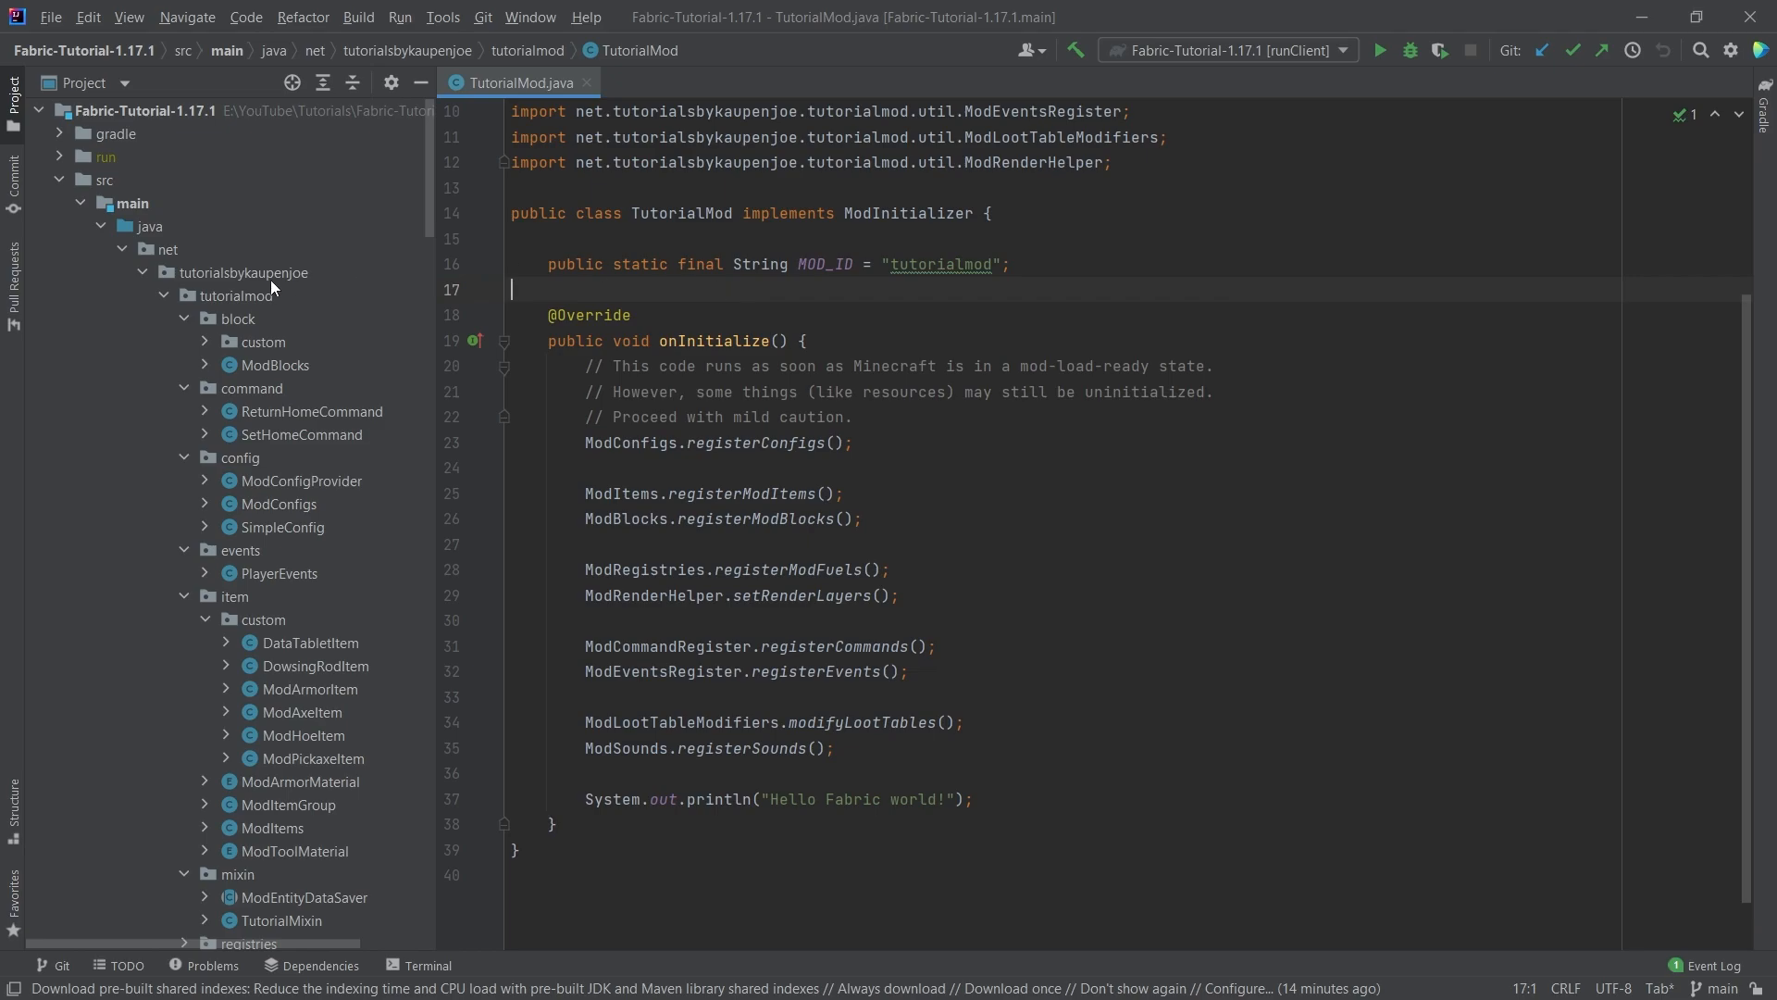
pyautogui.rightClick(238, 297)
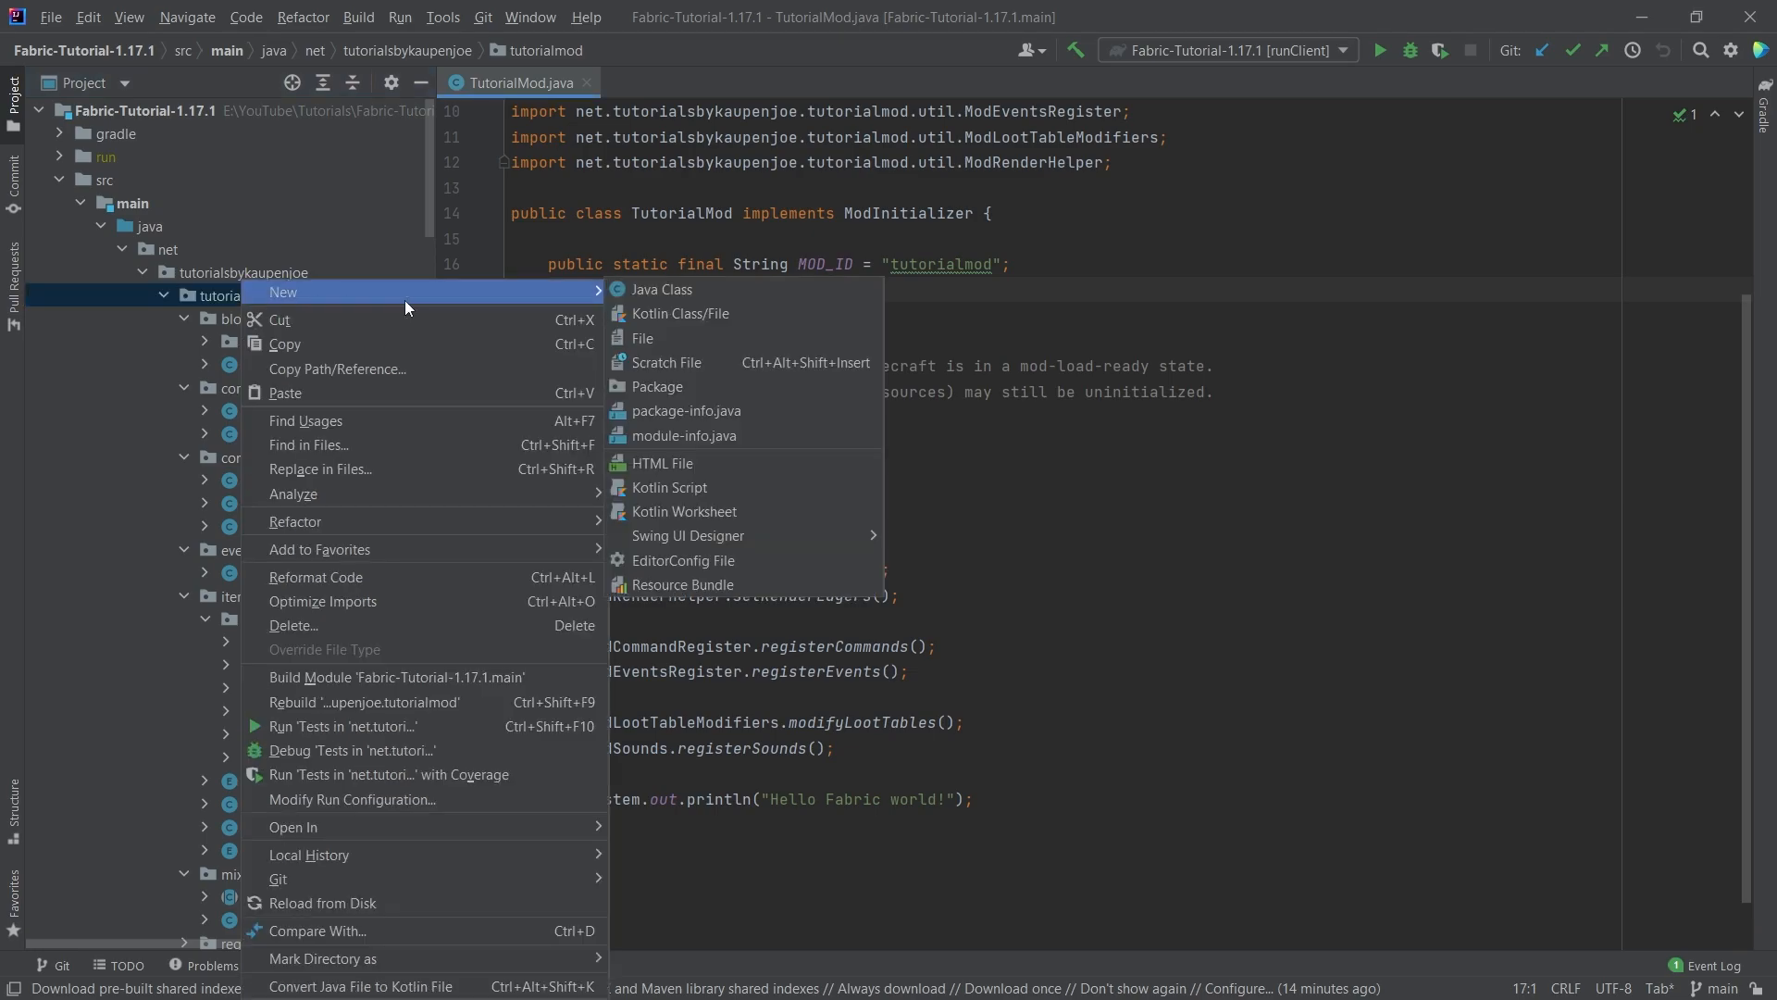
pyautogui.click(657, 387)
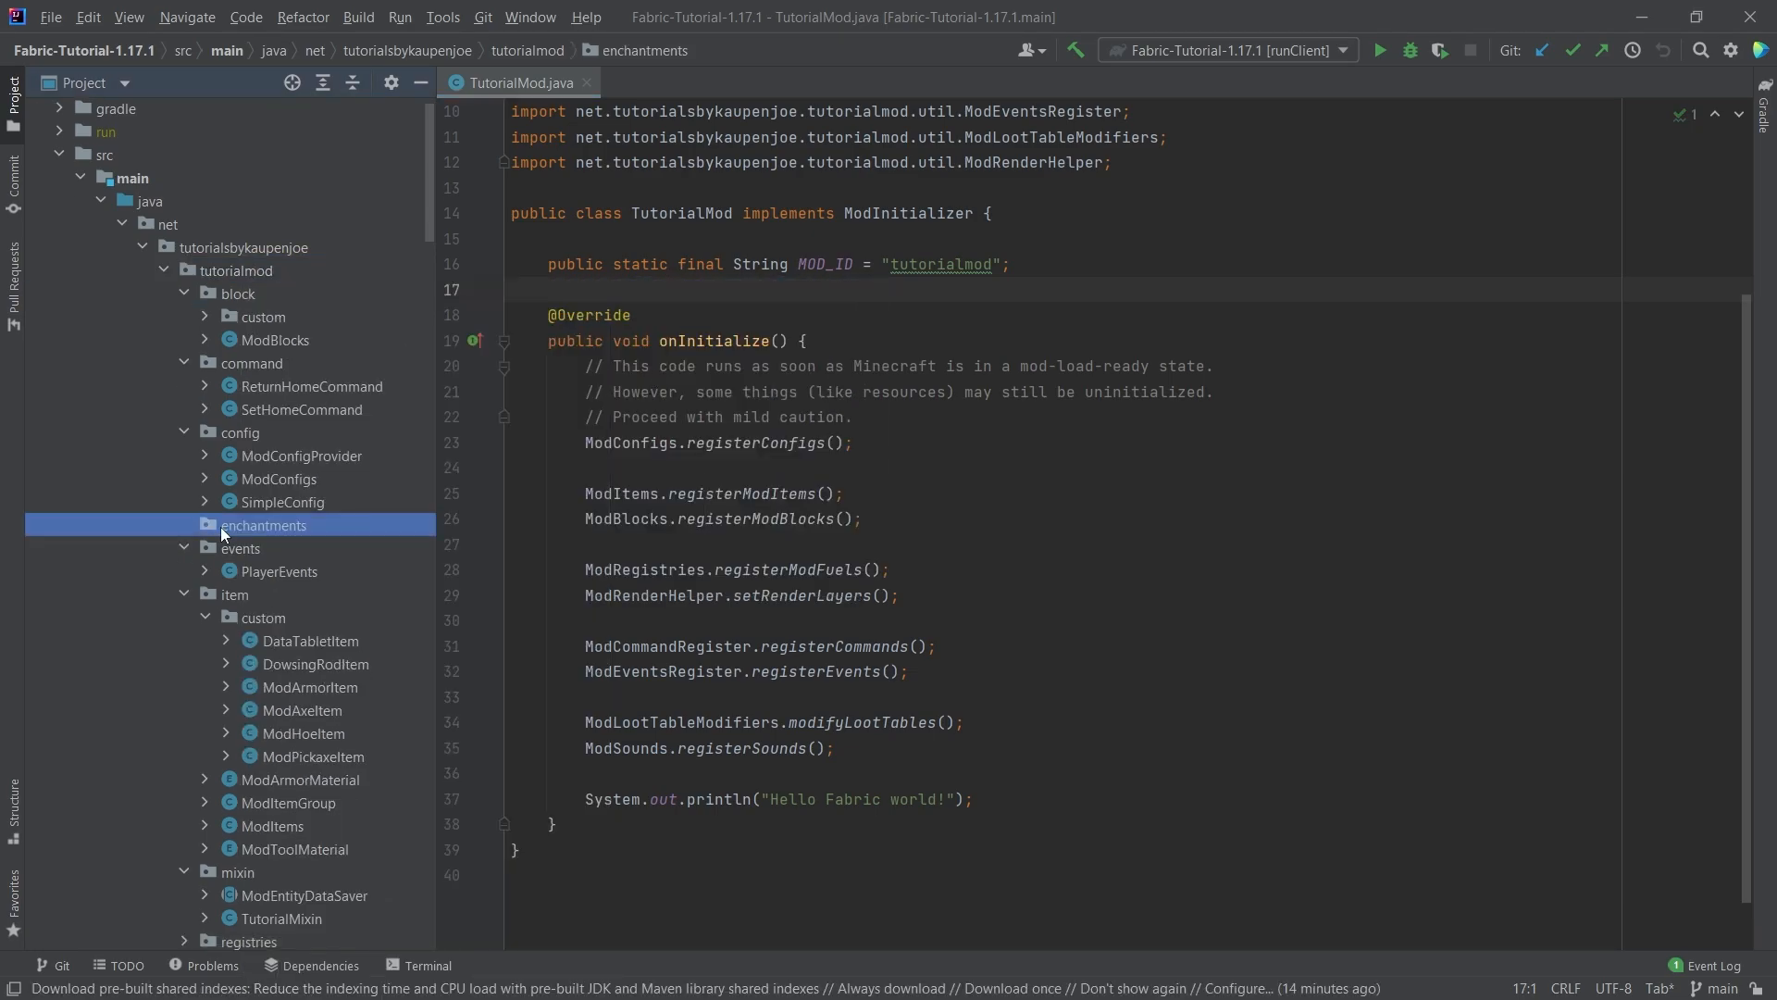
pyautogui.rightClick(263, 525)
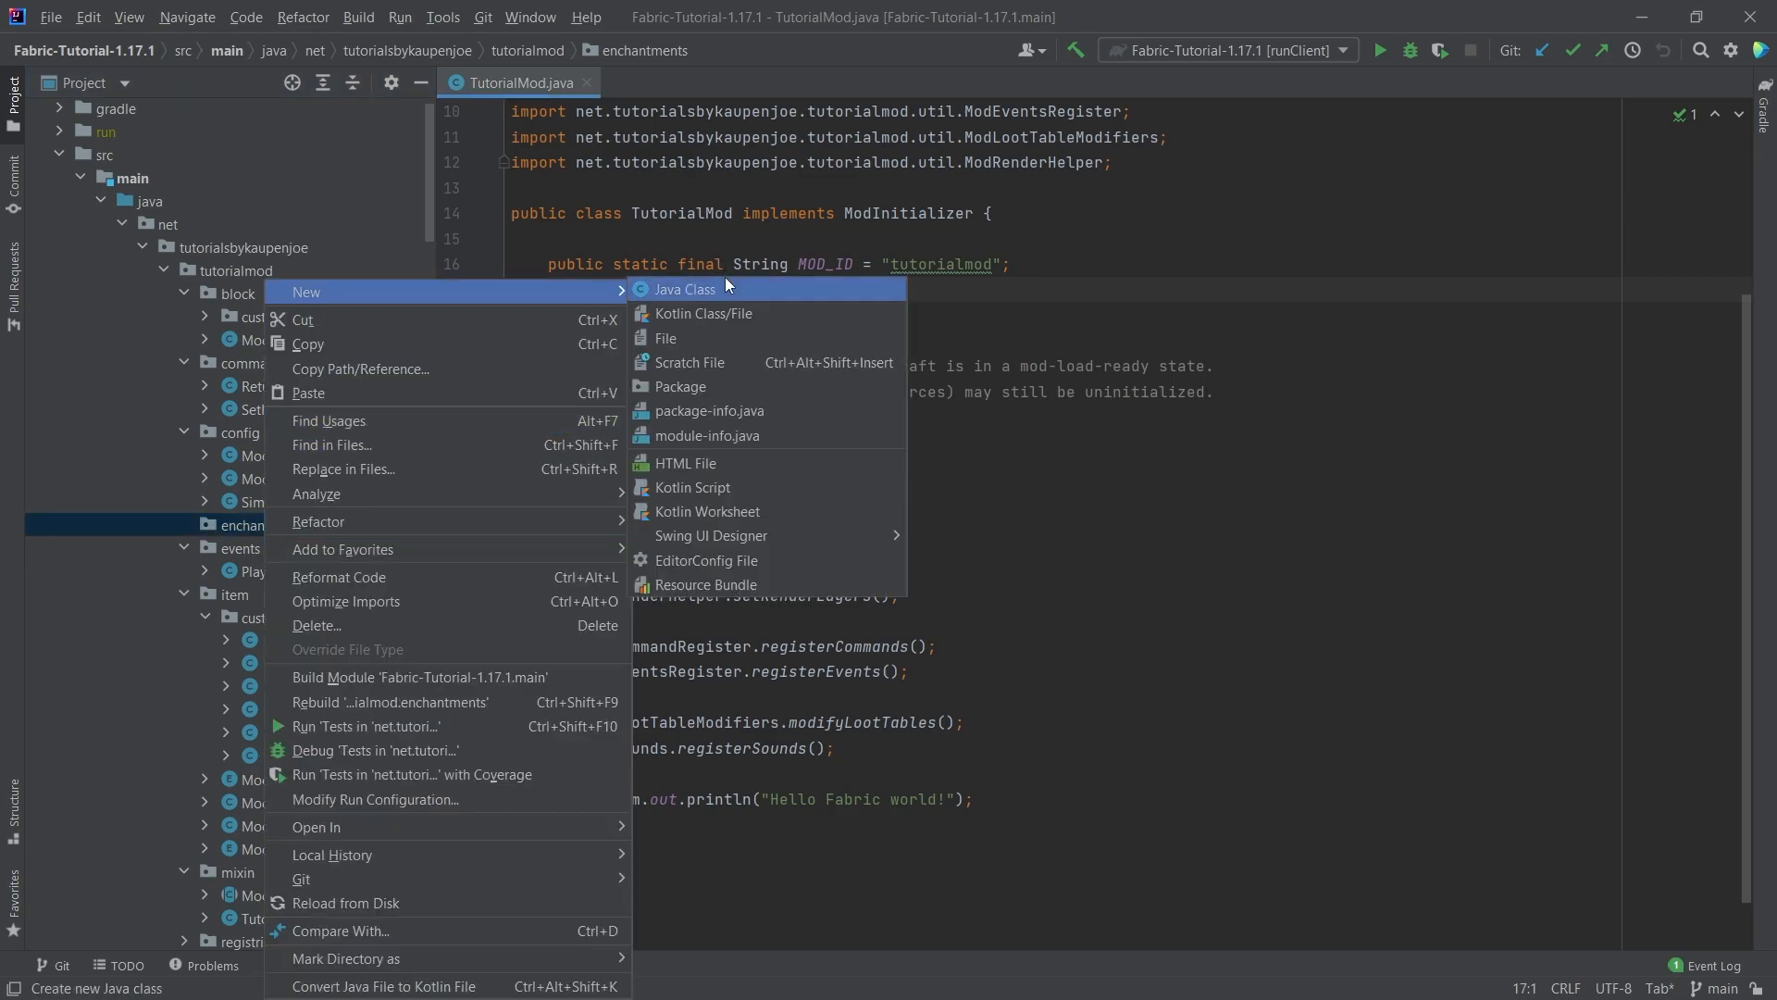
pyautogui.click(683, 289)
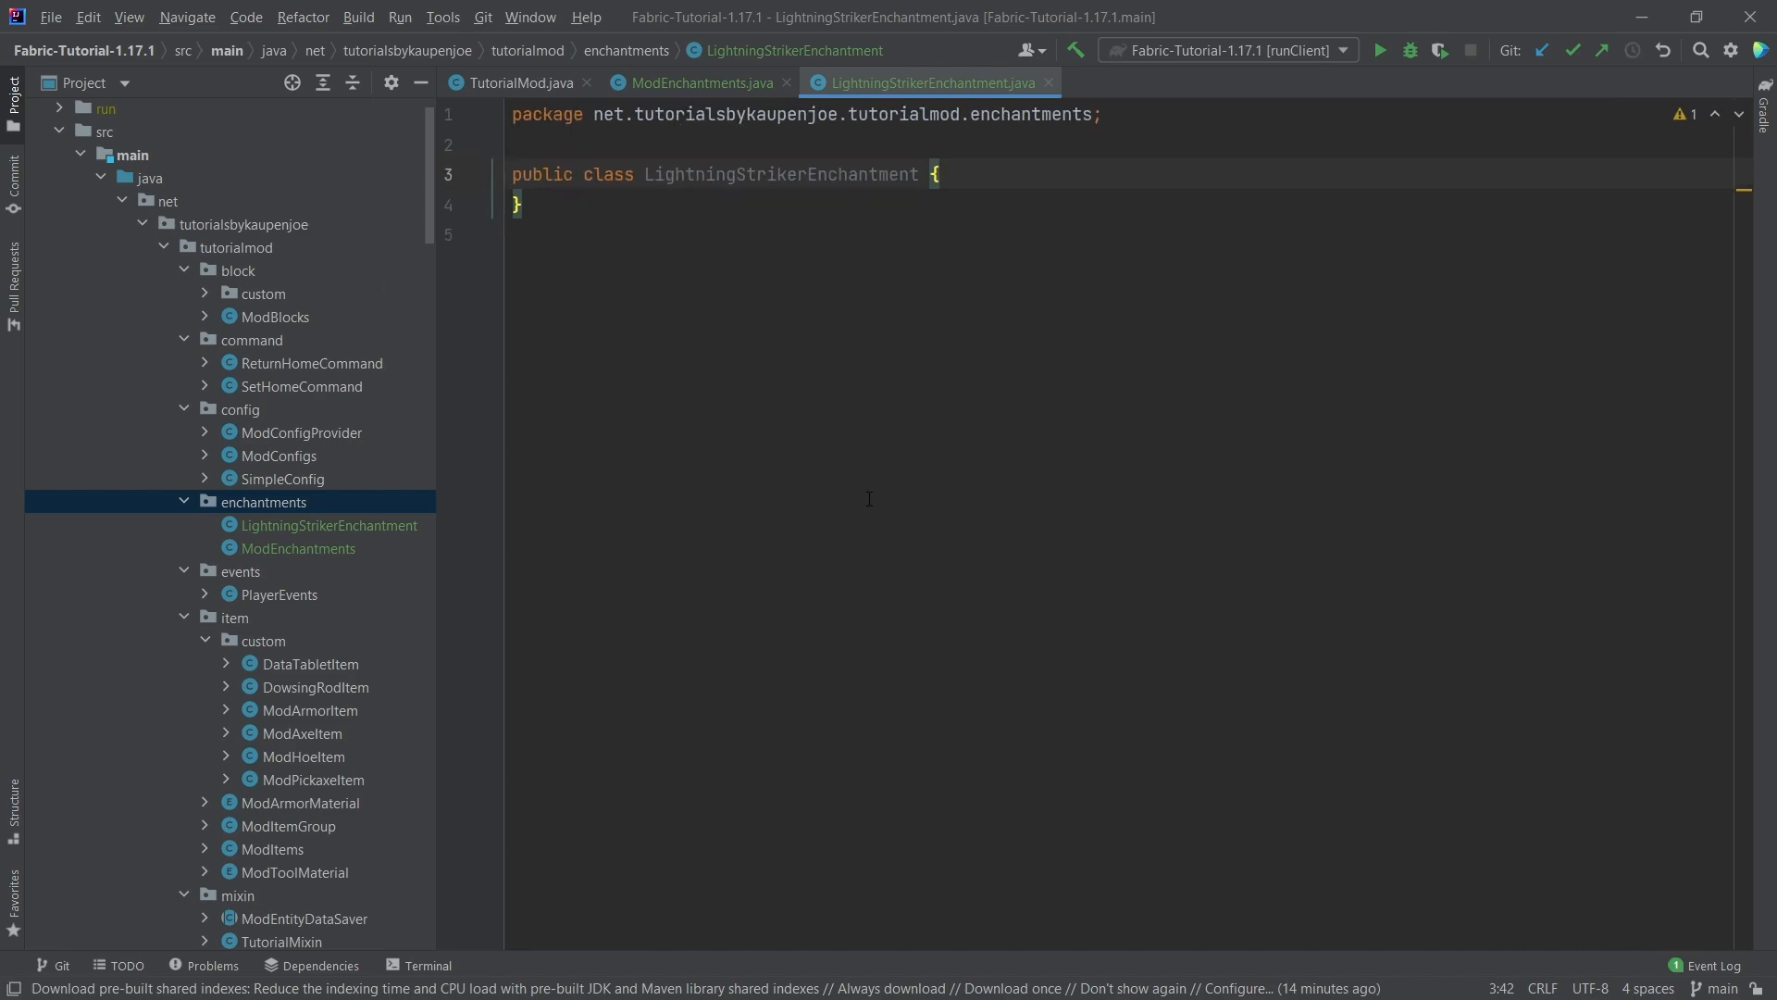
# Make LightningStrikerEnchantment extend Enchantment with a public super-calling constructor
pyautogui.write('extends')
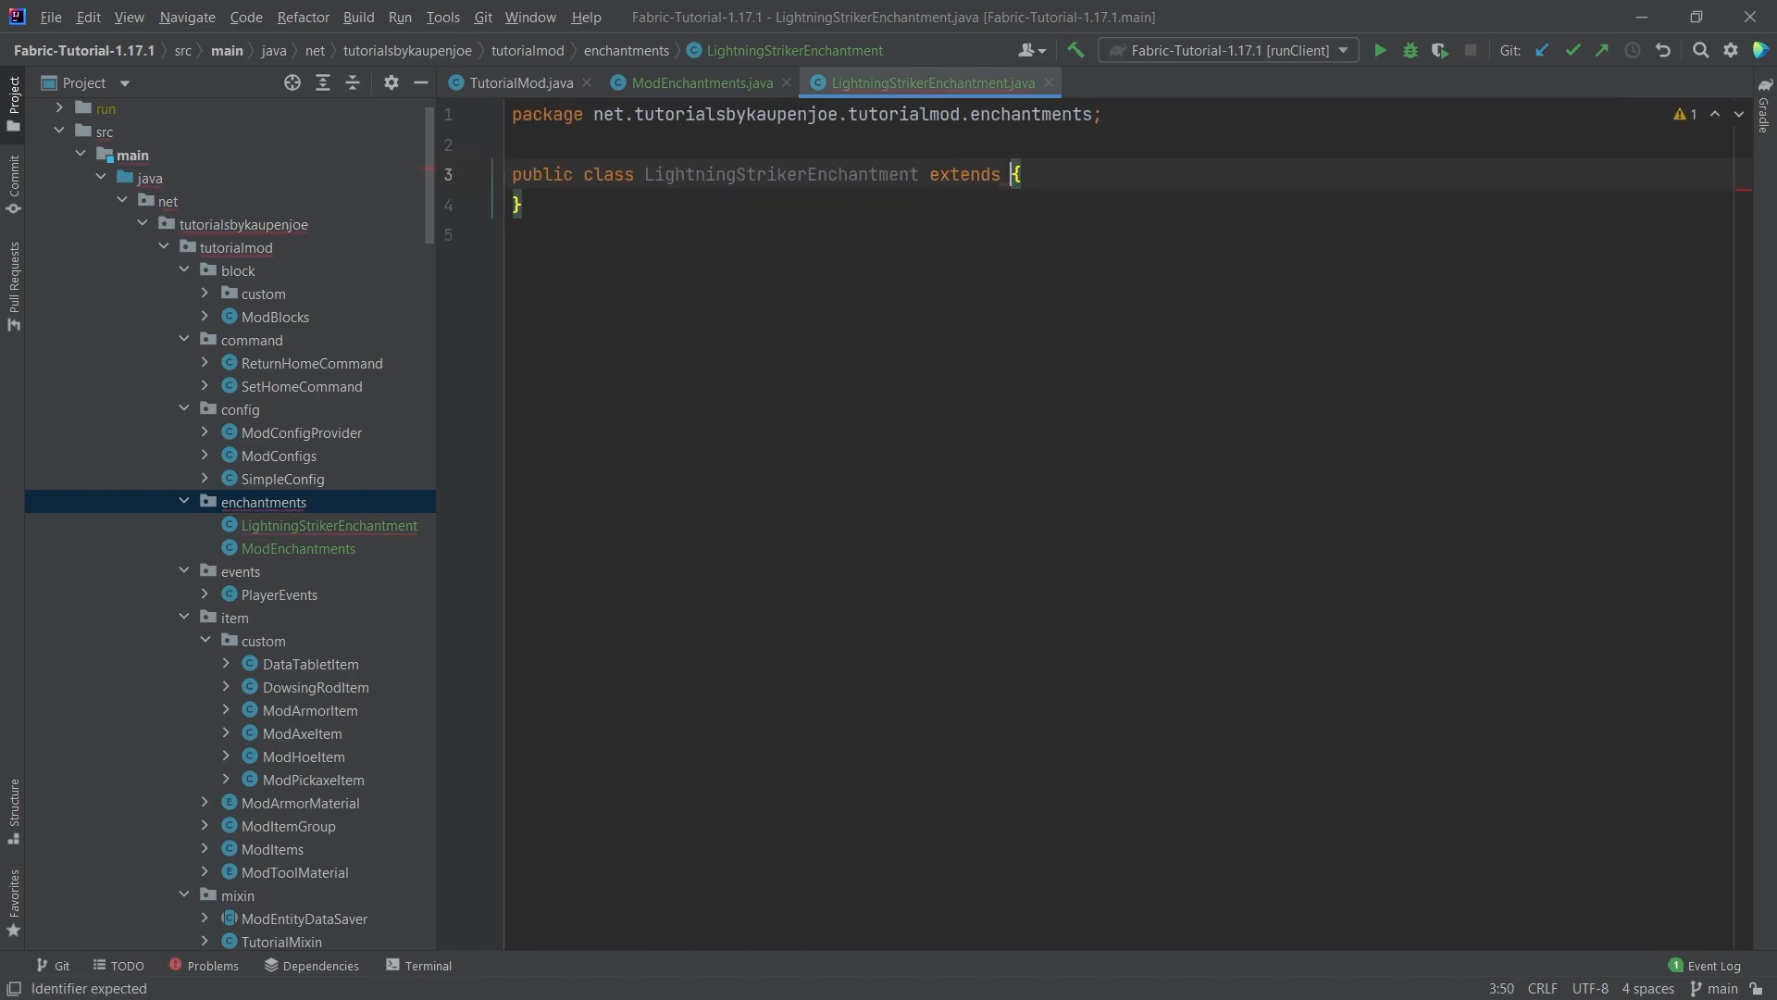
pyautogui.write('Enchantment')
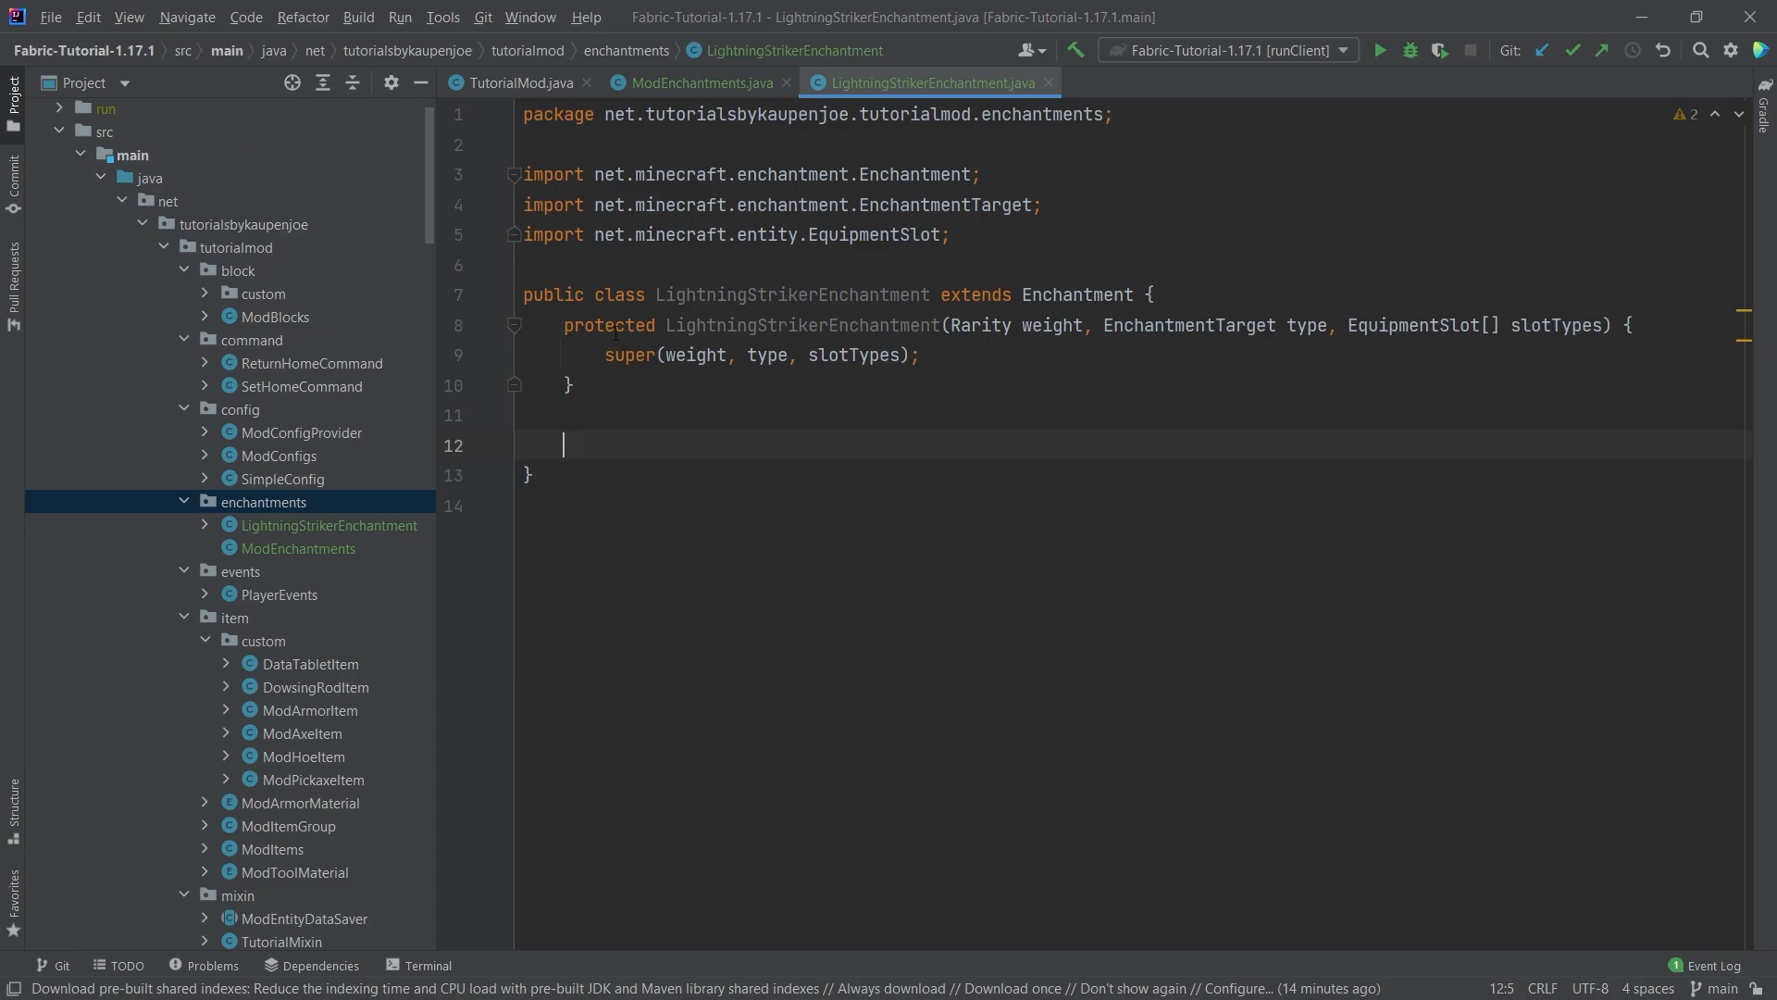
pyautogui.write('pub')
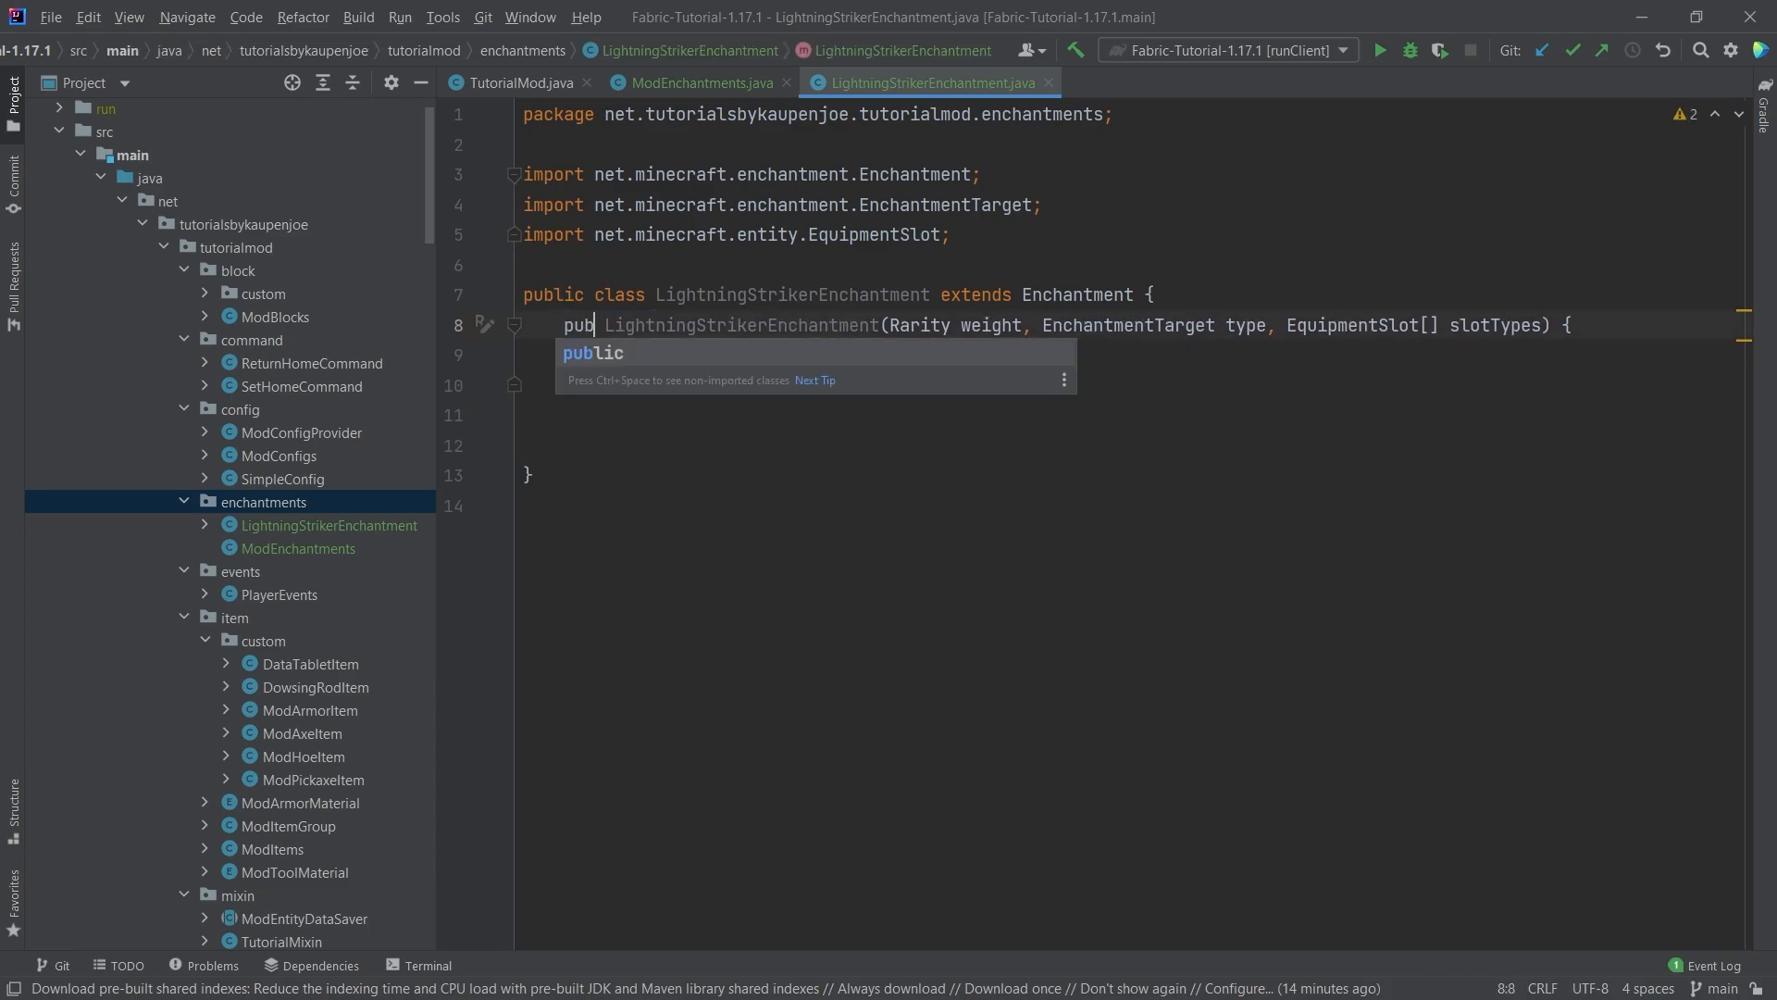
pyautogui.press('Enter')
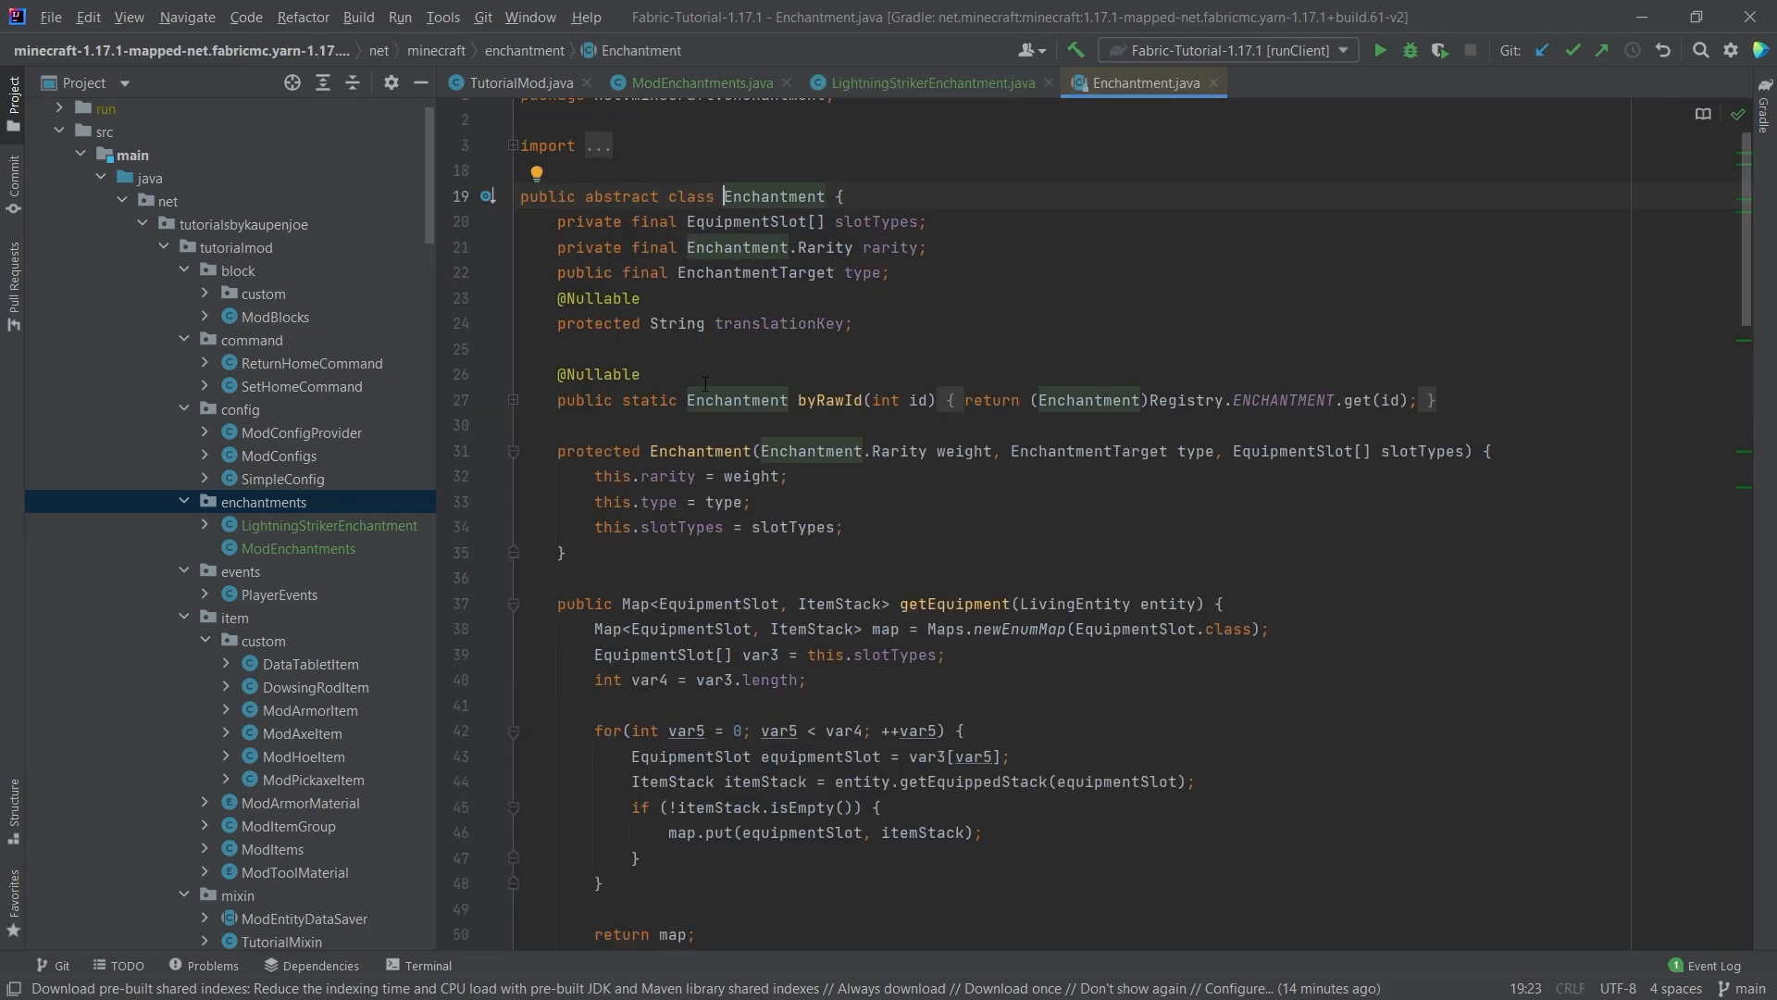
# Scroll Enchantment.java down to the Rarity enum's COMMON, UNCOMMON, RARE and VERY_RARE weights
pyautogui.scroll(-3)
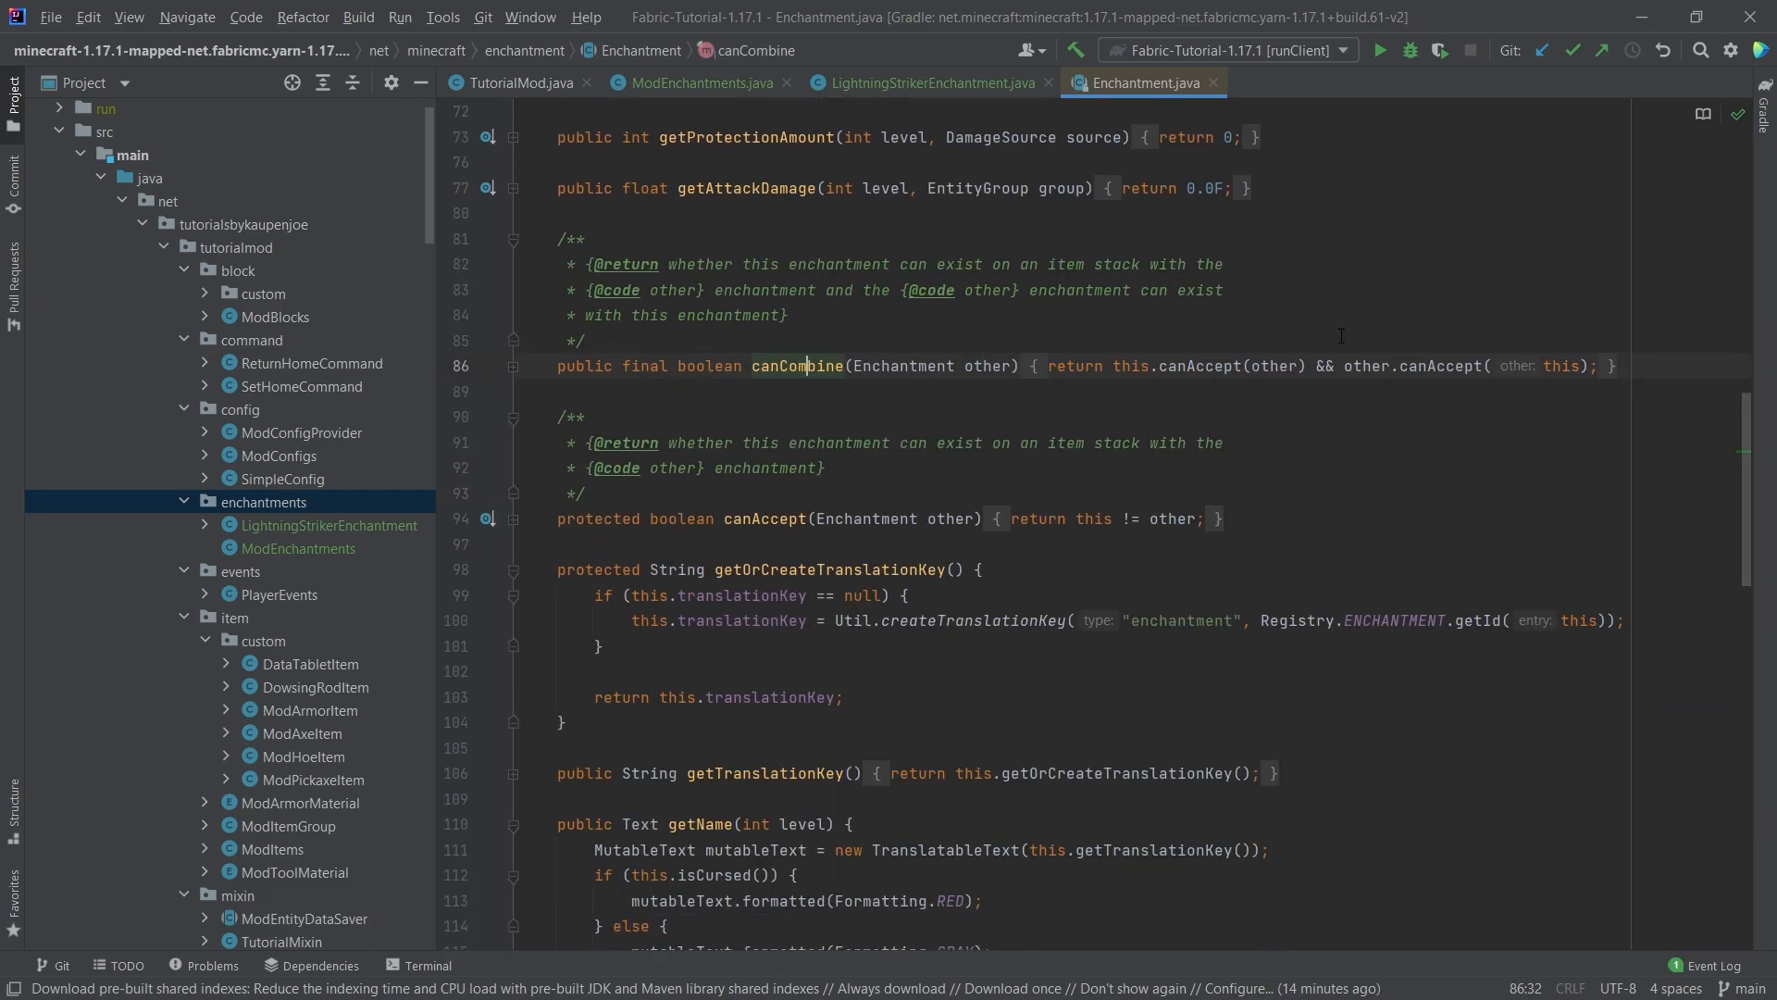
pyautogui.scroll(-3)
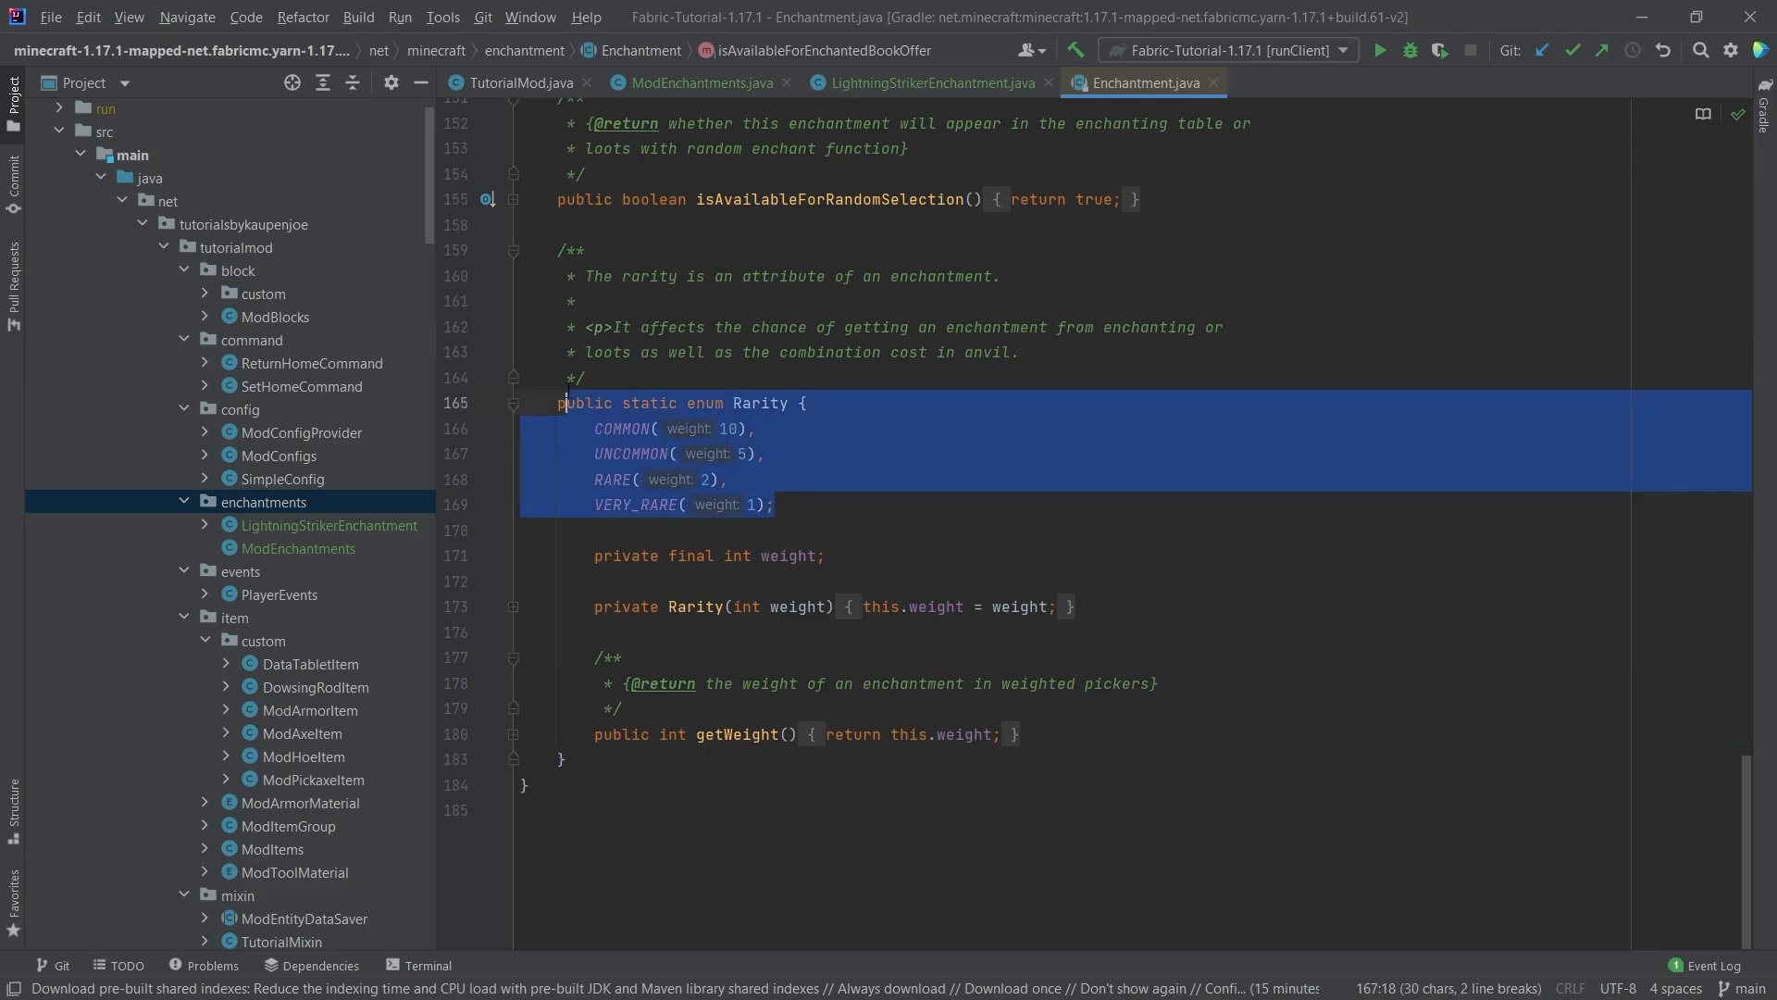
# Close Enchantment.java and add a getMaxLevel override returning 2
pyautogui.click(925, 82)
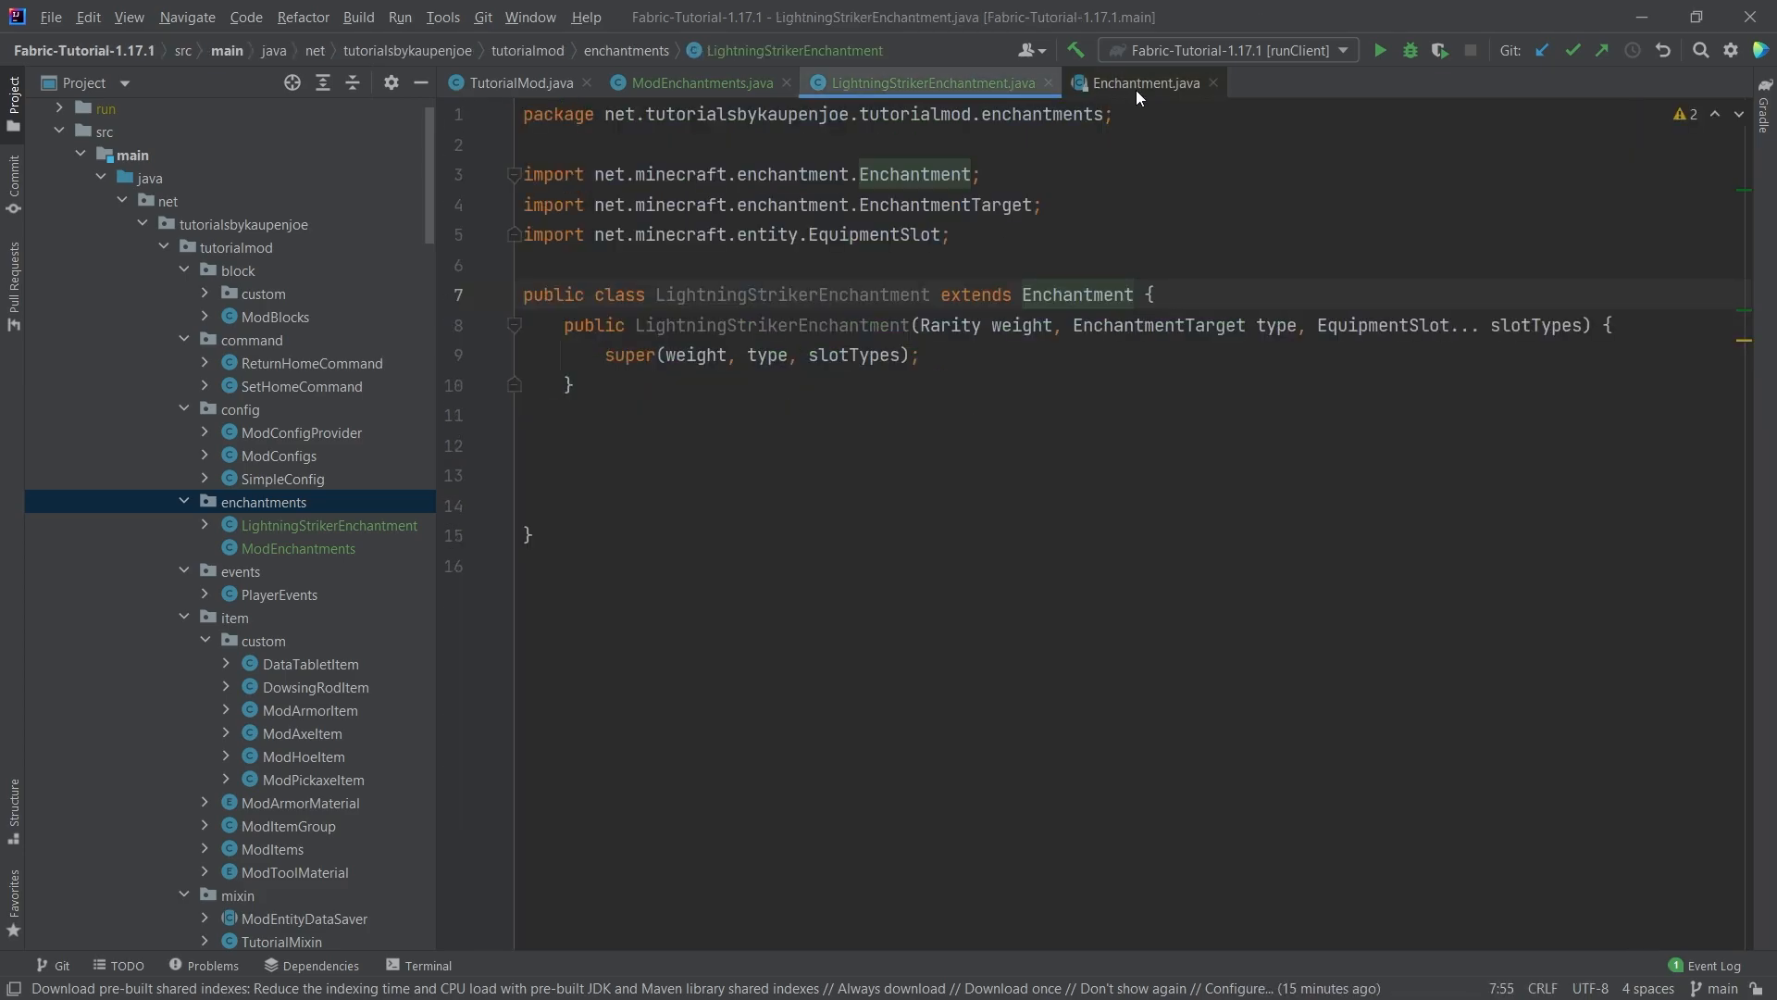
pyautogui.click(1212, 82)
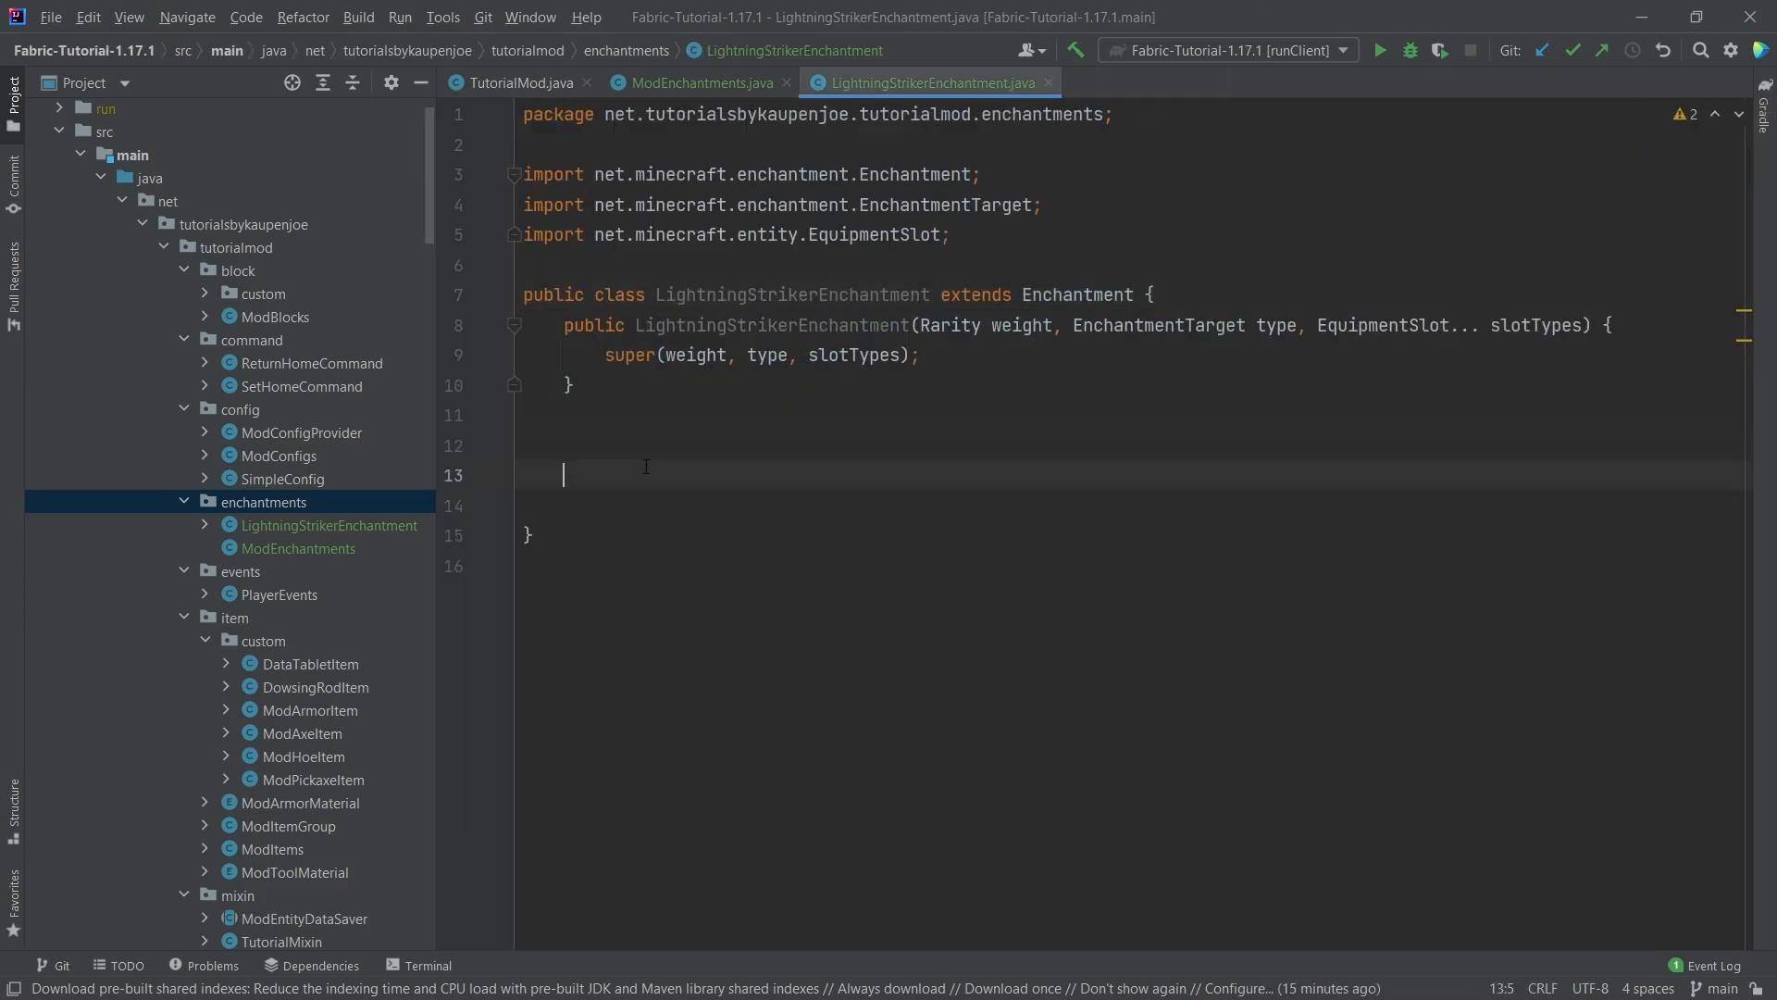
pyautogui.write('getMax')
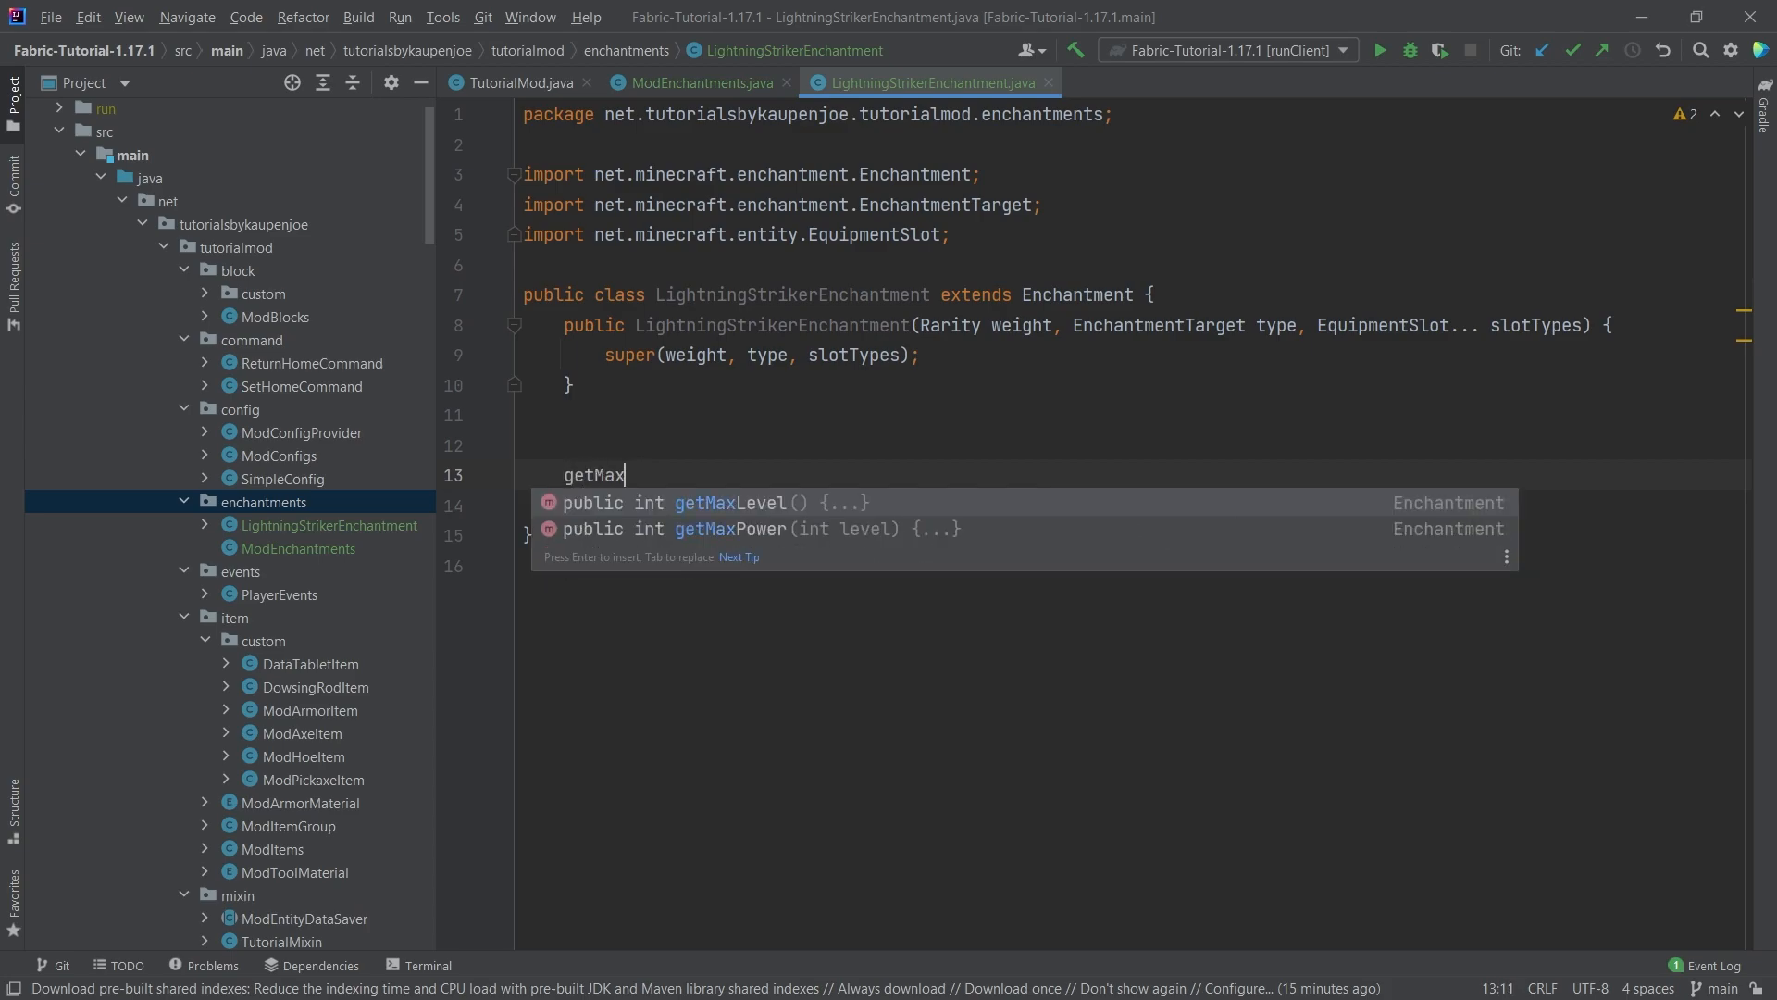
pyautogui.press('Enter')
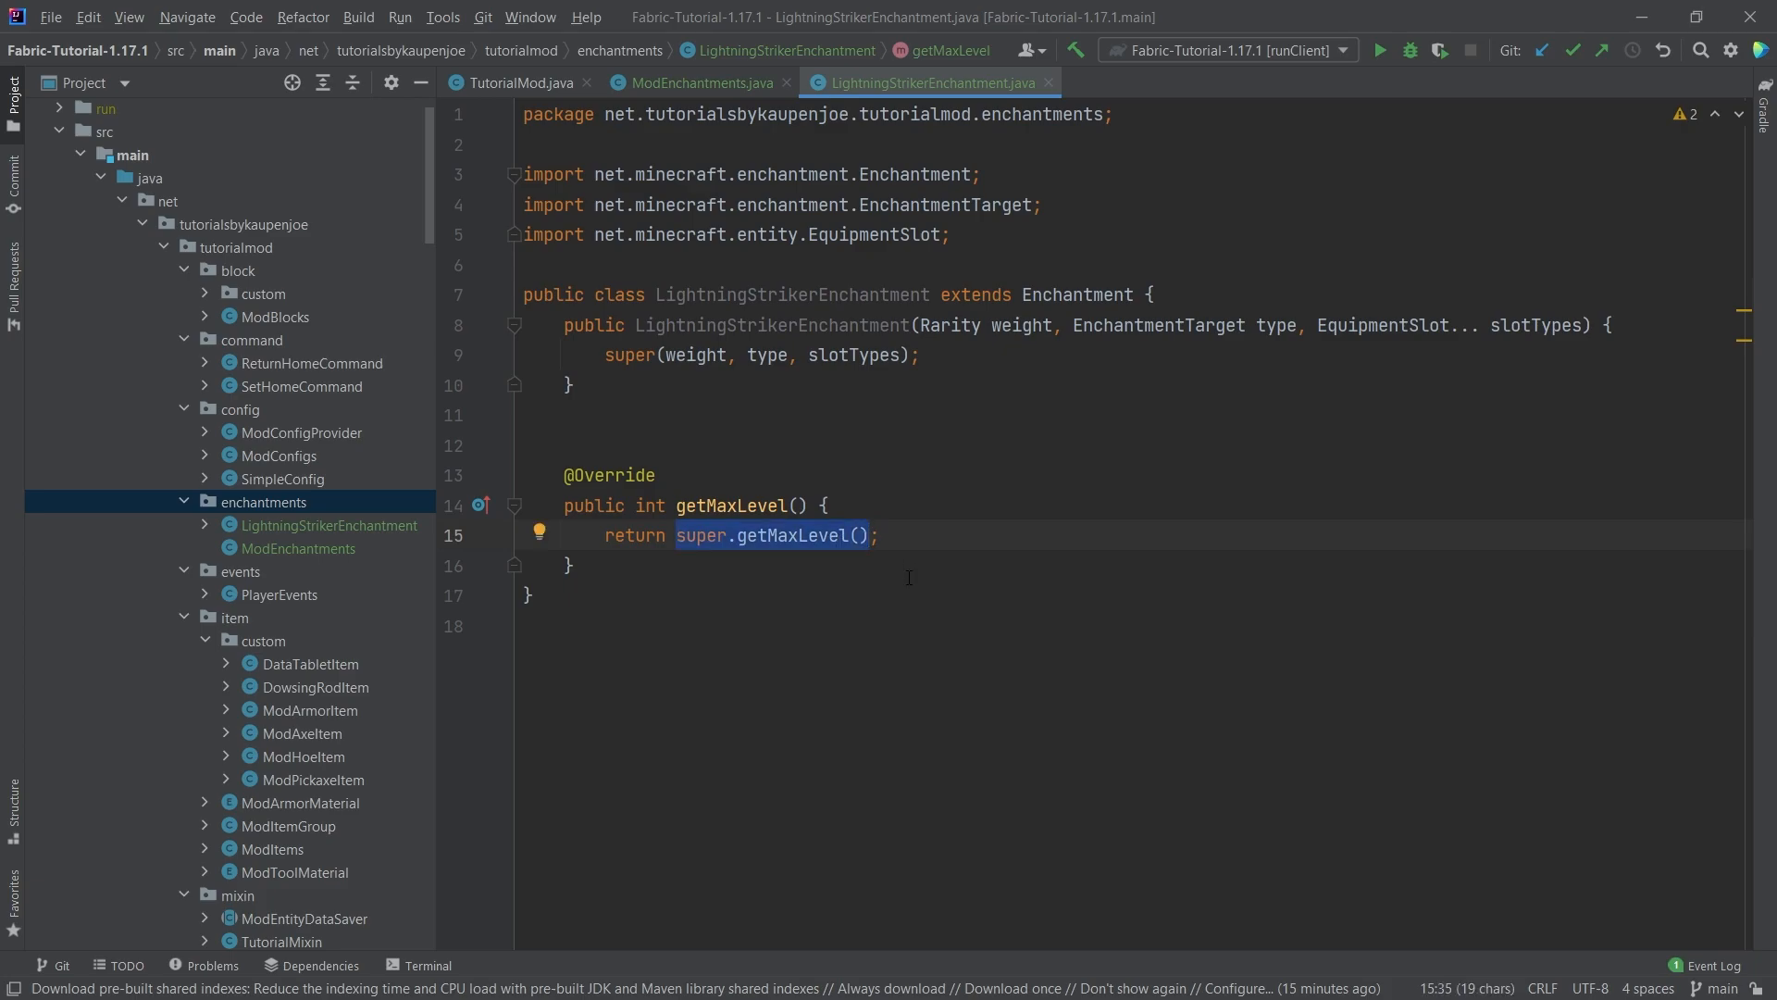
pyautogui.write('2;')
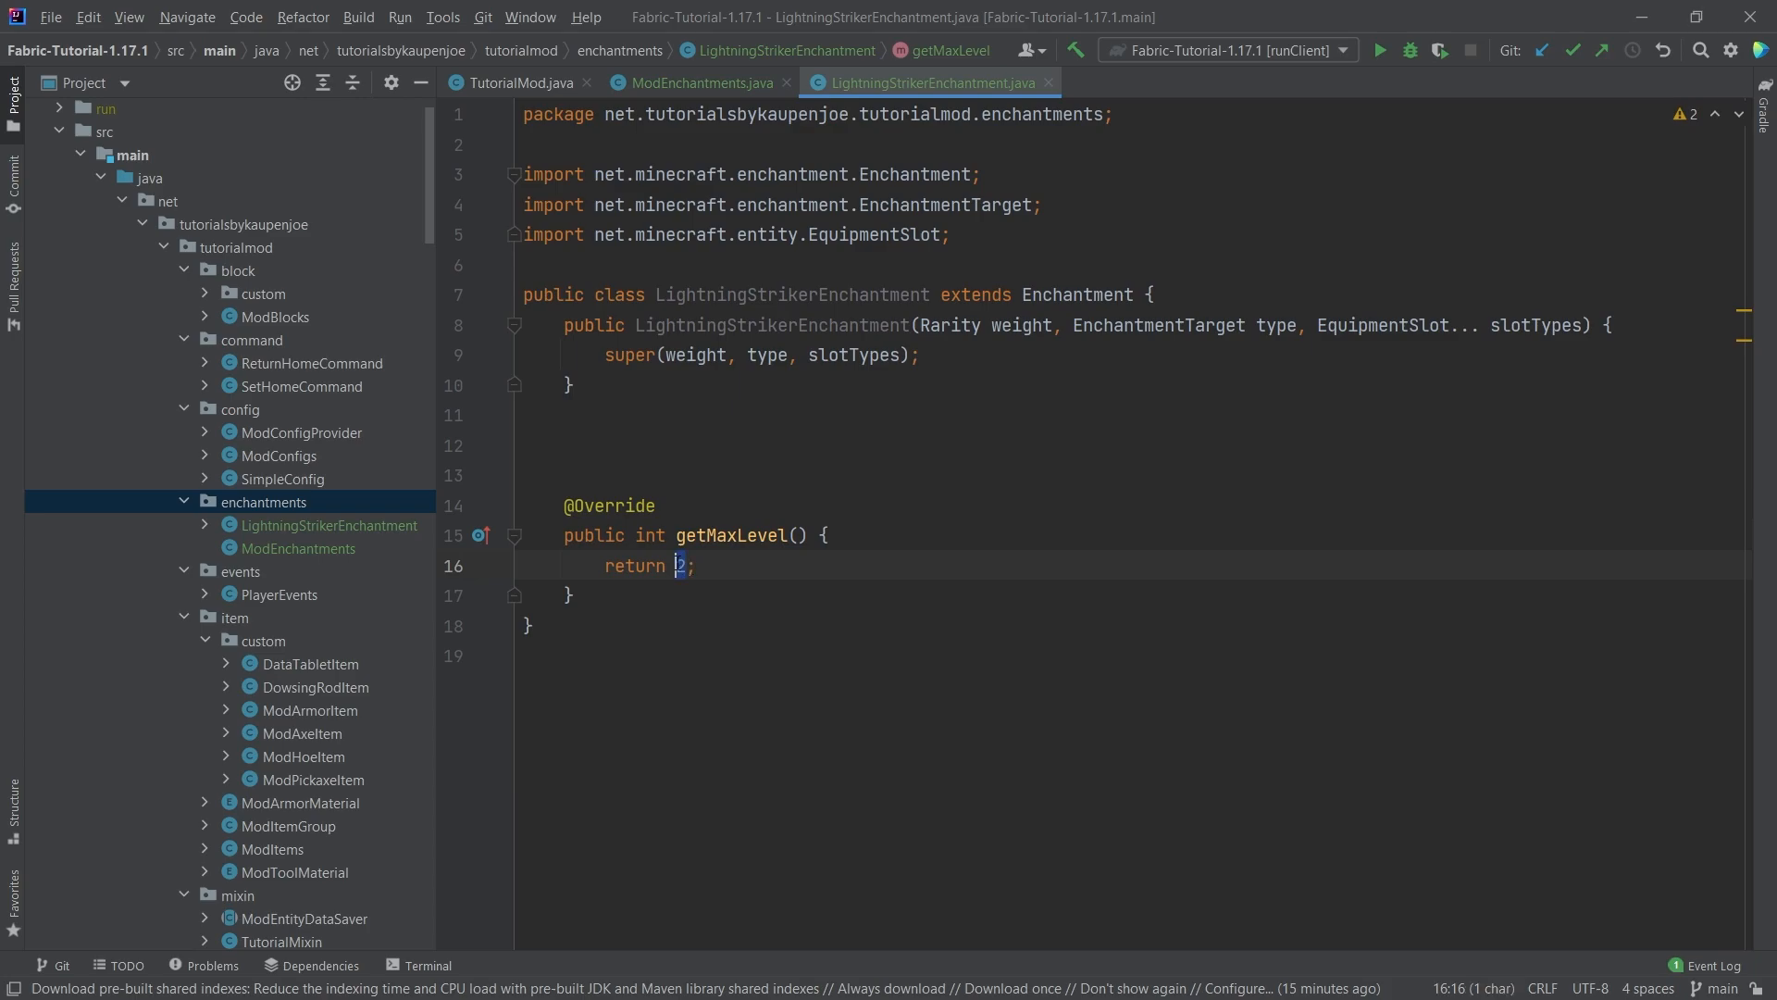
pyautogui.write('3')
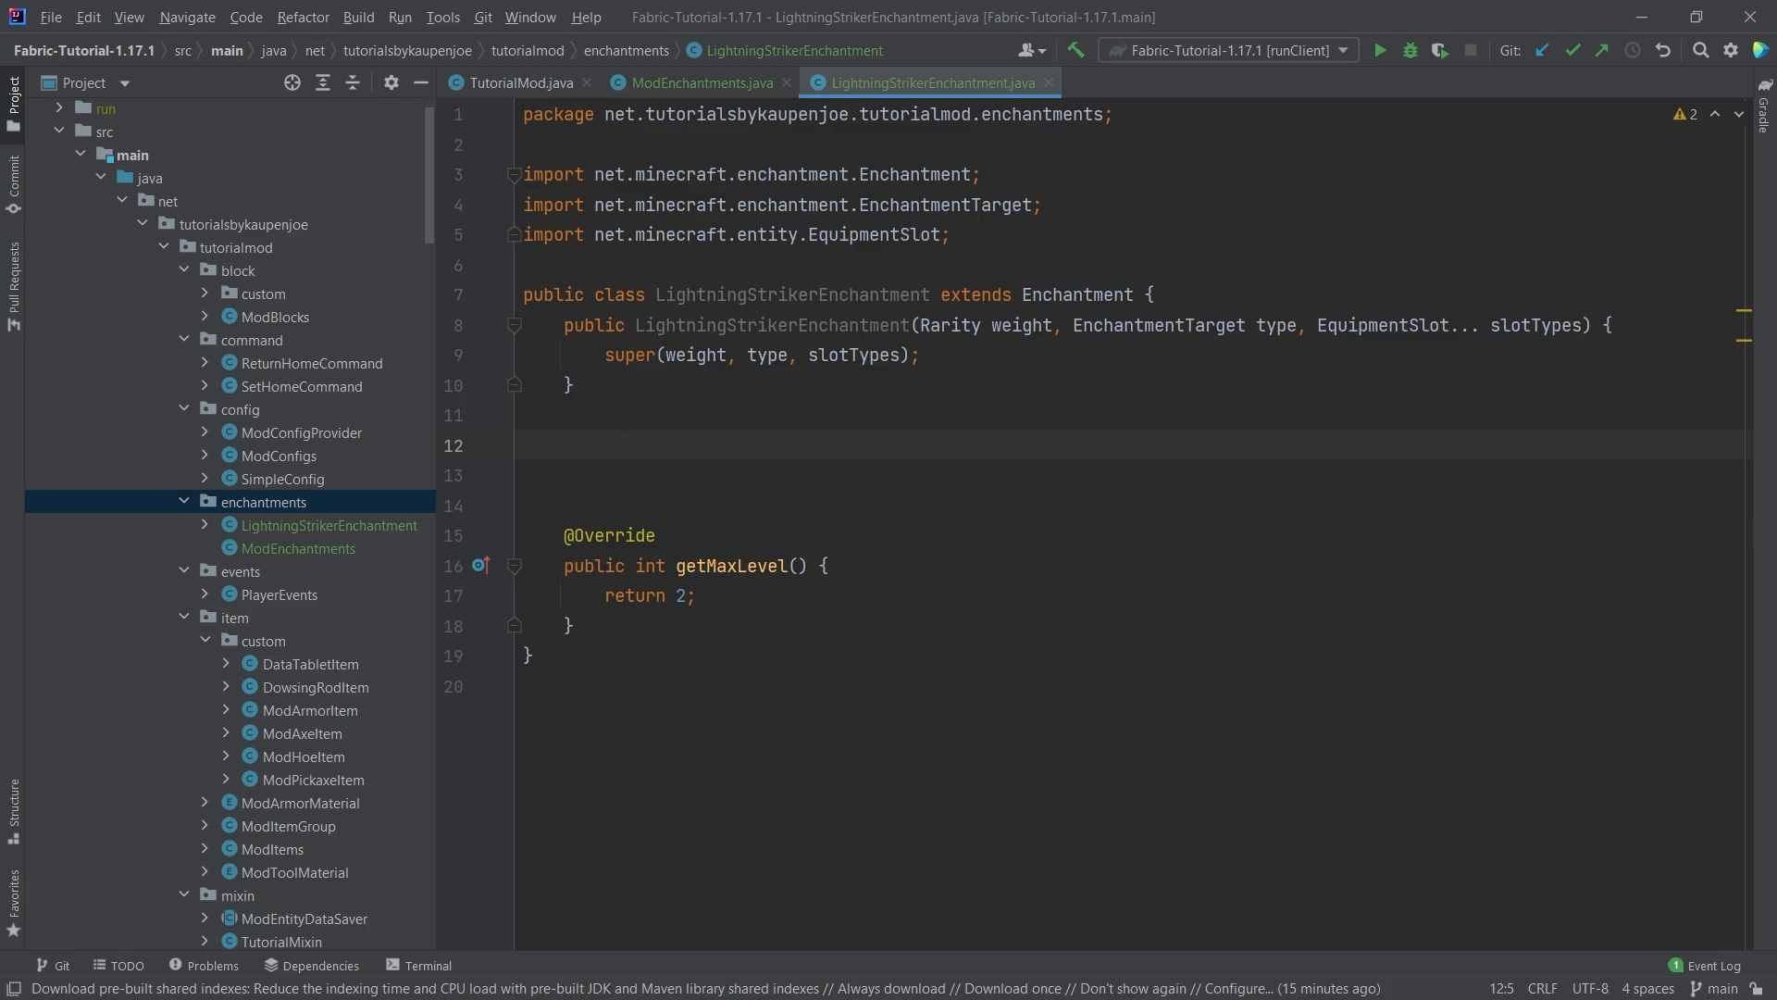
pyautogui.click(564, 445)
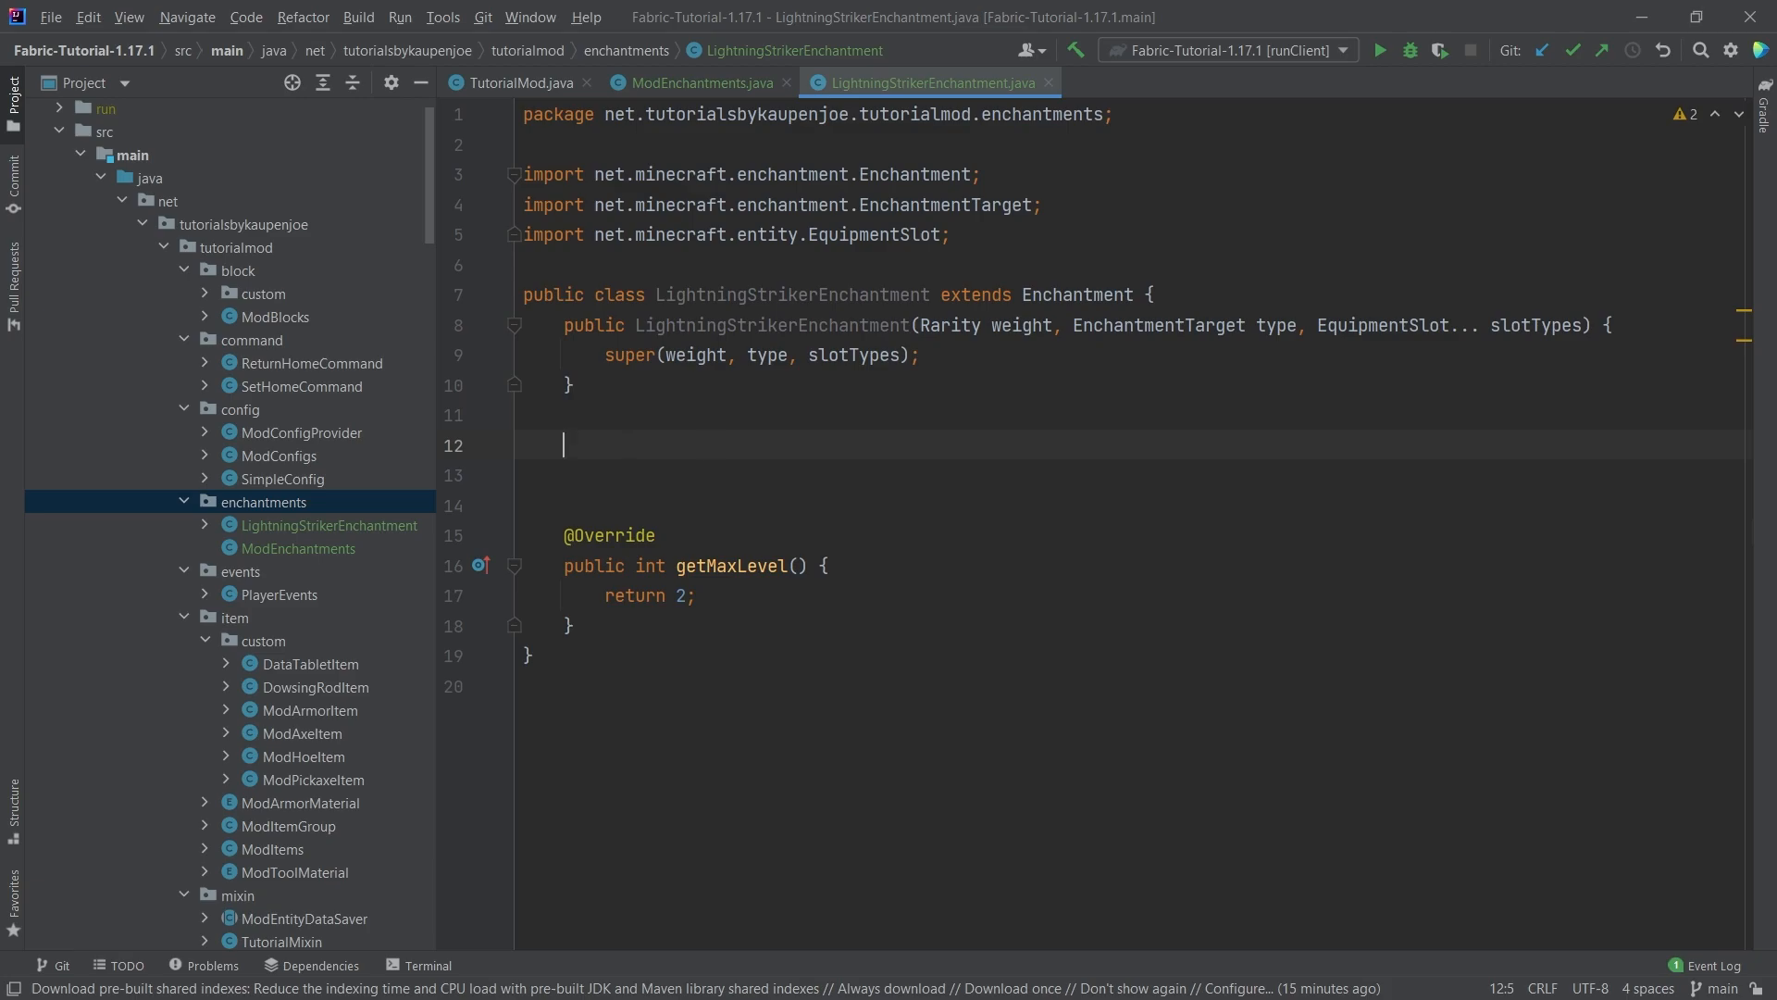
pyautogui.moveTo(996, 508)
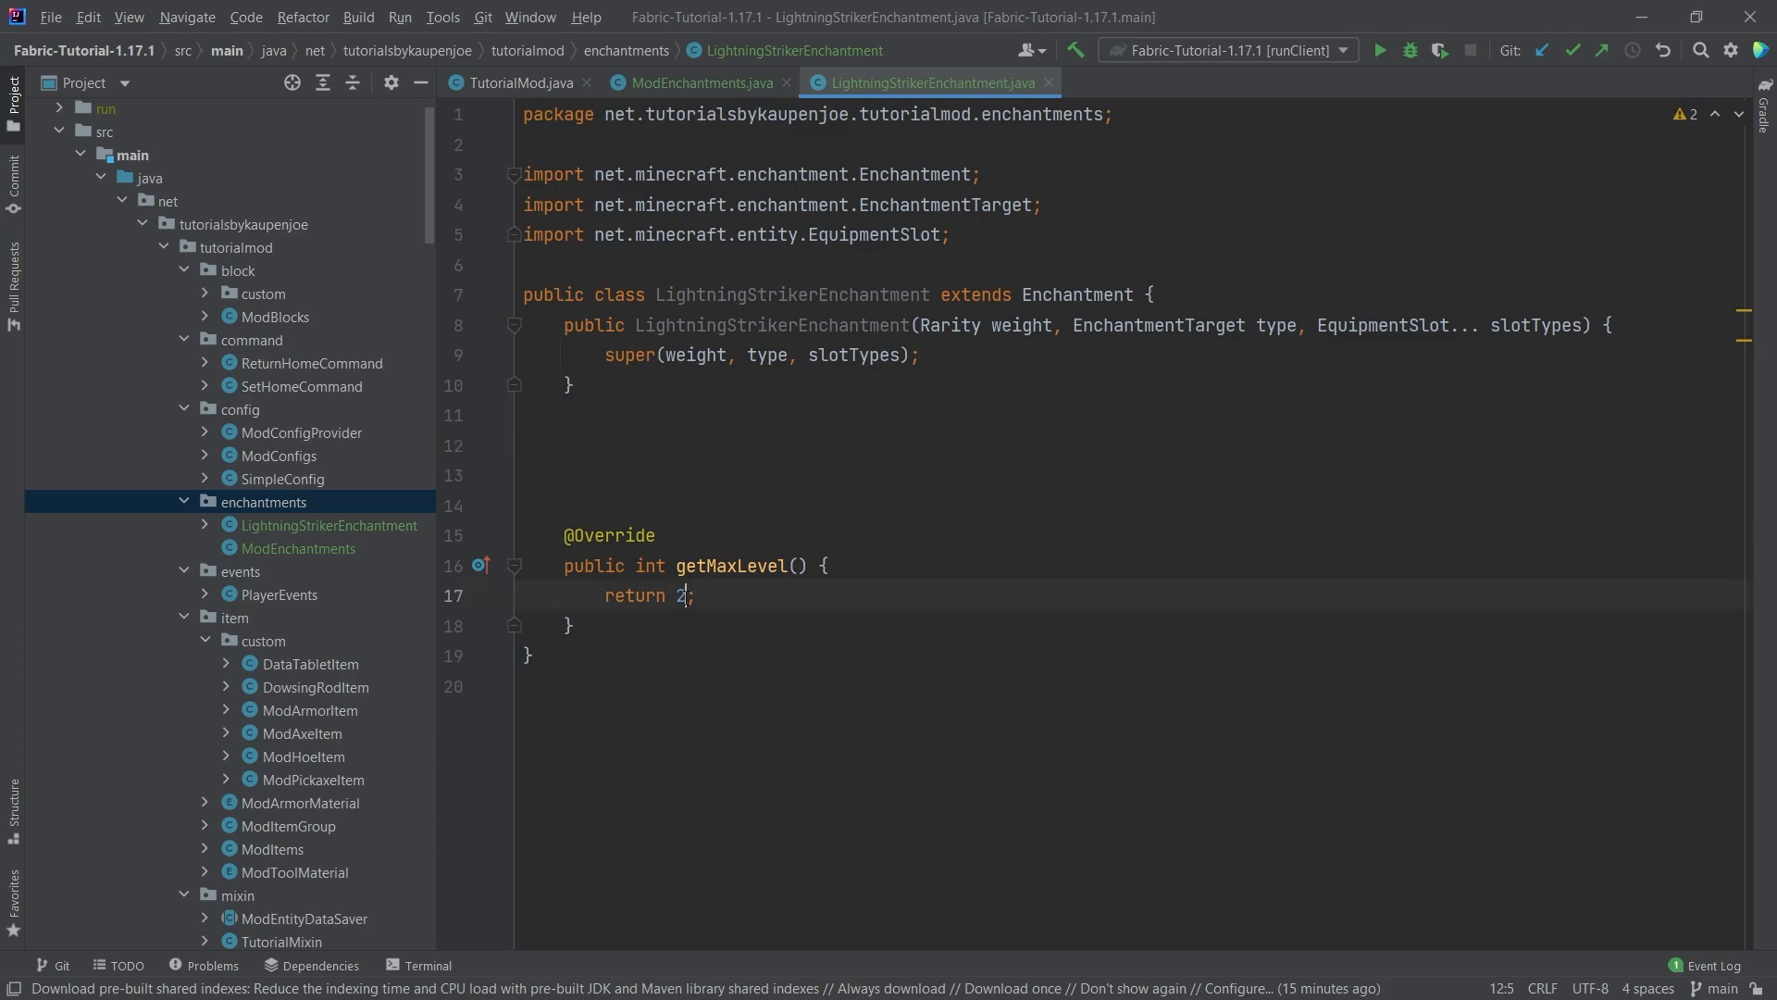
pyautogui.click(565, 444)
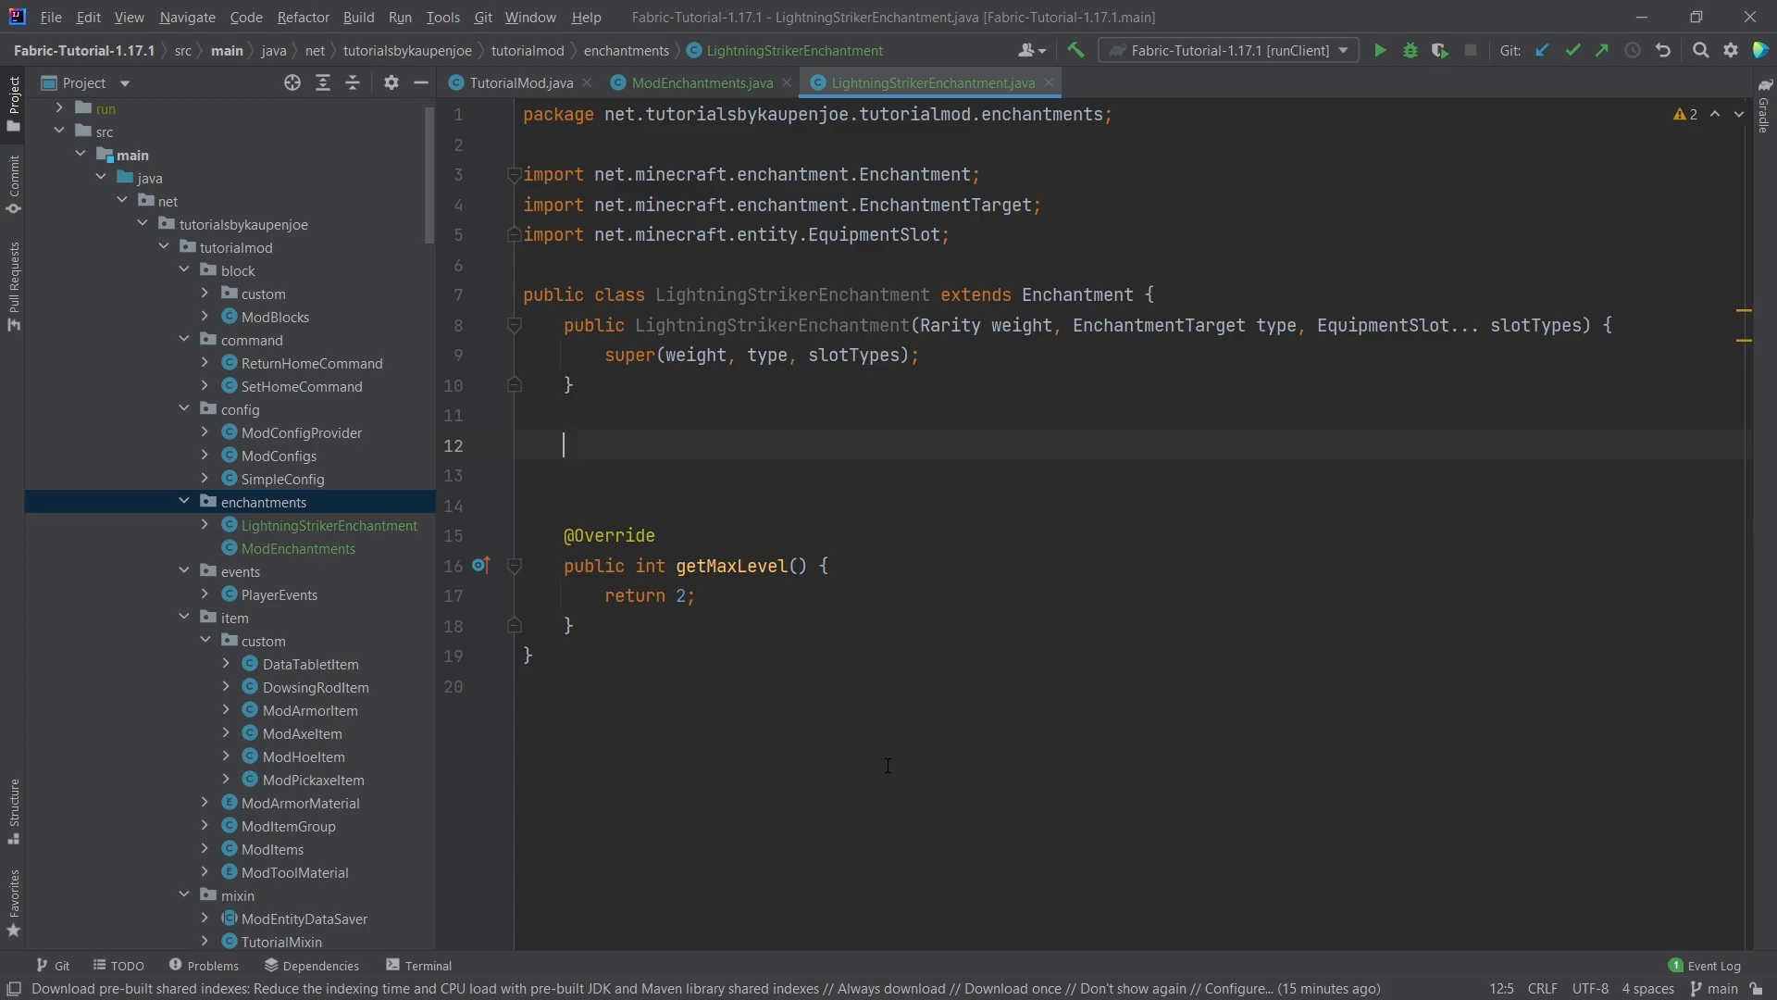
# Generate an onTargetDamaged override calling super, importing Entity and LivingEntity
pyautogui.write('on')
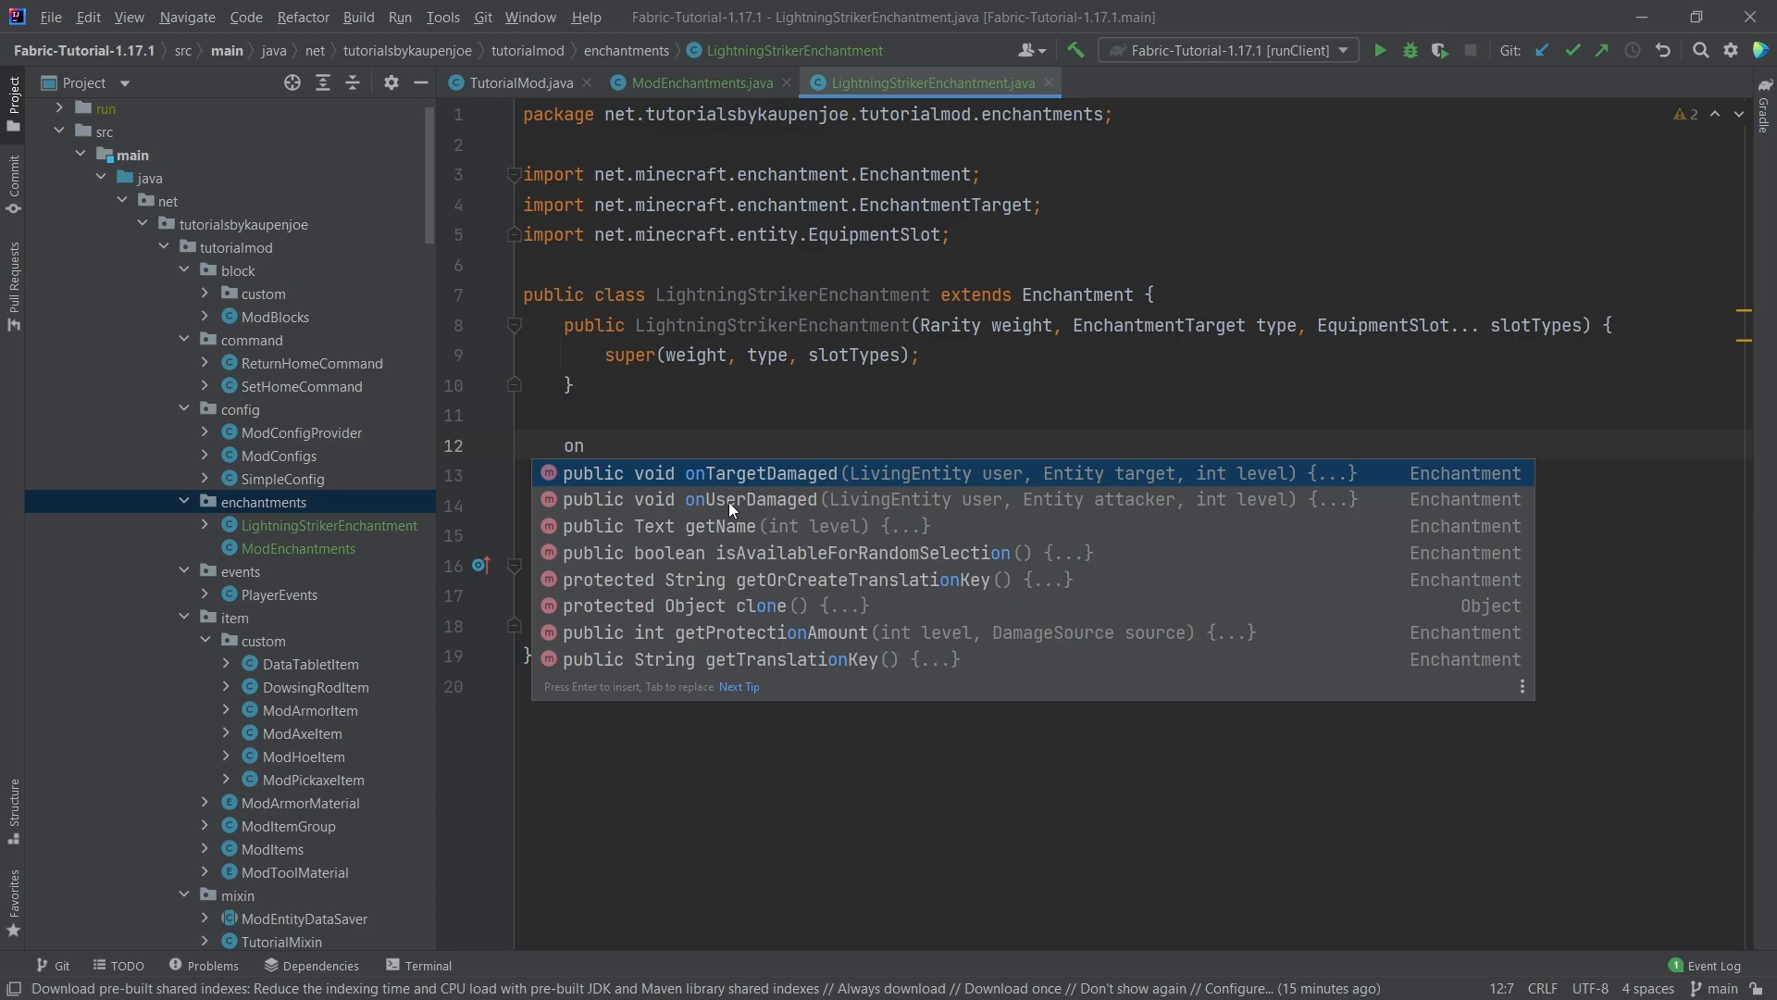
pyautogui.moveTo(804, 498)
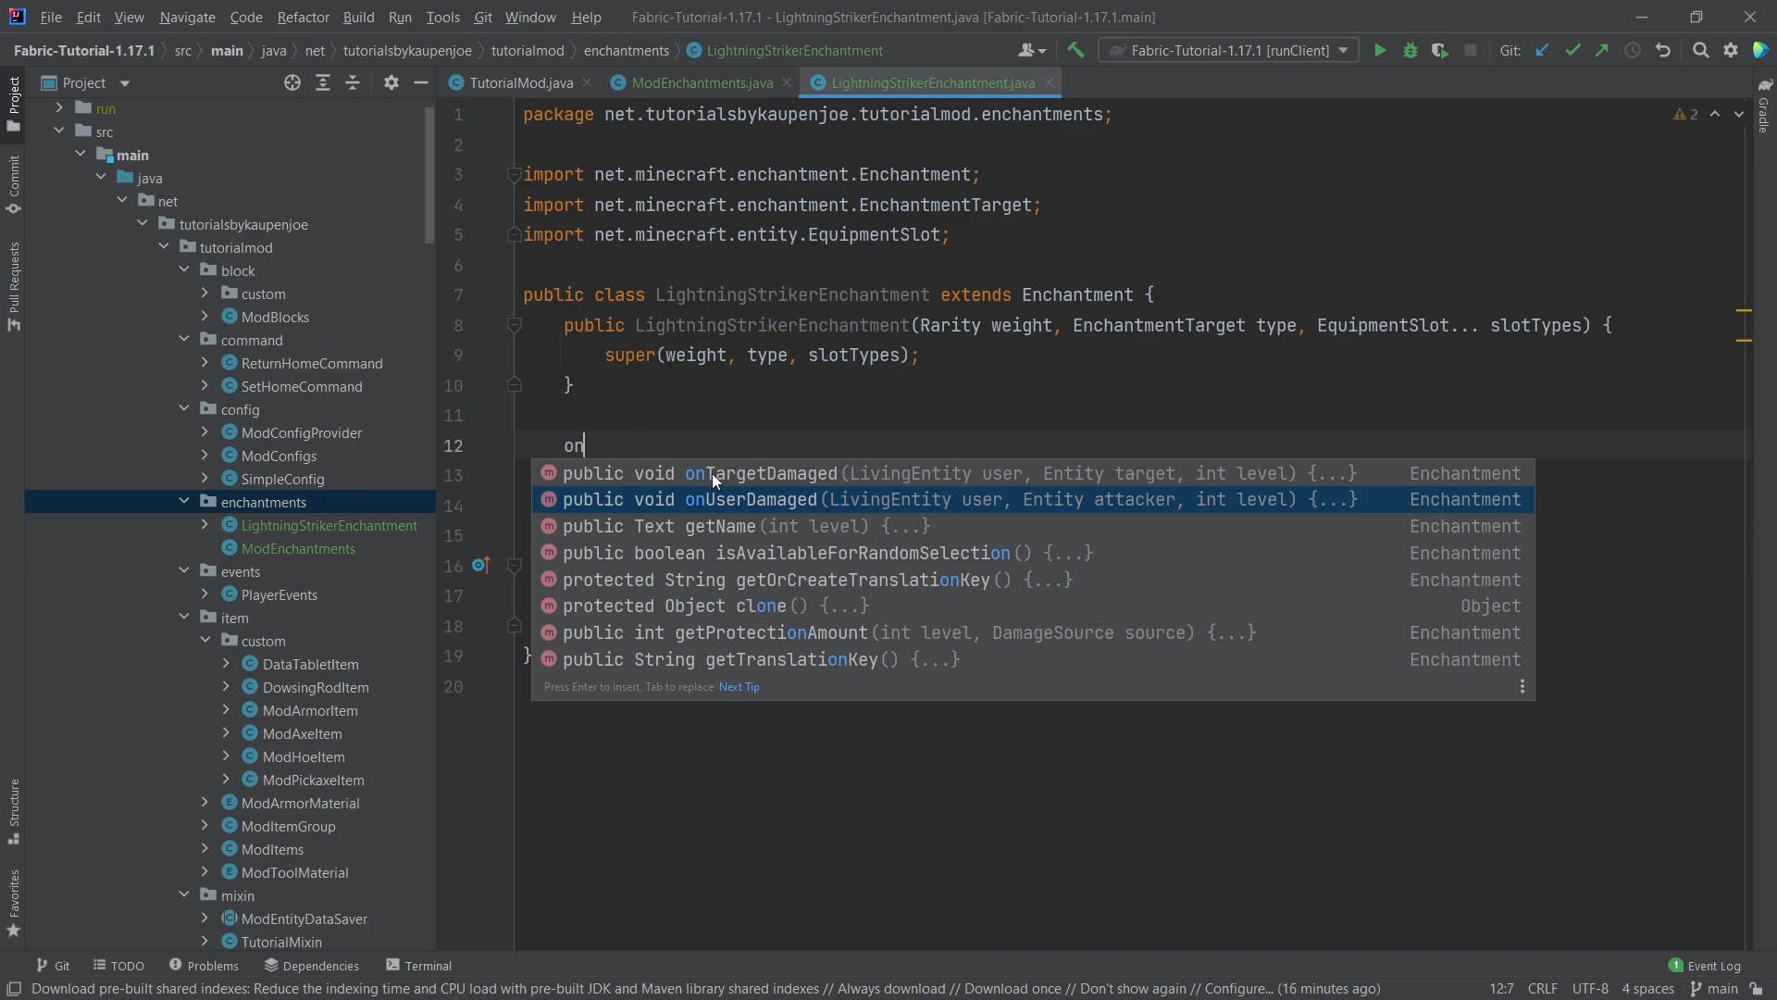
pyautogui.moveTo(812, 632)
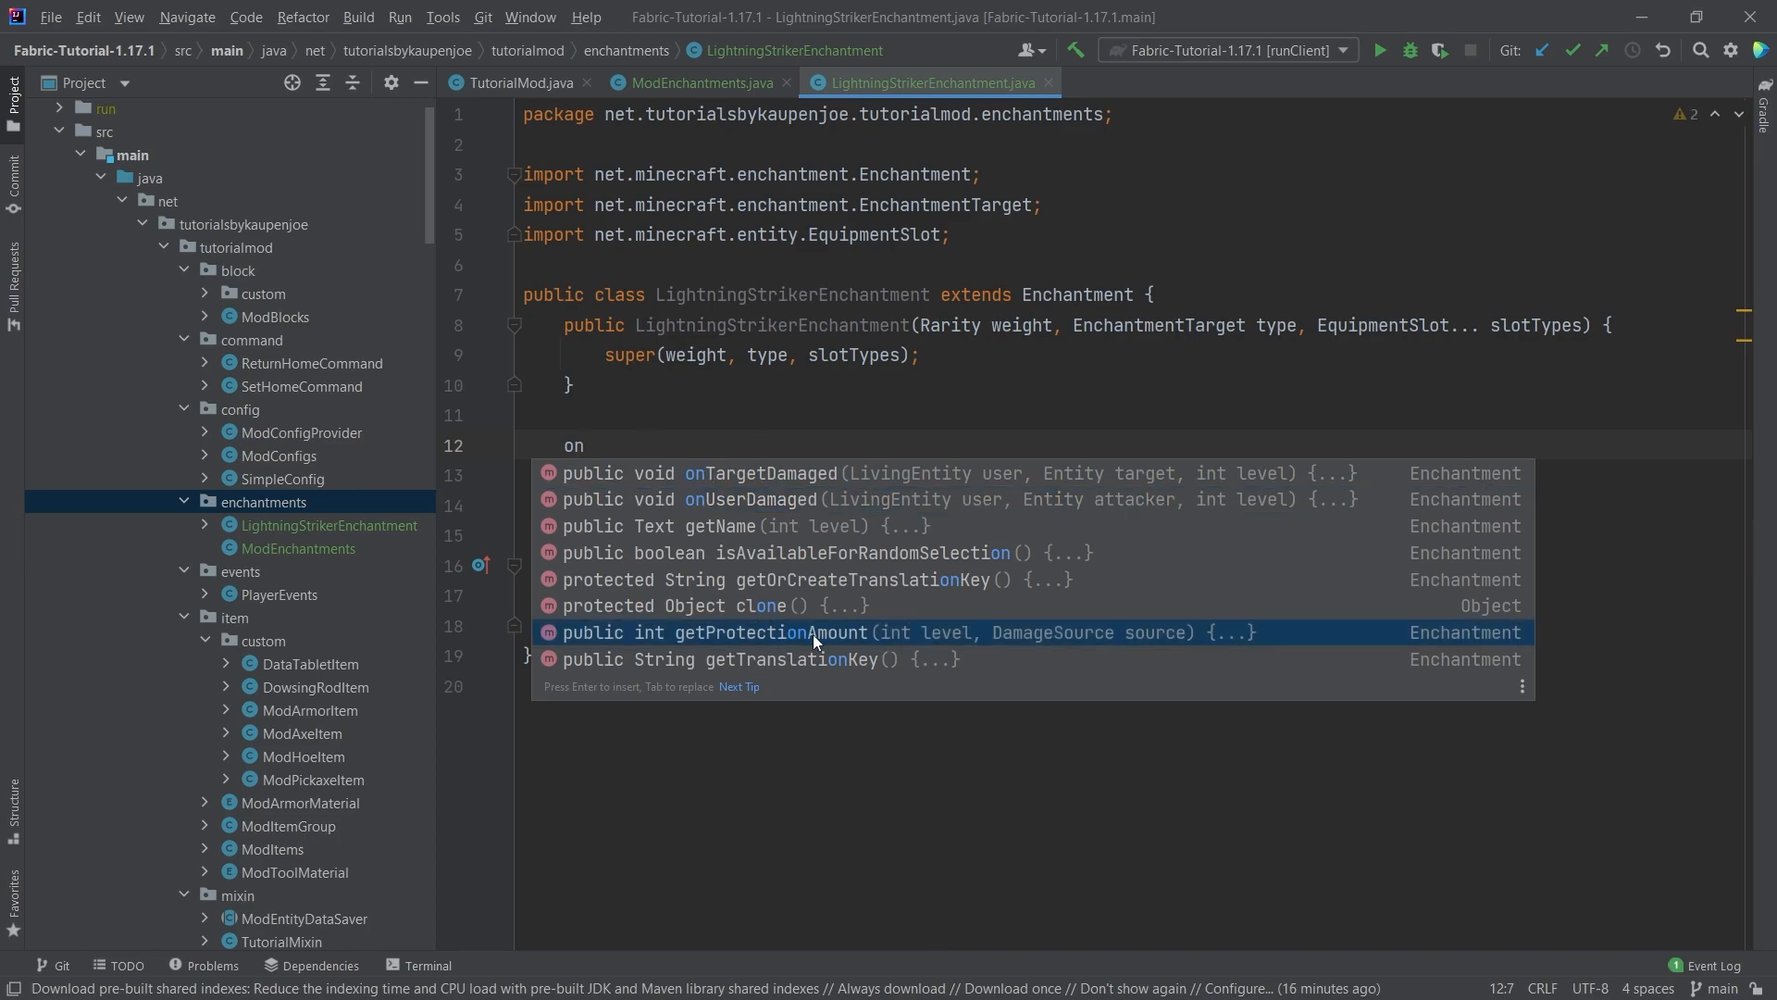
pyautogui.press('Backspace')
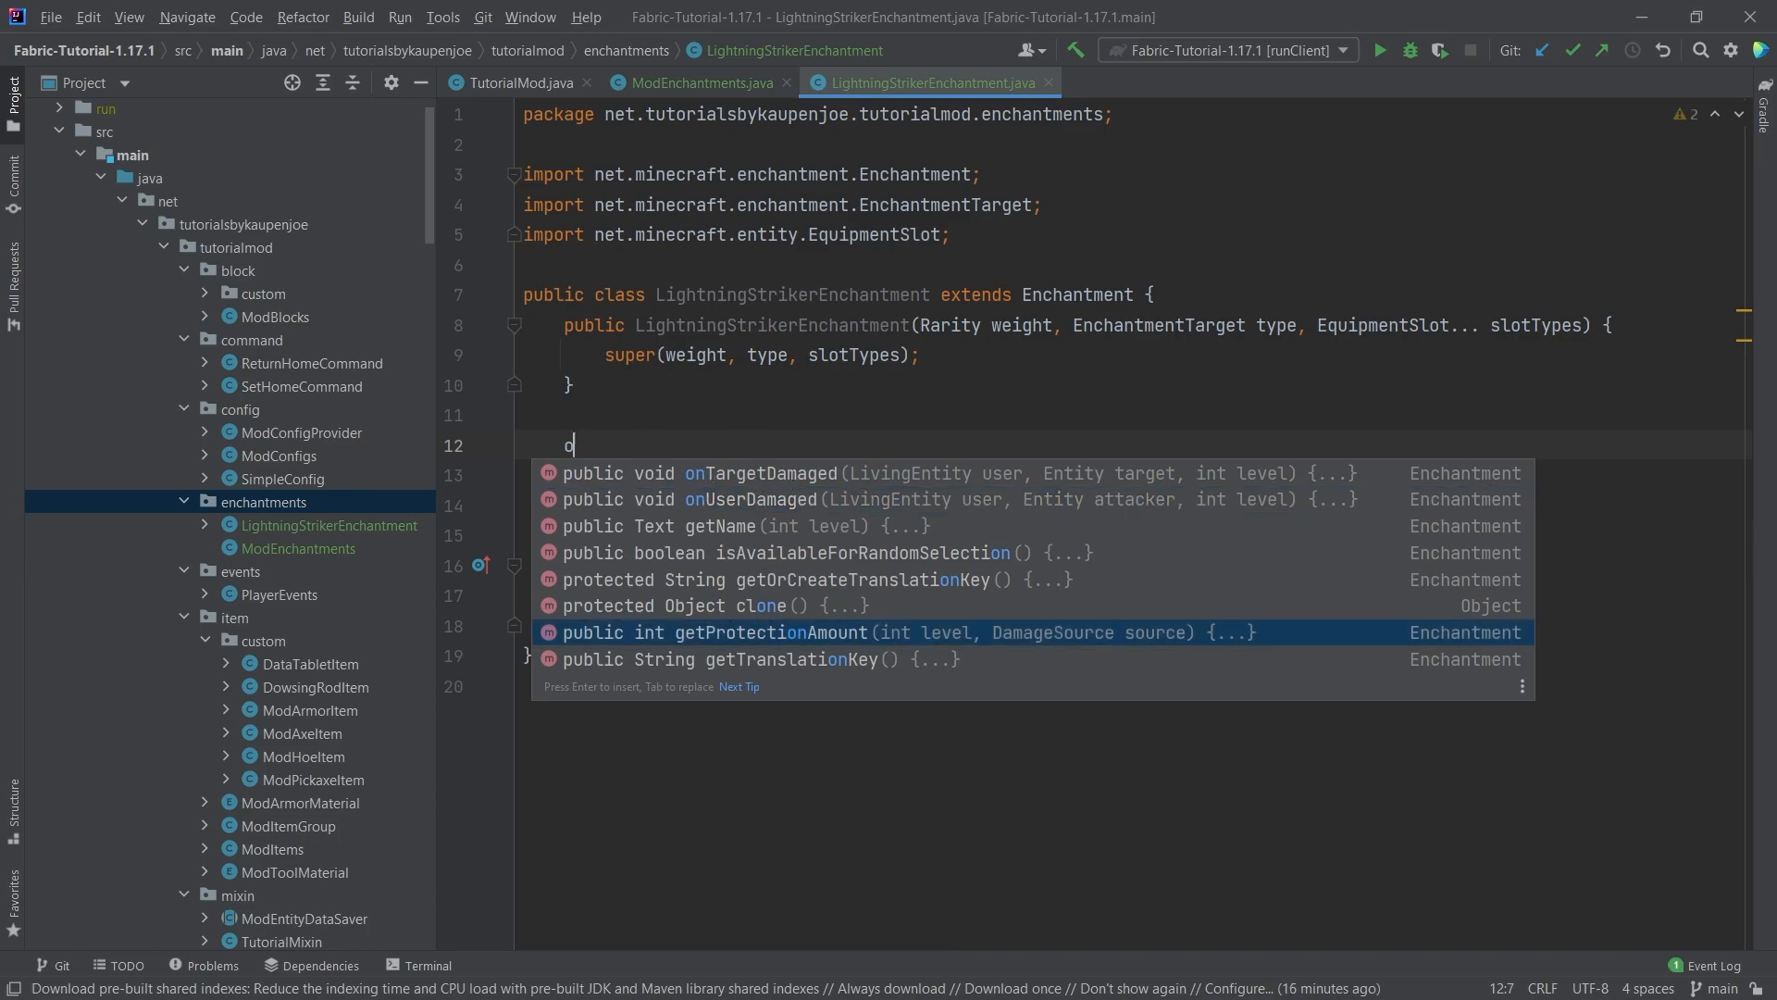
pyautogui.write('verride')
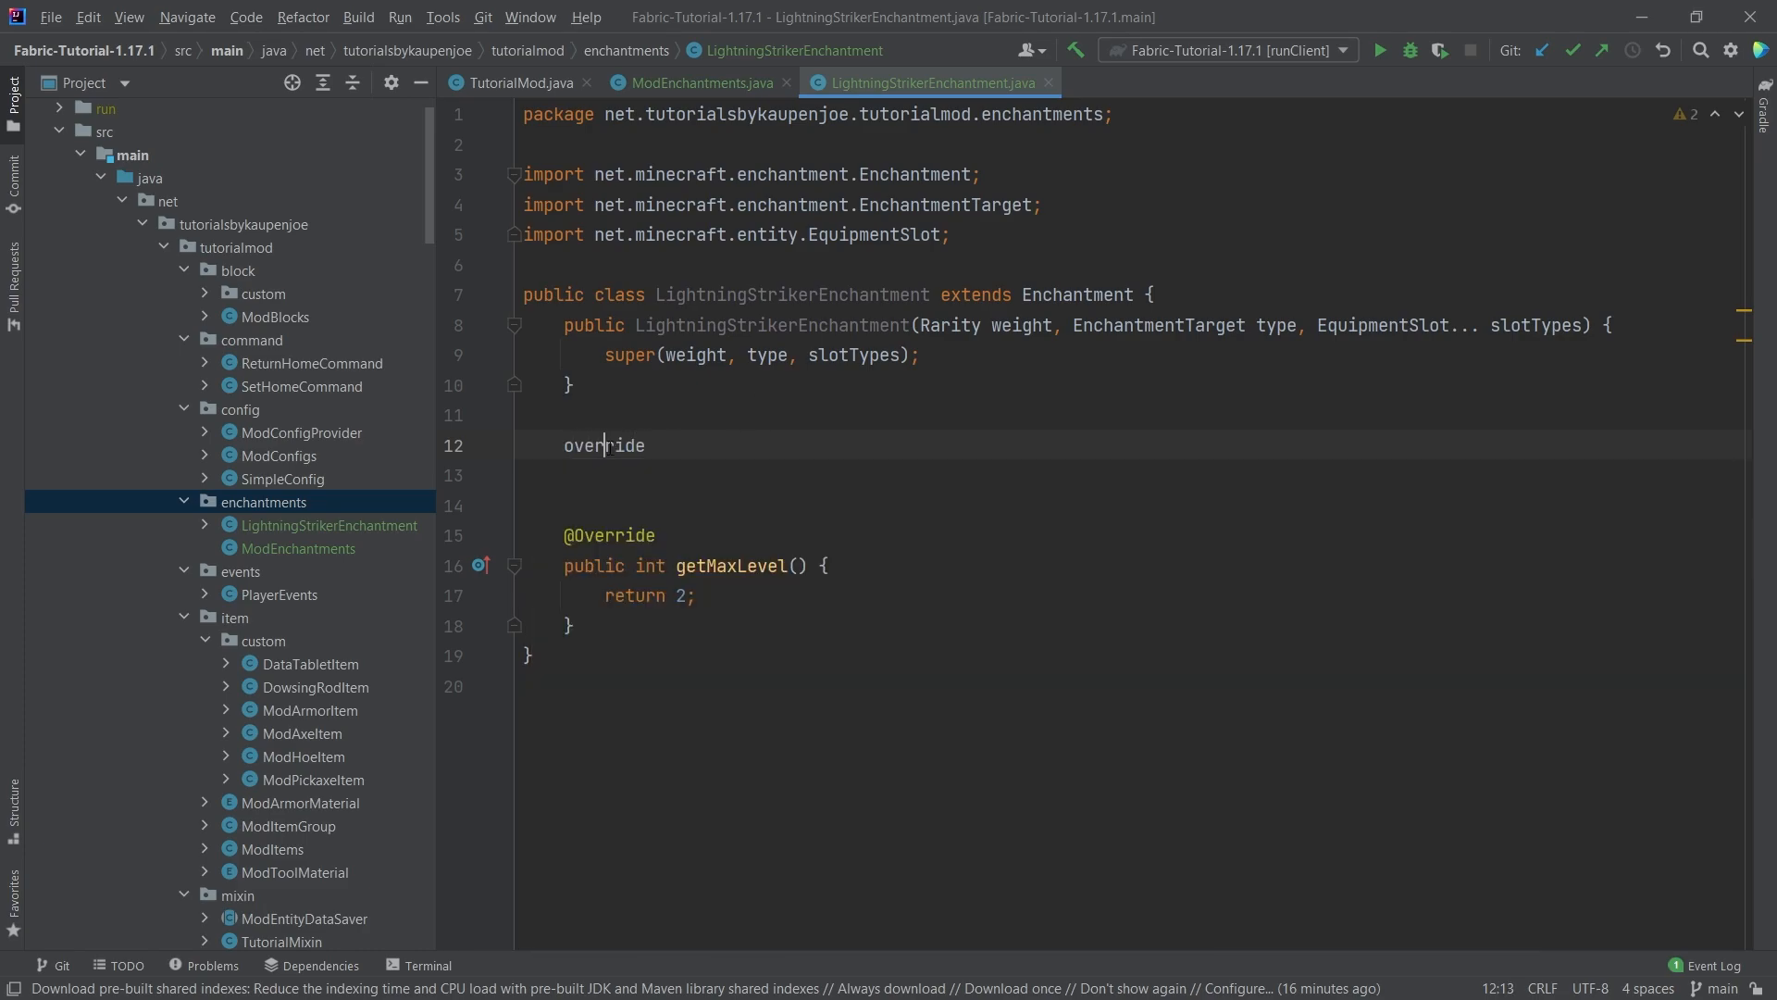
pyautogui.write('onta')
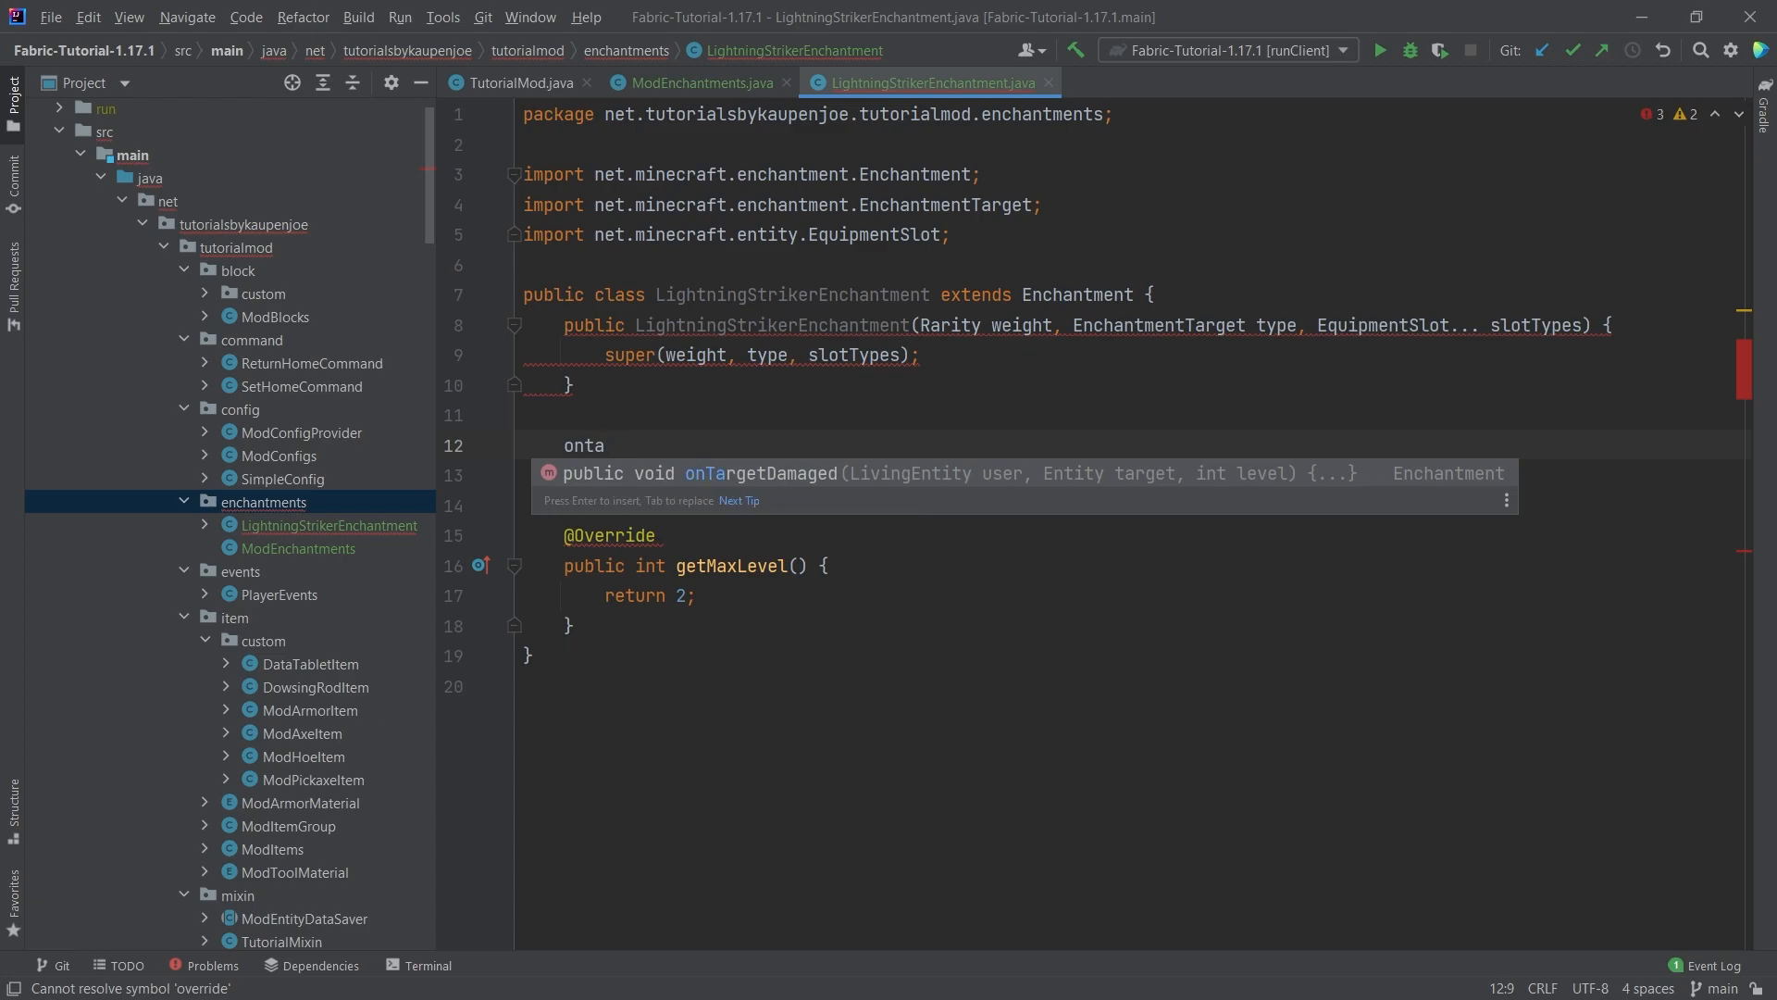
pyautogui.press('Enter')
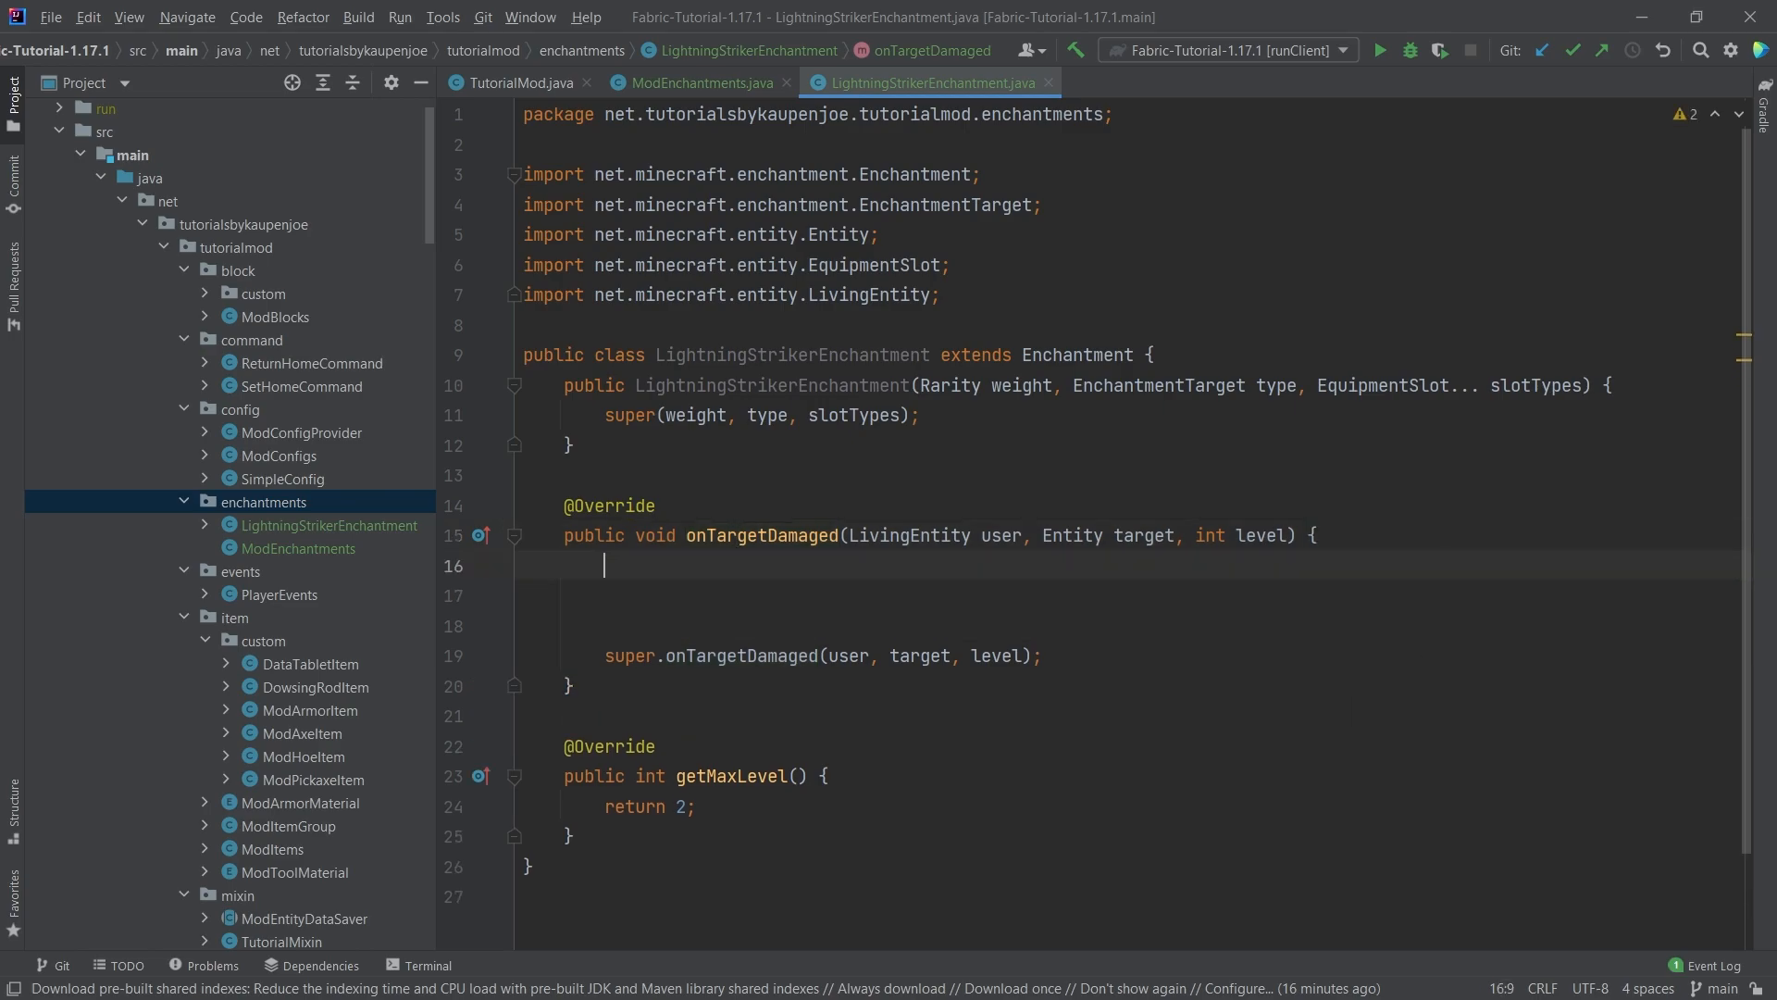
# Add an if(!user.world.isClient()) block casting user.world to ServerWorld world
pyautogui.write('if(!')
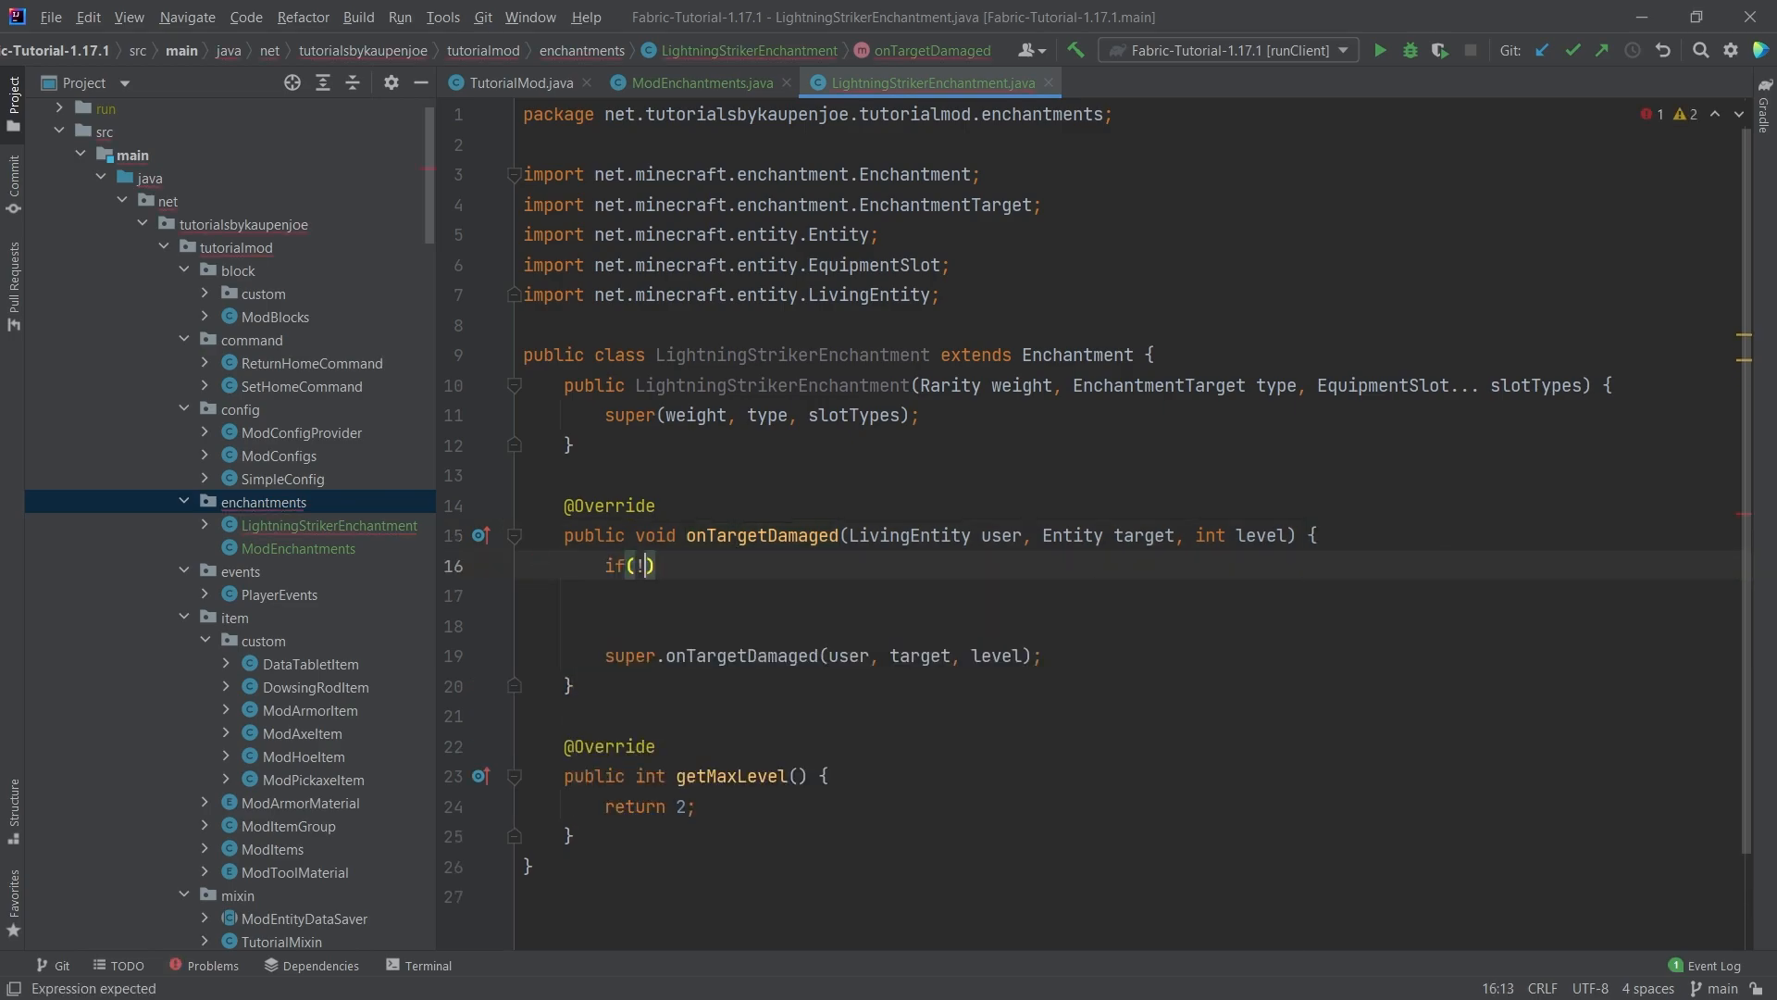
pyautogui.write('user.world.')
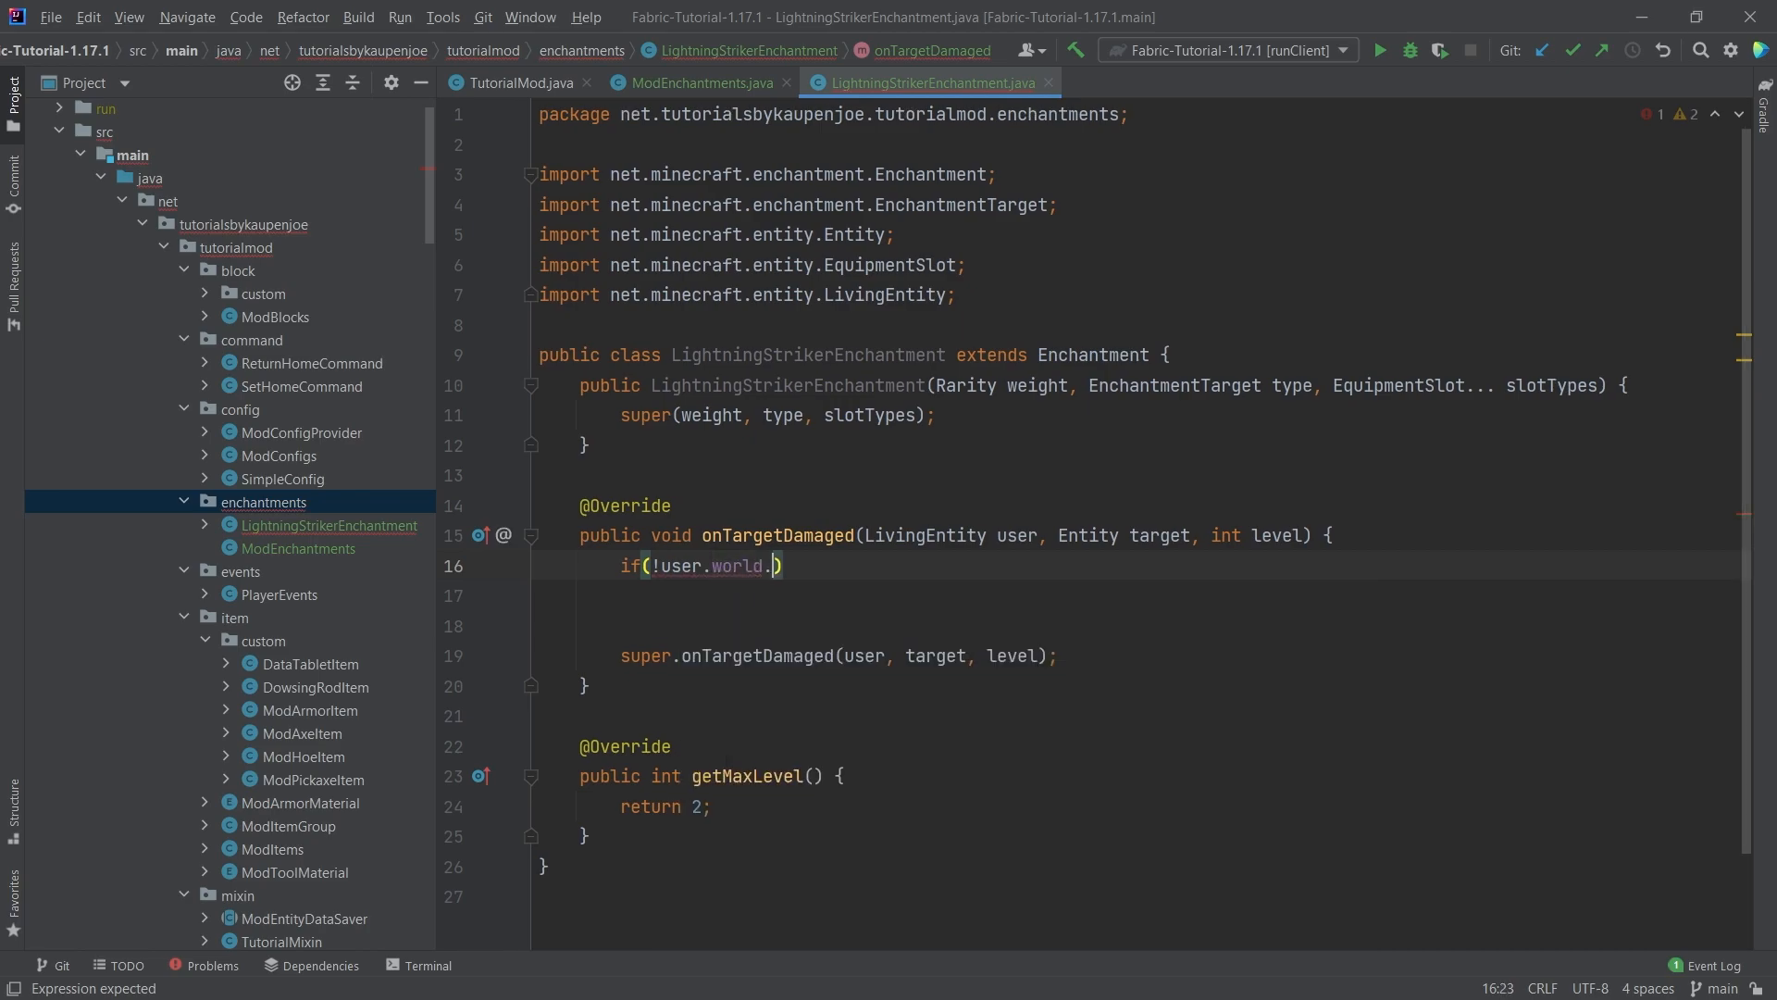
pyautogui.write('isClient()) {')
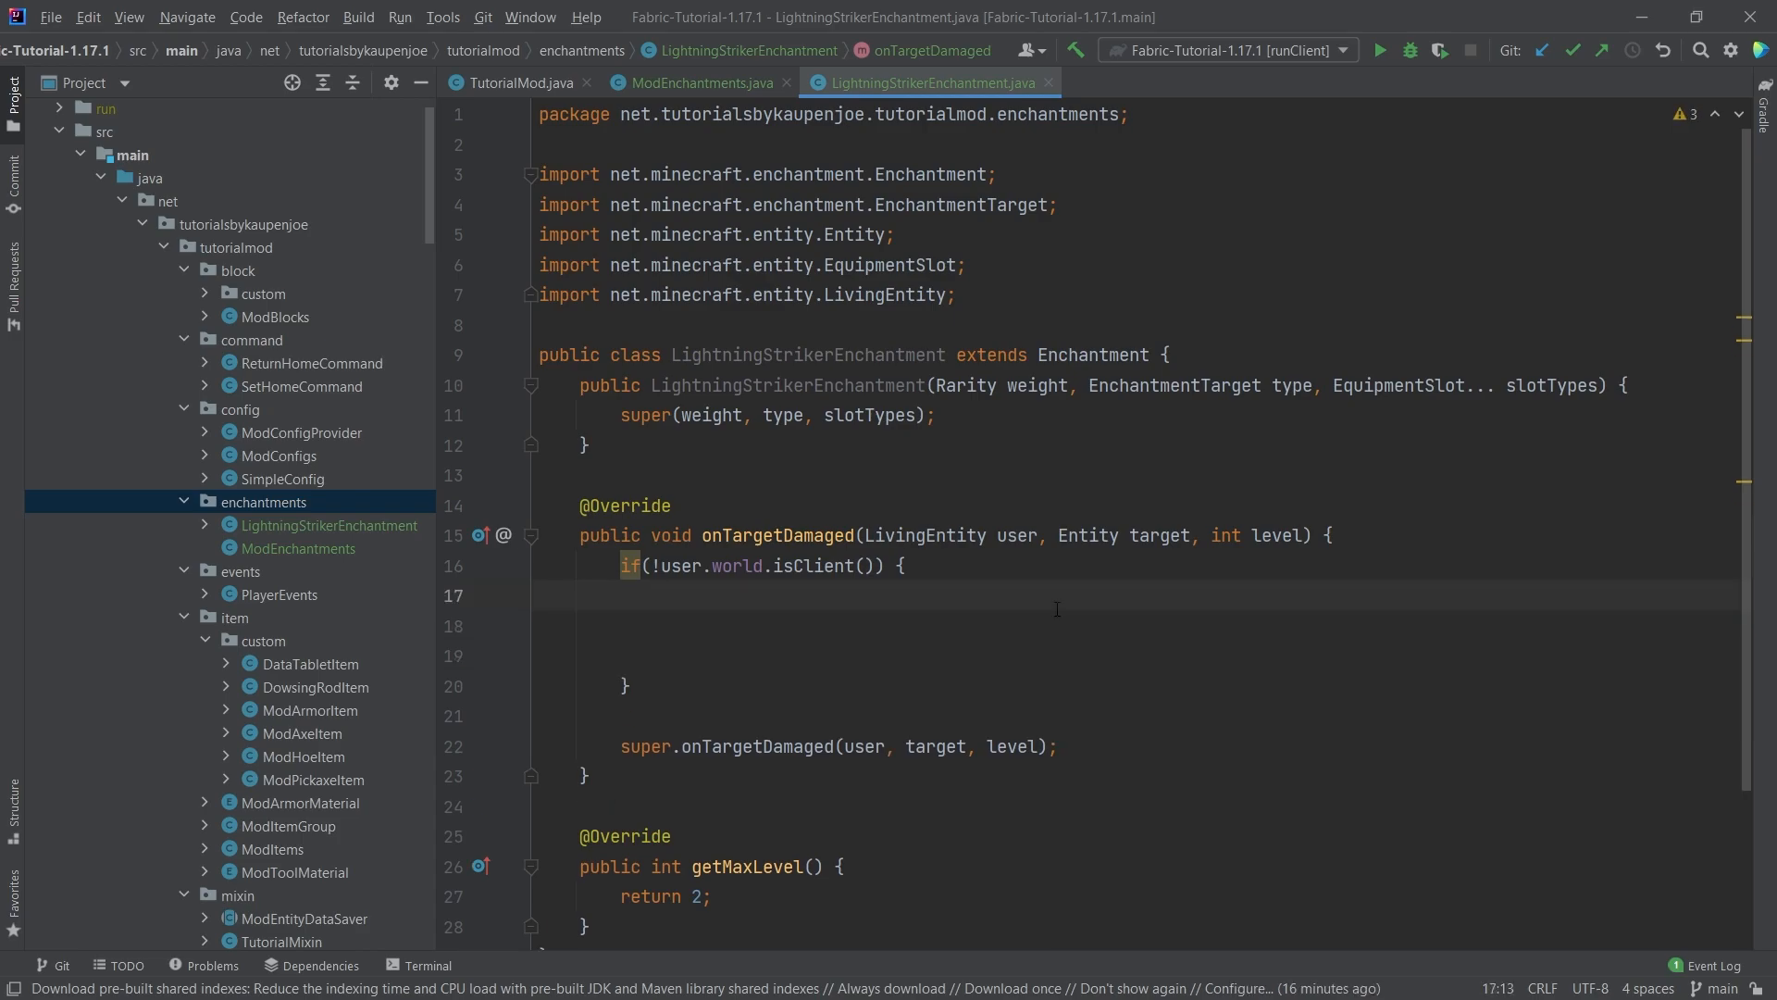
pyautogui.write('Serverw')
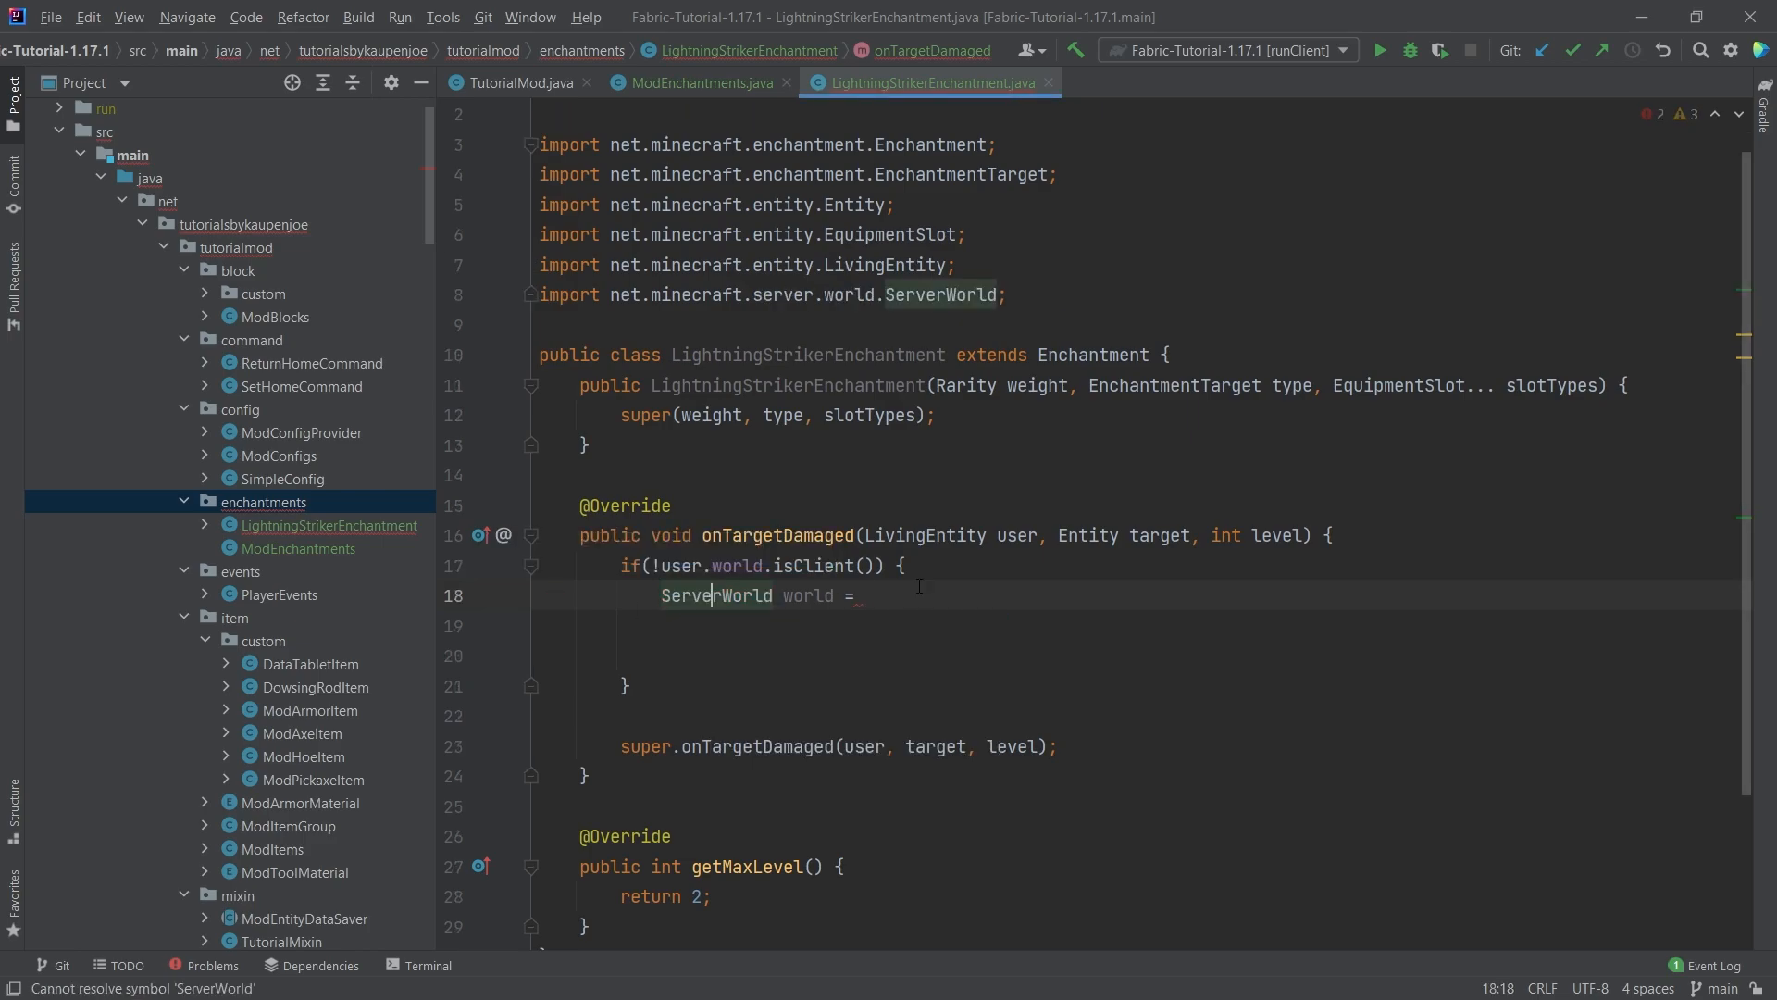
pyautogui.write('user.')
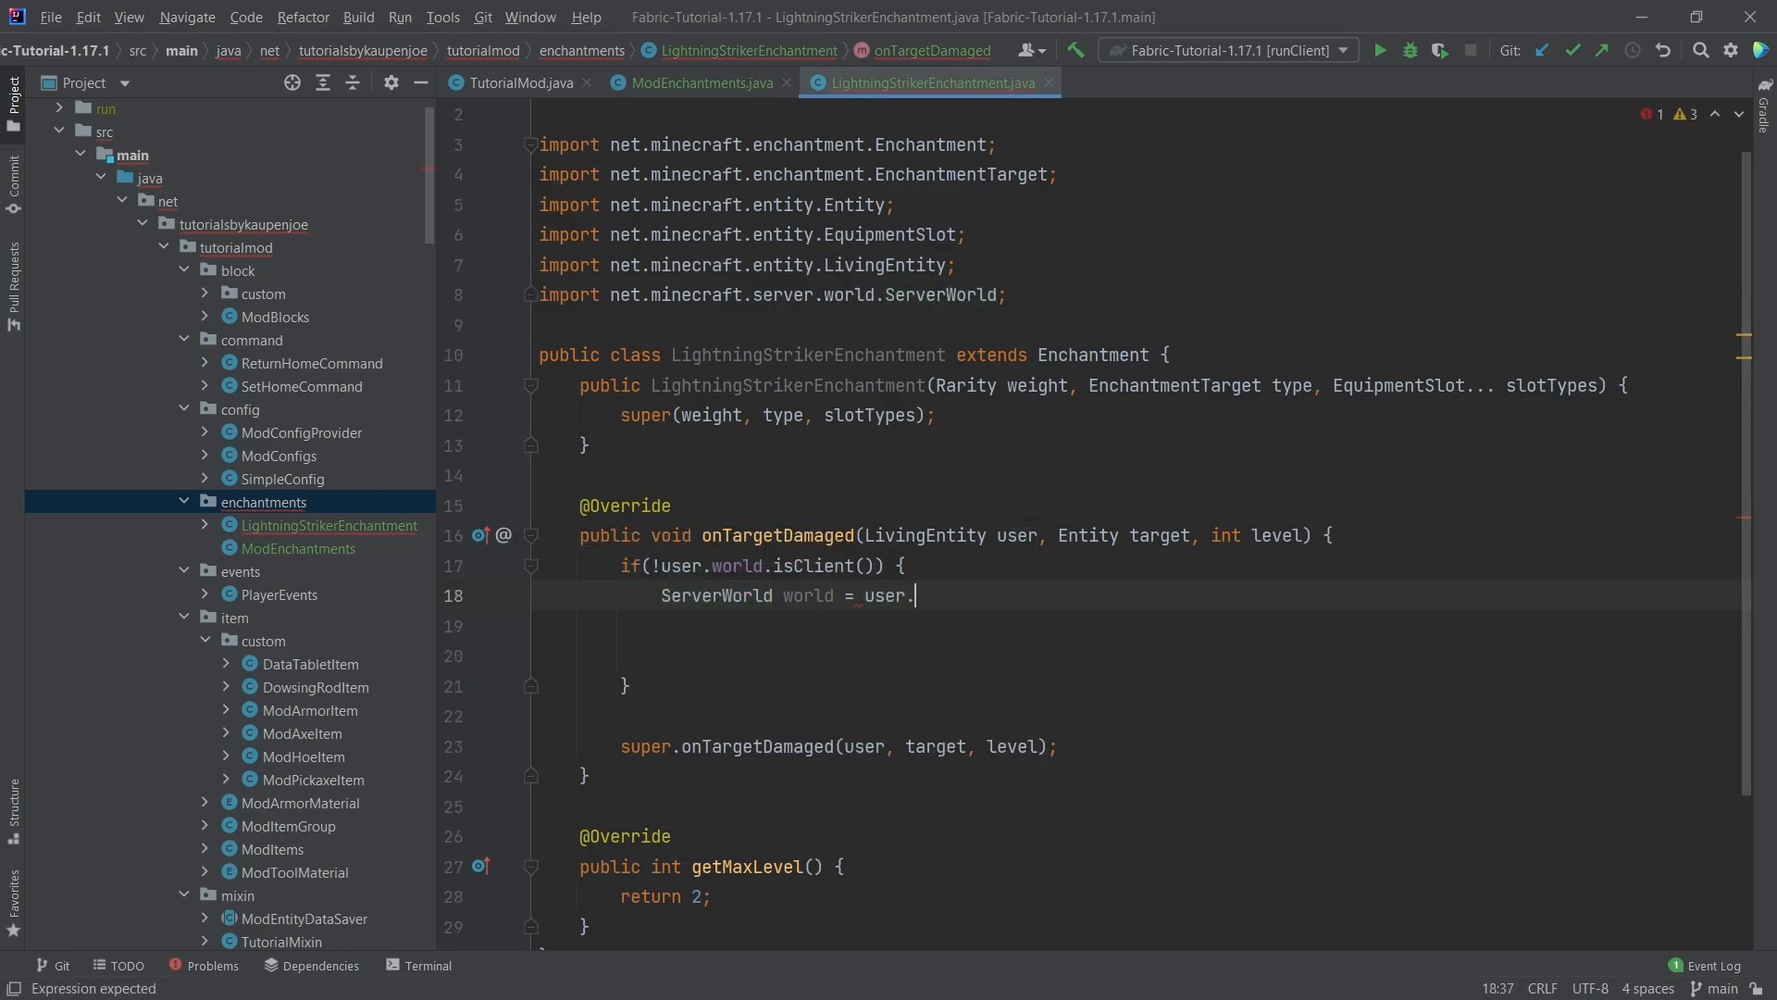
pyautogui.write('world.c')
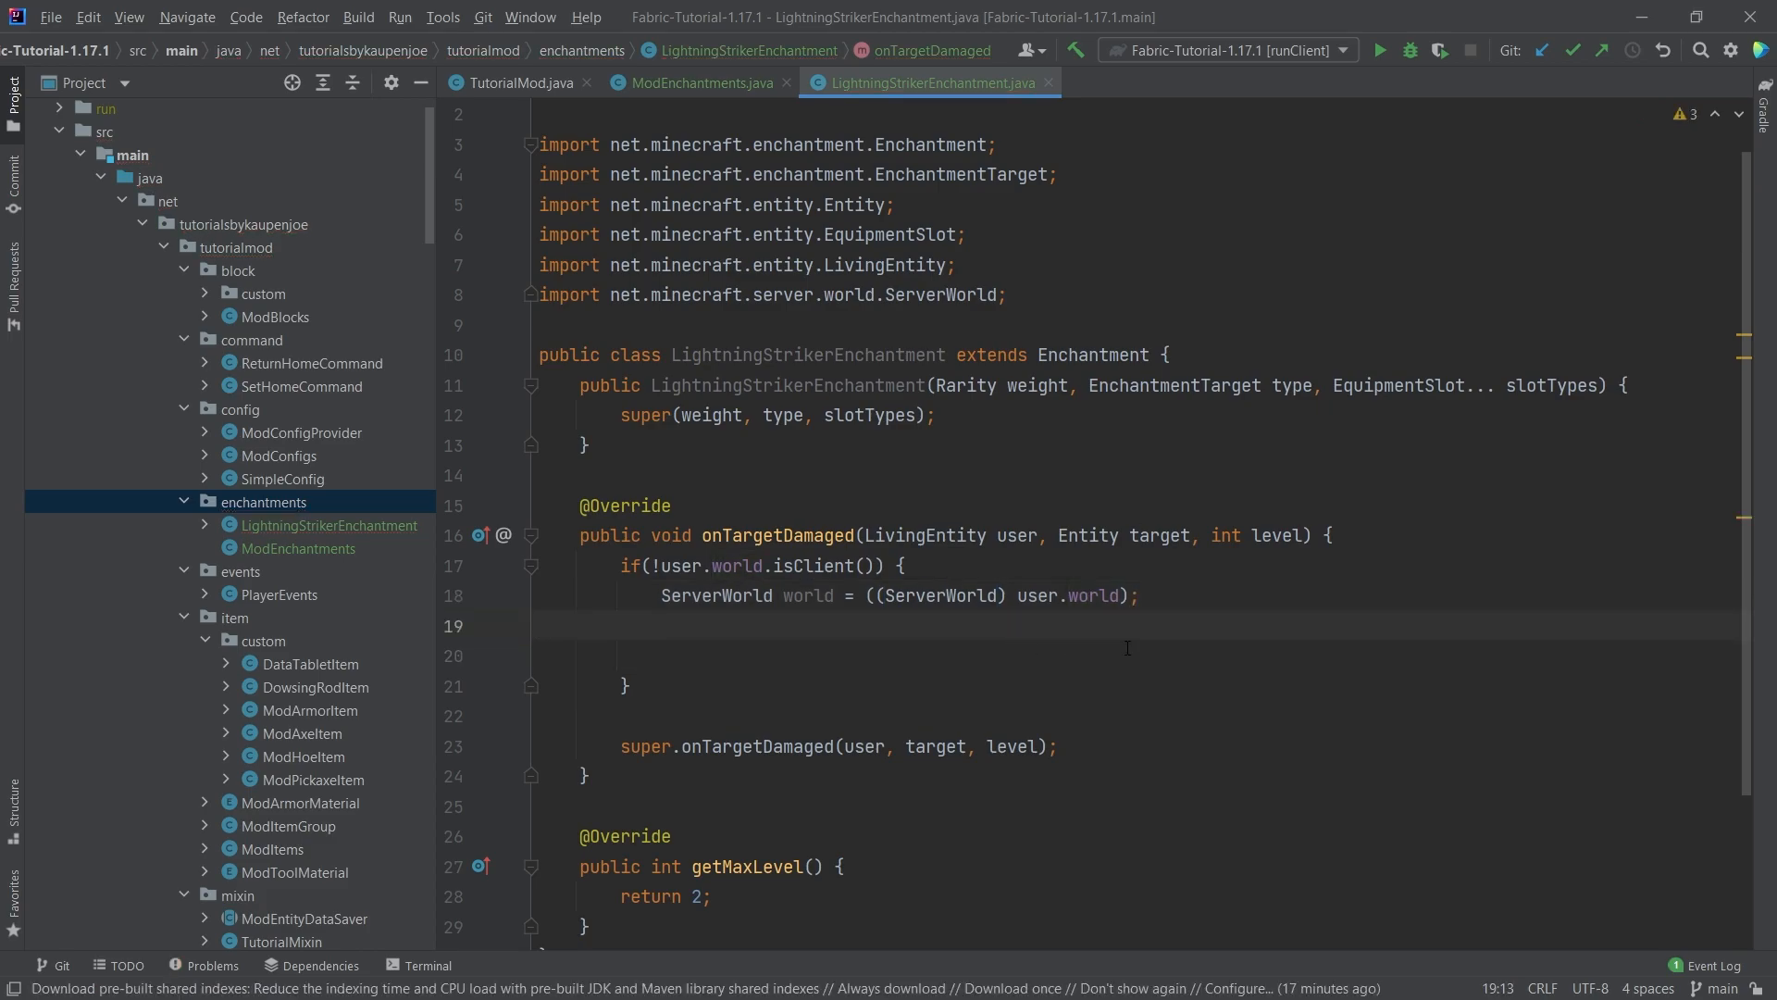
# Declare PlayerEntity player cast from user and BlockPos position from target.getBlockPos()
pyautogui.write('PlayerEntity player =')
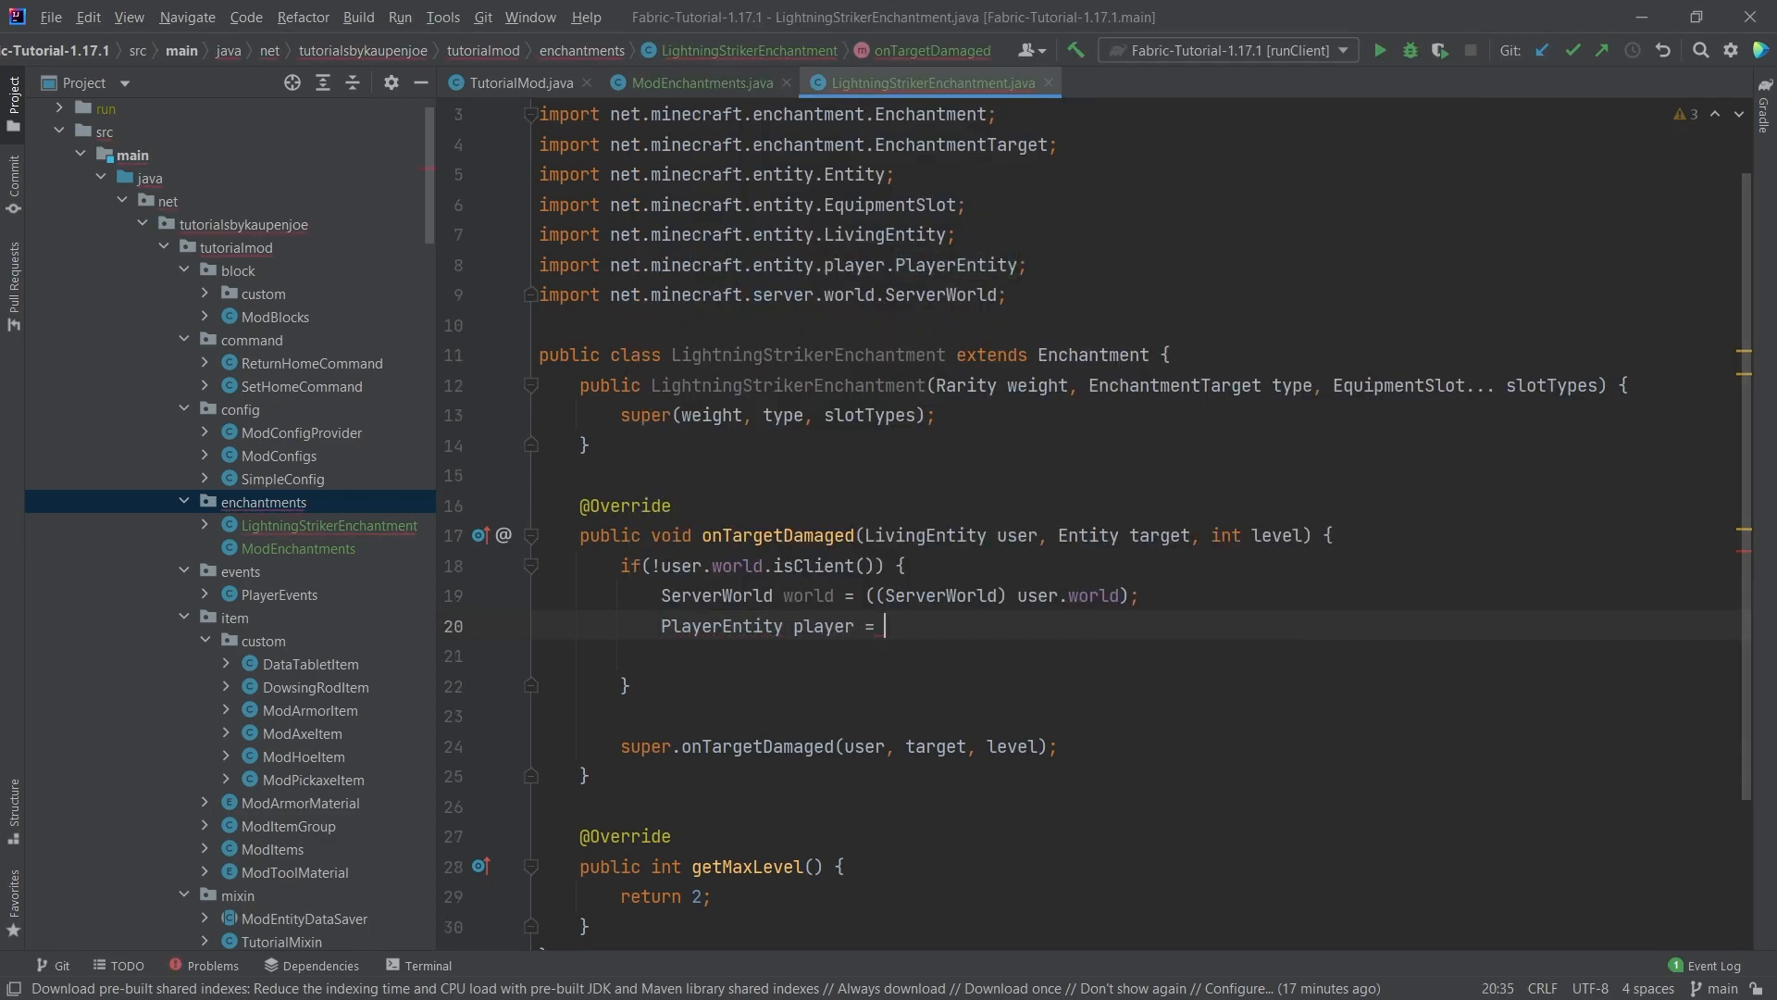
pyautogui.write('user.cast')
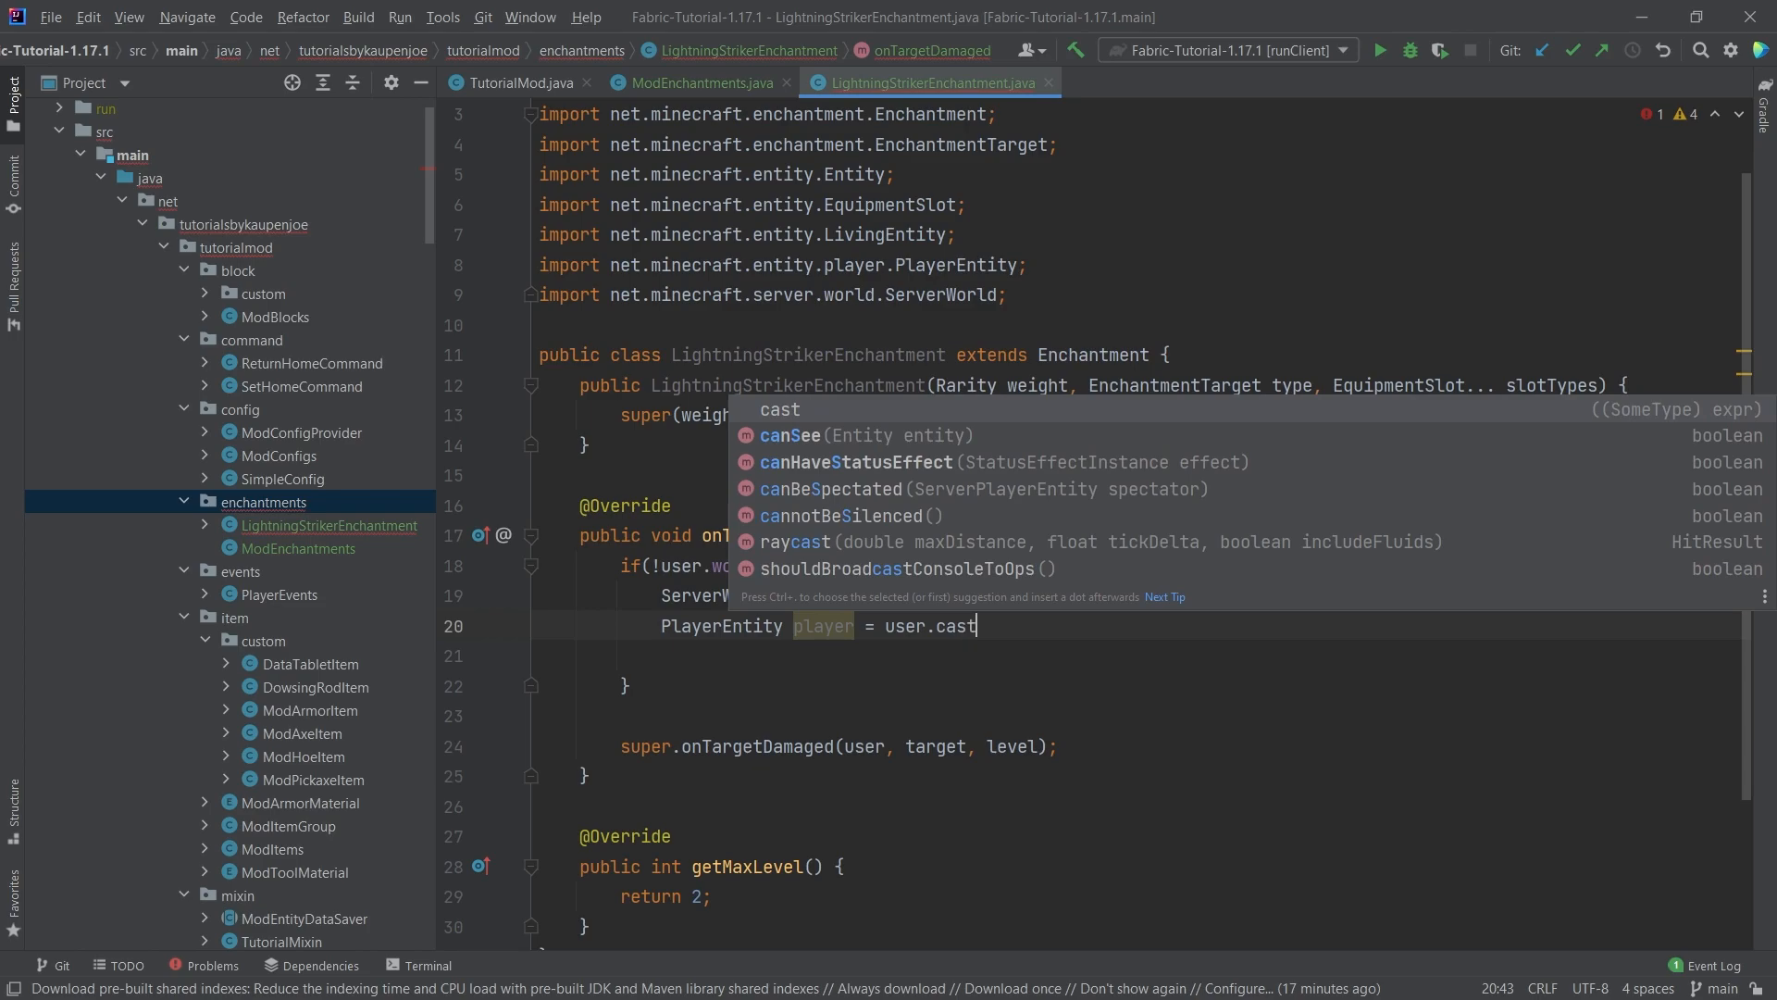
pyautogui.click(87, 16)
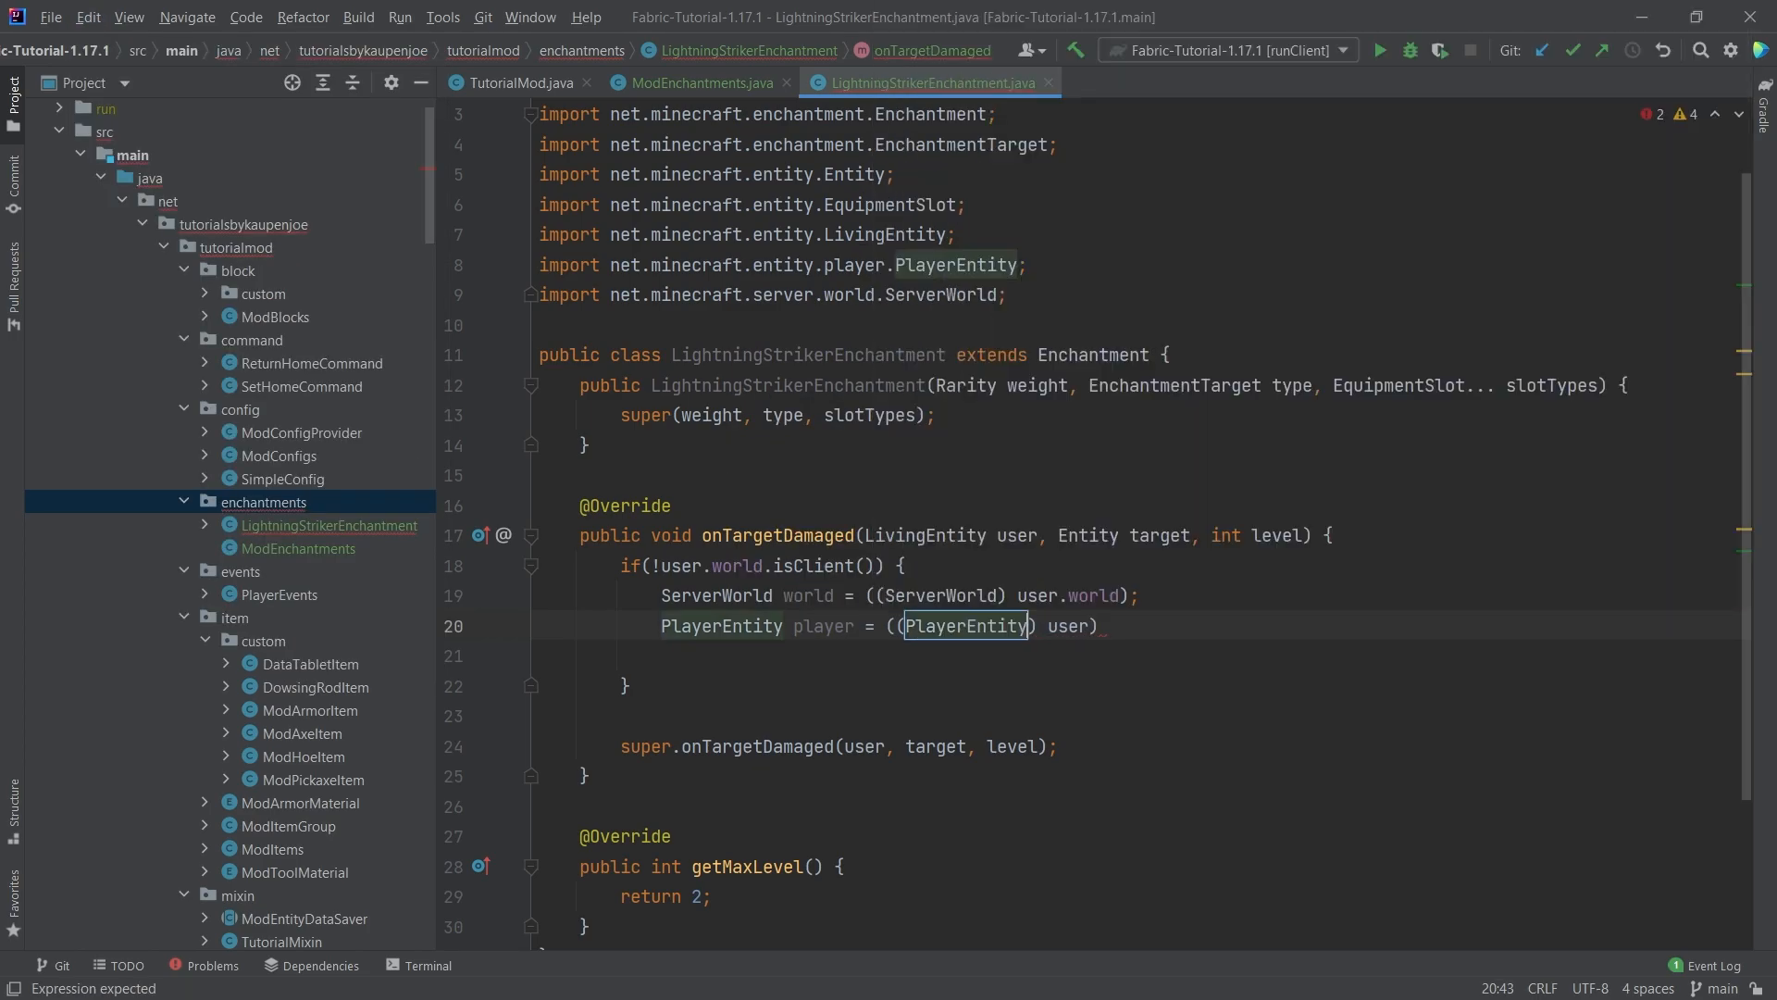
pyautogui.write('Bl')
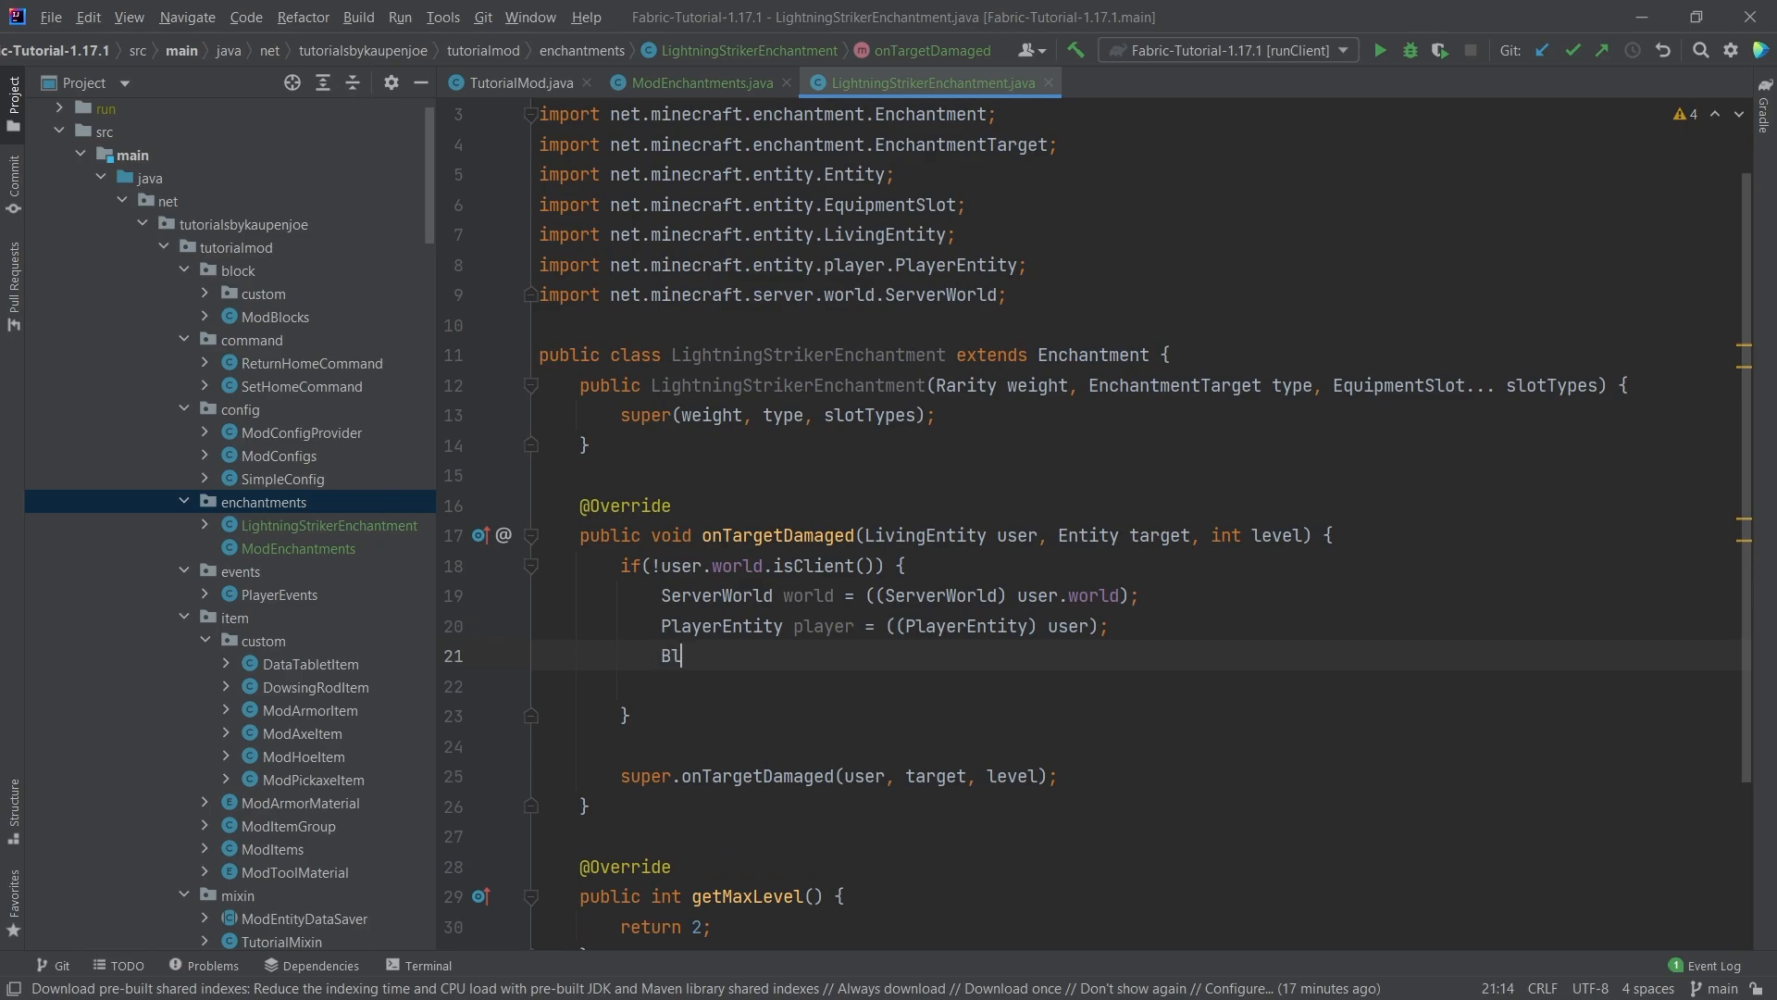
pyautogui.write('ockPos position = target.getBlockPos();')
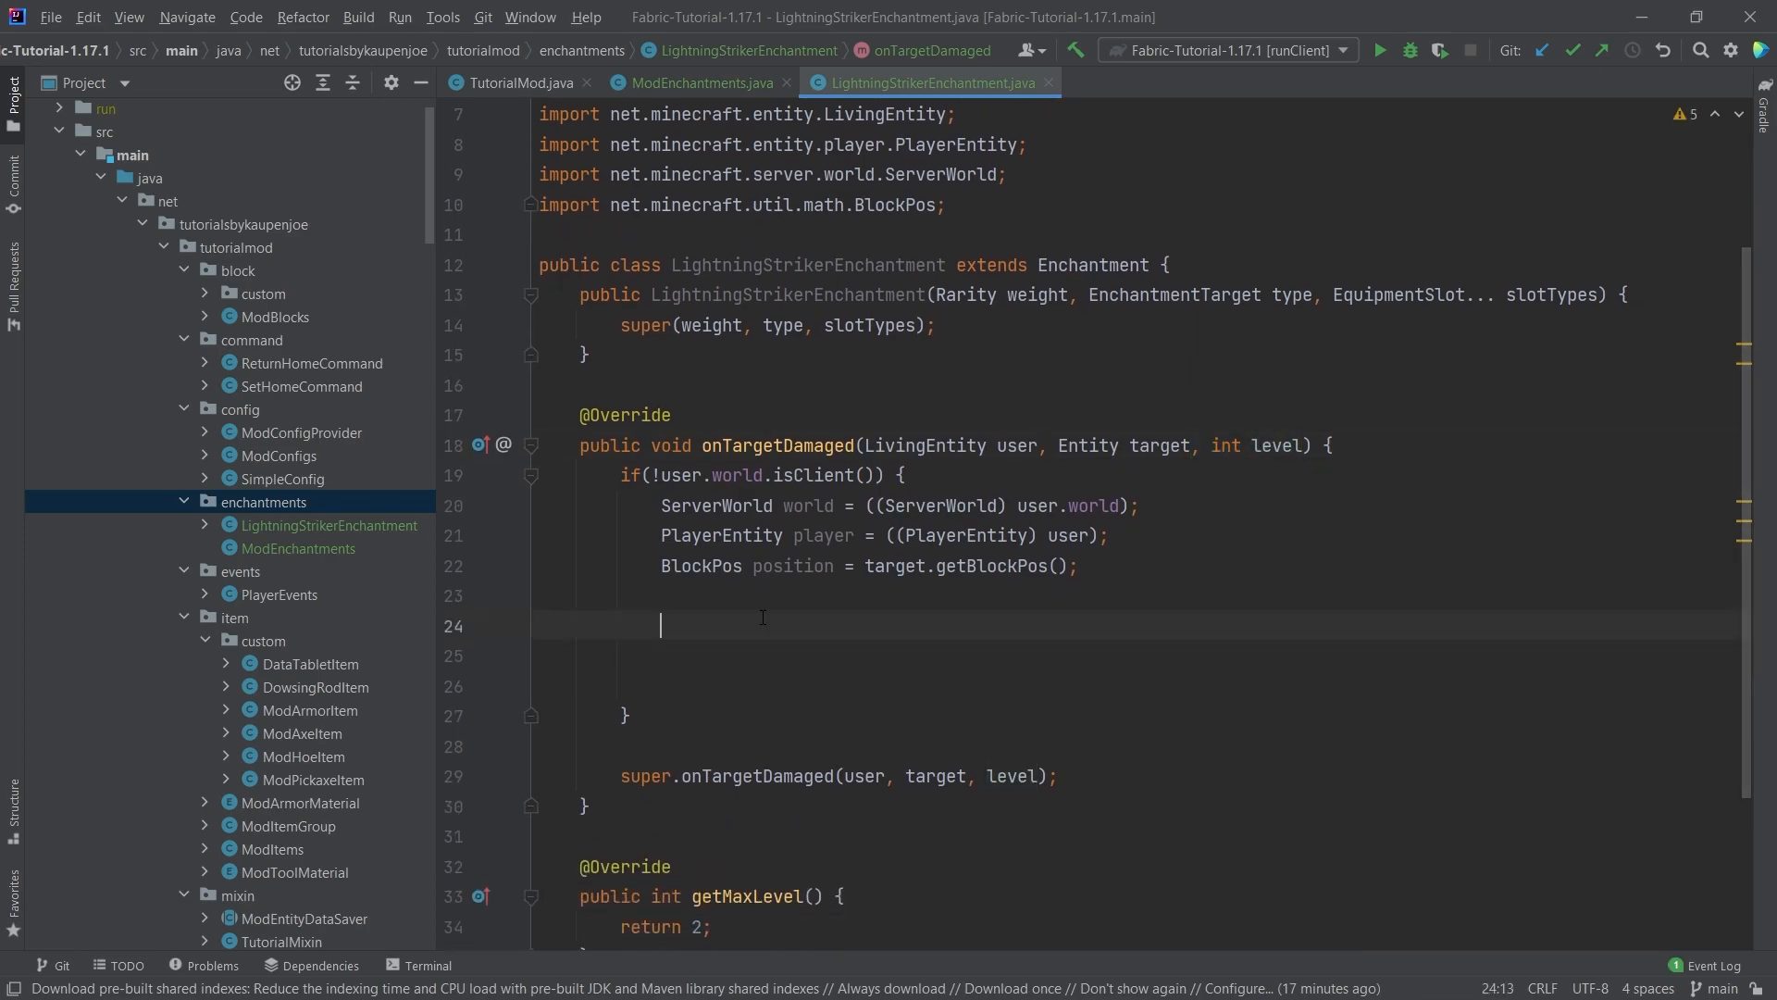
# At level 1, spawn EntityType.LIGHTNING_BOLT at position with SpawnReason.TRIGGERED, true, true
pyautogui.write('if(le )')
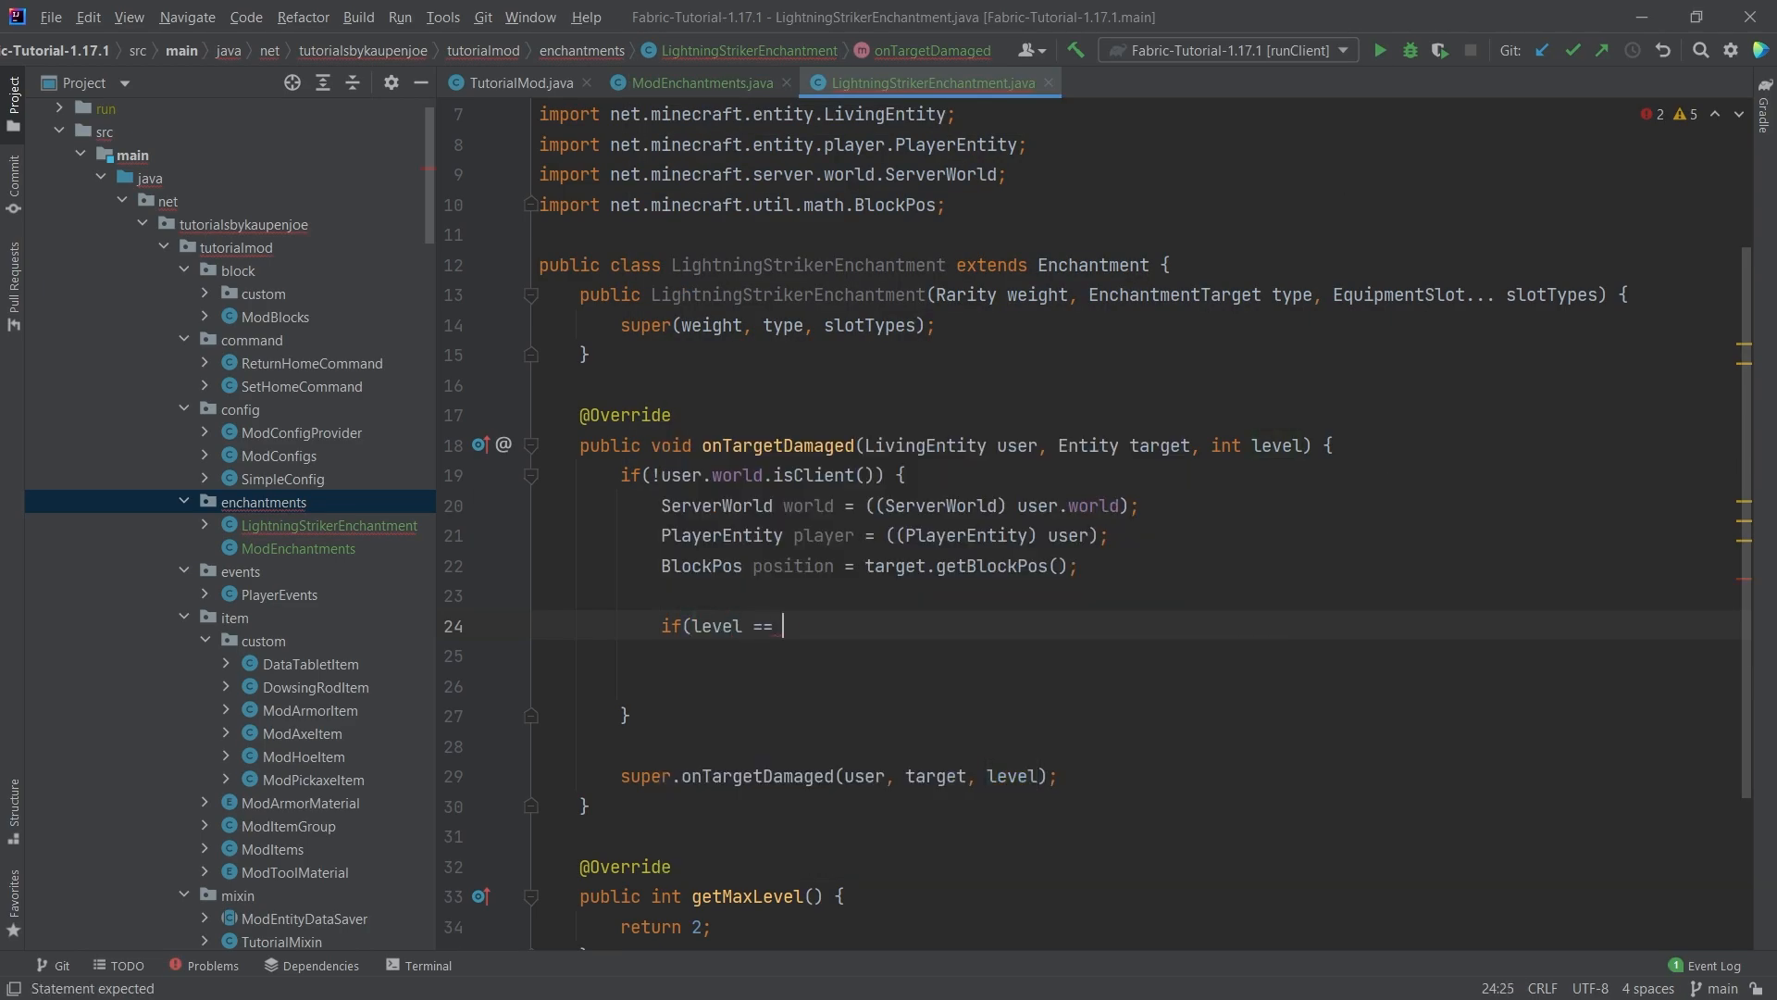
pyautogui.write('1) {')
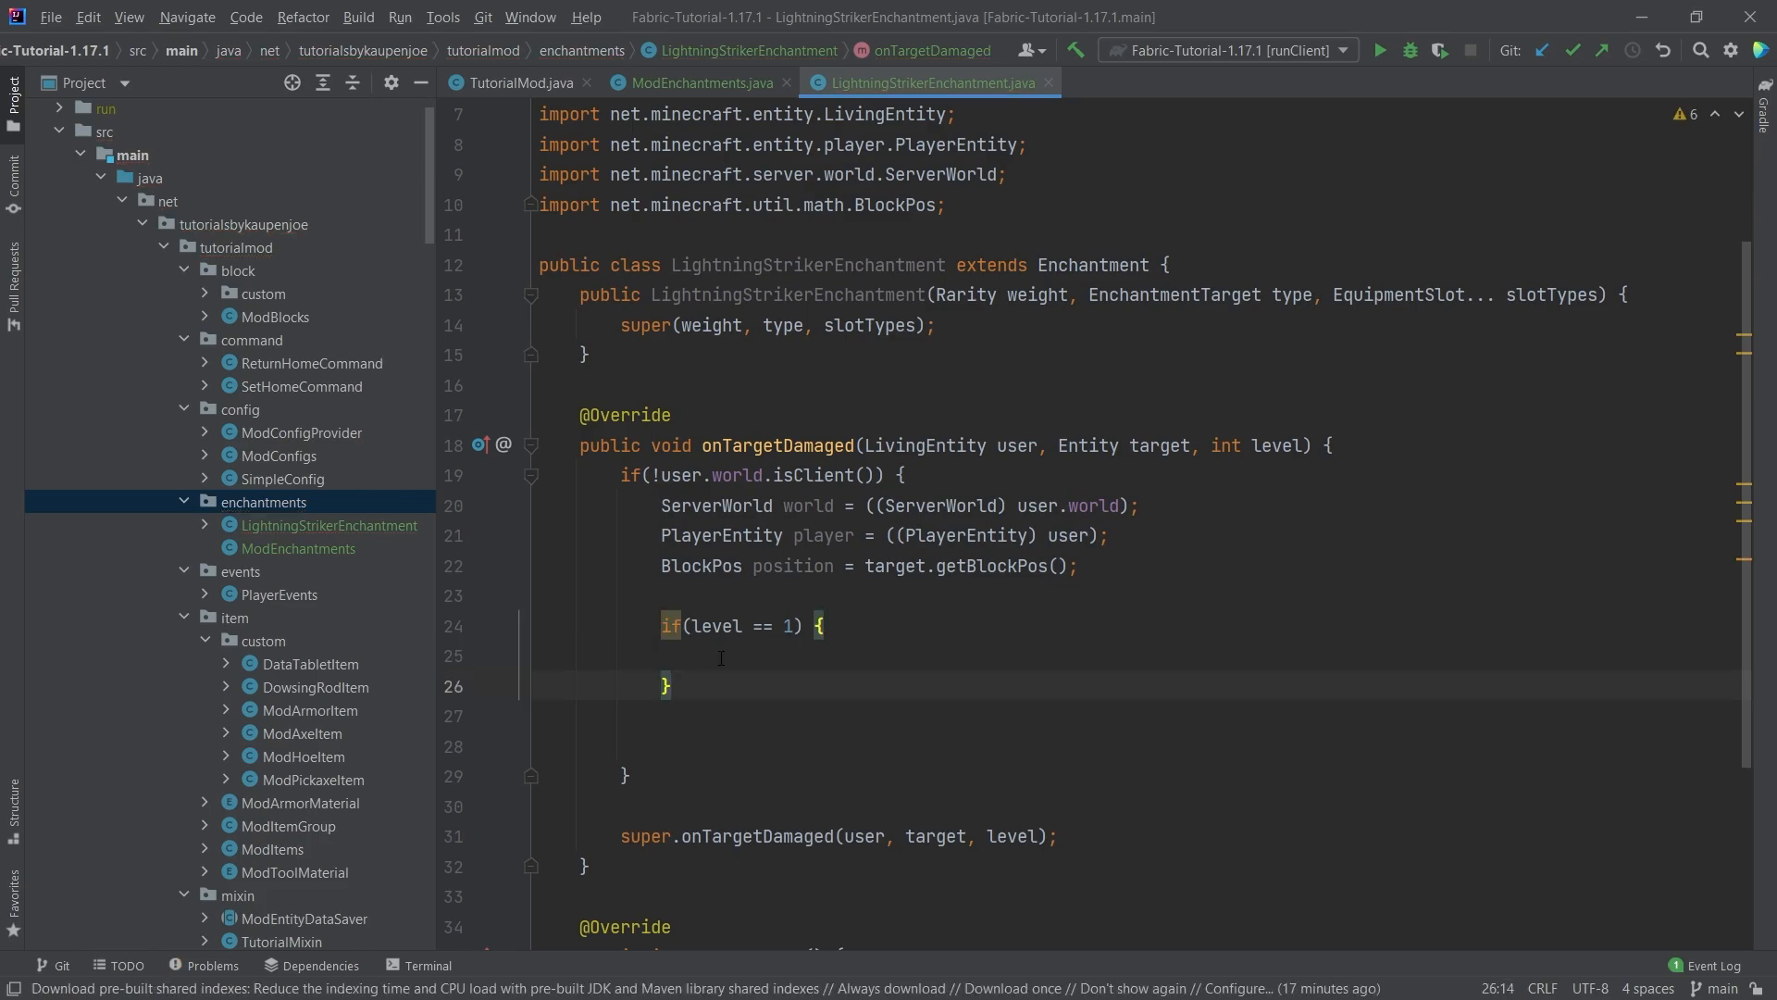
pyautogui.scroll(-3)
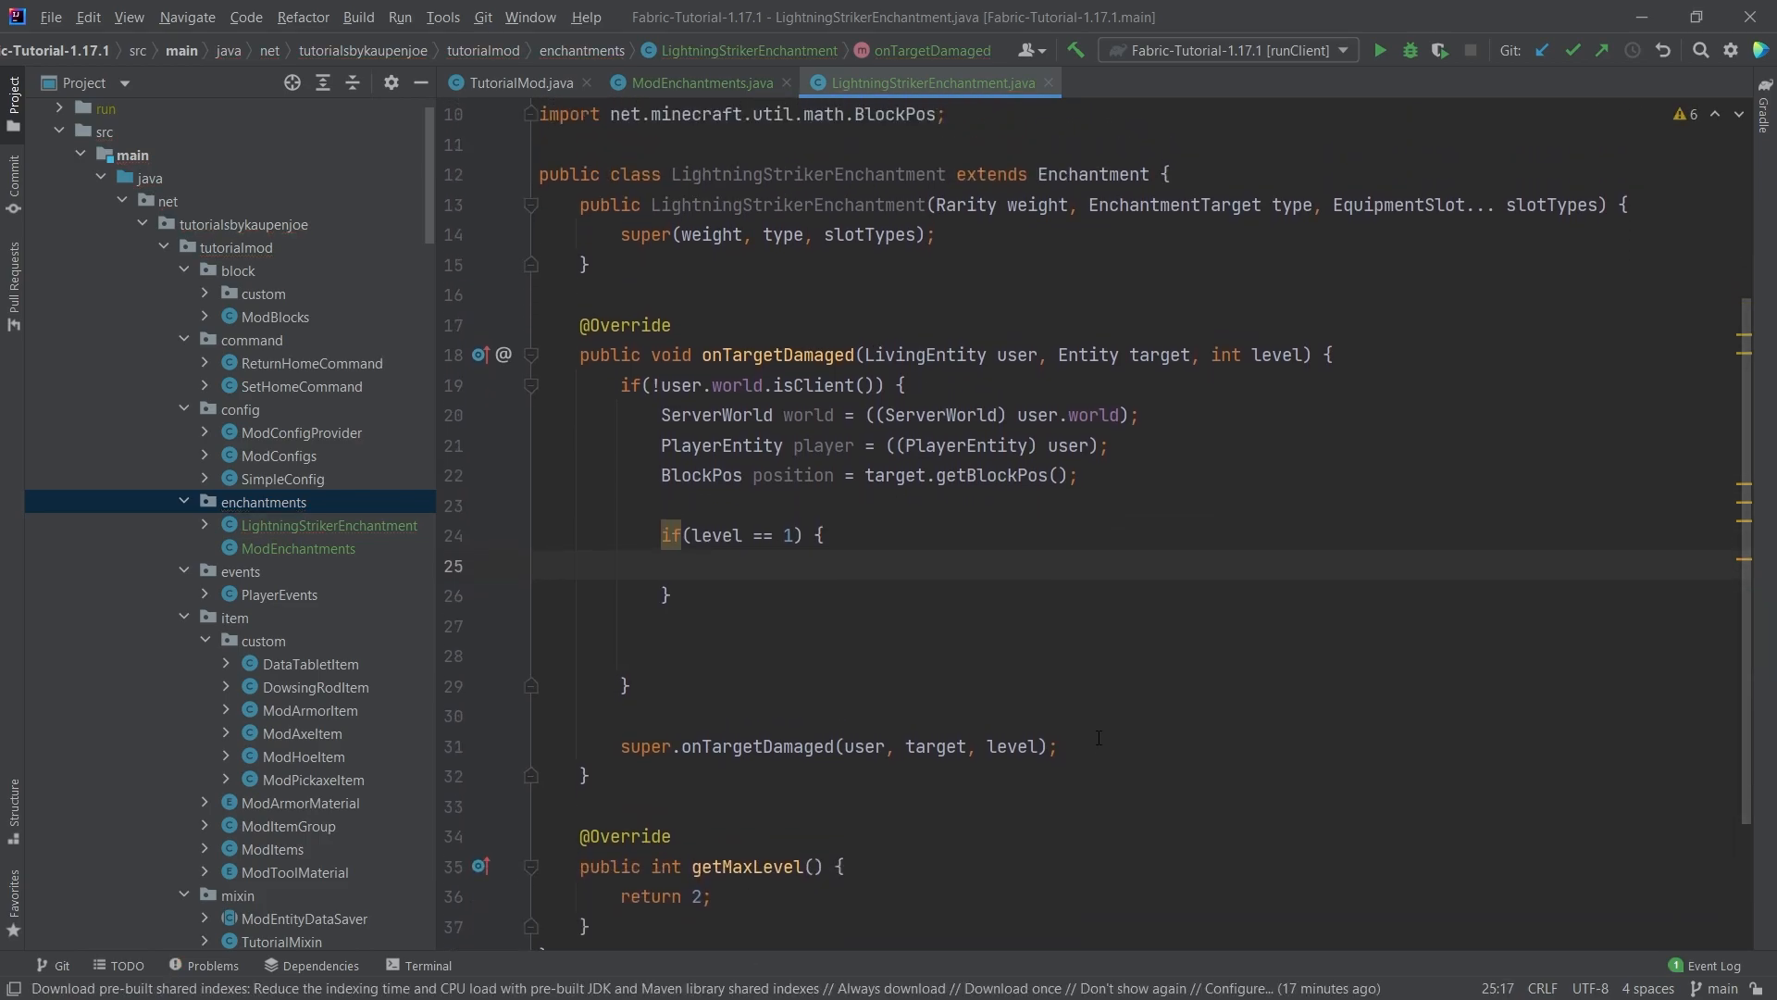
pyautogui.write('EntityType.LIGHTNING_BOLT.spawn(')
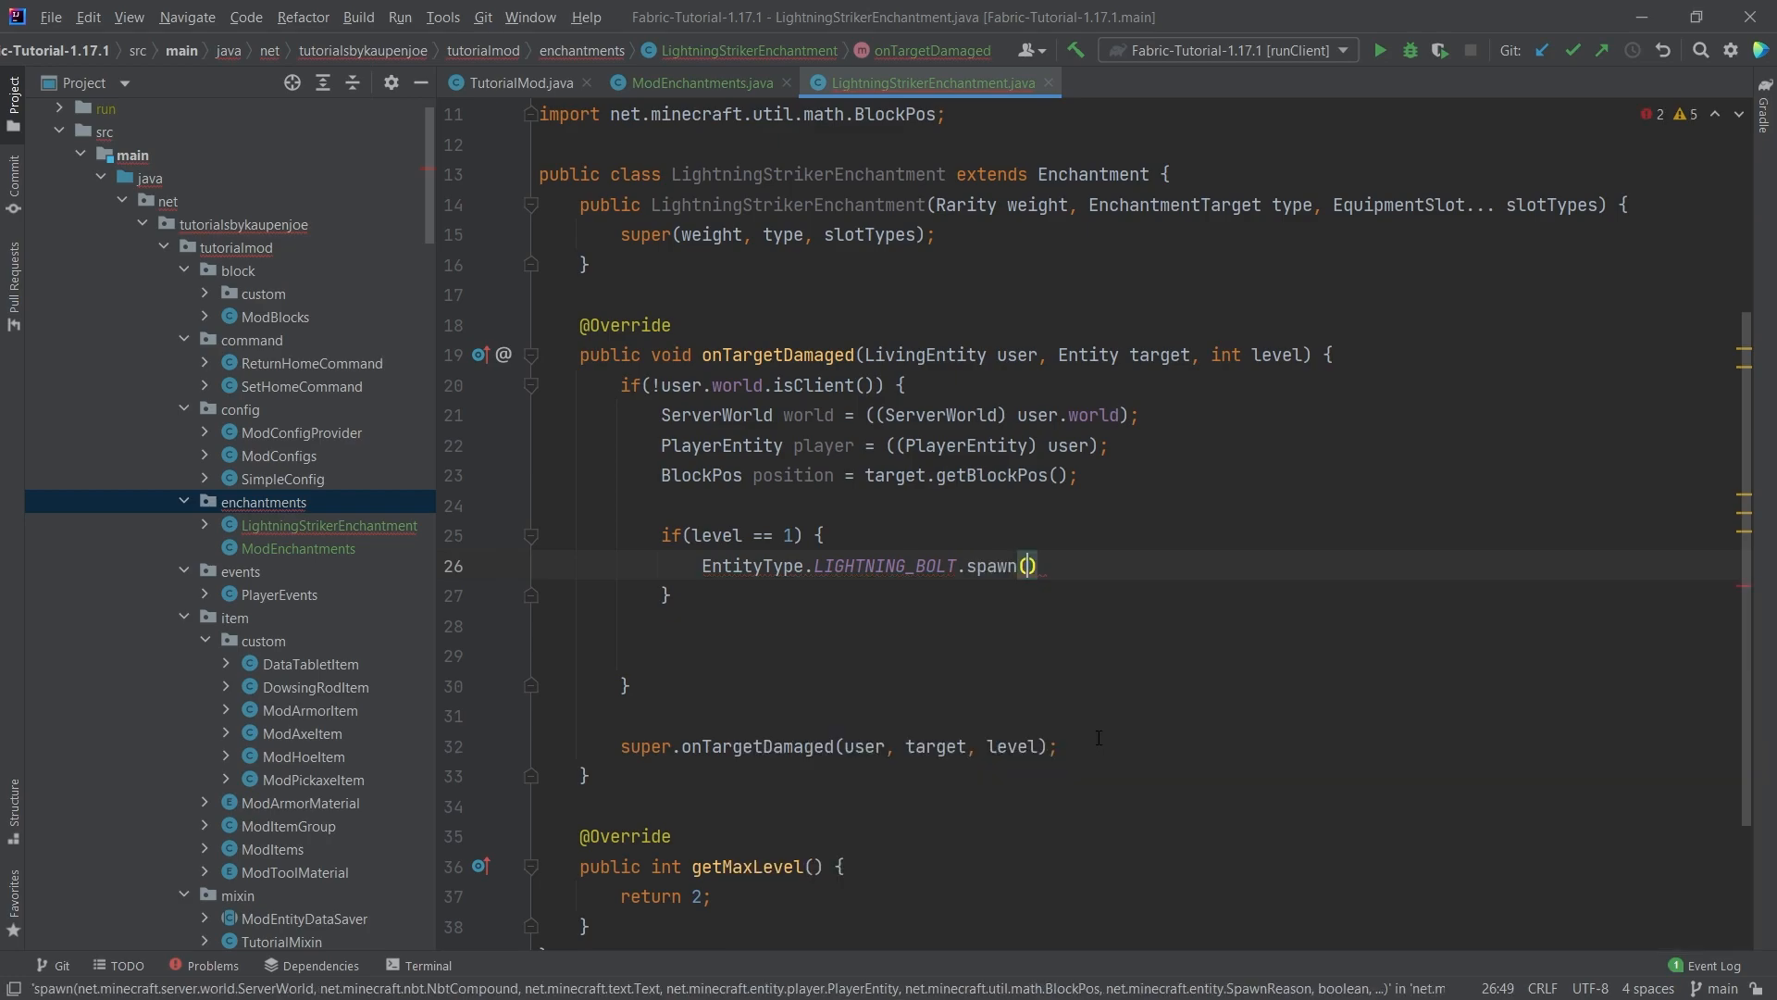
pyautogui.write('world')
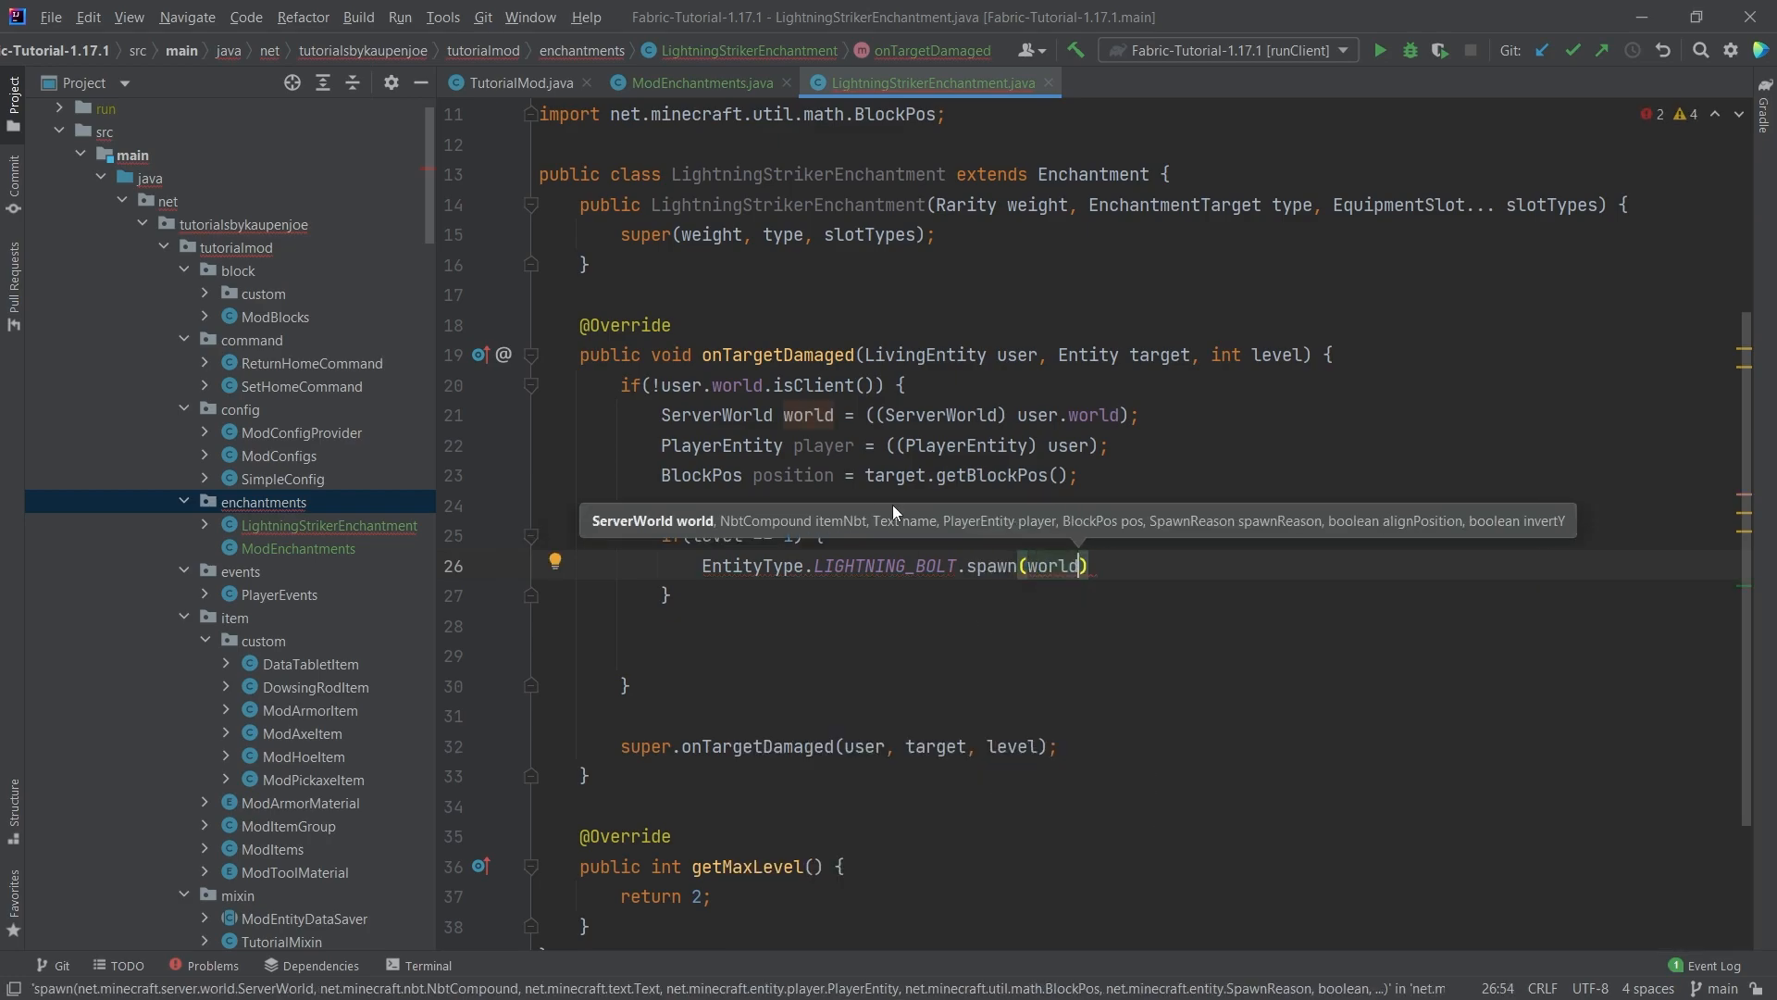
pyautogui.write(', null')
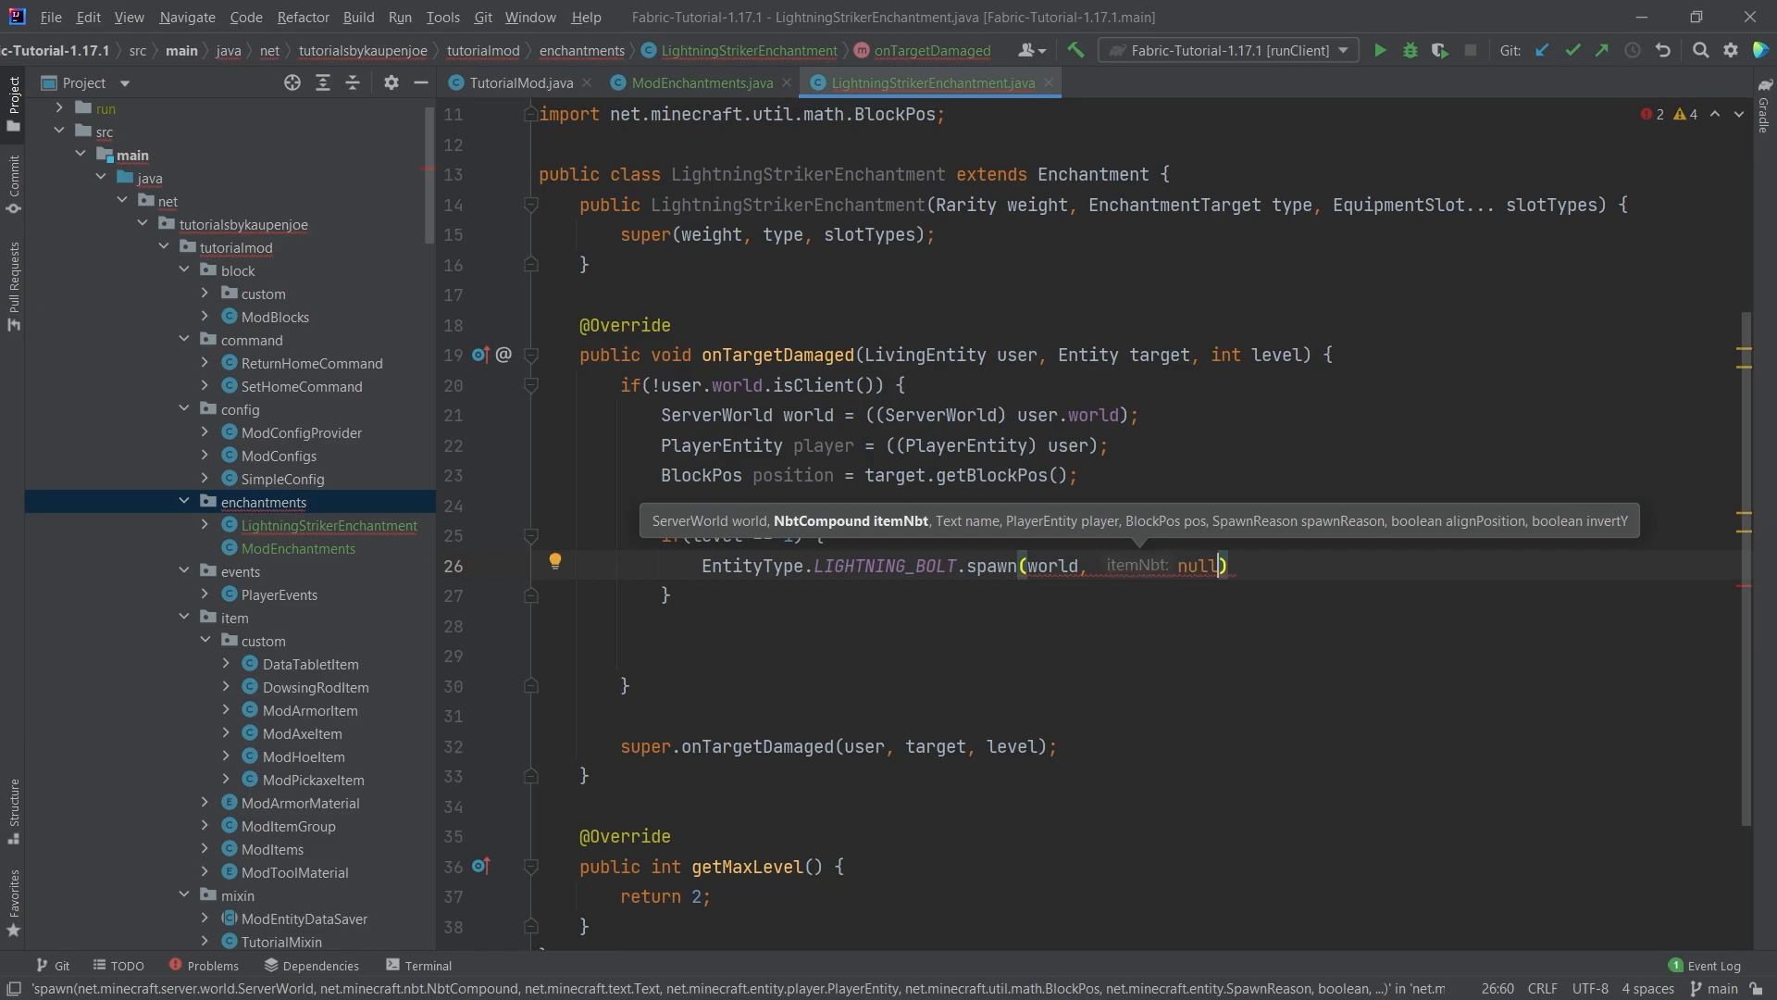
pyautogui.write(', null,')
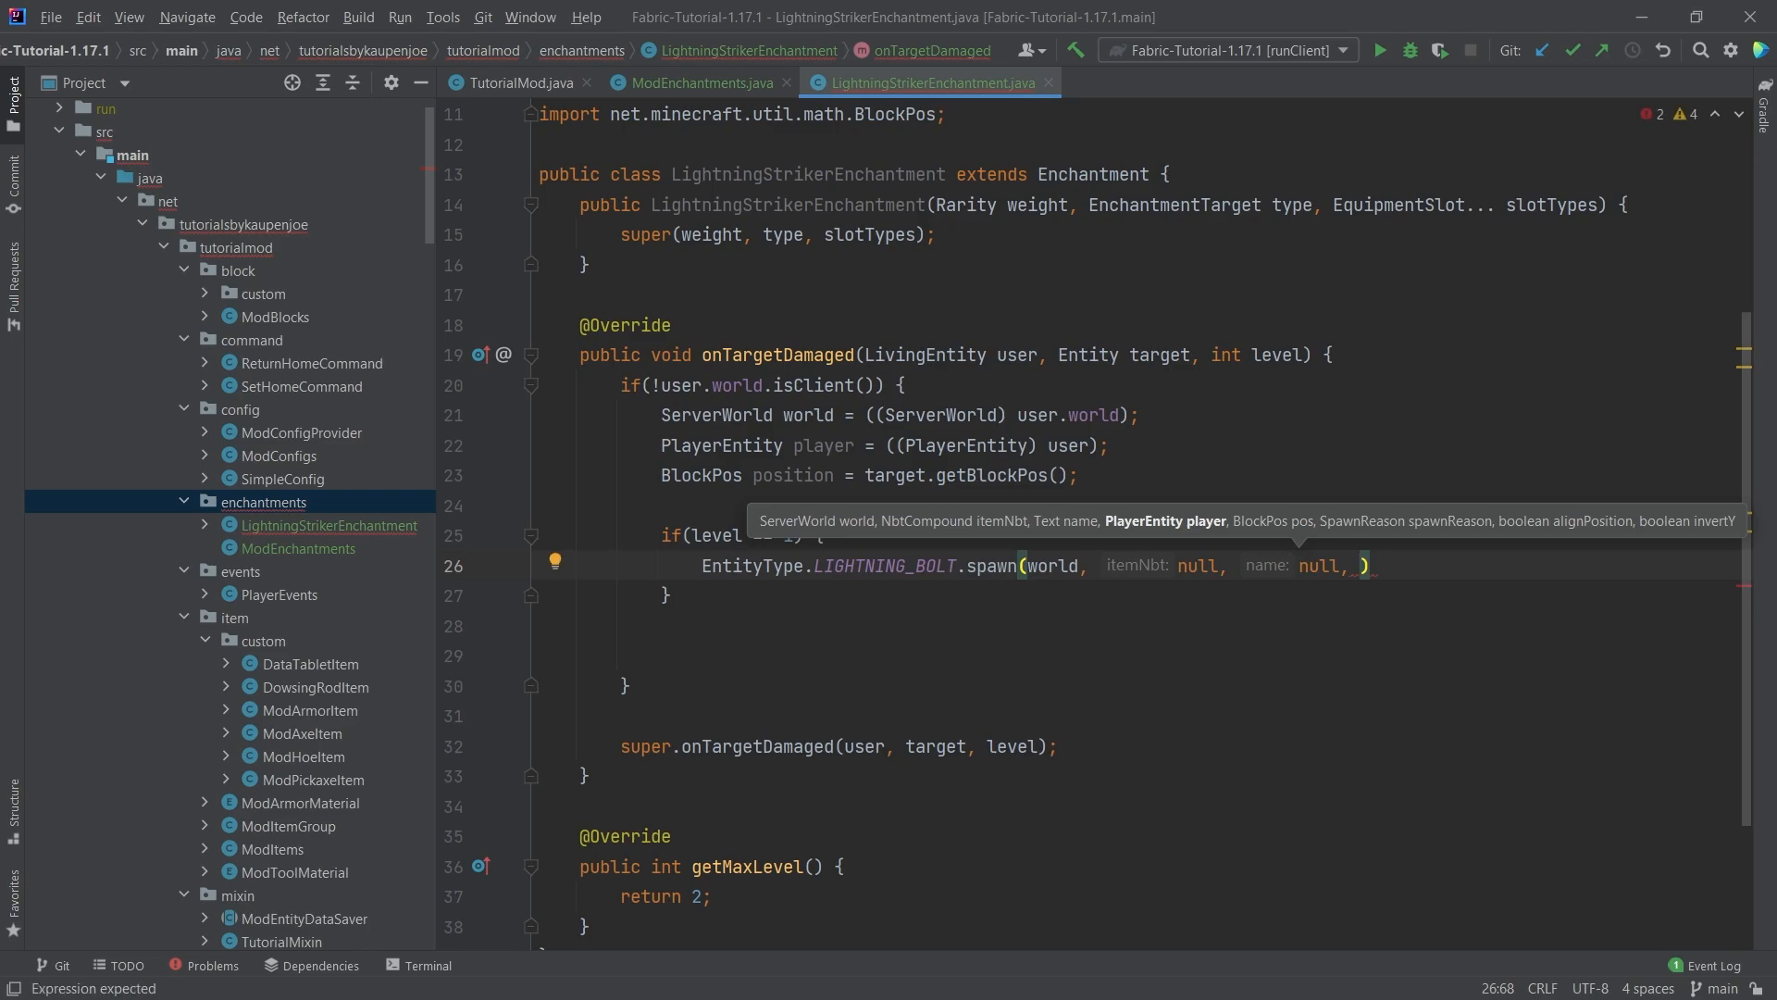
pyautogui.write('player, position,')
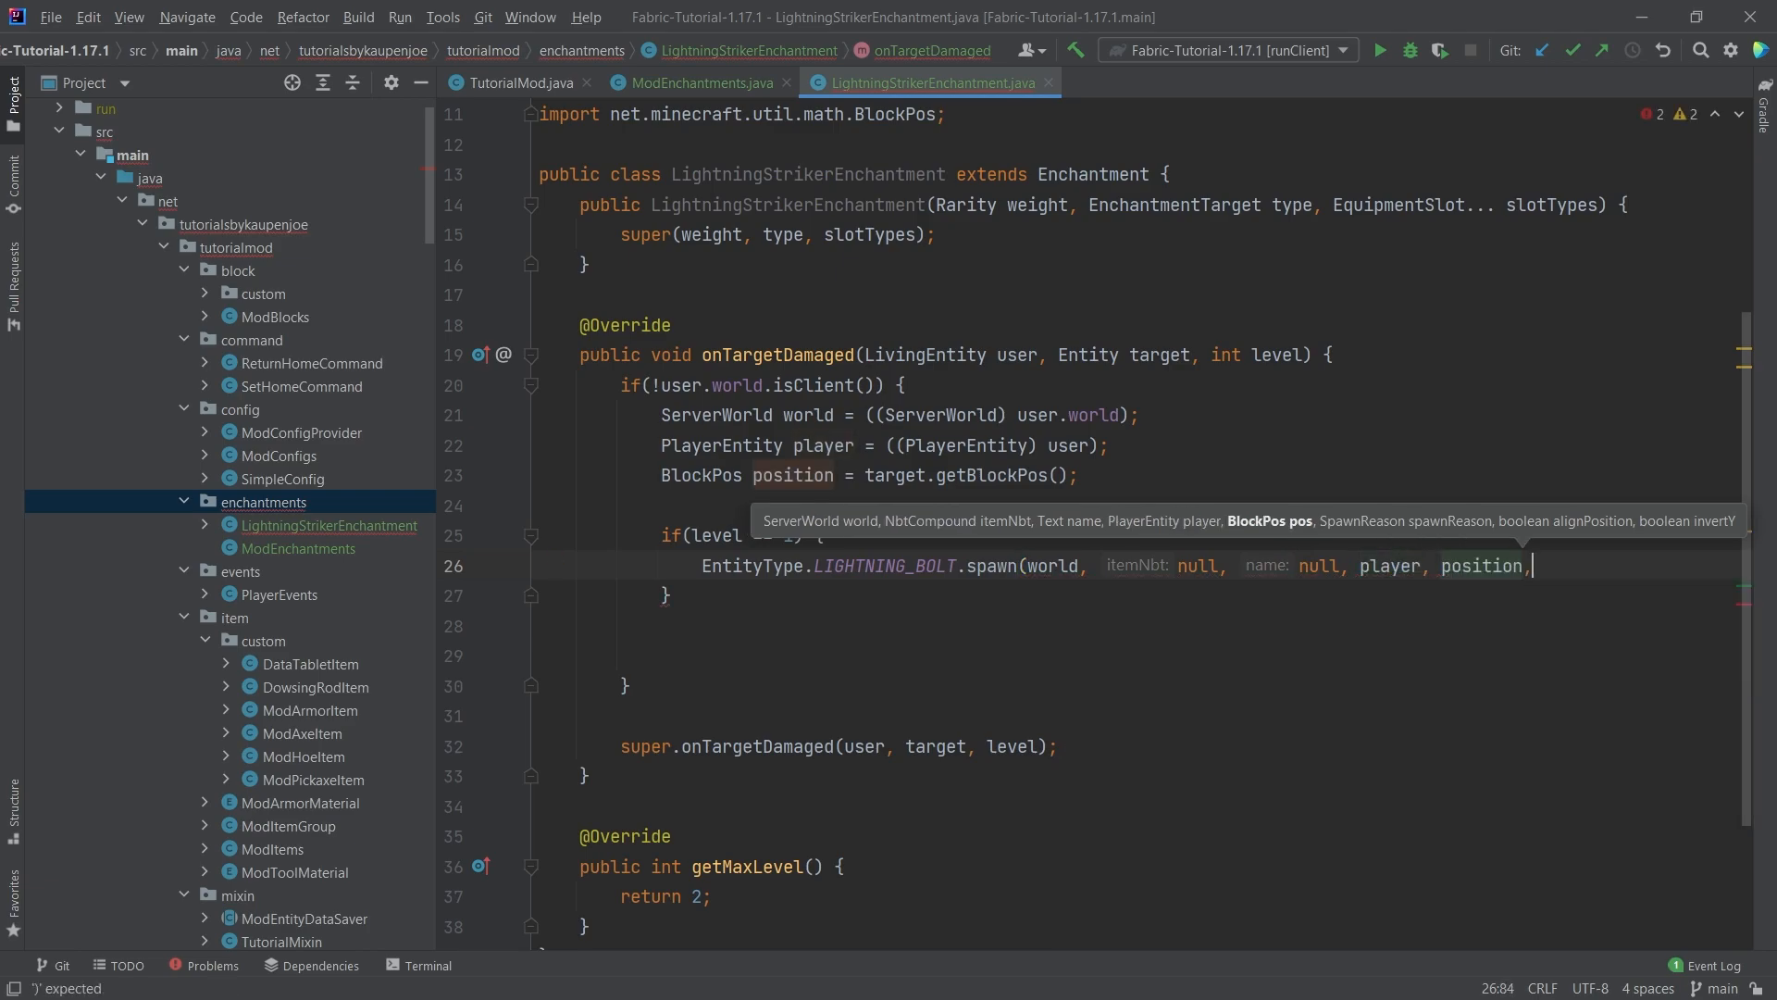
pyautogui.write('SpawnRe')
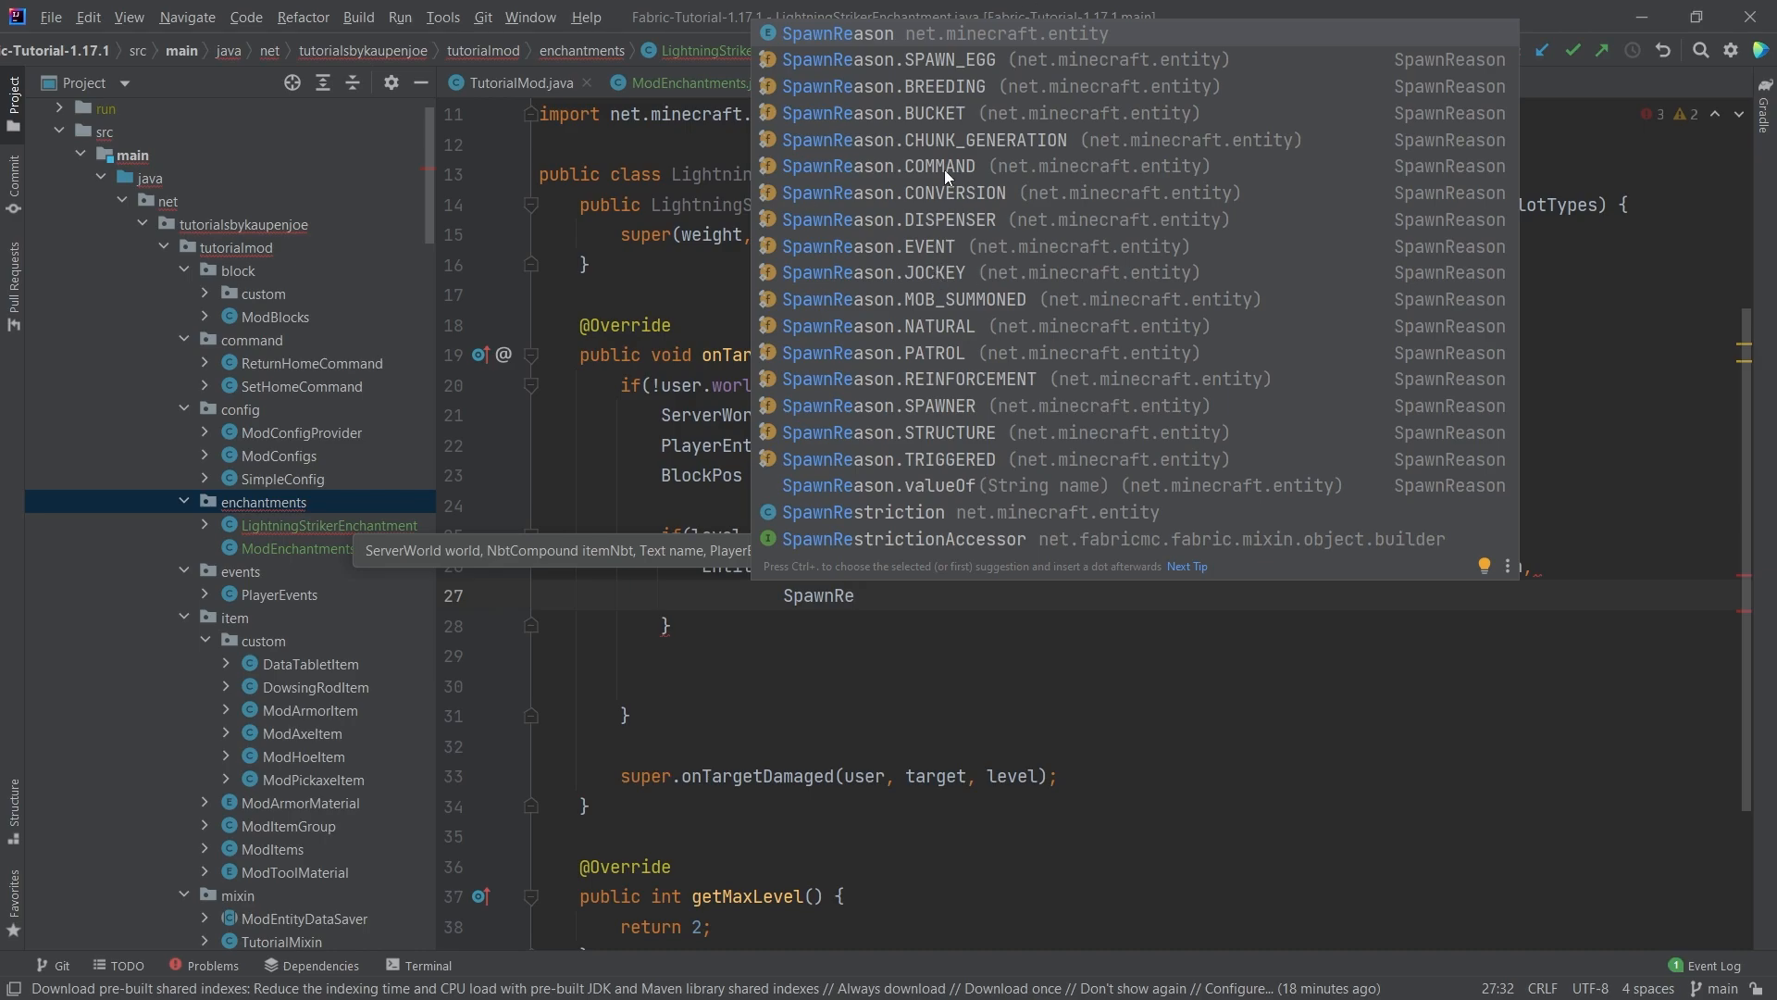
pyautogui.moveTo(935, 459)
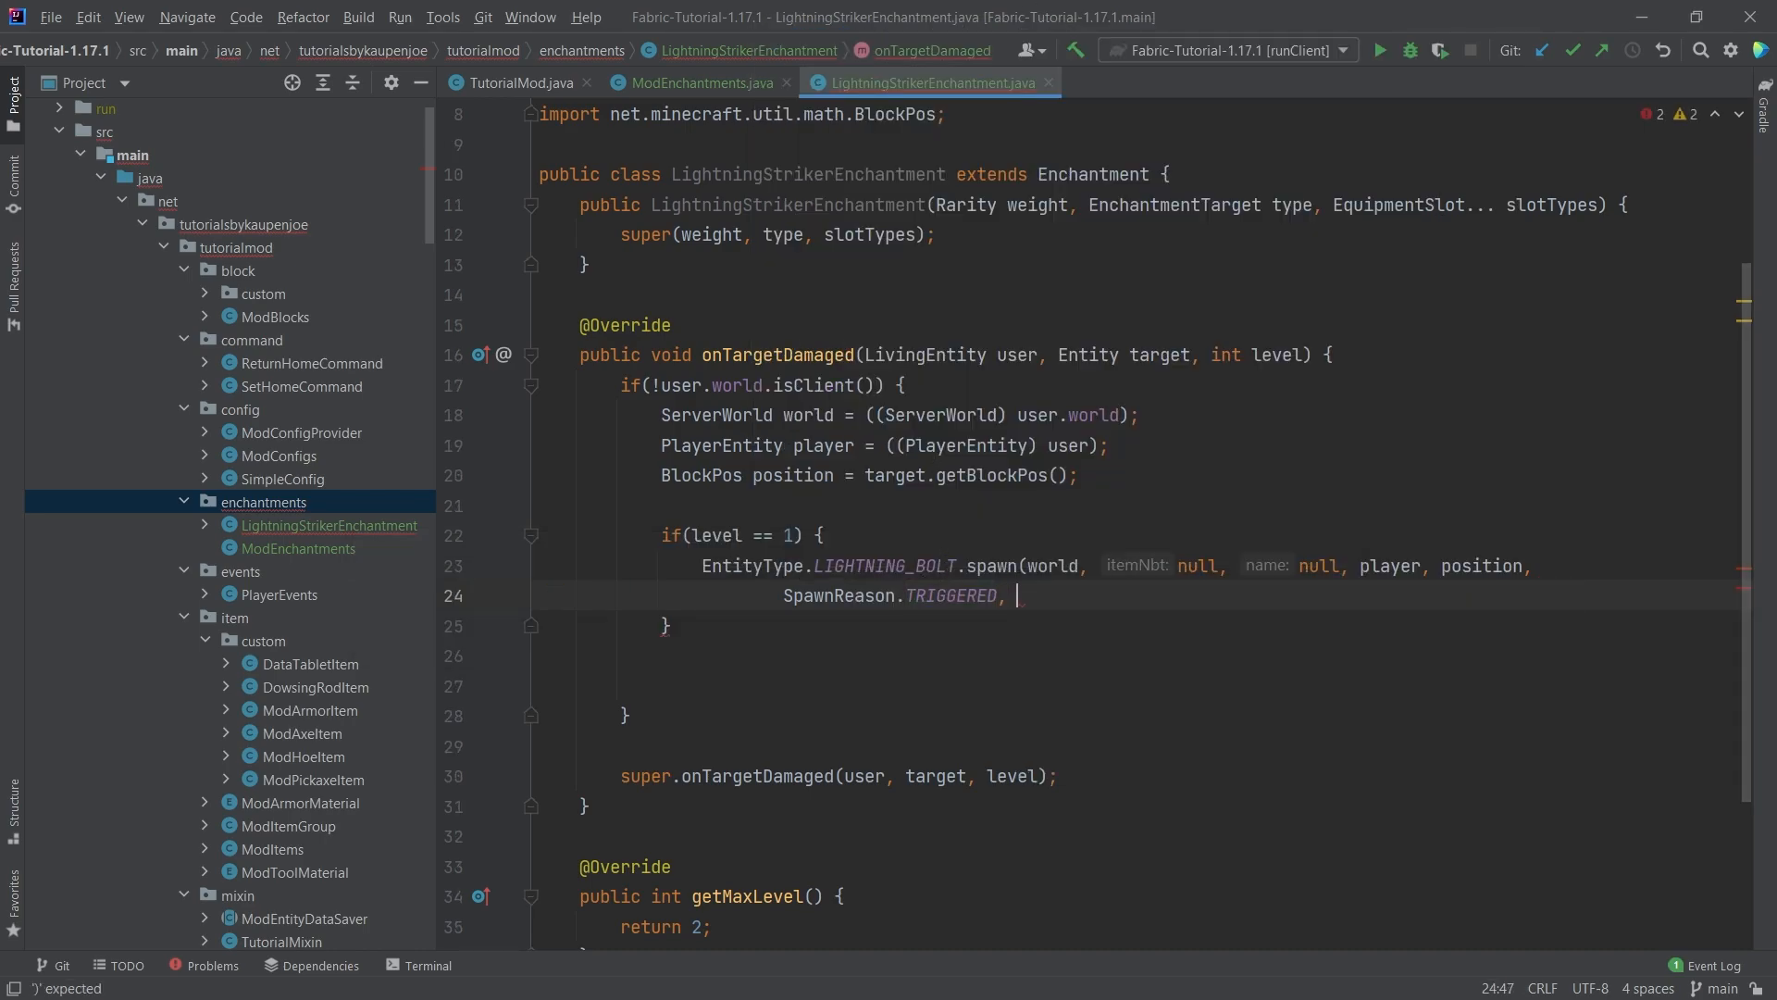
pyautogui.write('true,')
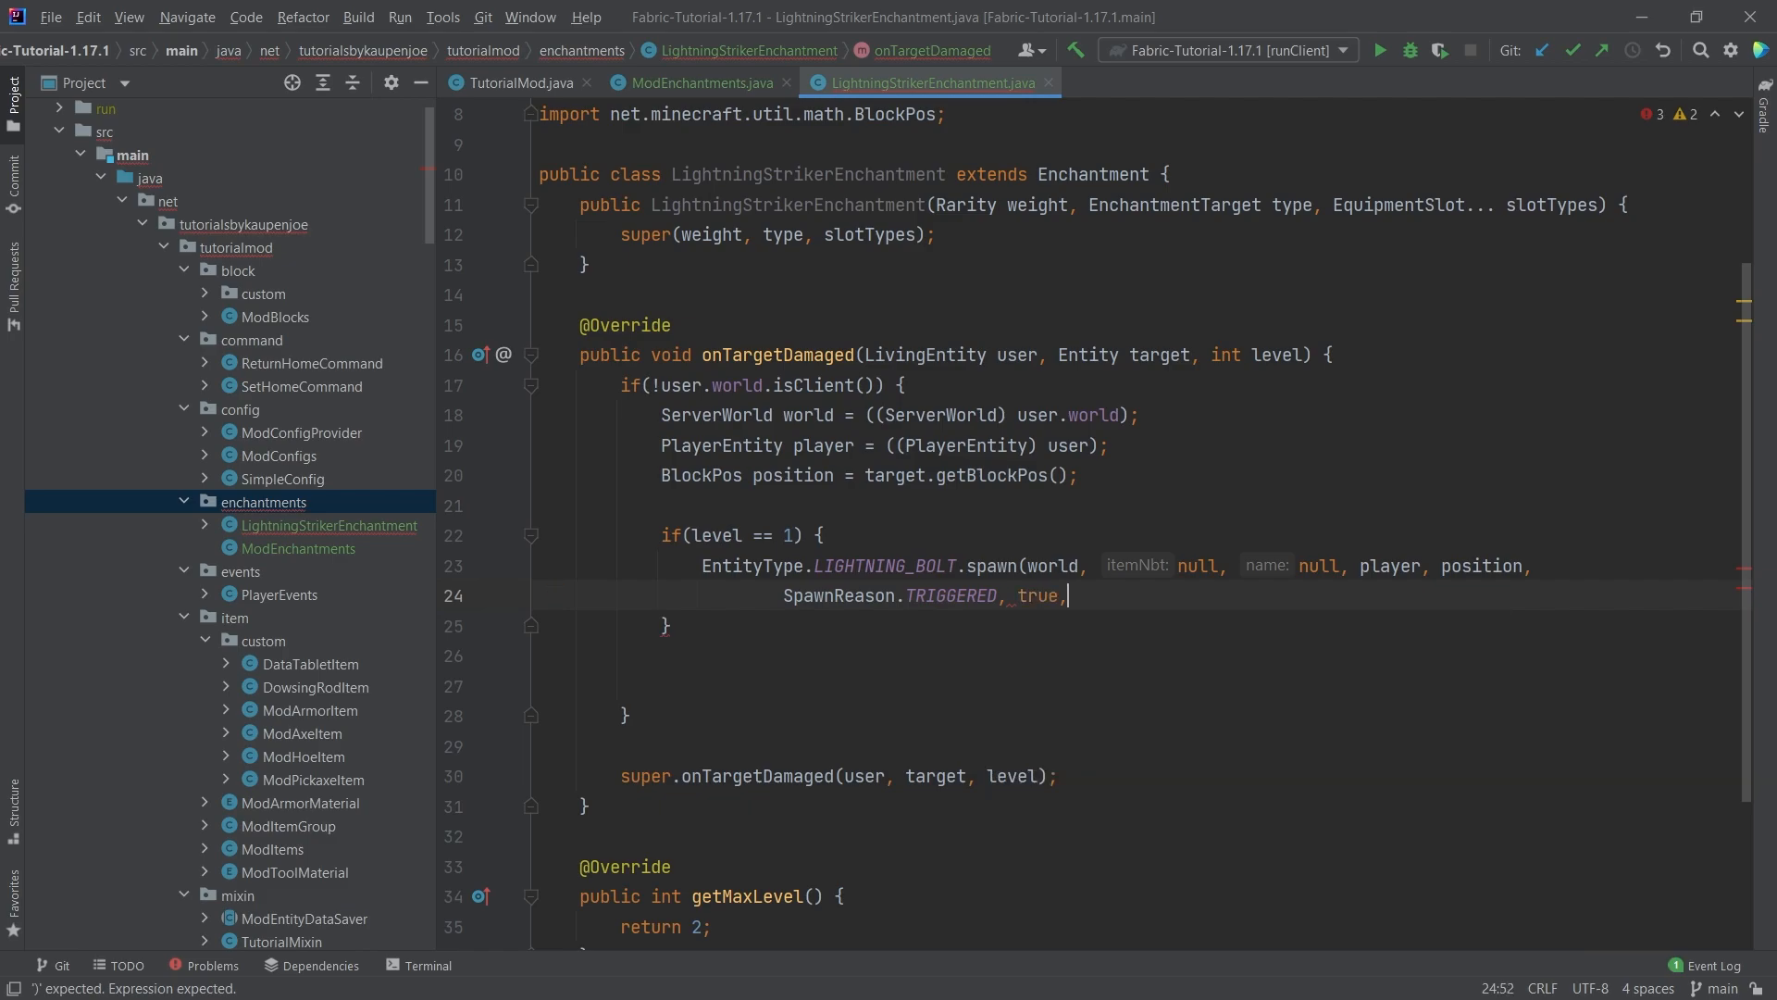
pyautogui.write('true);')
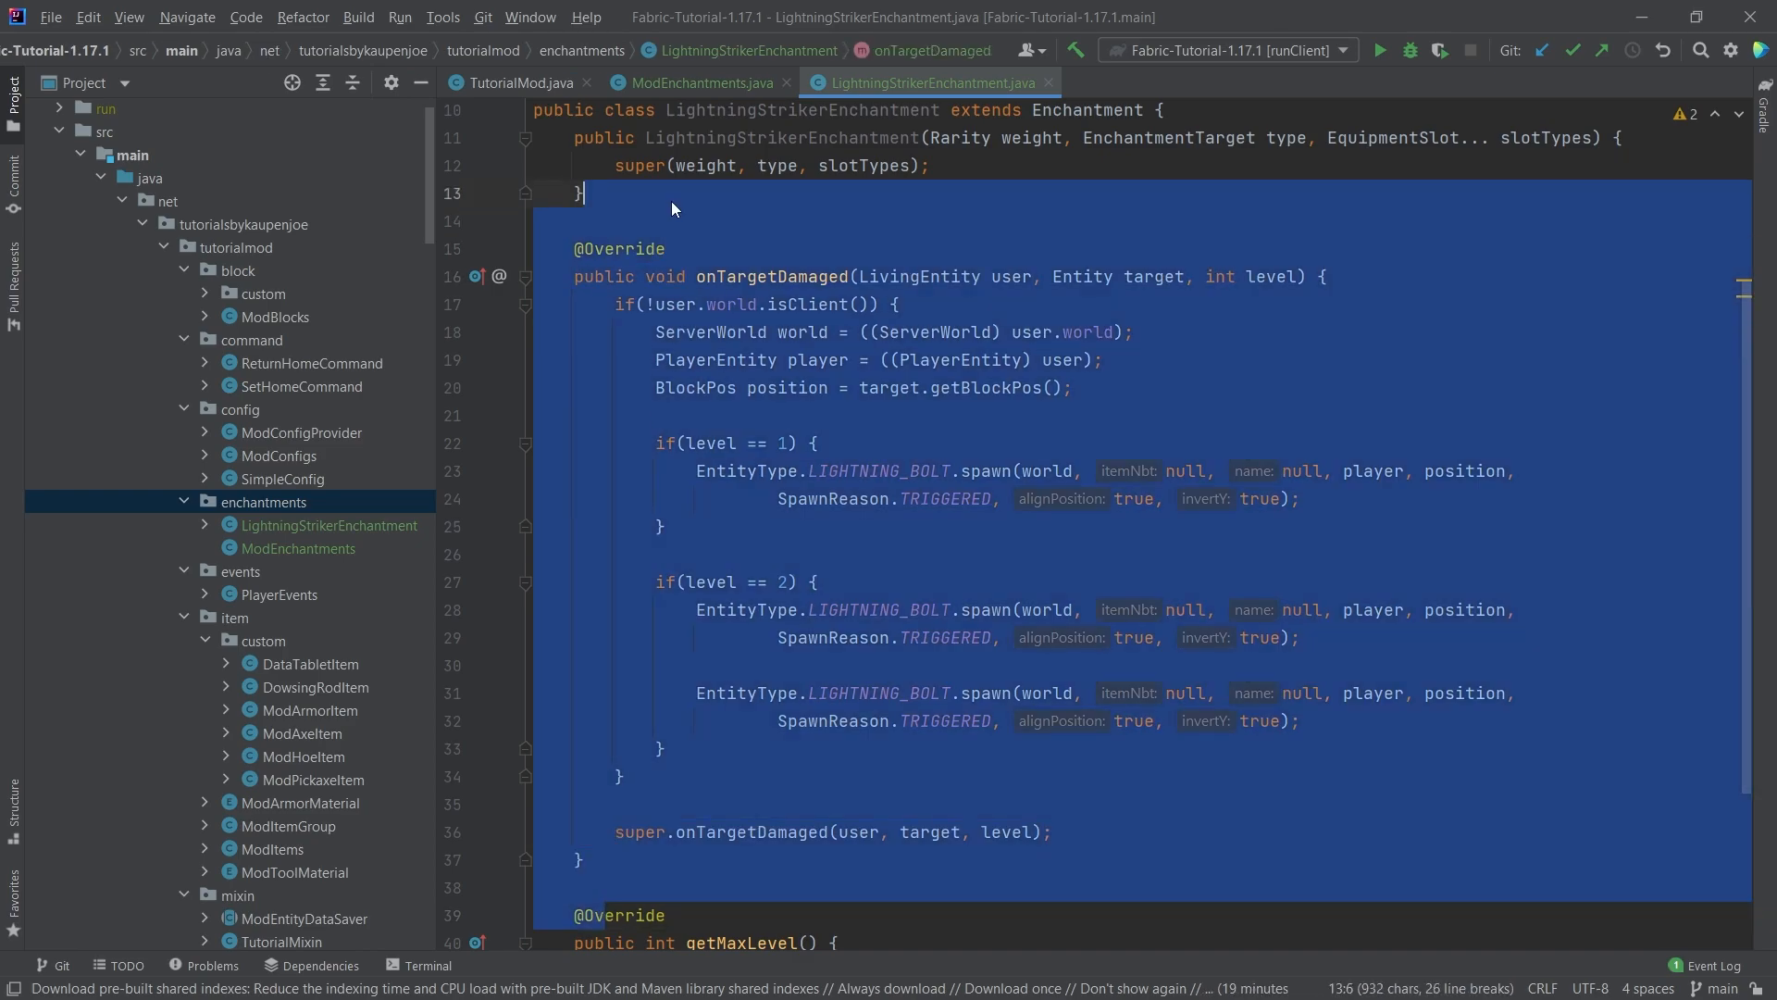
# Deselect the finished level 2 spawn code and switch to ModEnchantments.java
pyautogui.click(661, 221)
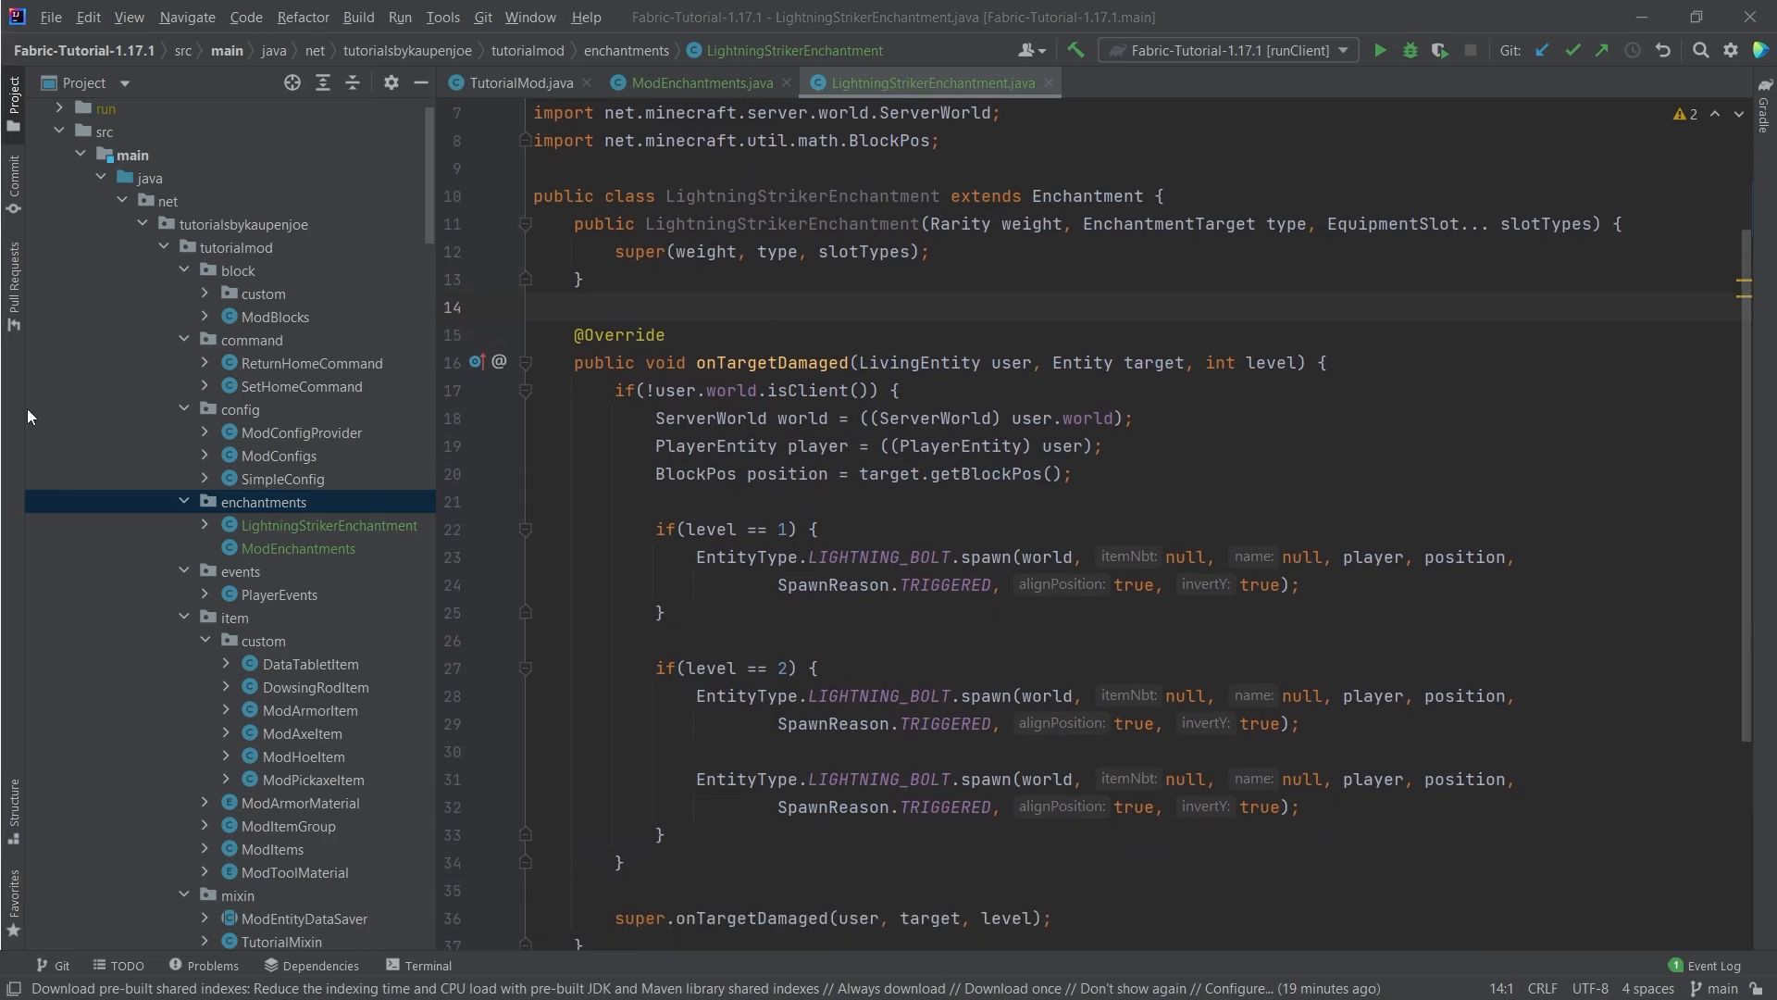
pyautogui.click(695, 82)
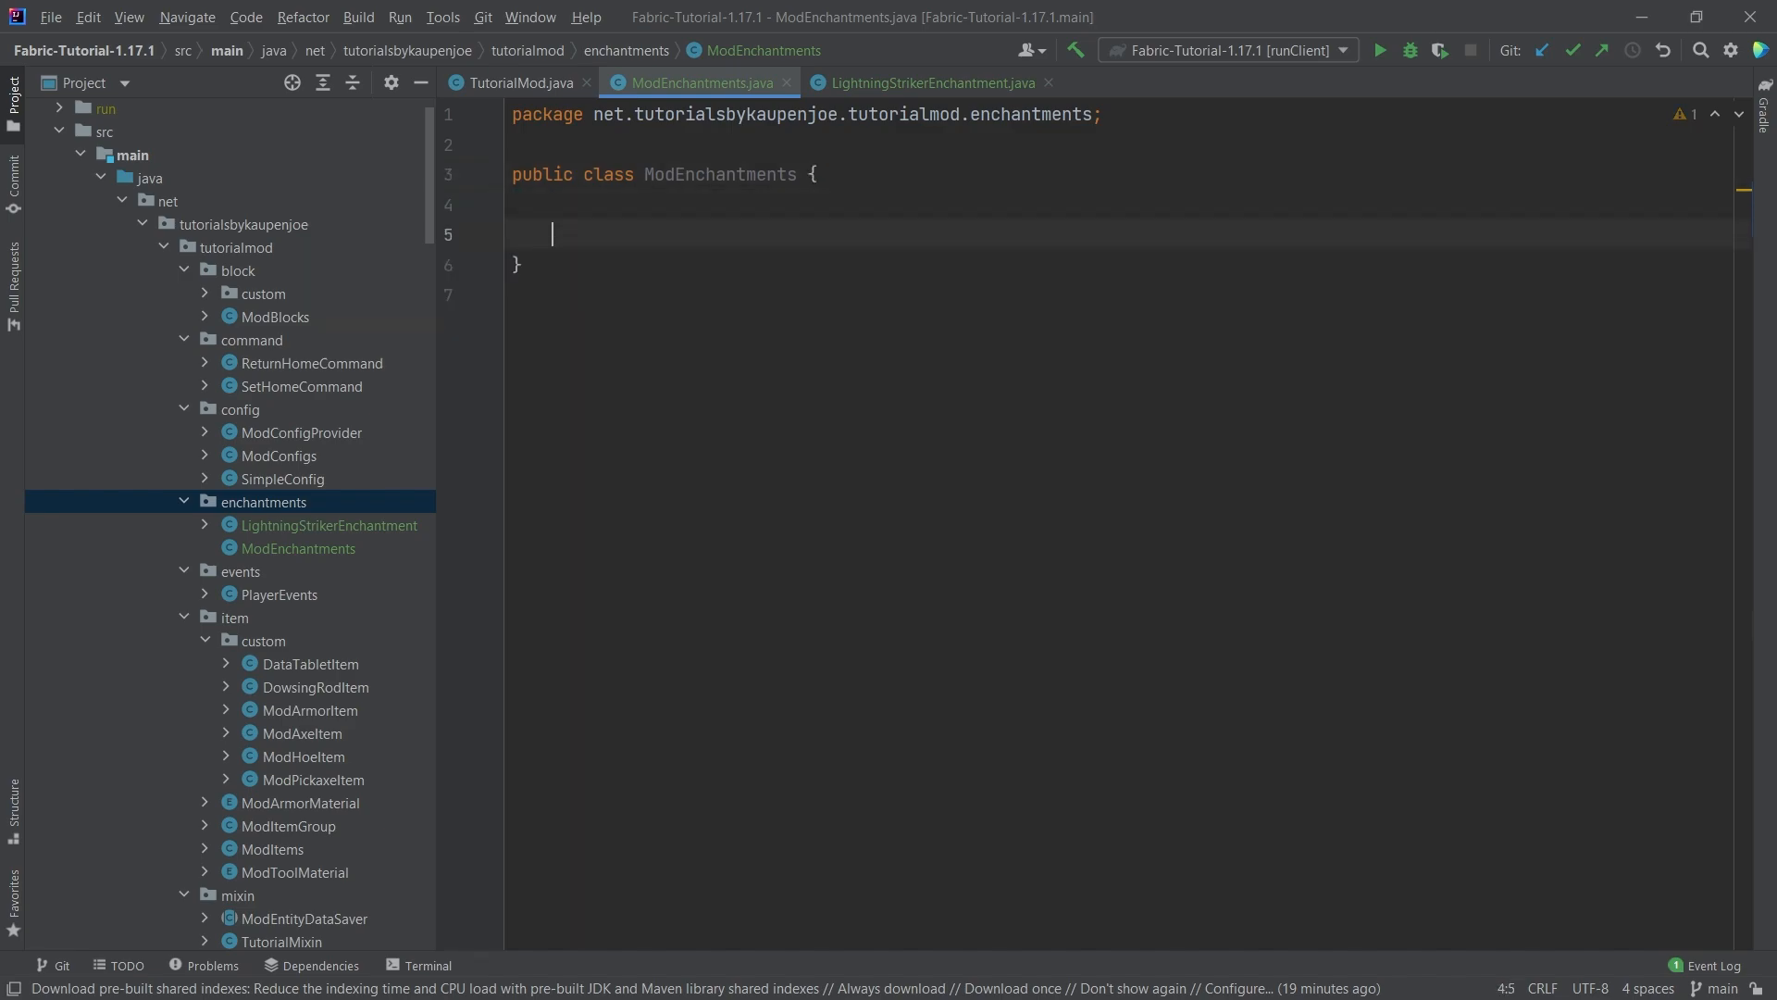
# Add static registerModEnchantments printing "Registering ModEnchantments for " + TutorialMod.MOD_ID
pyautogui.press('enter')
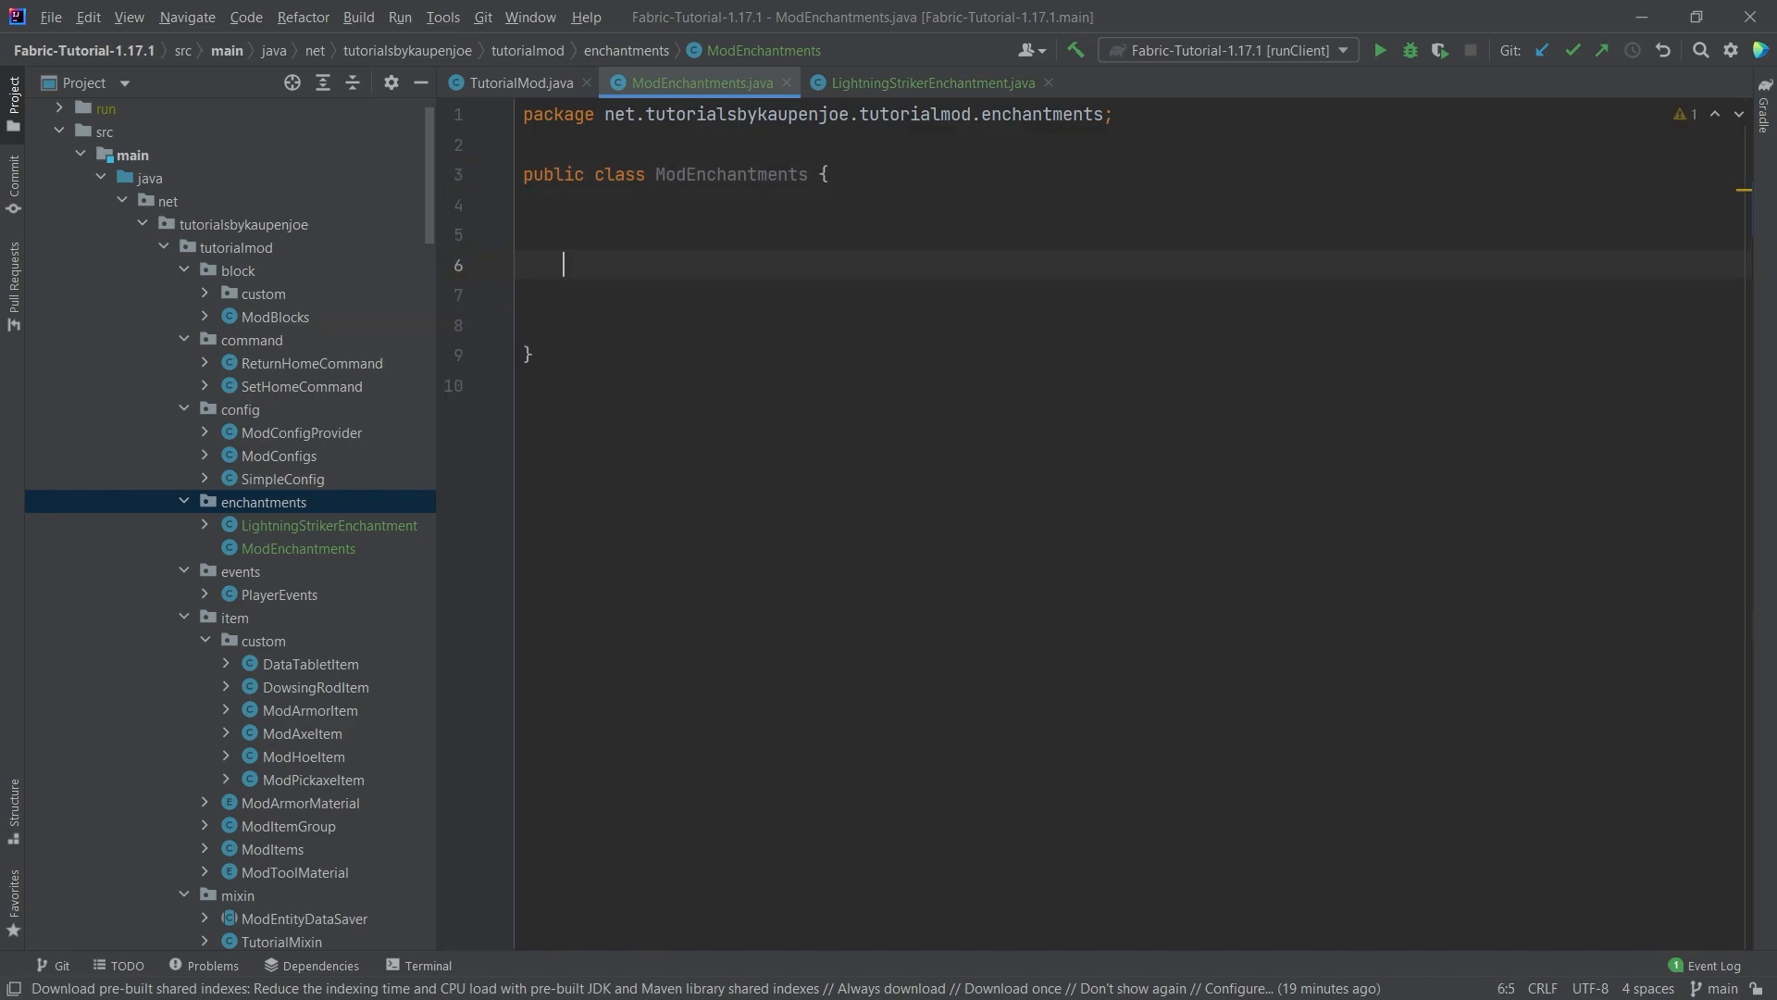
pyautogui.press('Enter')
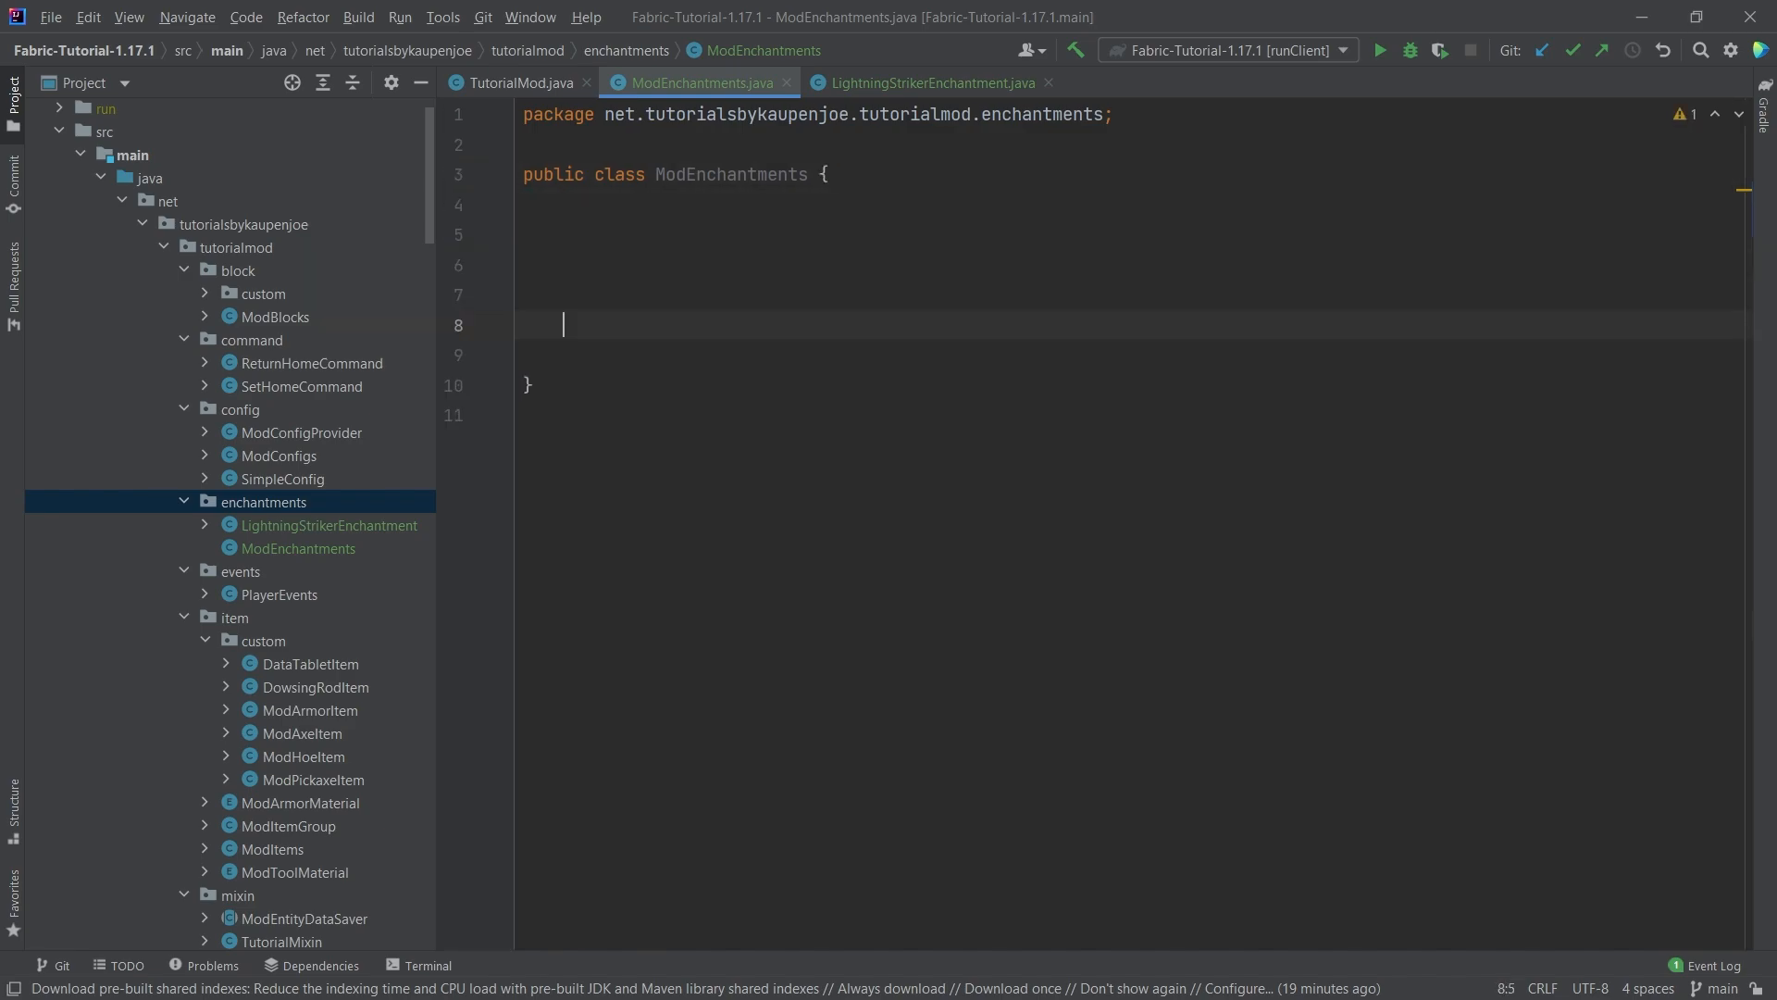
pyautogui.write('public static void register')
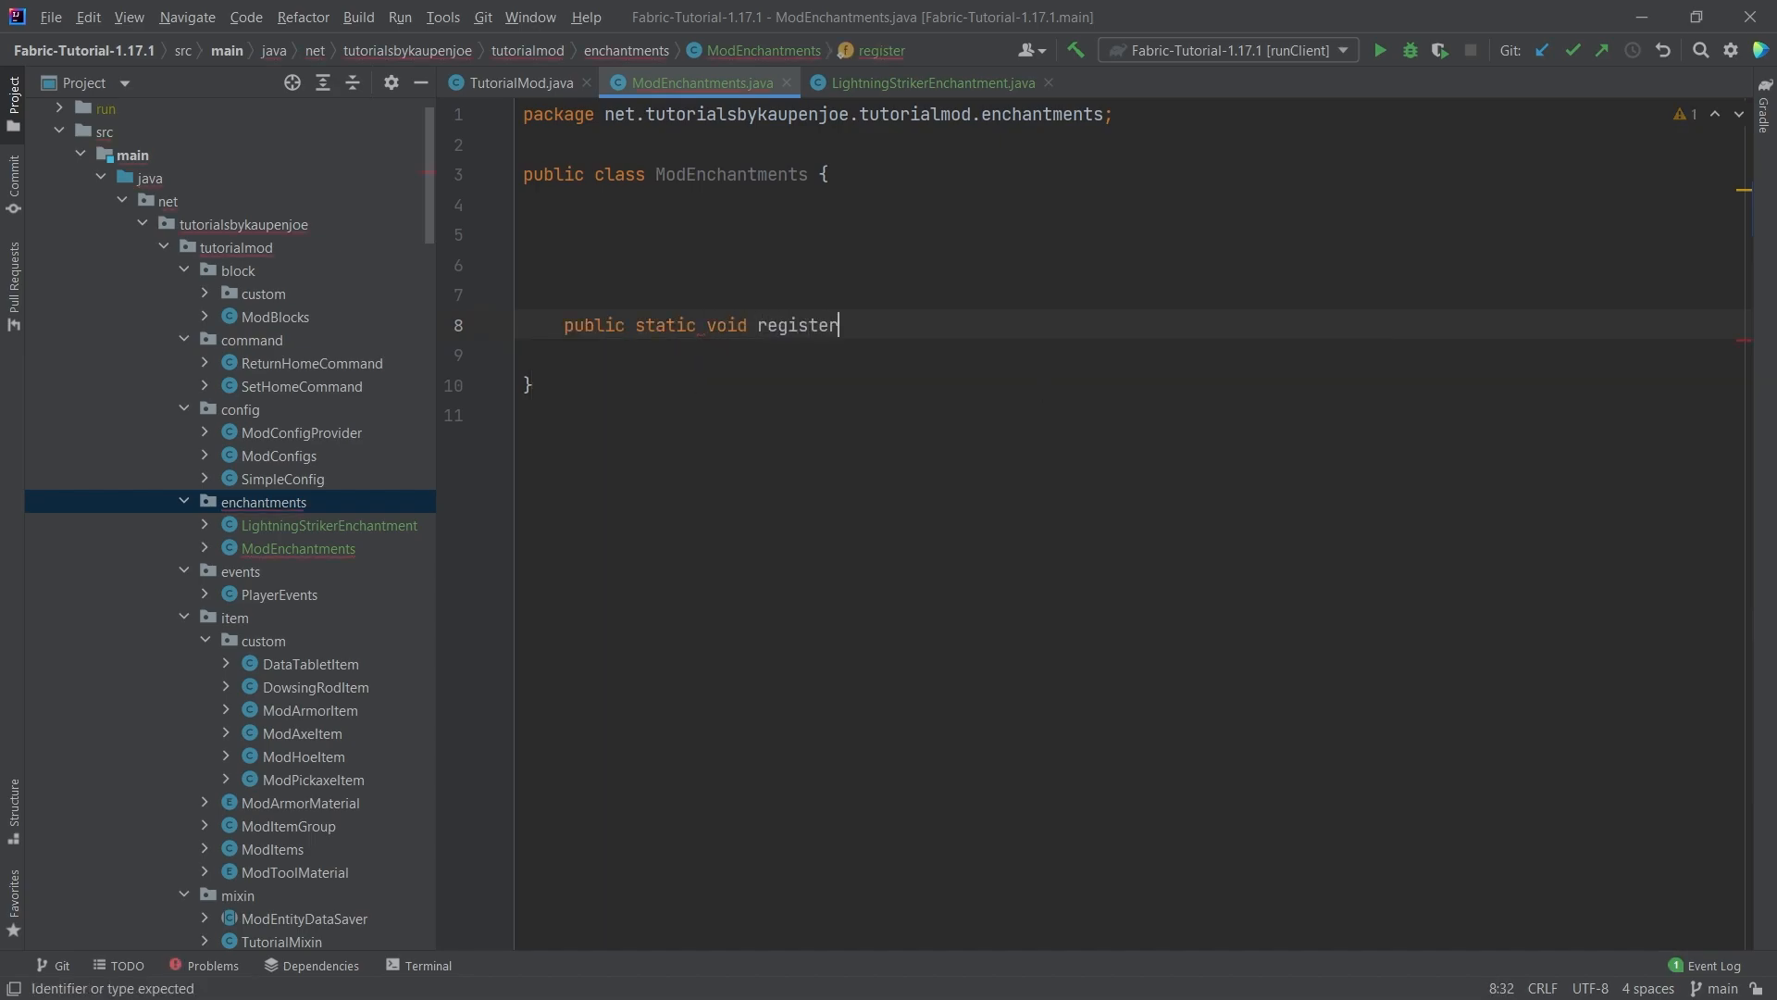
pyautogui.write('mM')
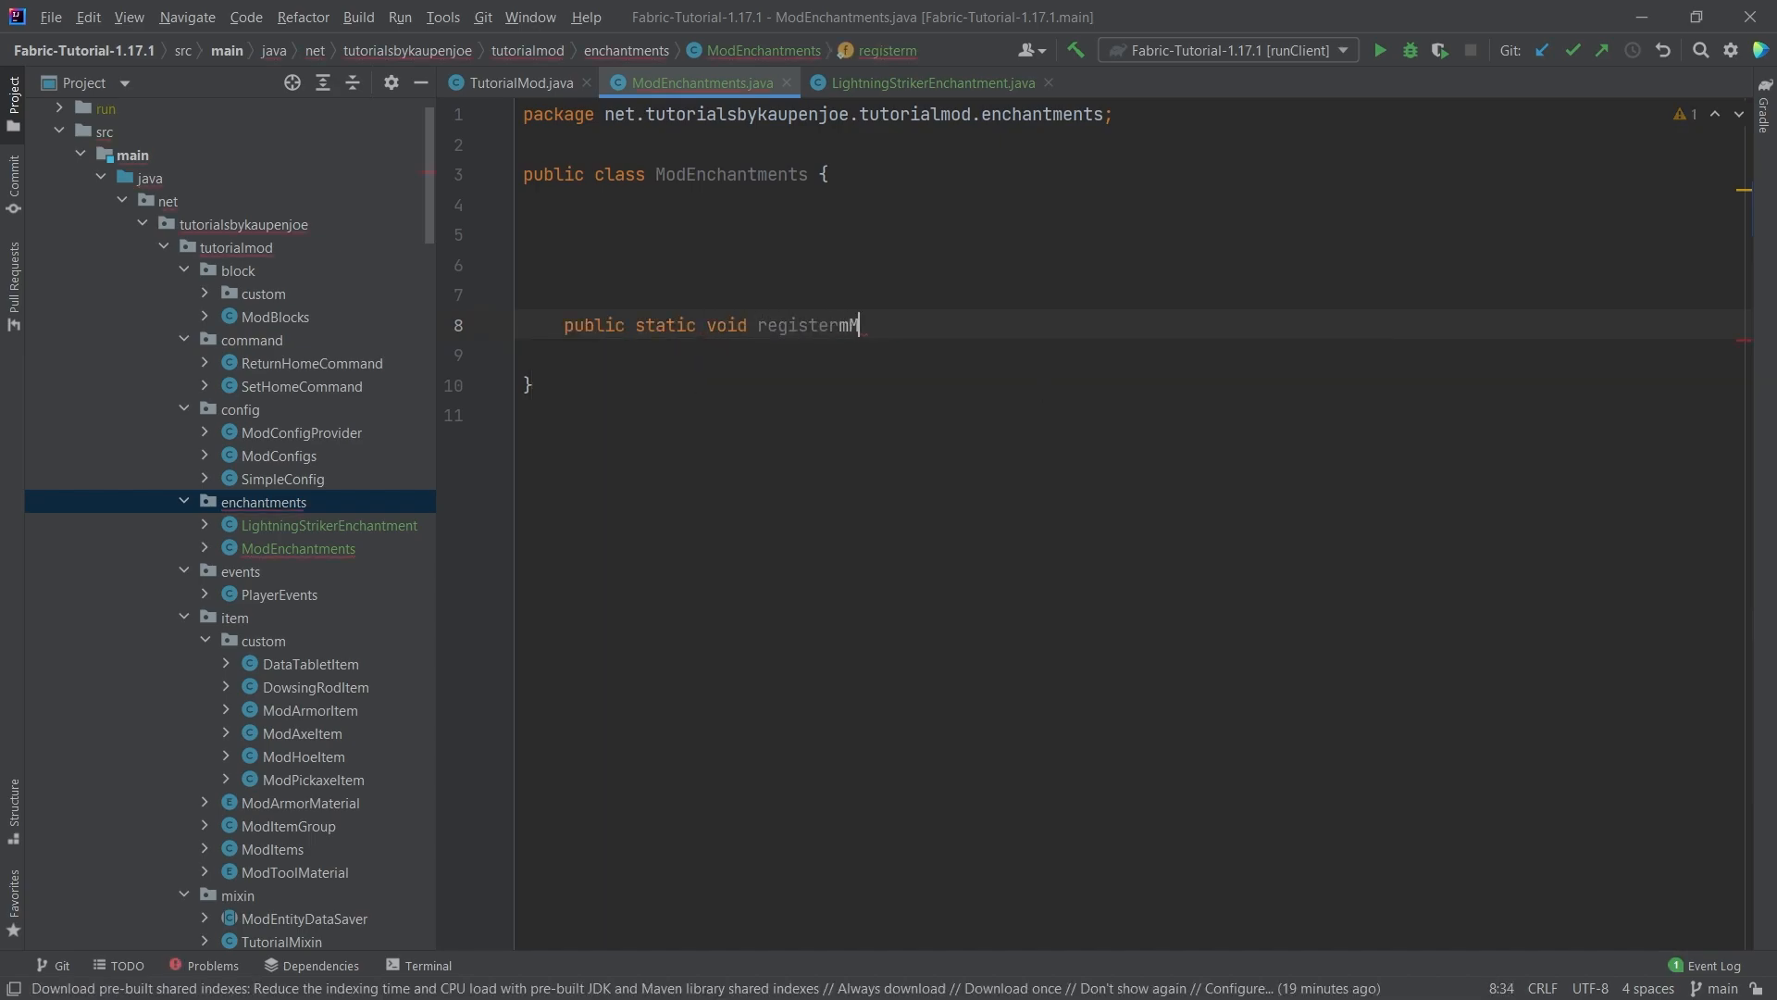
pyautogui.write('ModEcnah')
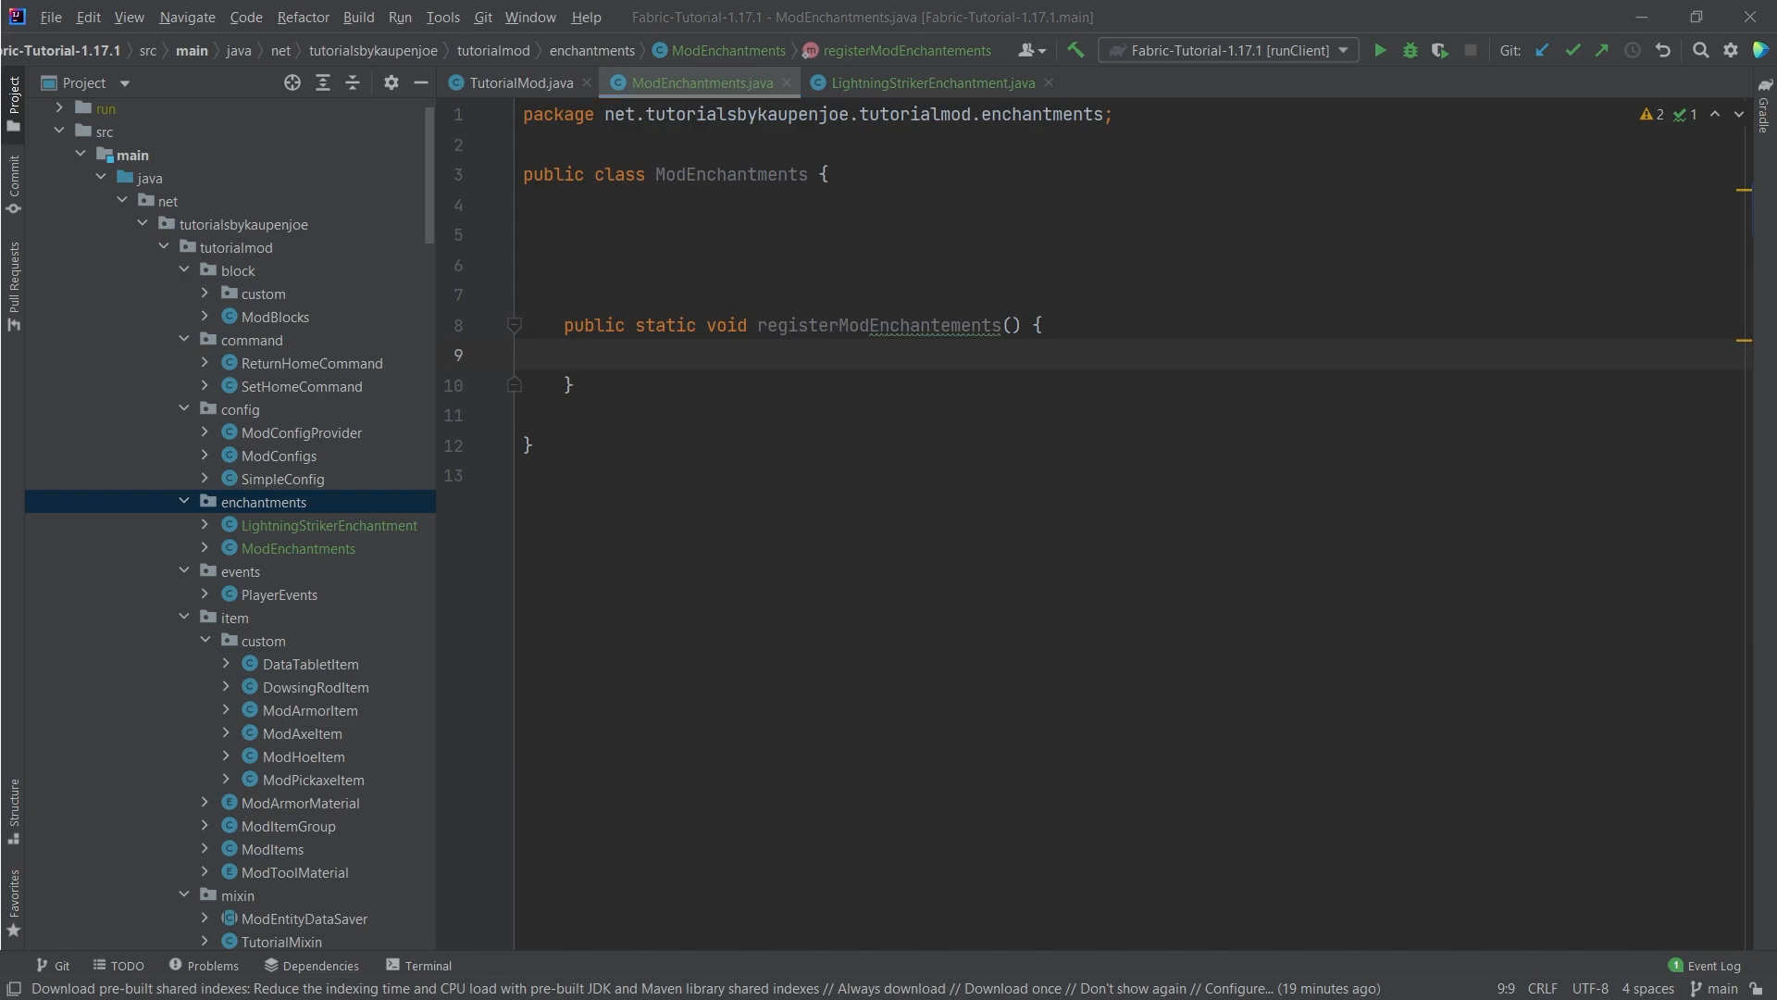
pyautogui.write('System.out.println("Registering ModEnchantments for " + TutorialMod.MOD_ID);')
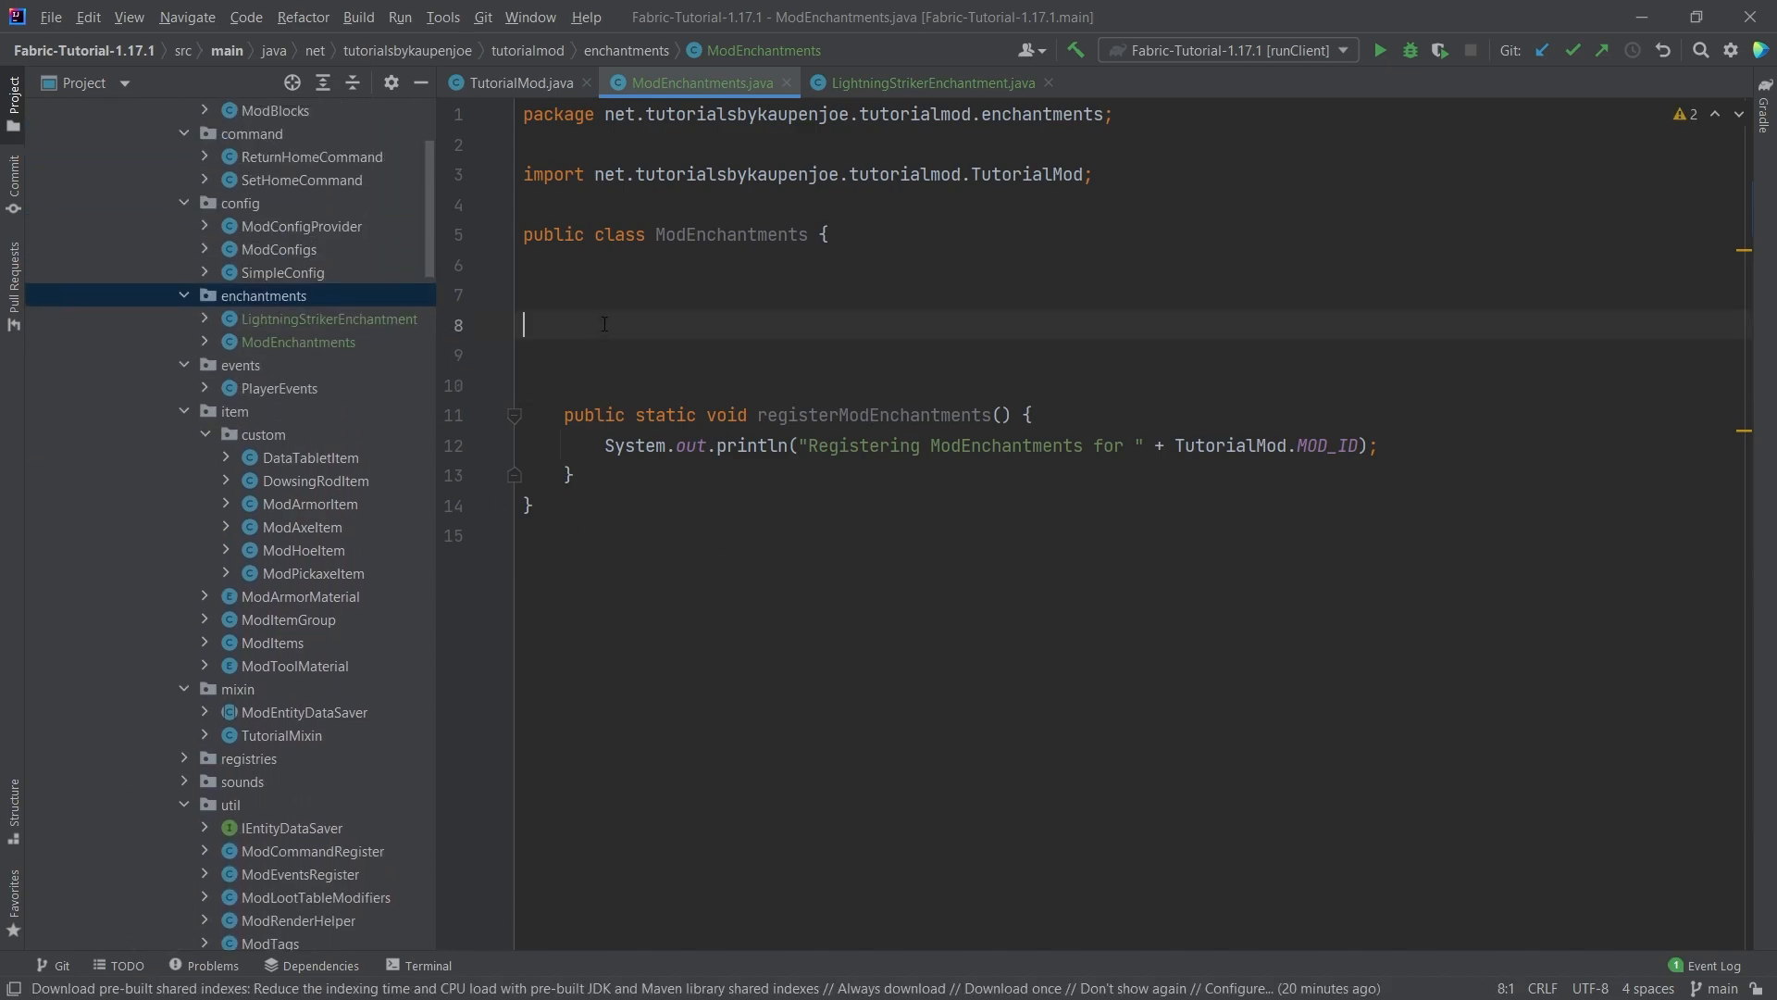
# Write register(String name, Enchantment enchantment) returning Registry.register with Identifier(TutorialMod.MOD_ID, name)
pyautogui.write('pr')
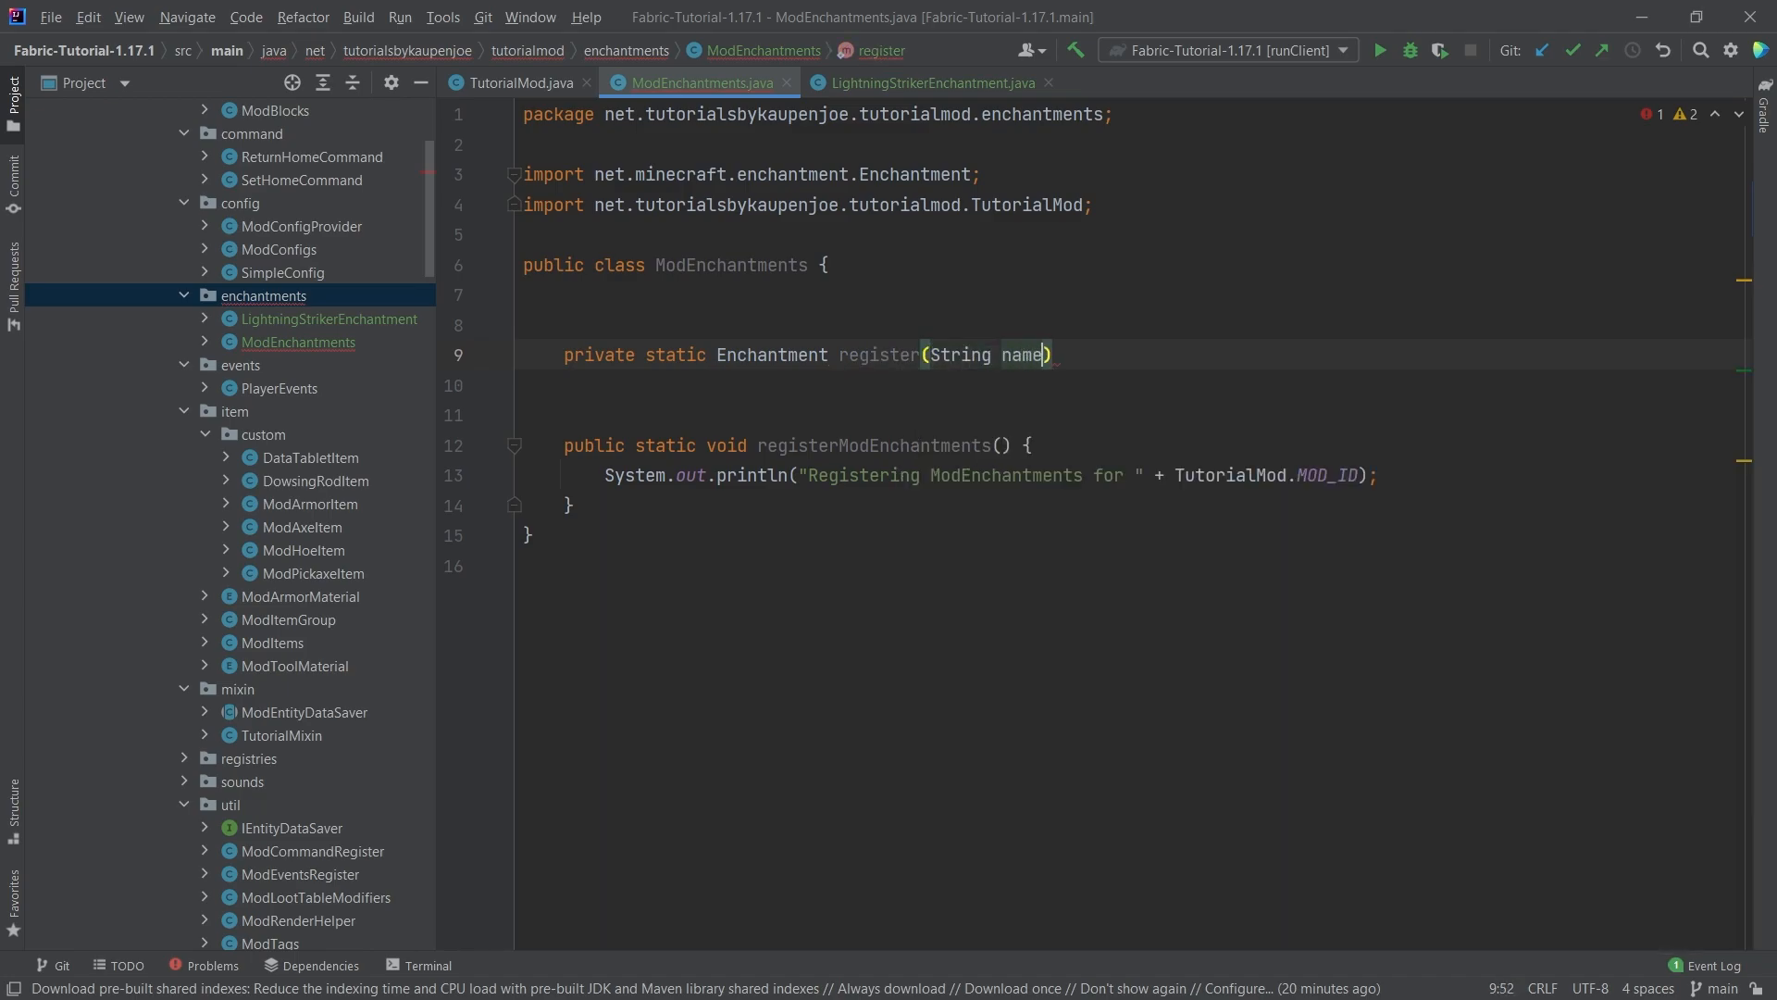
pyautogui.write(', Enchantment enchantment')
pyautogui.write('return Registry.register(Registry.ENCHANTMENT, new Identifier(')
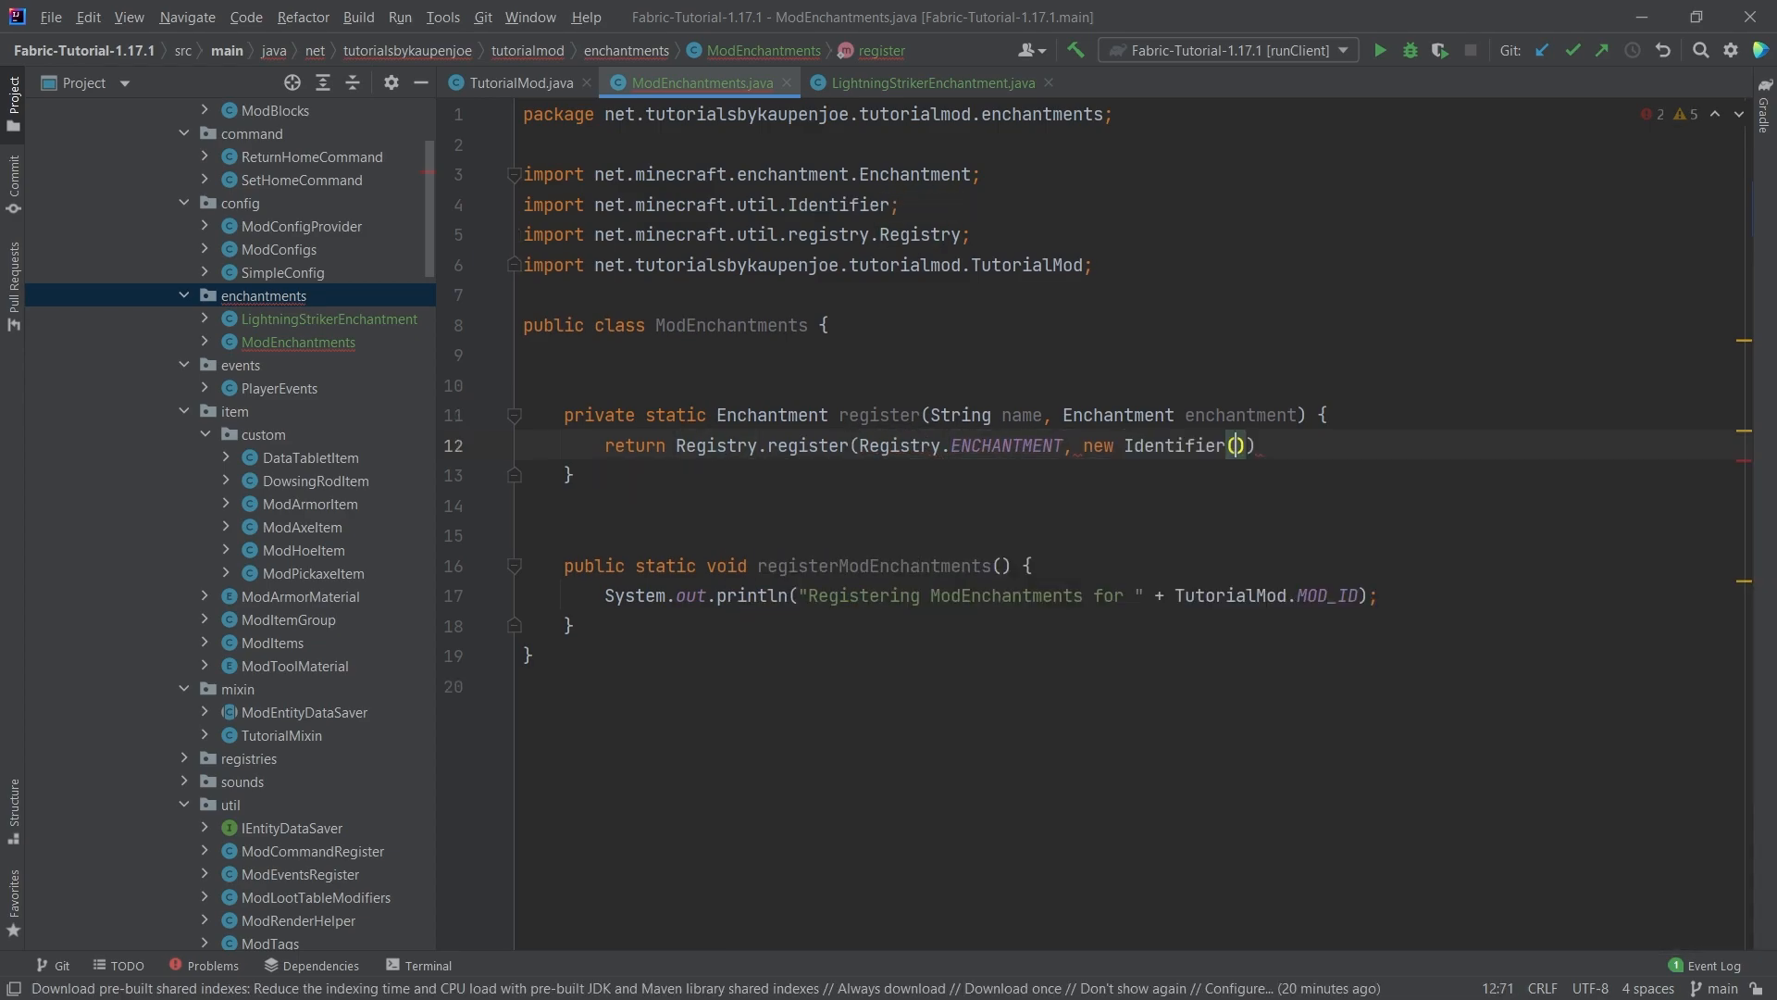
pyautogui.write('TutorialMod.MOD_ID,')
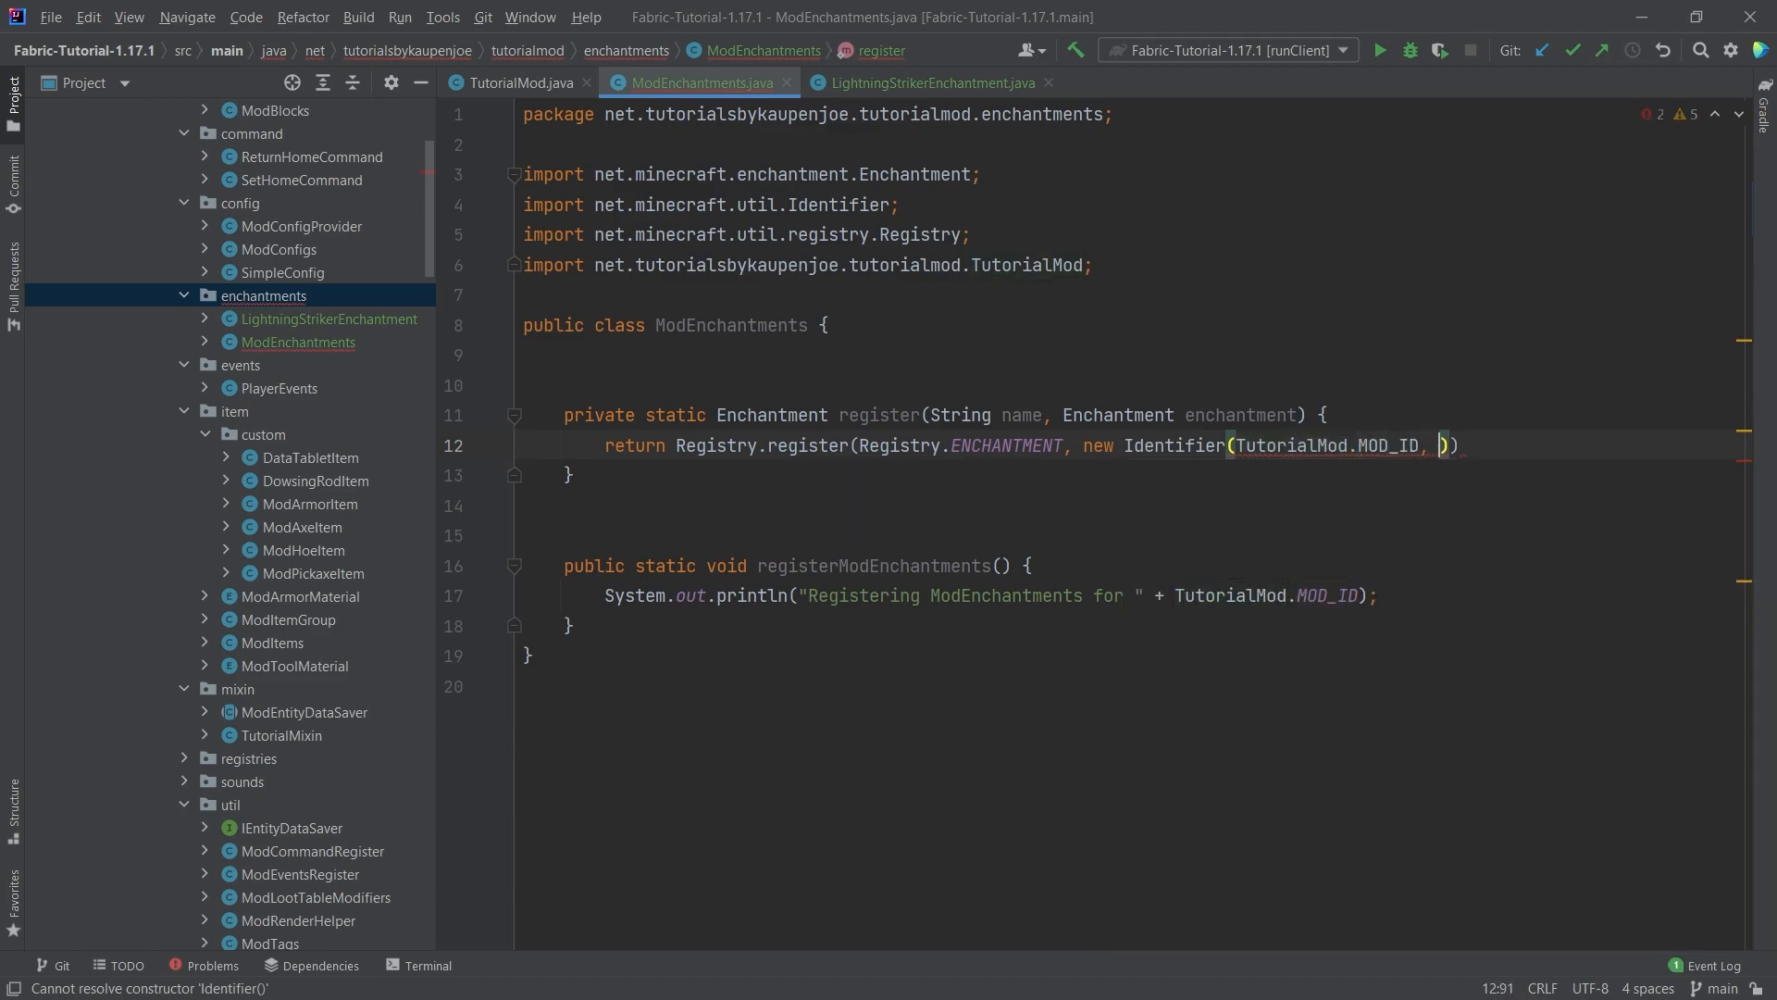
pyautogui.write('name), enchantment')
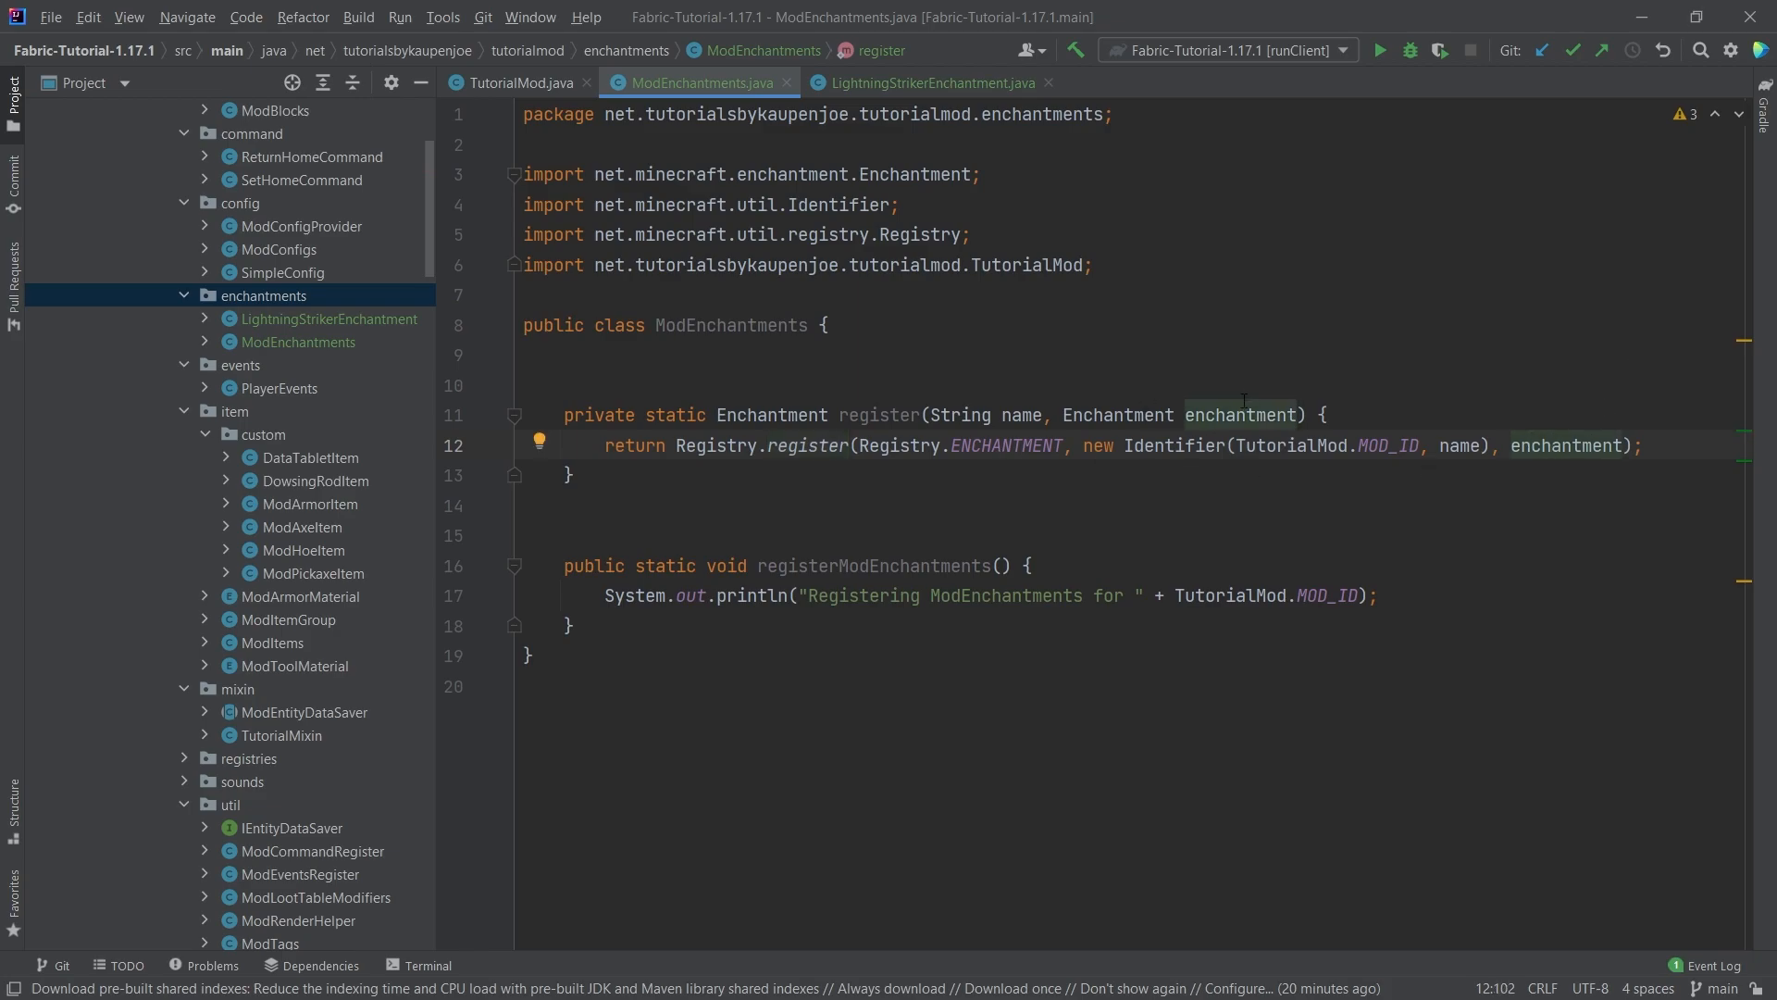
pyautogui.moveTo(1085, 444); pyautogui.dragTo(1493, 445)
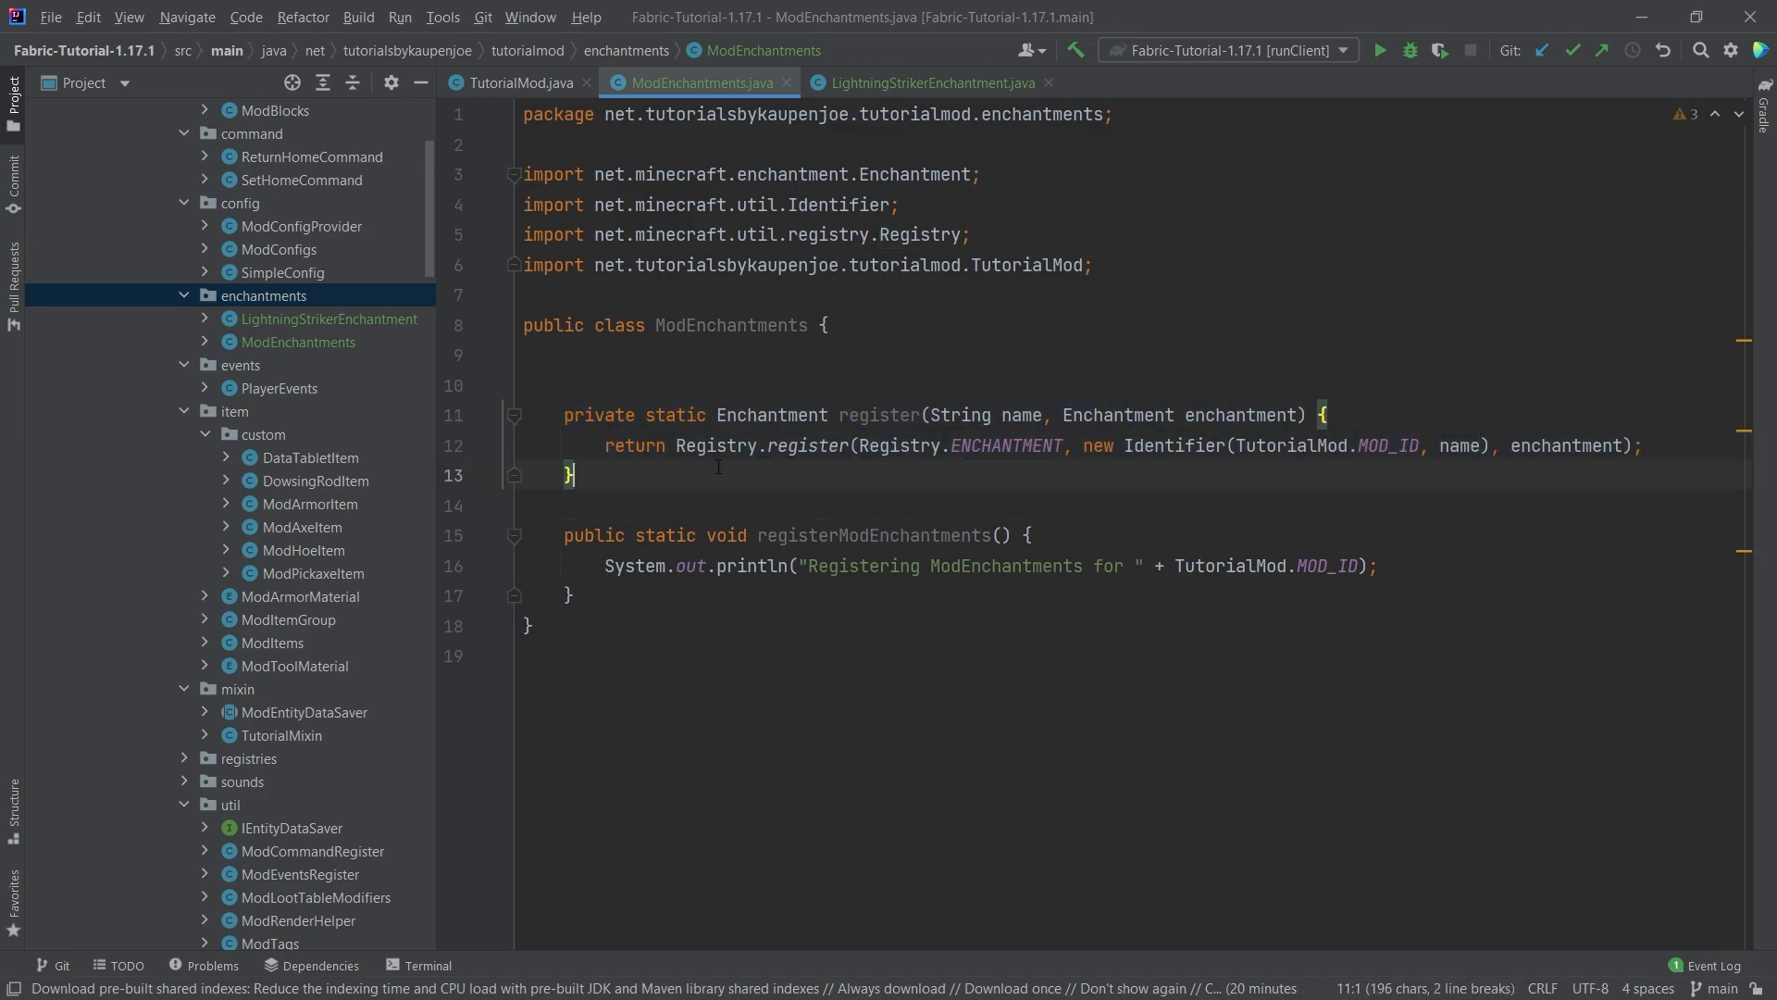
pyautogui.press('Enter')
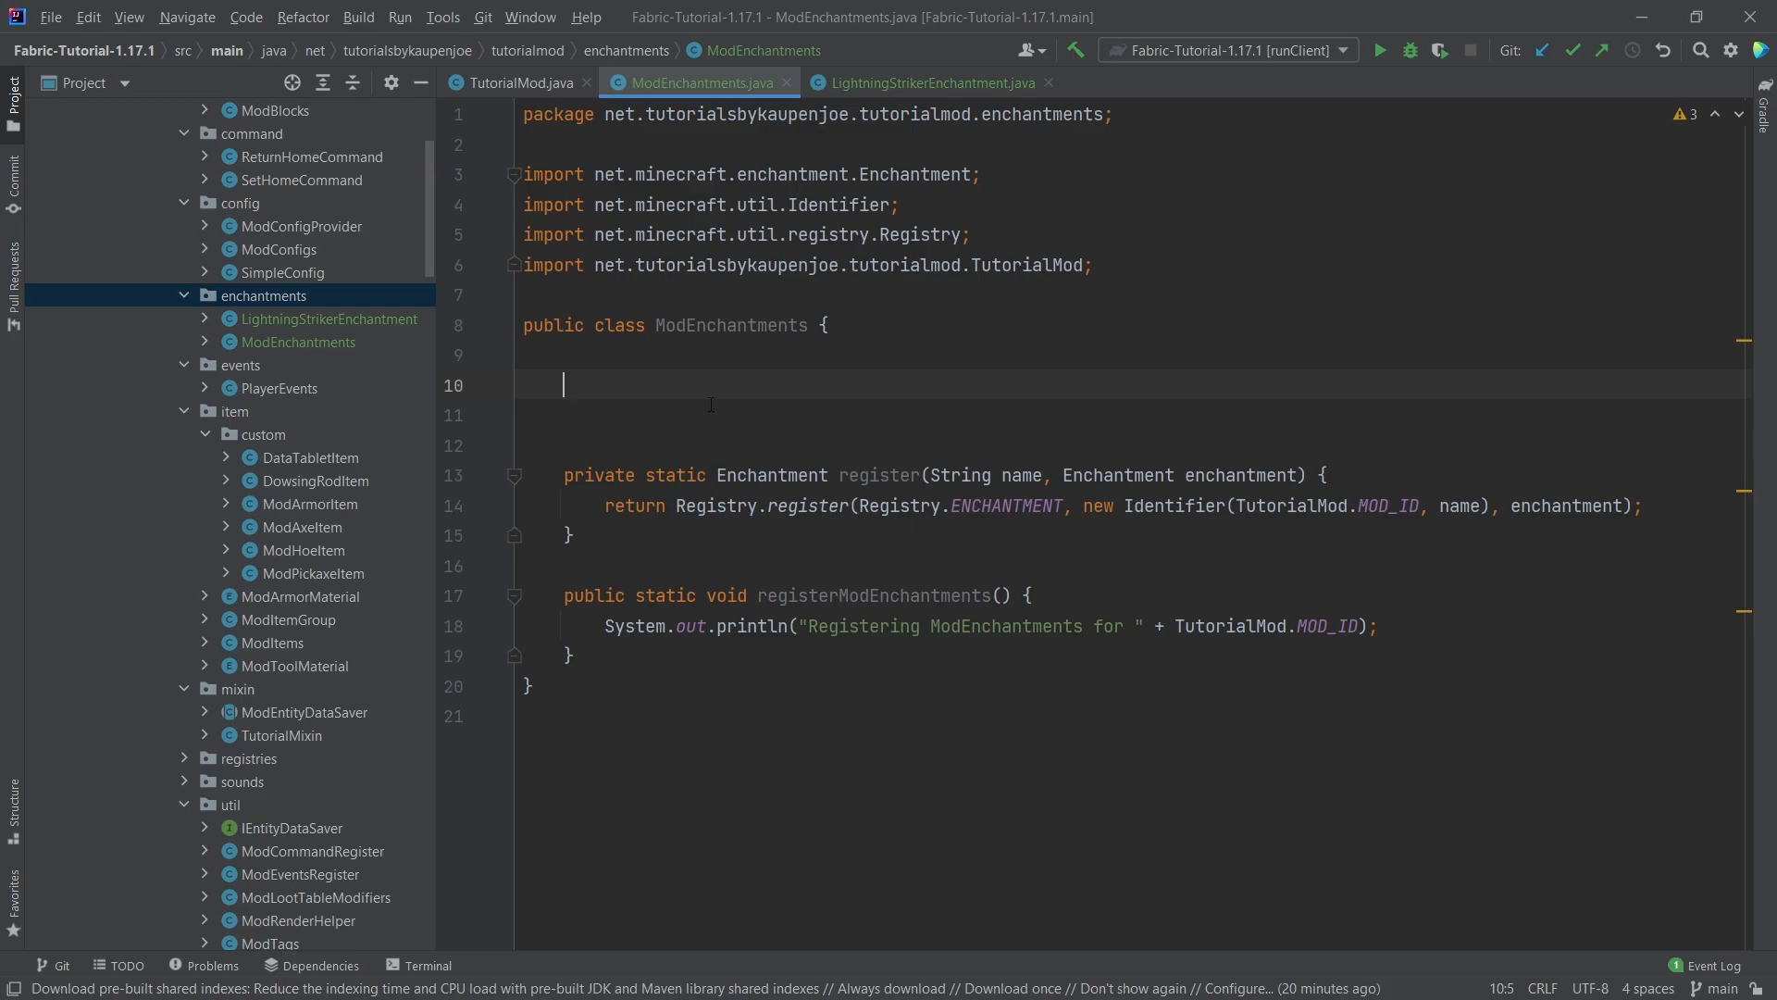
pyautogui.moveTo(757, 373)
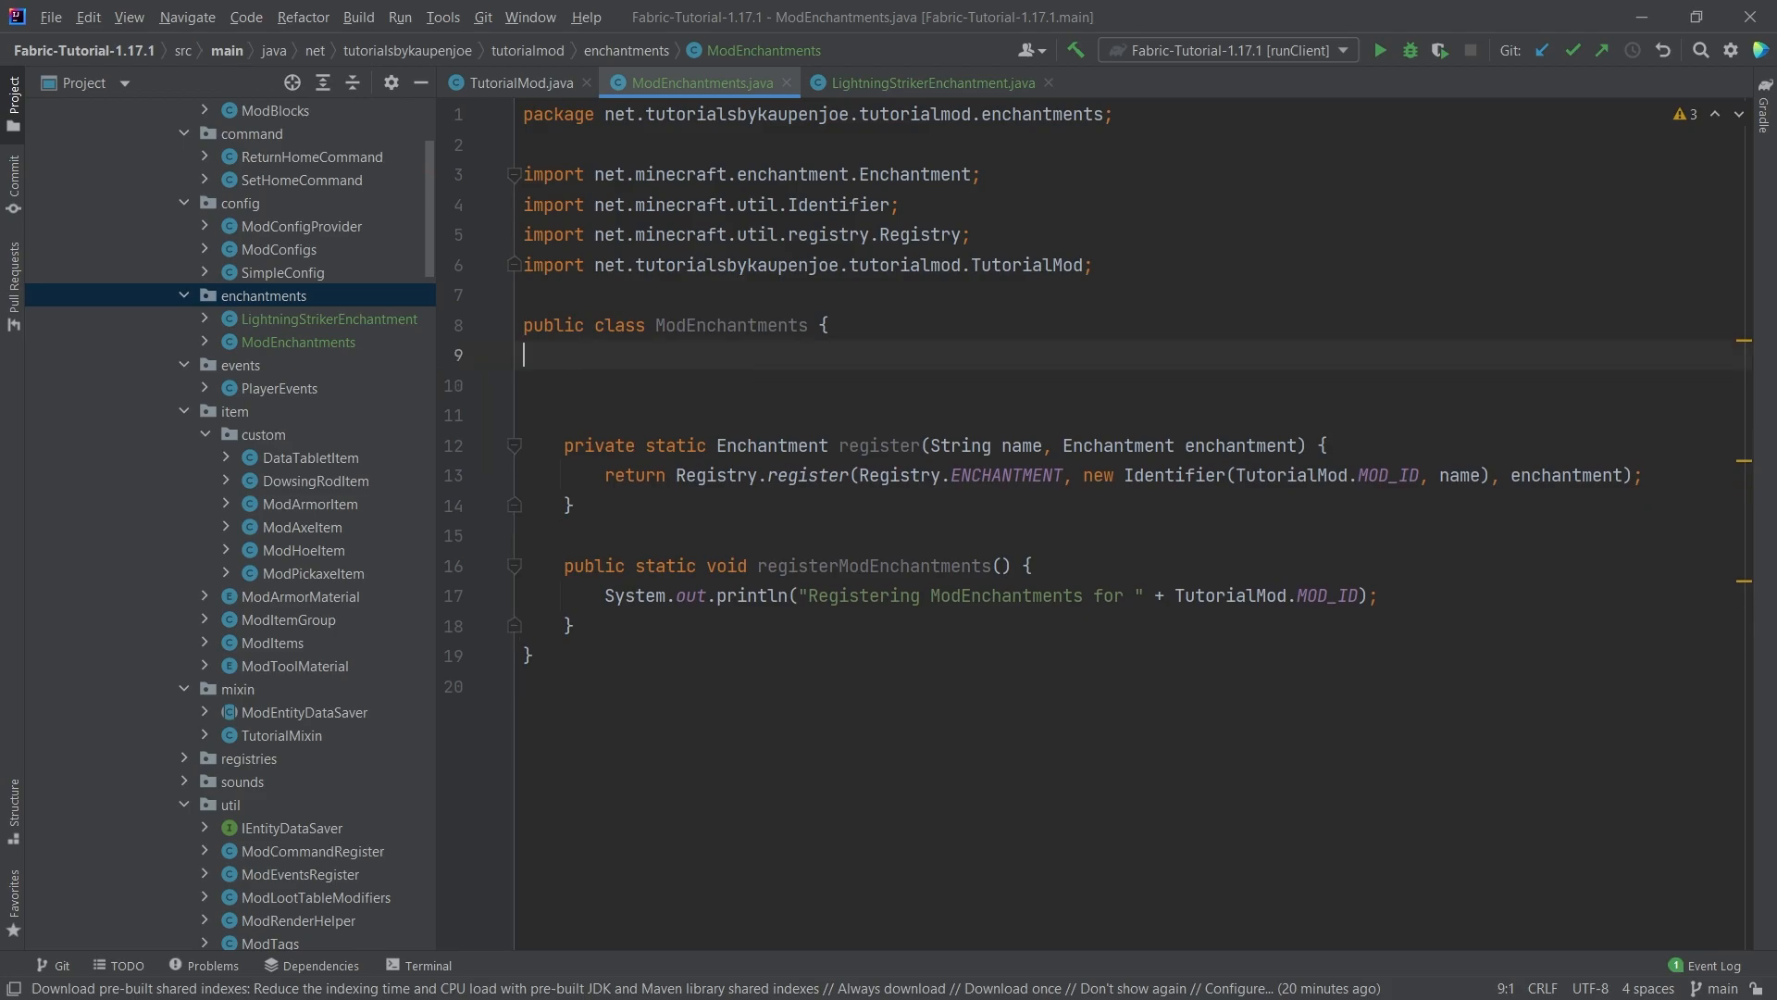
# Declare public static LIGHTNING_STRIKER = register("lightning_striker", new LightningStrikerEnchantment(Enchantment.Rarity.UNCOMMON, ...))
pyautogui.write('public')
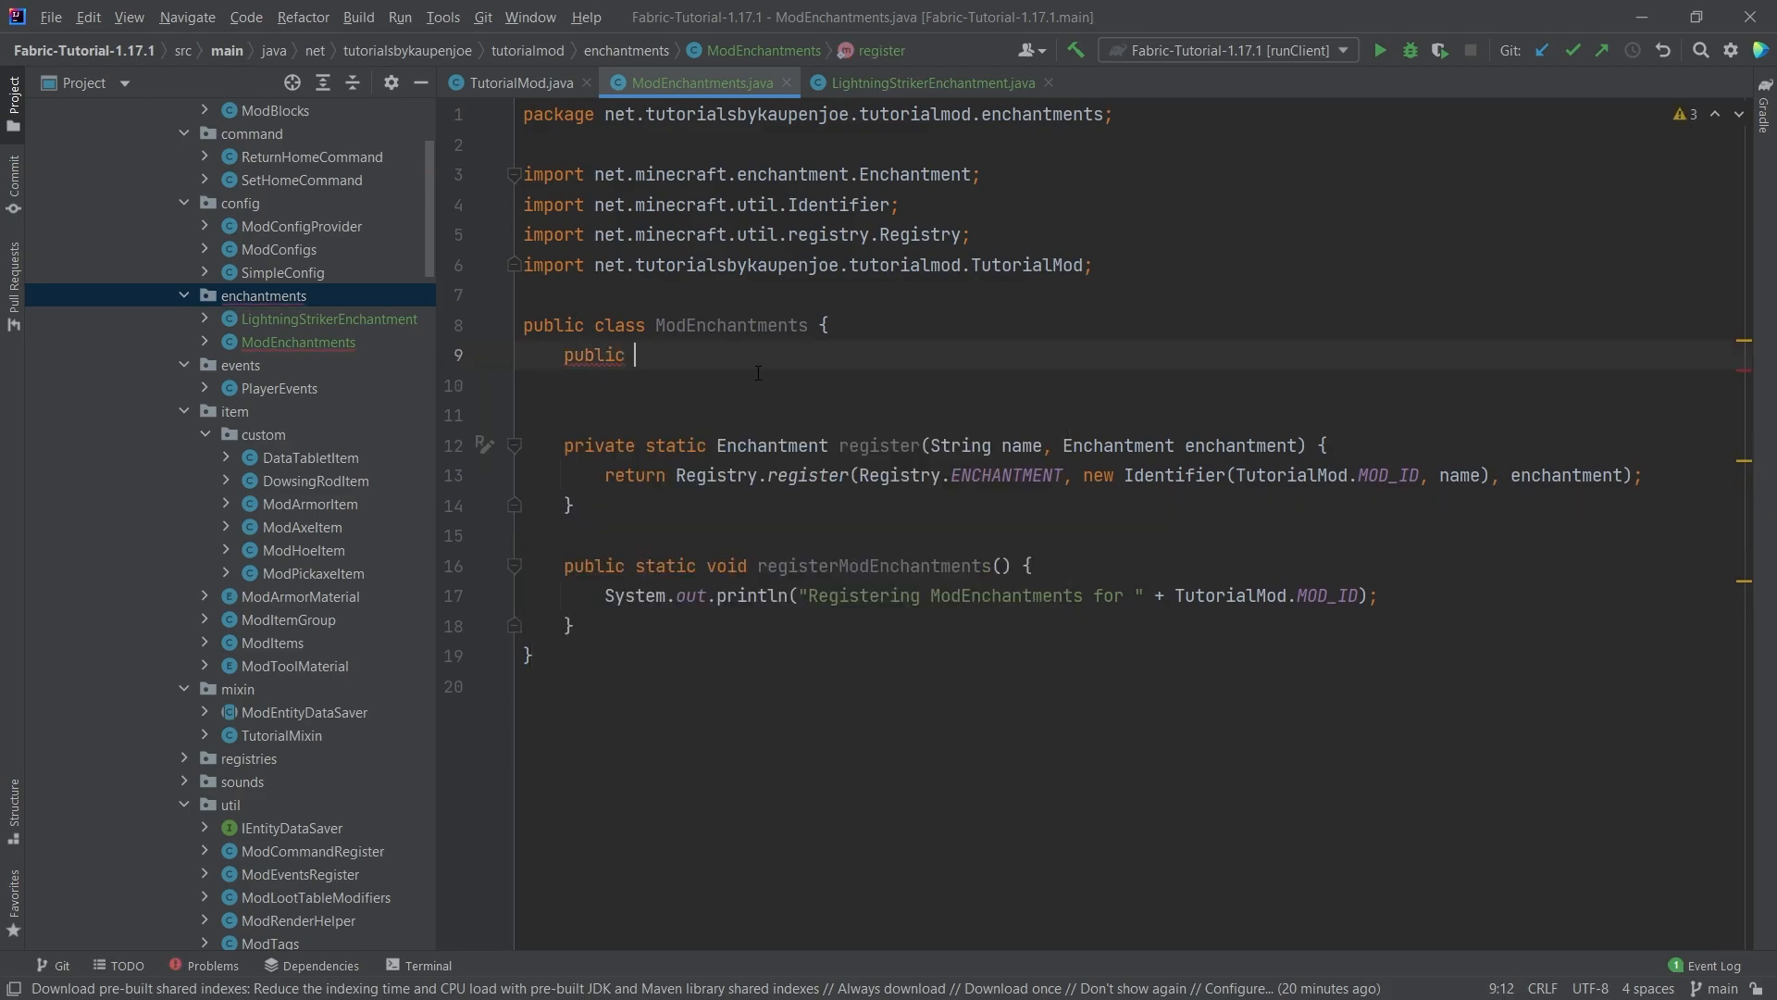
pyautogui.write('static Enchantment L')
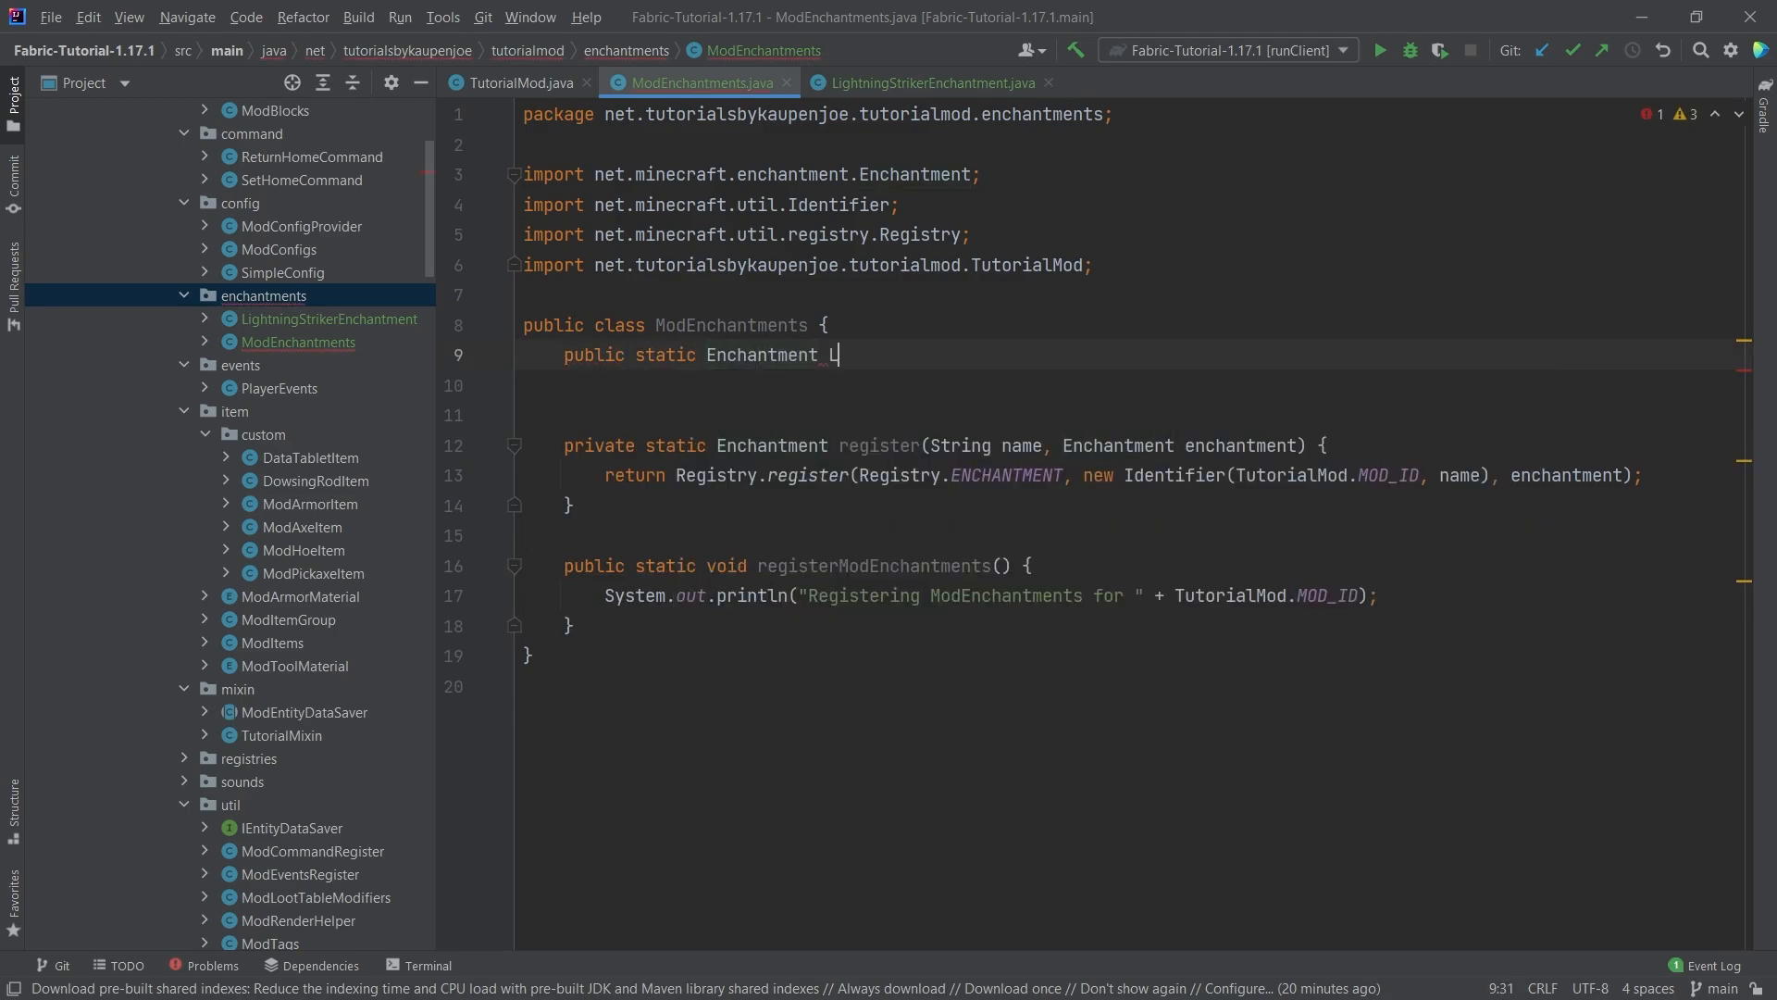
pyautogui.write('IGHTIN')
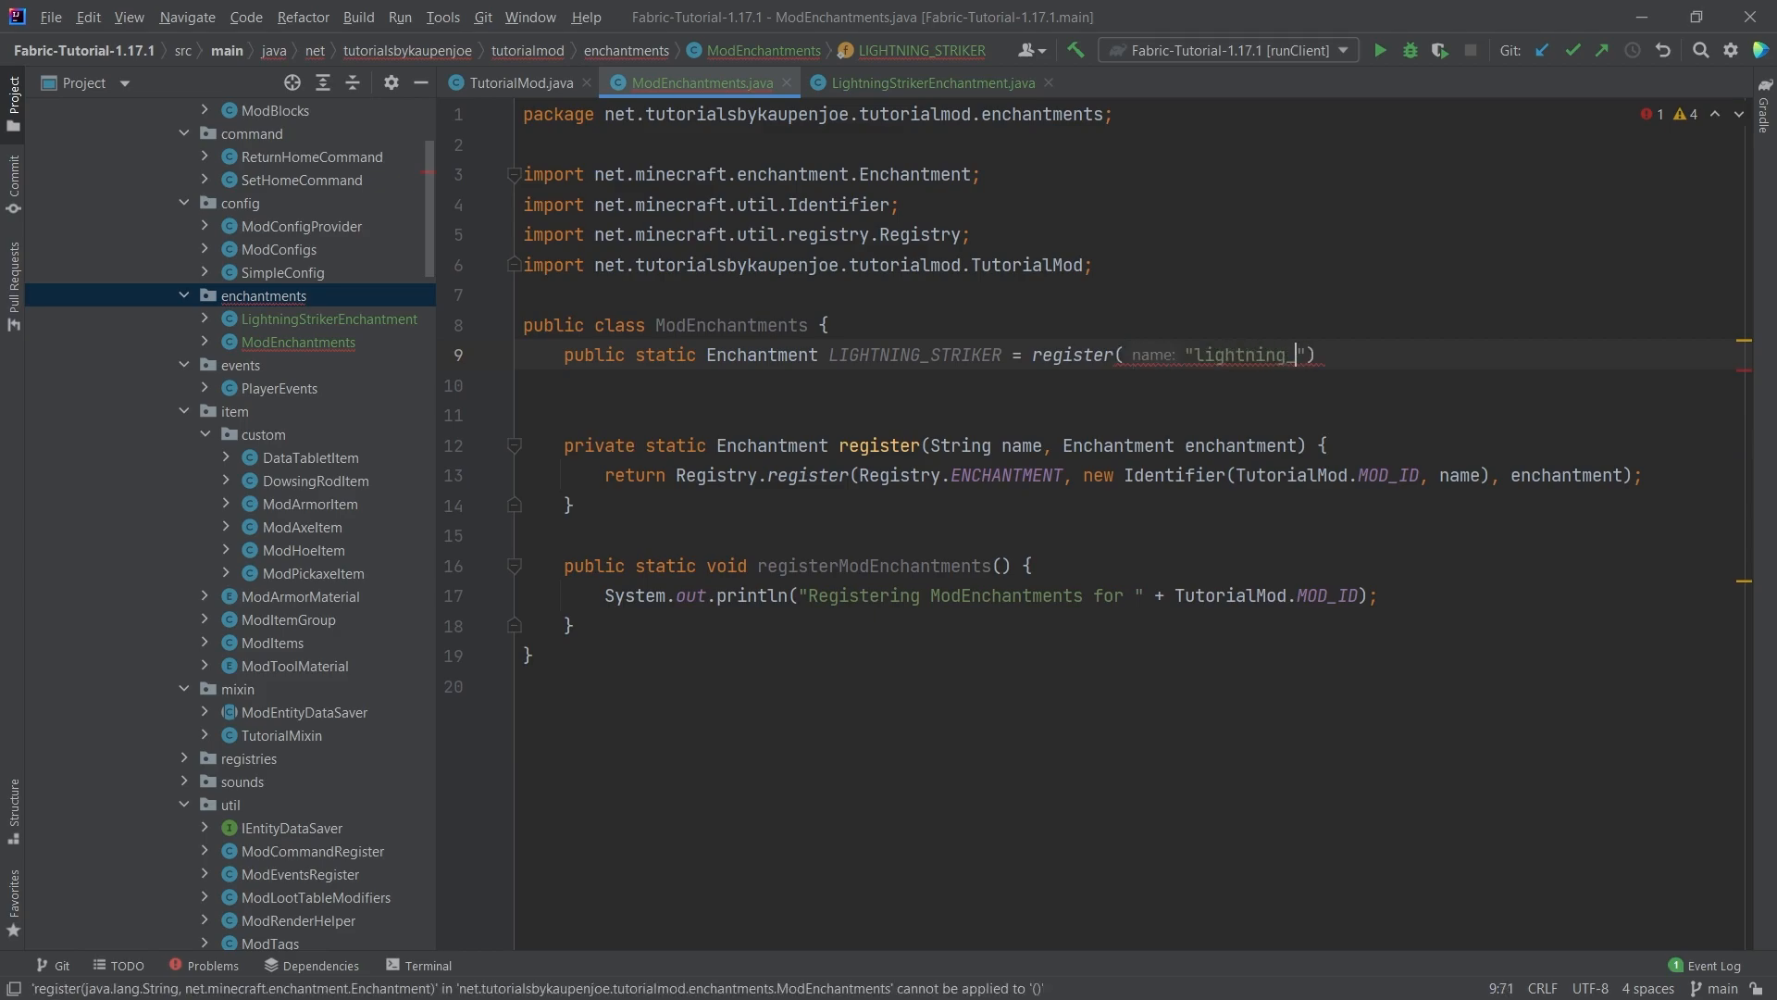
pyautogui.write('striker",')
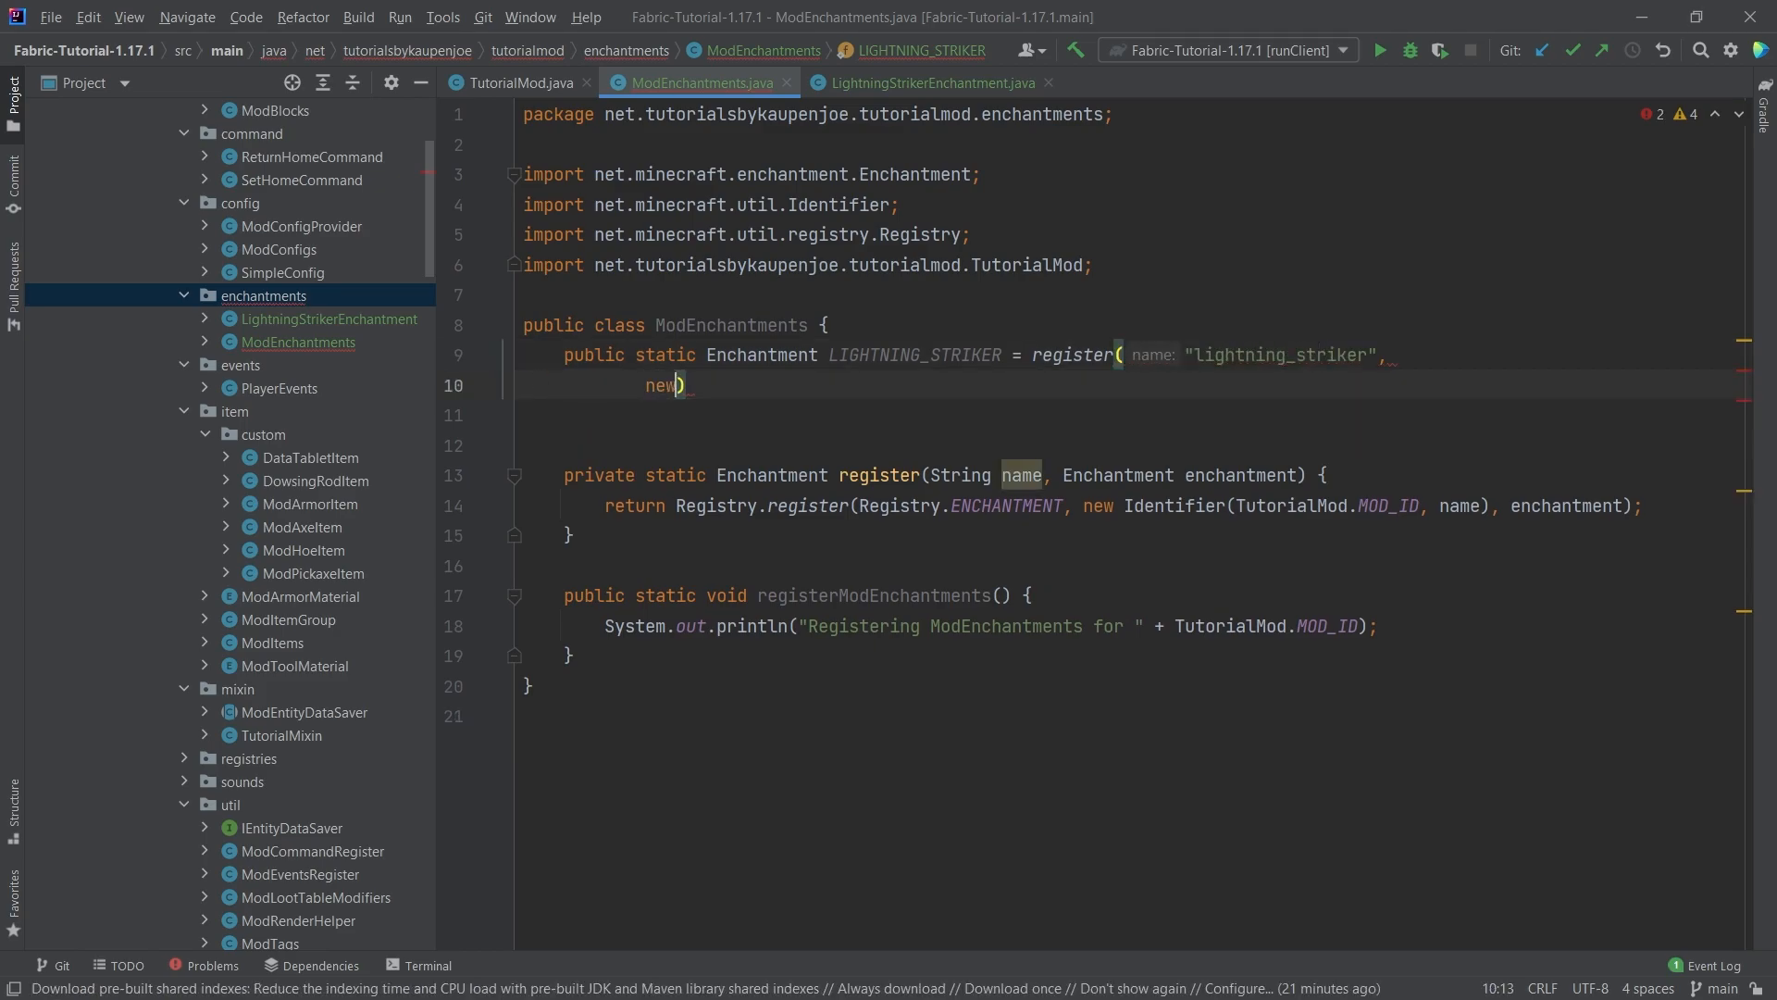
pyautogui.write('LightningStrikerEnchantment(')
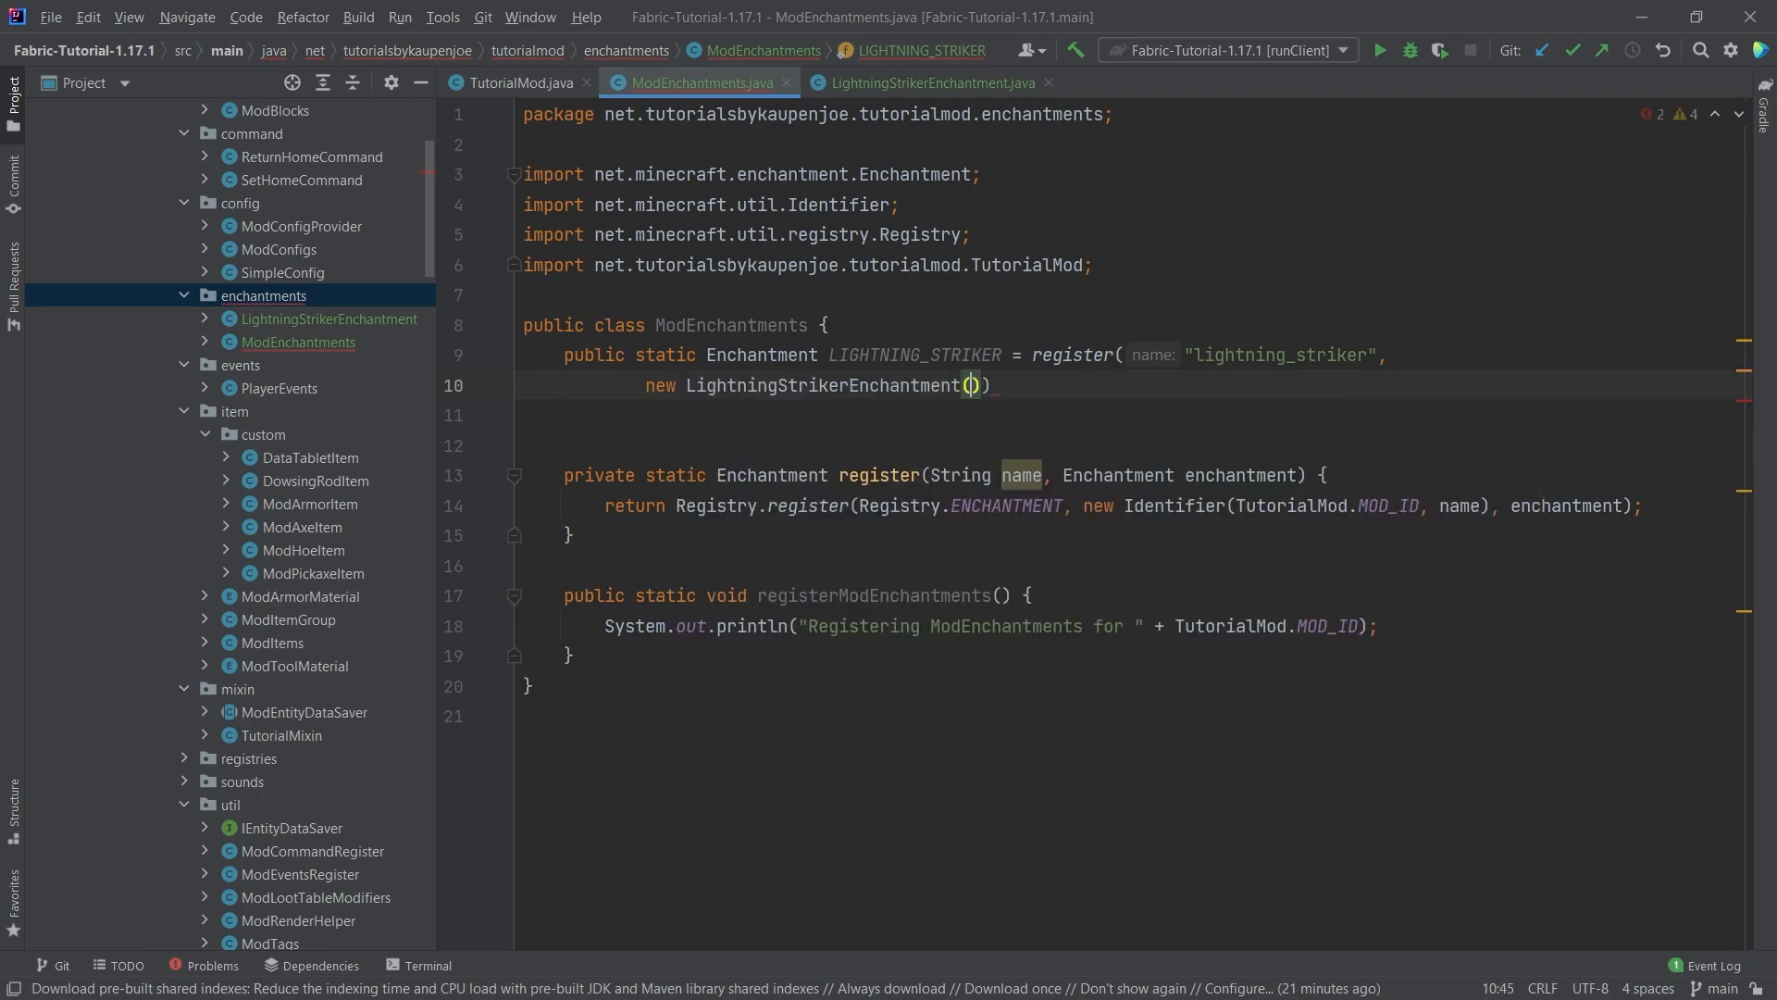
pyautogui.write('Enchantment.Rarity.UNCOMMON')
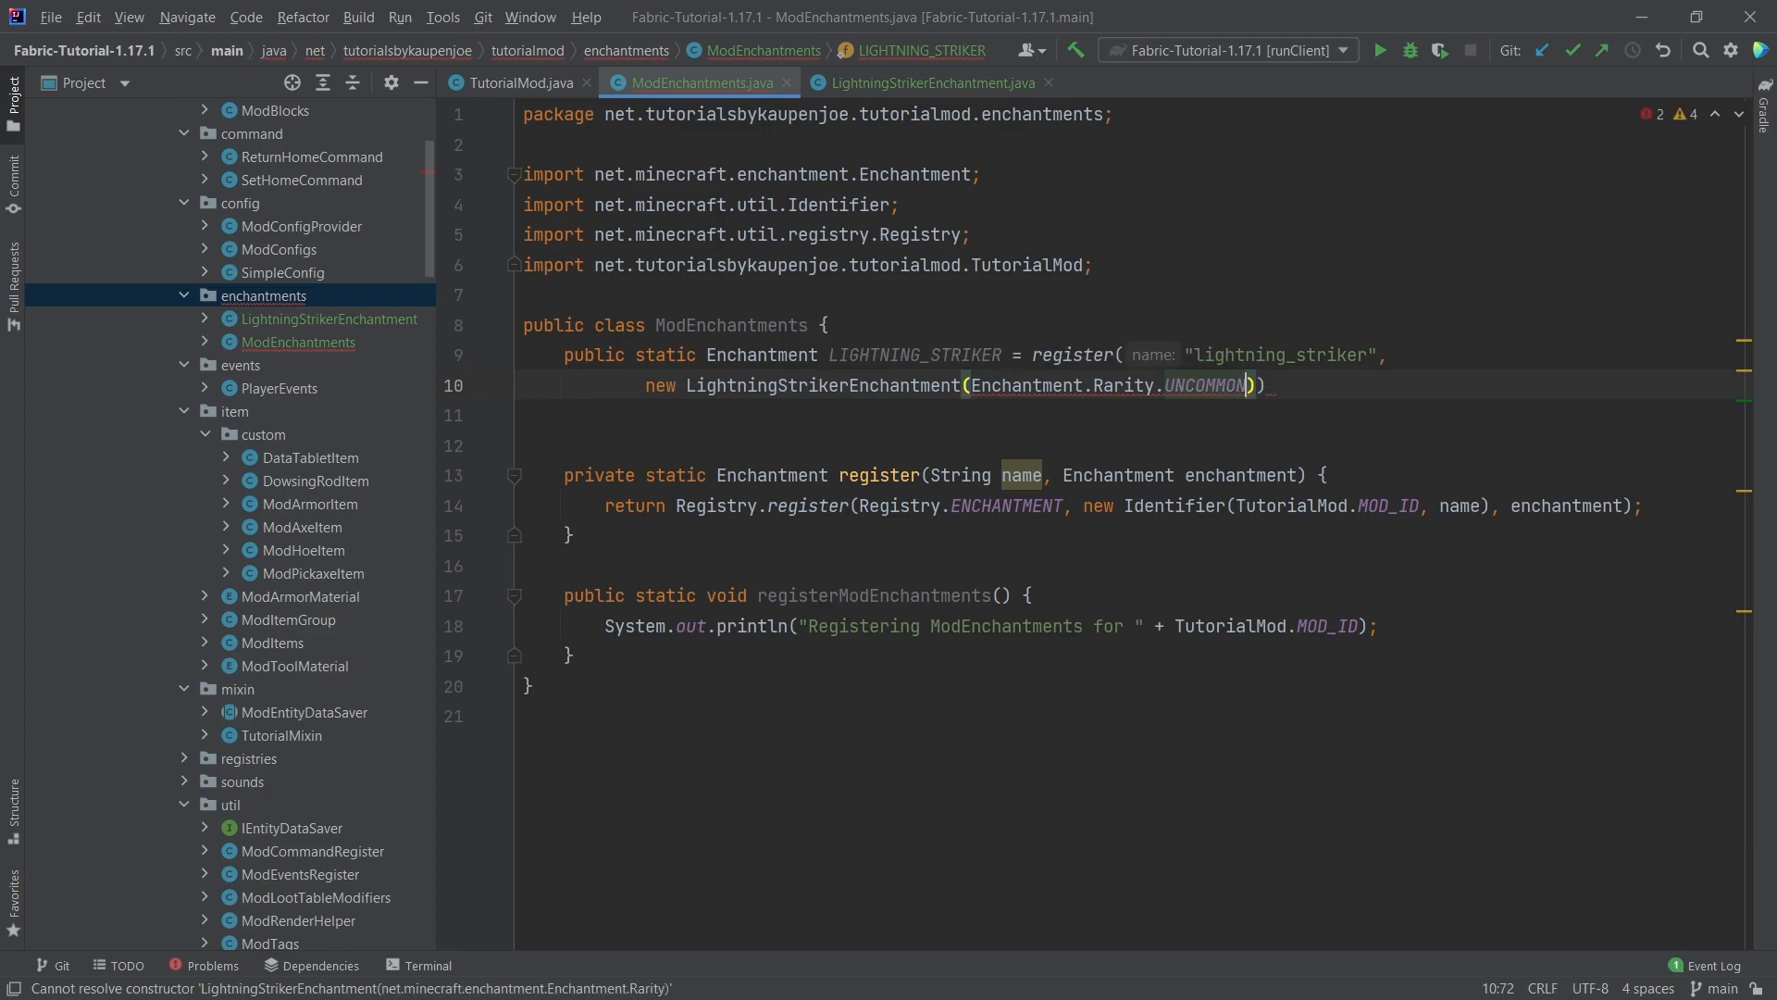
pyautogui.write(', Enc')
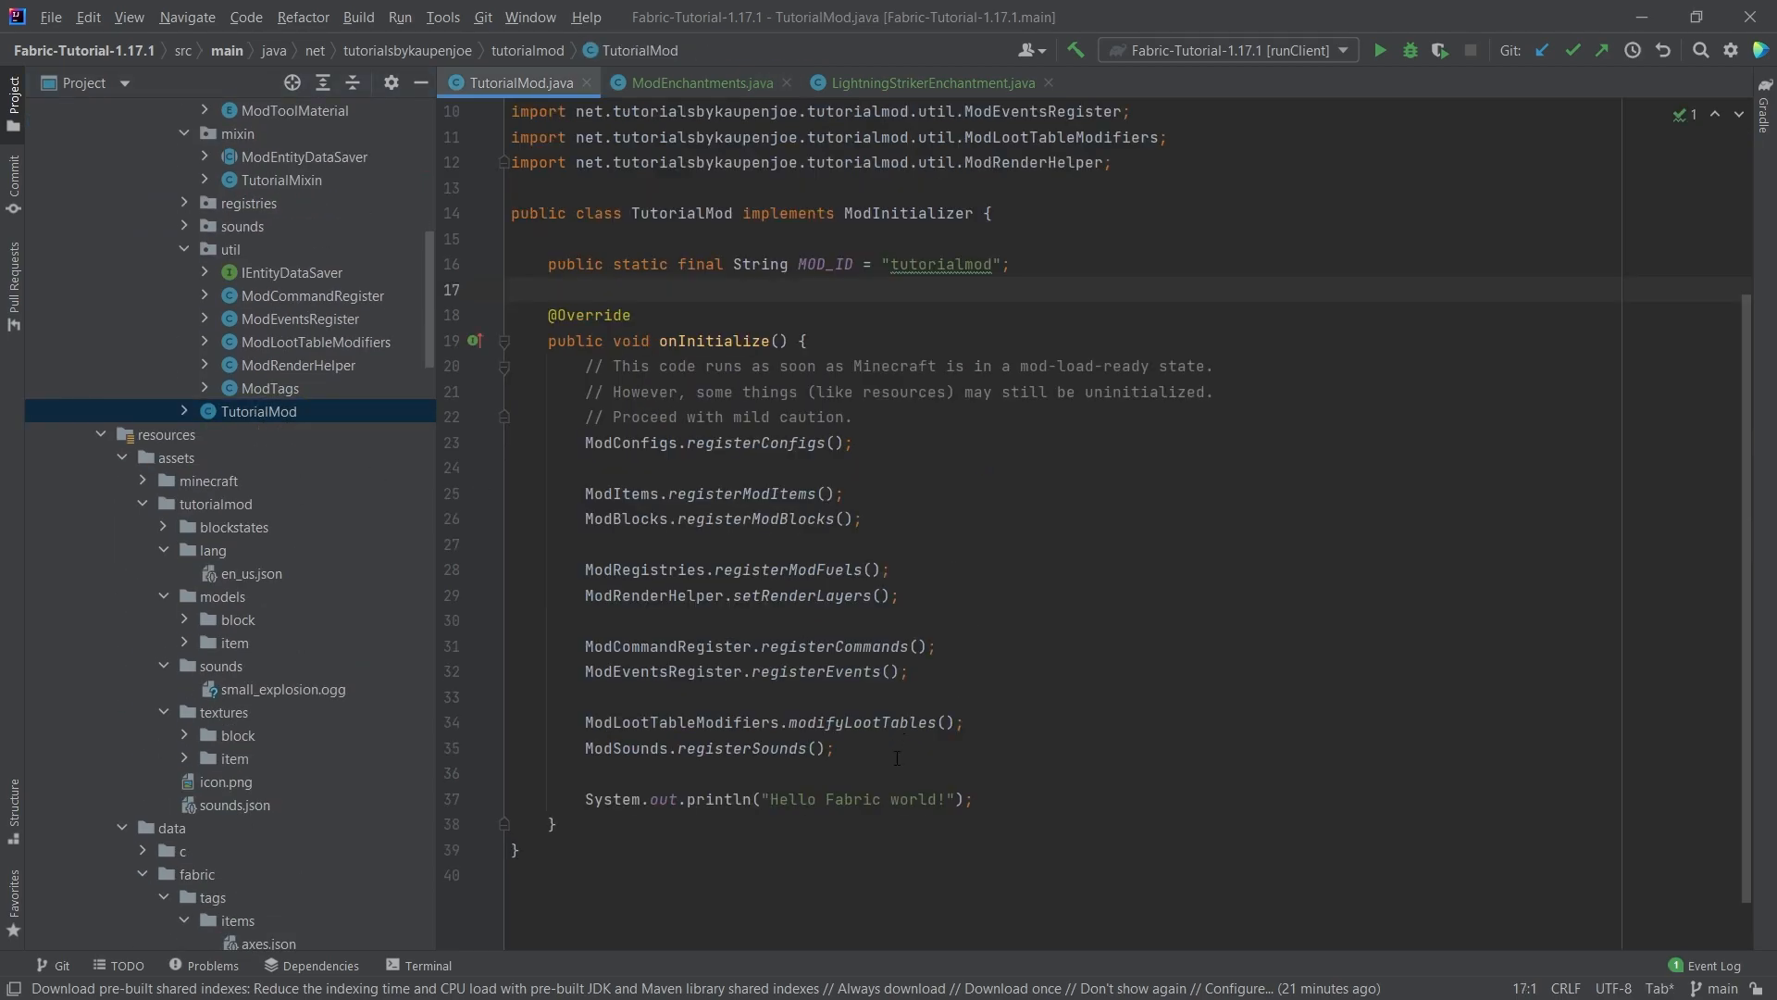
# Call ModEnchantments.registerModEnchantments() in onInitialize, then view the LightningStrikerEnchantment source
pyautogui.write('ModEn')
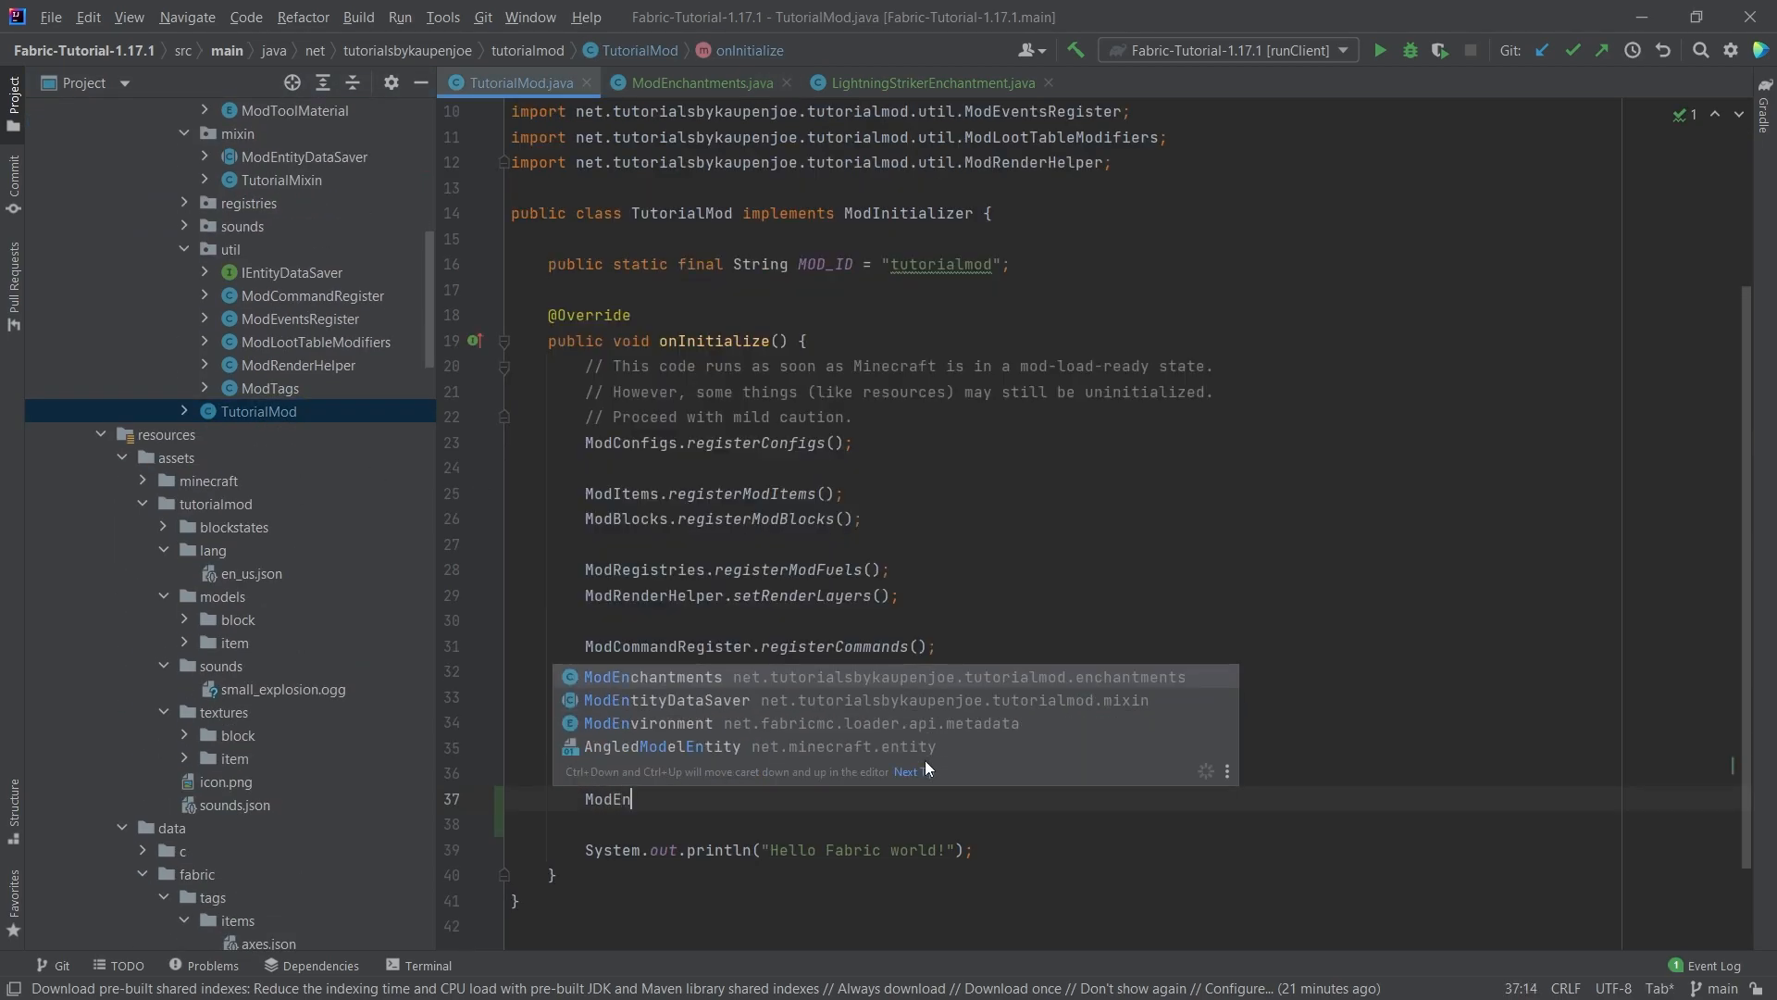
pyautogui.press('Enter')
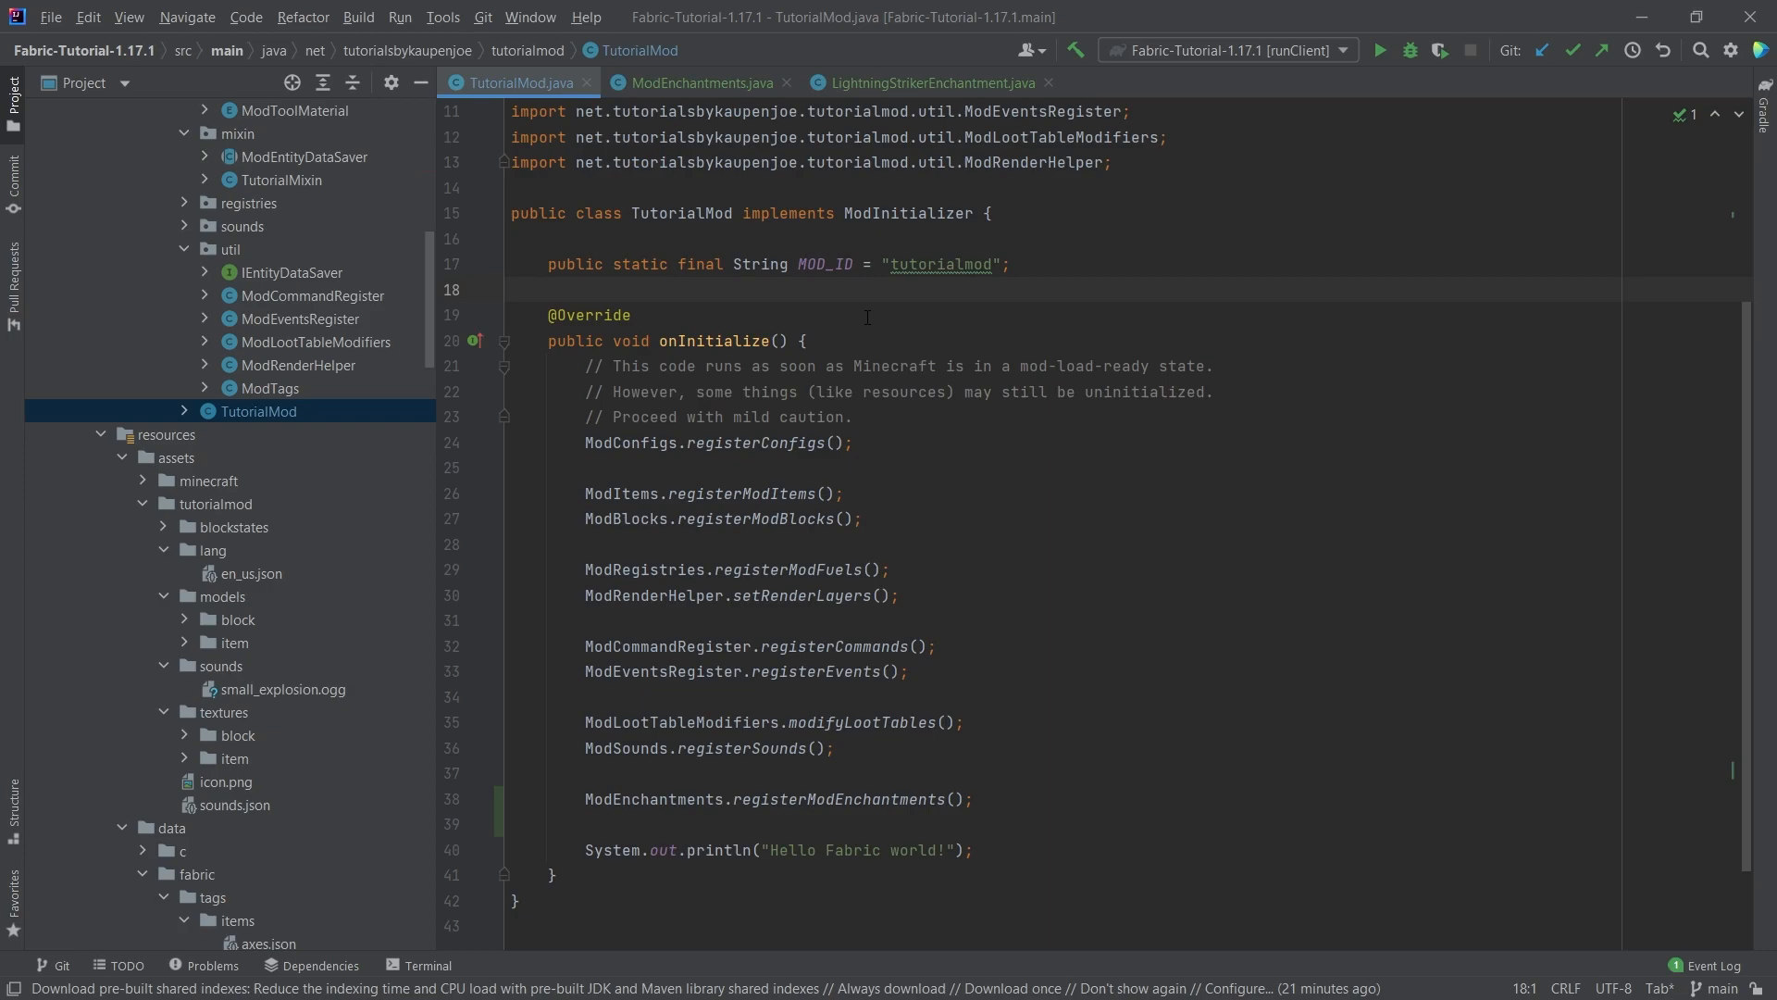
pyautogui.click(928, 82)
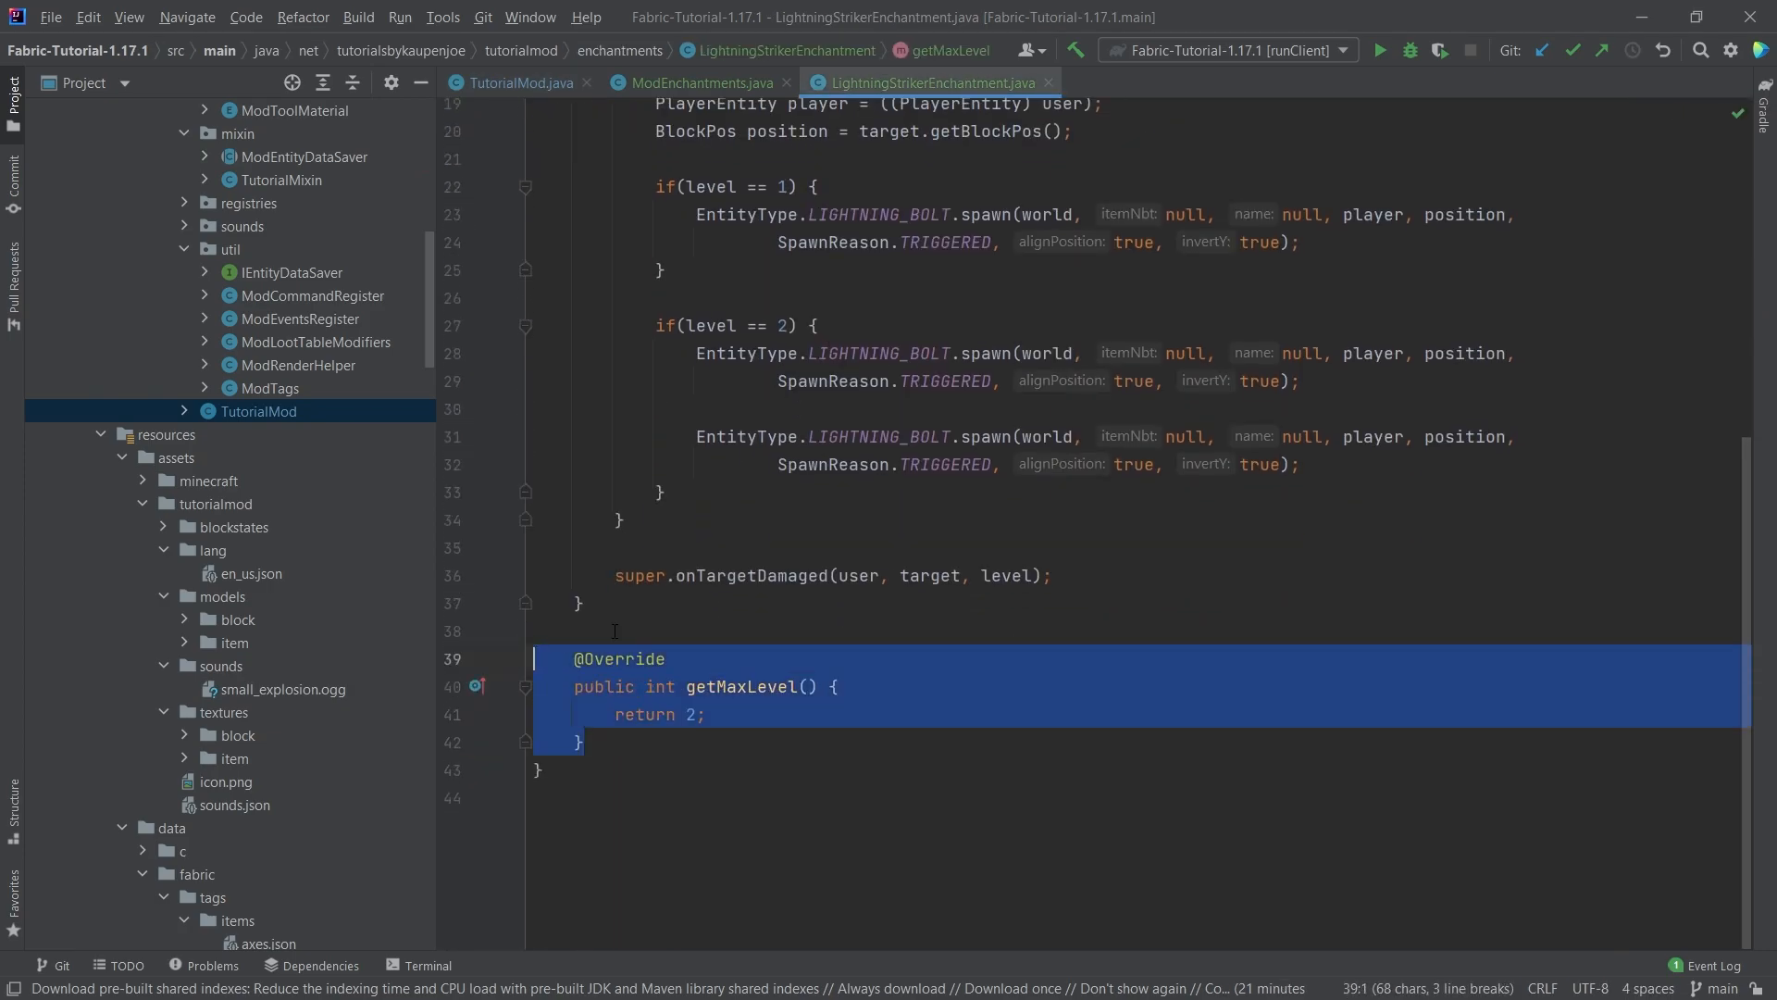
pyautogui.click(518, 82)
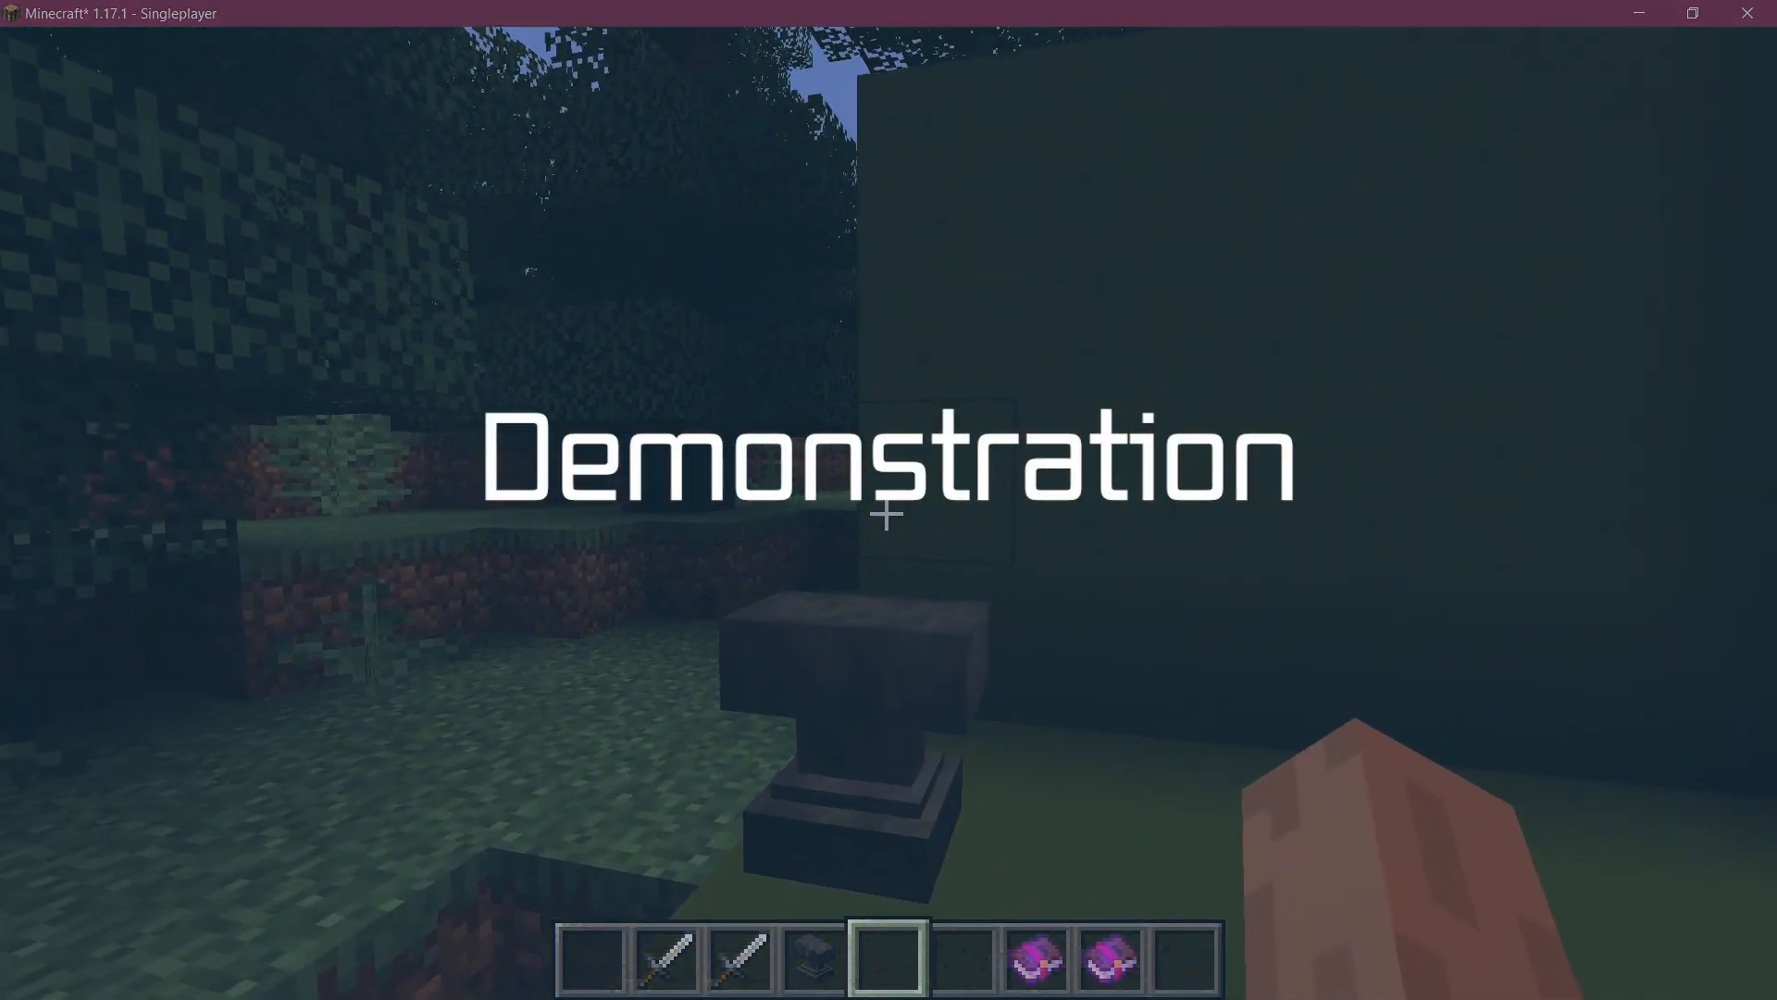
# Combine the iron sword with the Lightning Striker II book at the anvil
pyautogui.press('e')
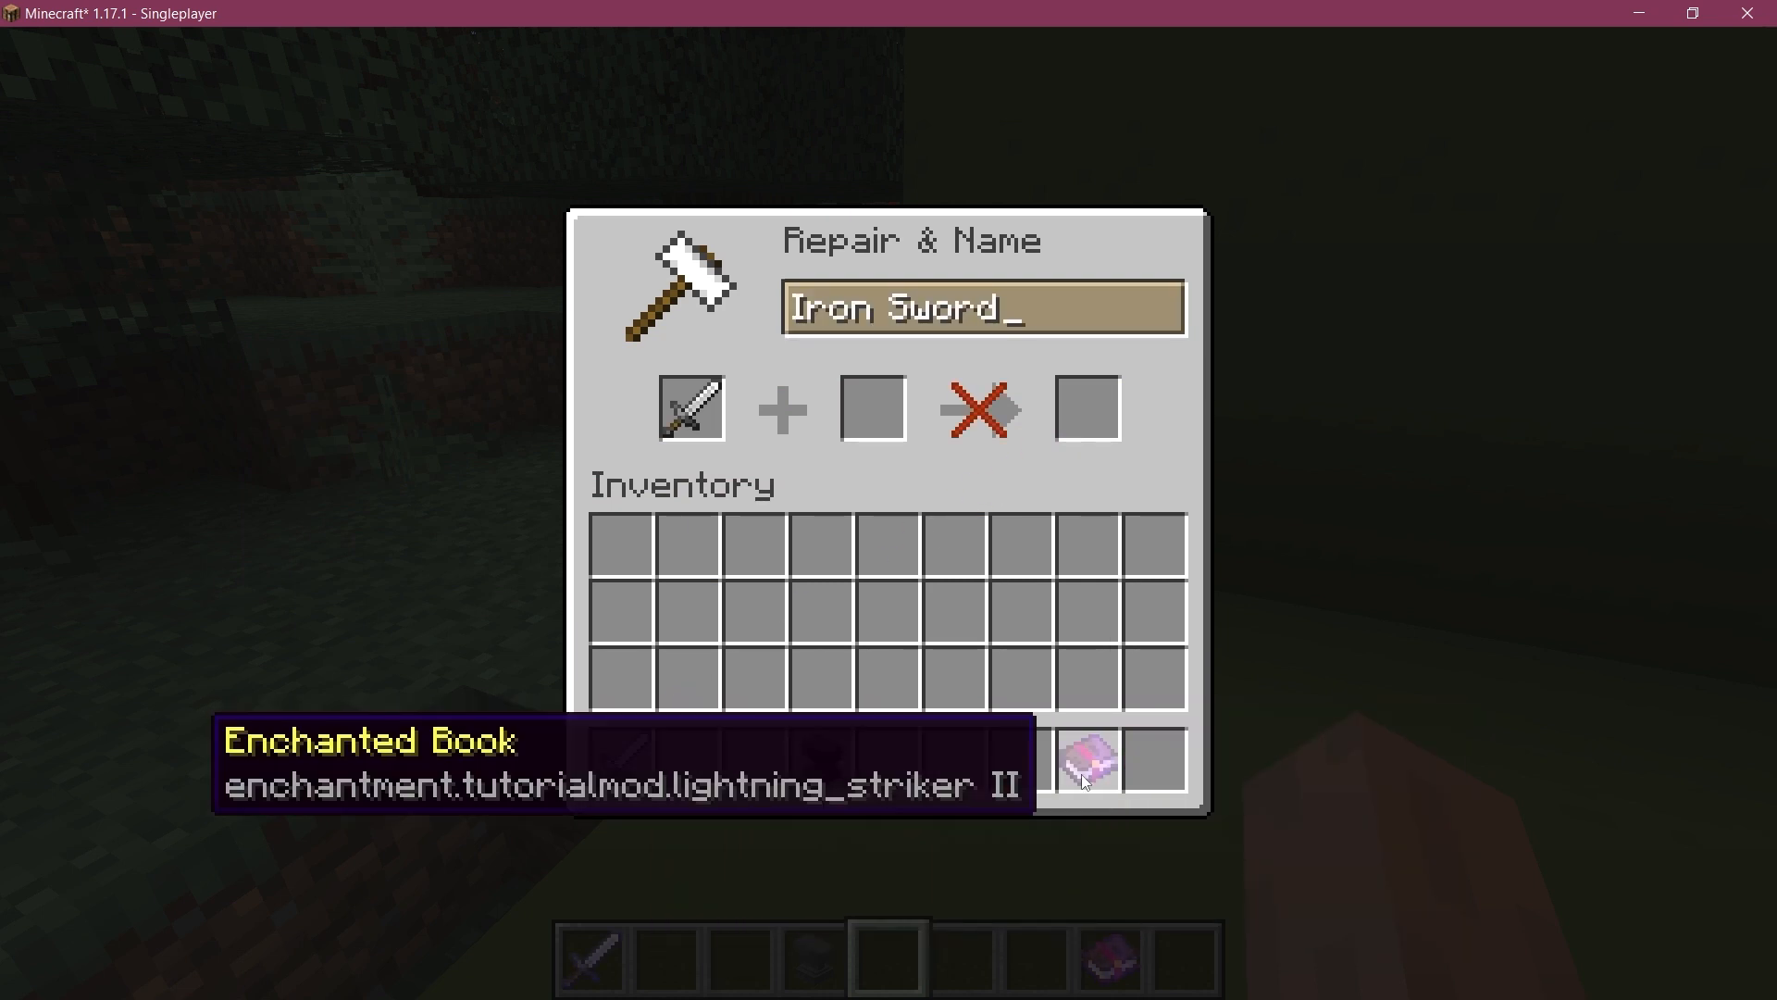
pyautogui.press('Escape')
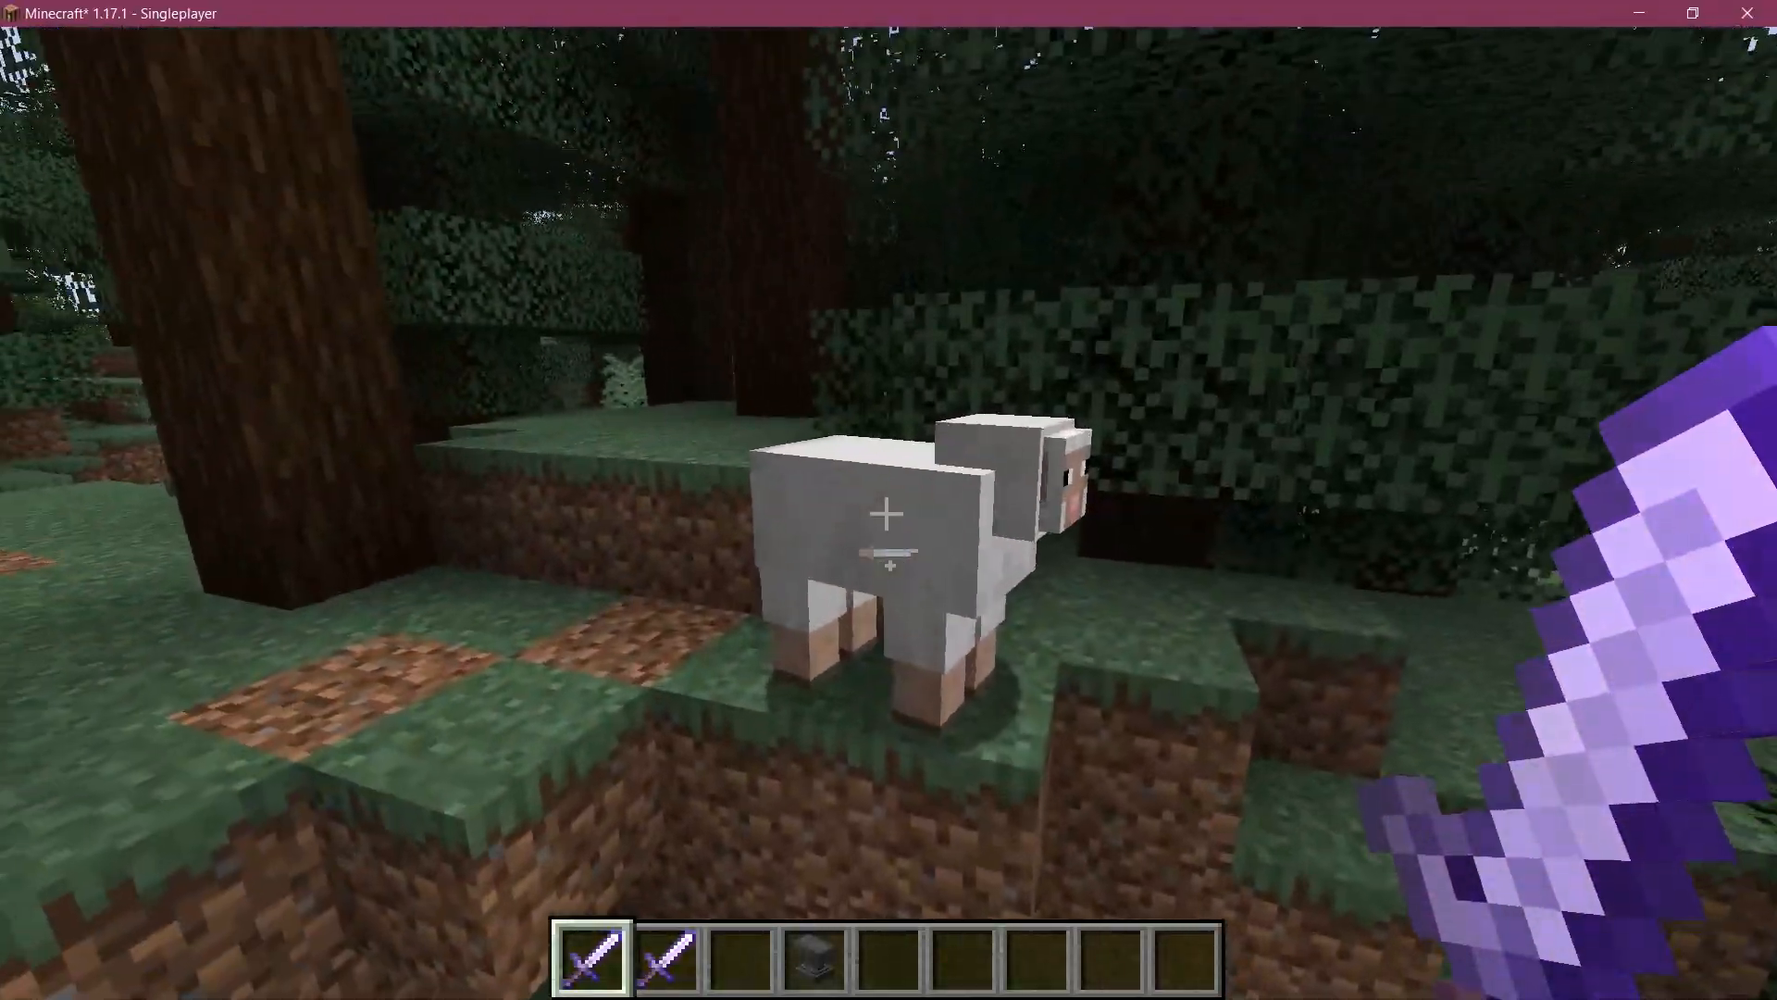
# Strike the sheep with the enchanted sword to summon lightning, then return to IntelliJ
pyautogui.click(888, 514)
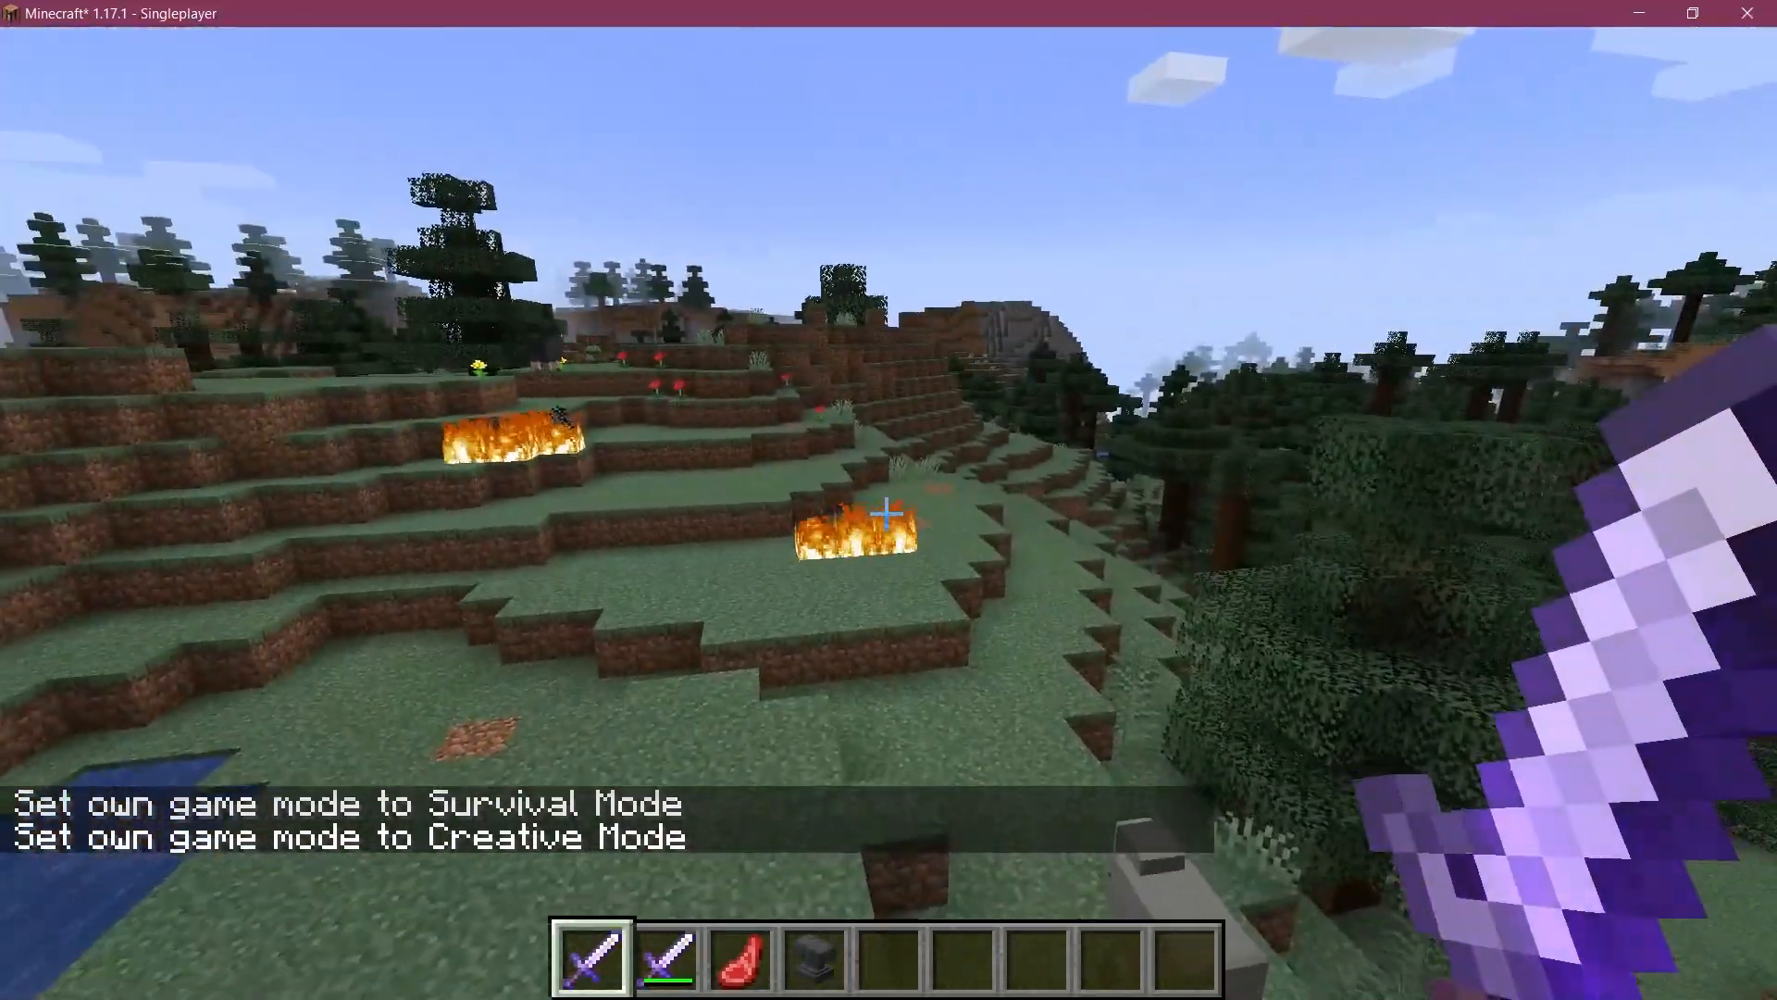
pyautogui.moveTo(888, 512)
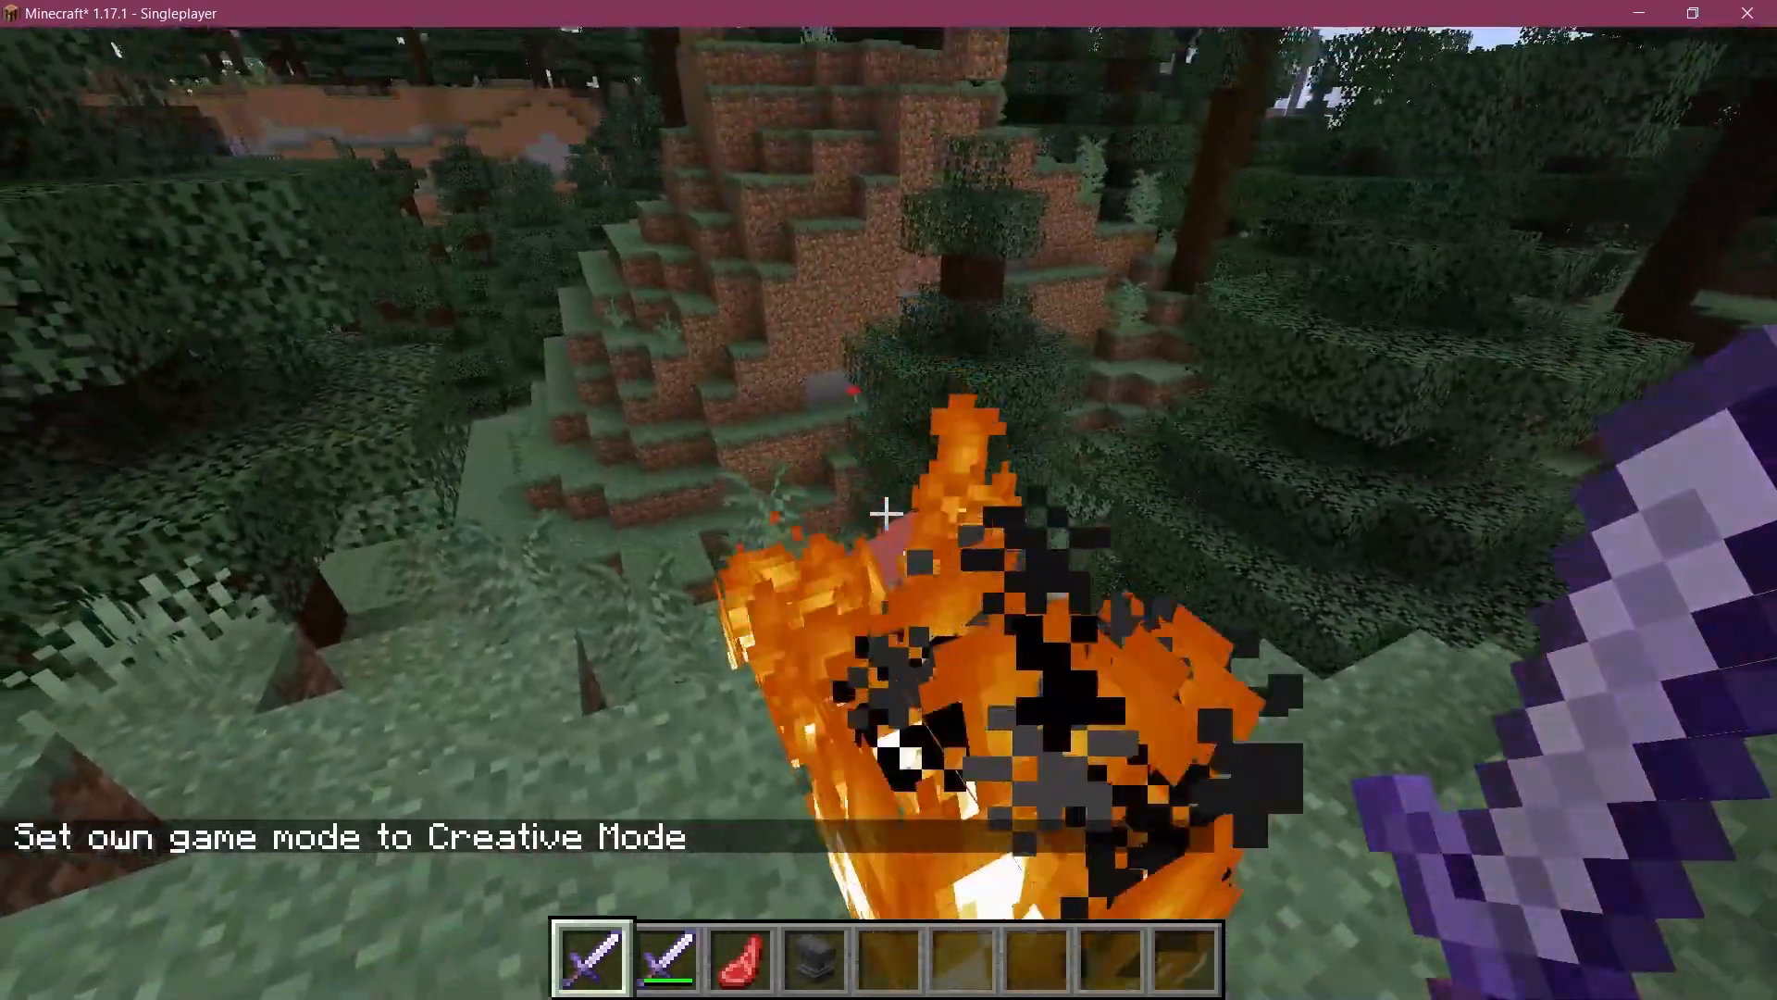
pyautogui.press('alt+tab')
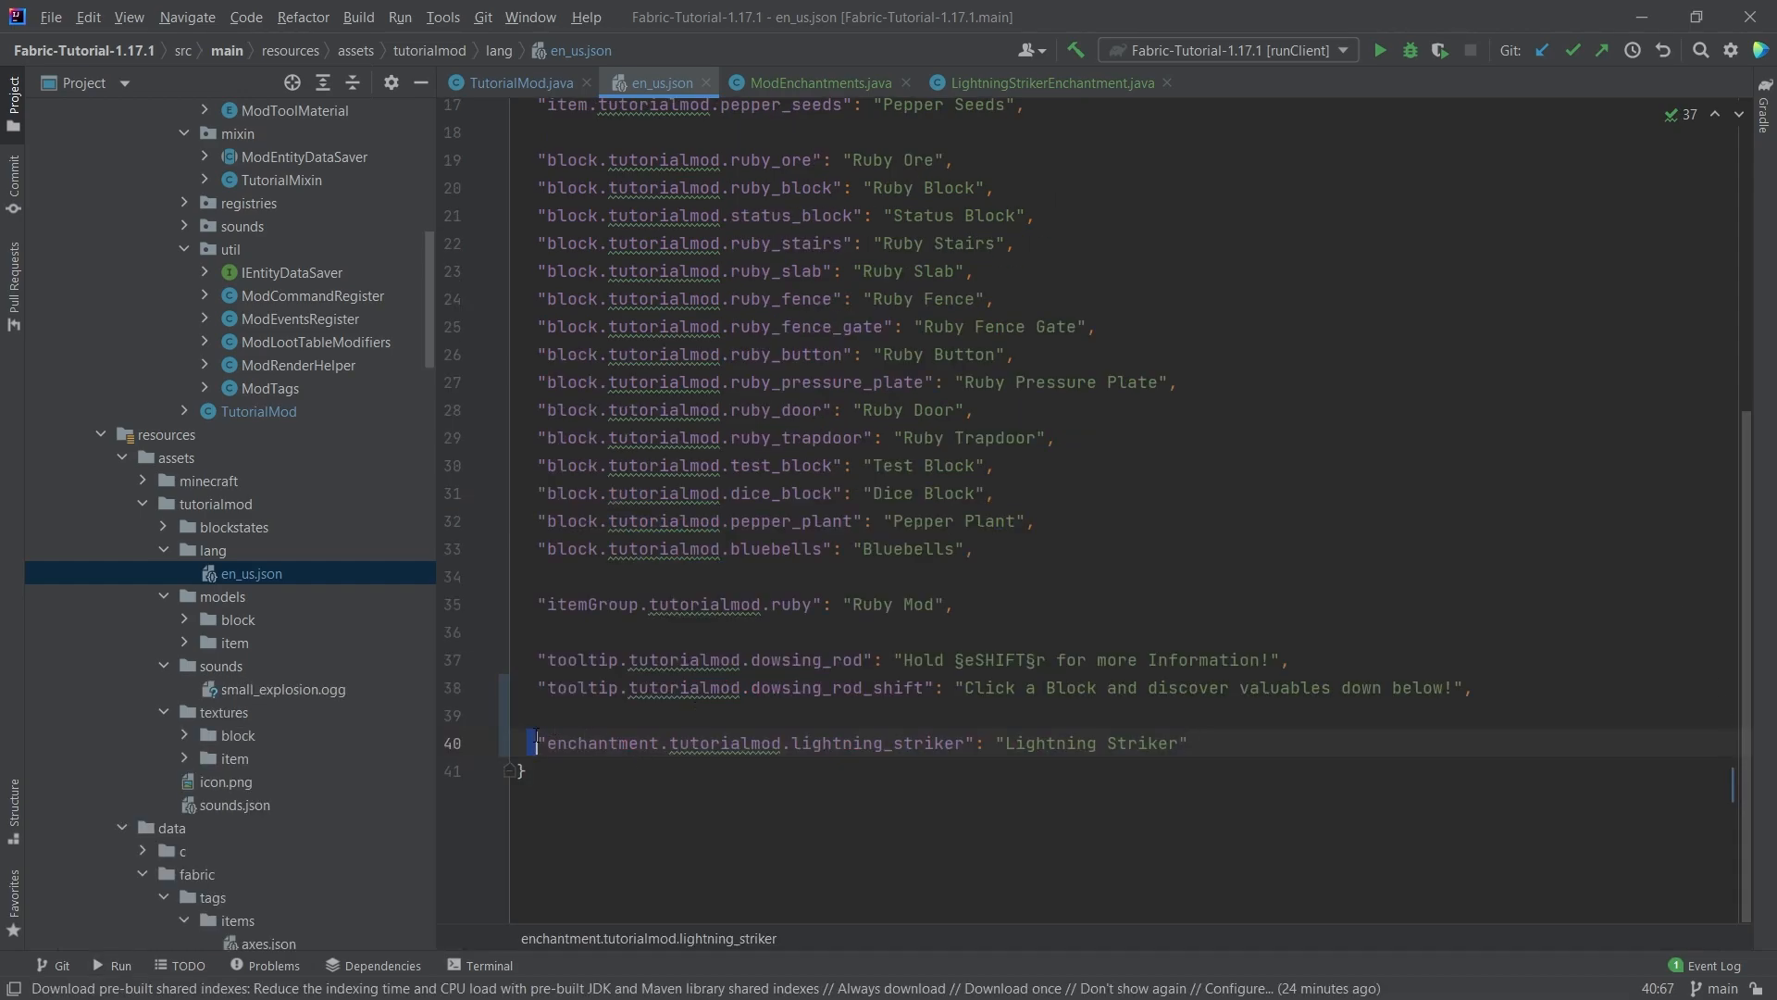
# Check that the en_us.json key's lightning_striker matches the name registered in ModEnchantments
pyautogui.doubleClick(598, 743)
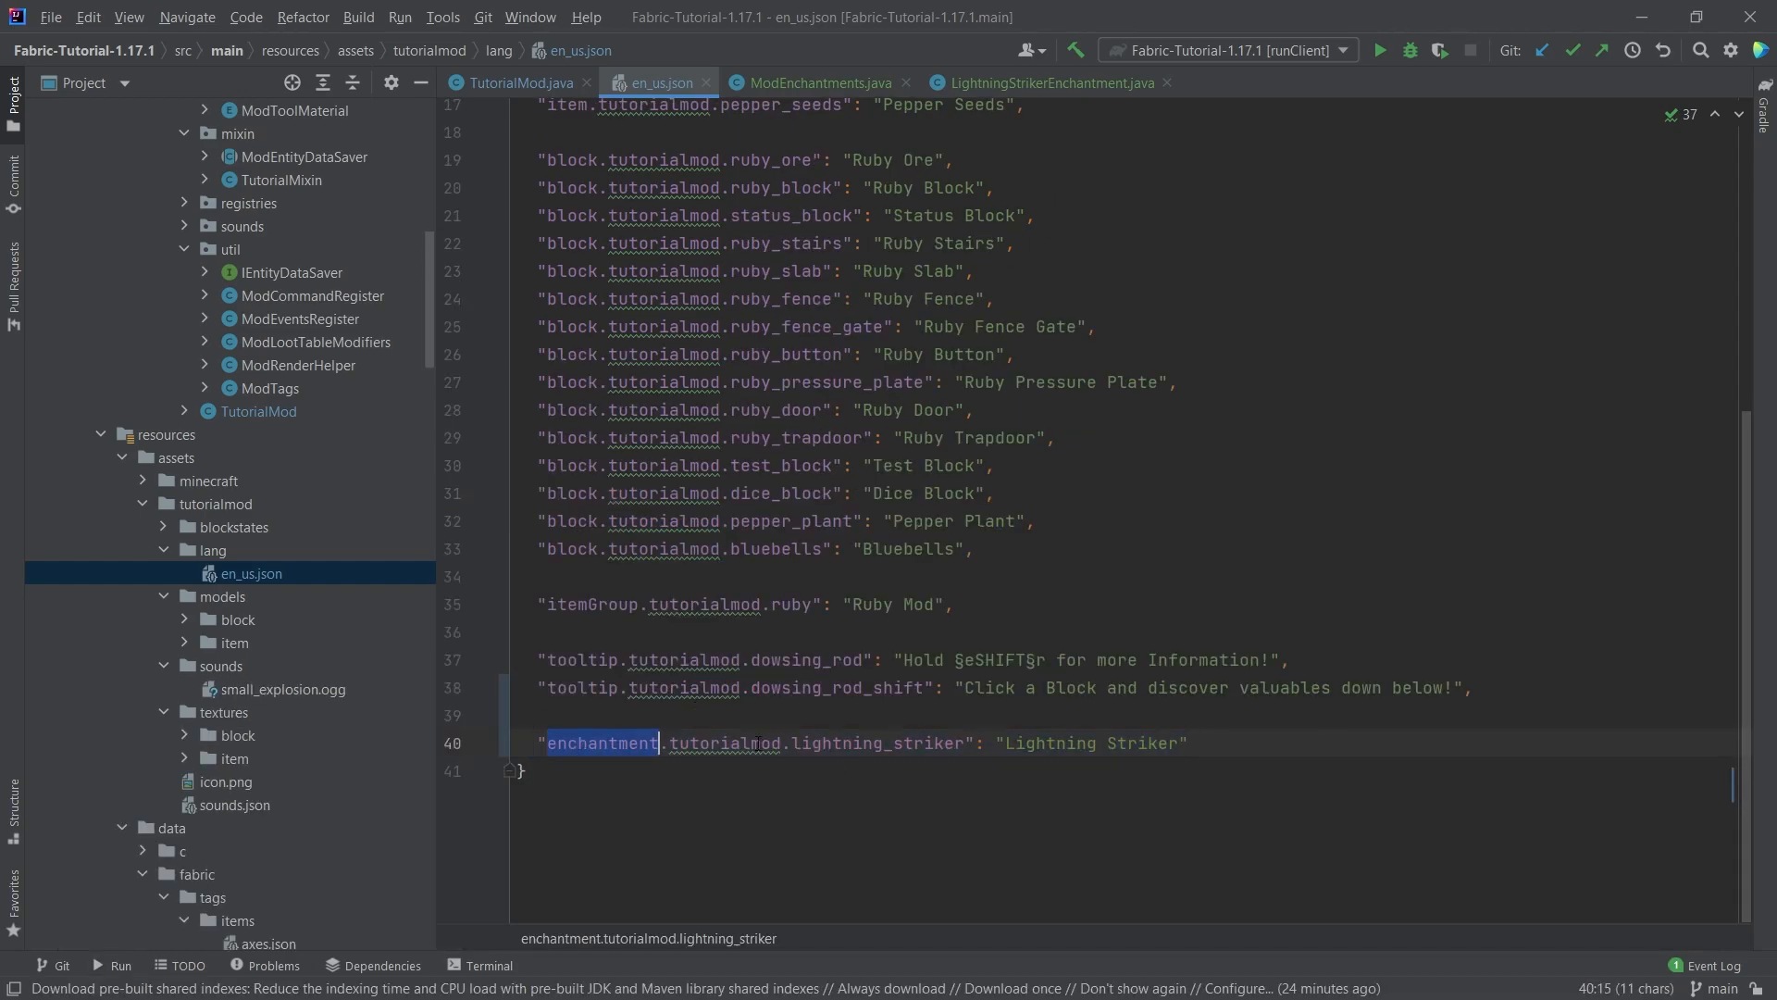
pyautogui.doubleClick(873, 742)
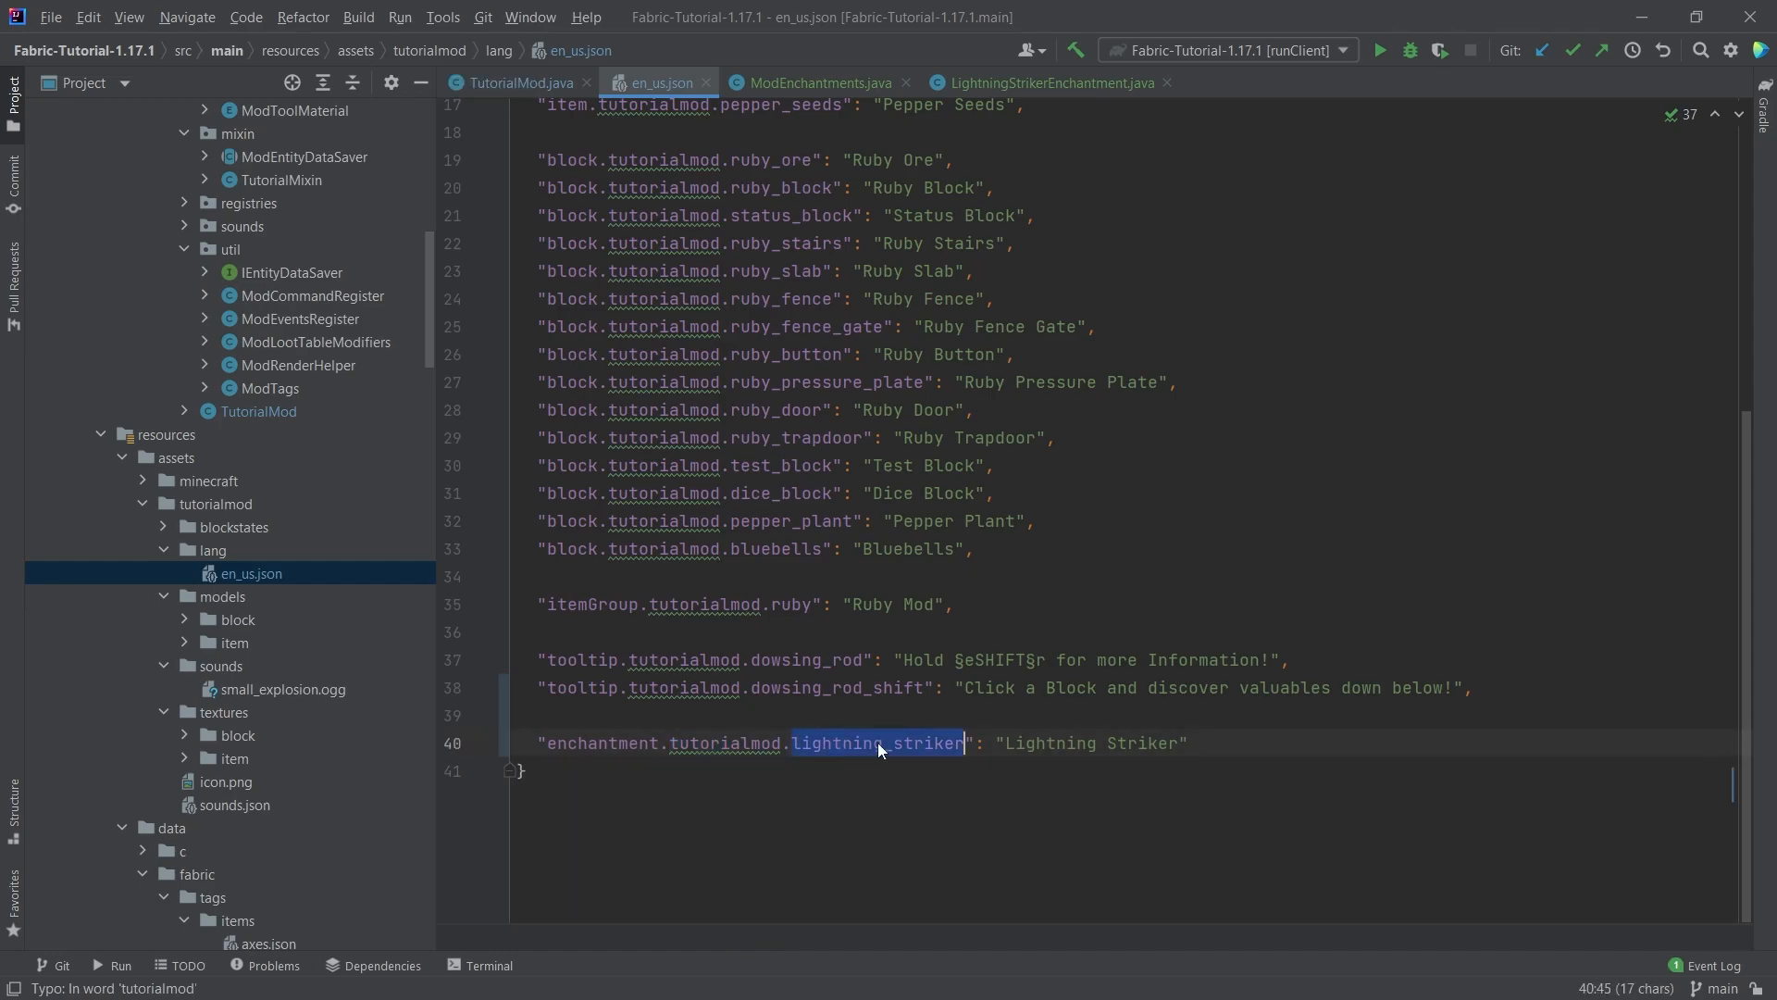
pyautogui.click(813, 83)
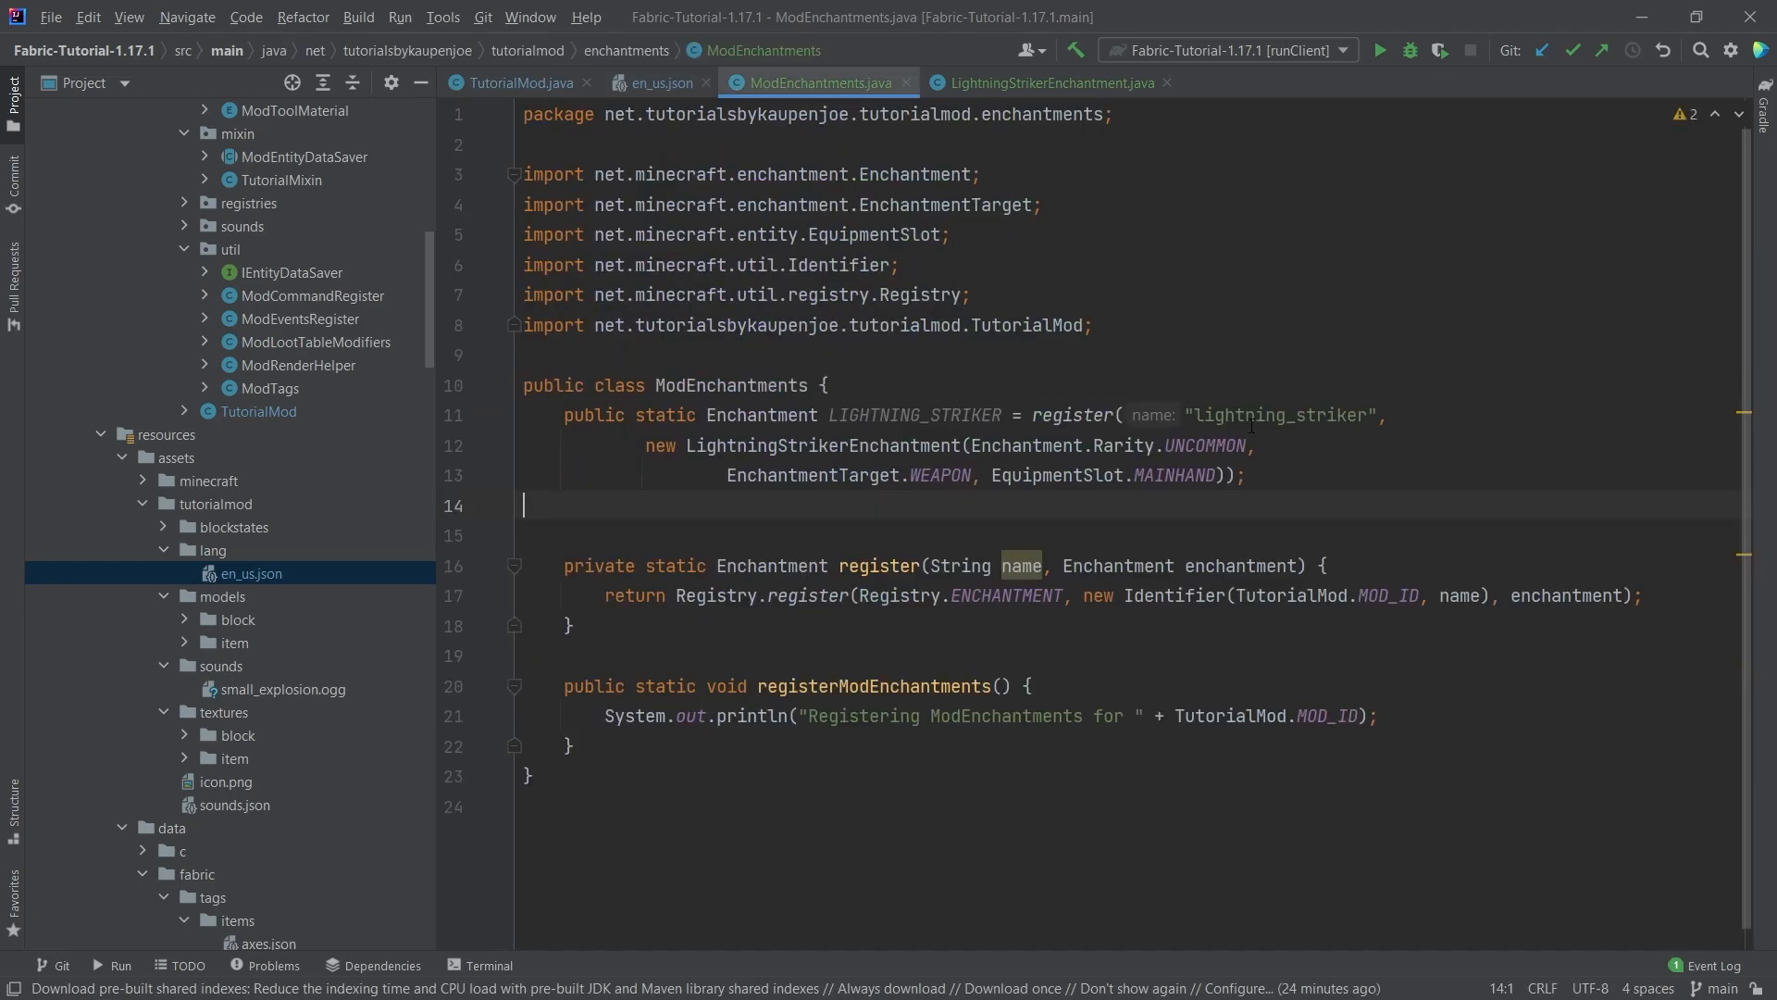
pyautogui.click(661, 82)
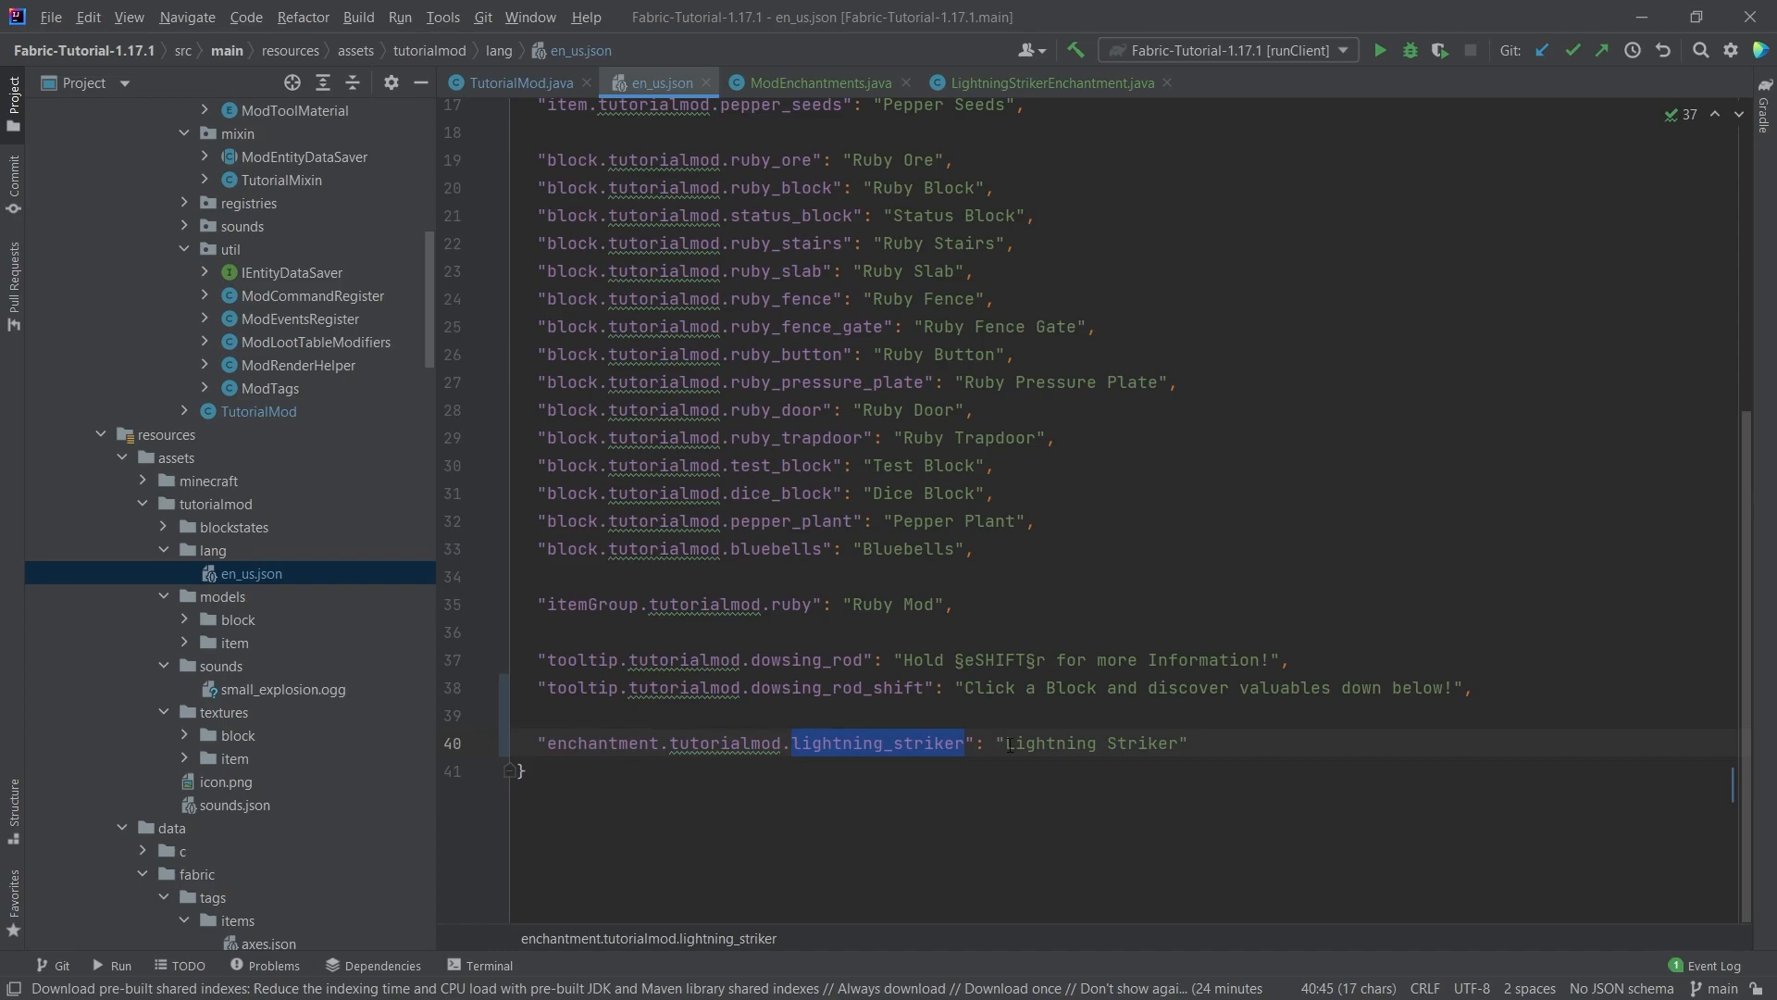